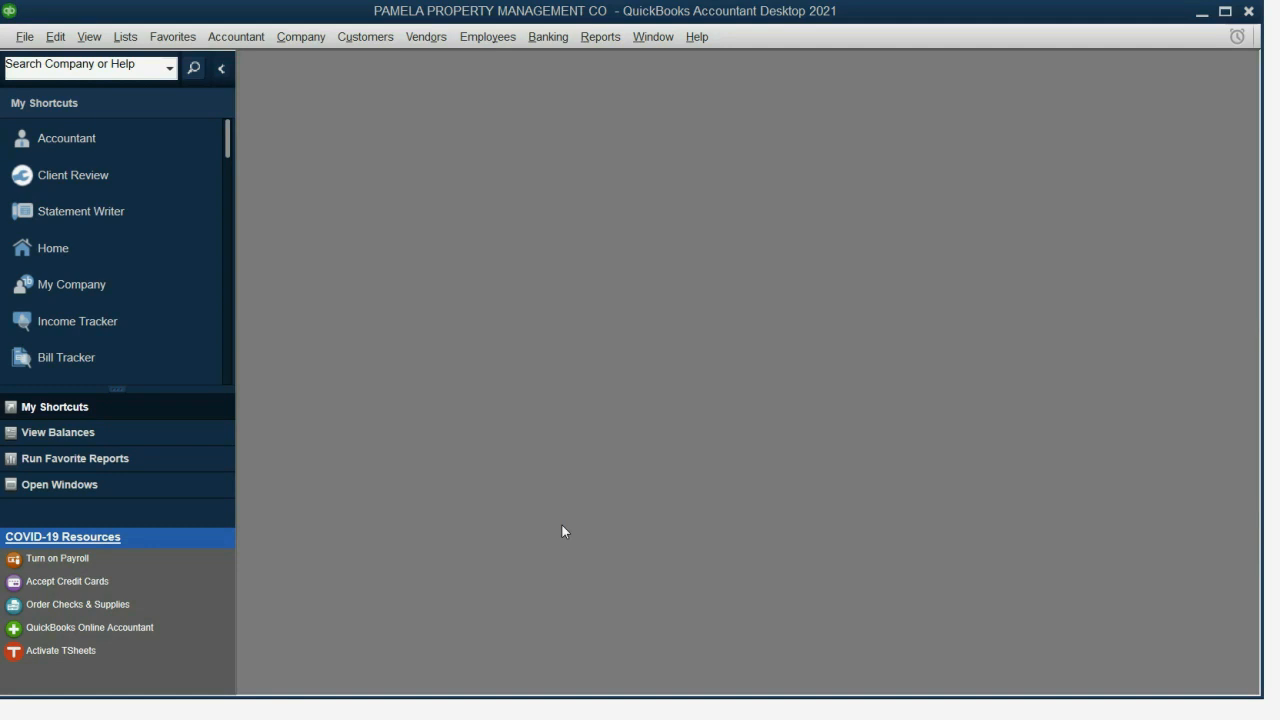
pyautogui.moveTo(558, 532)
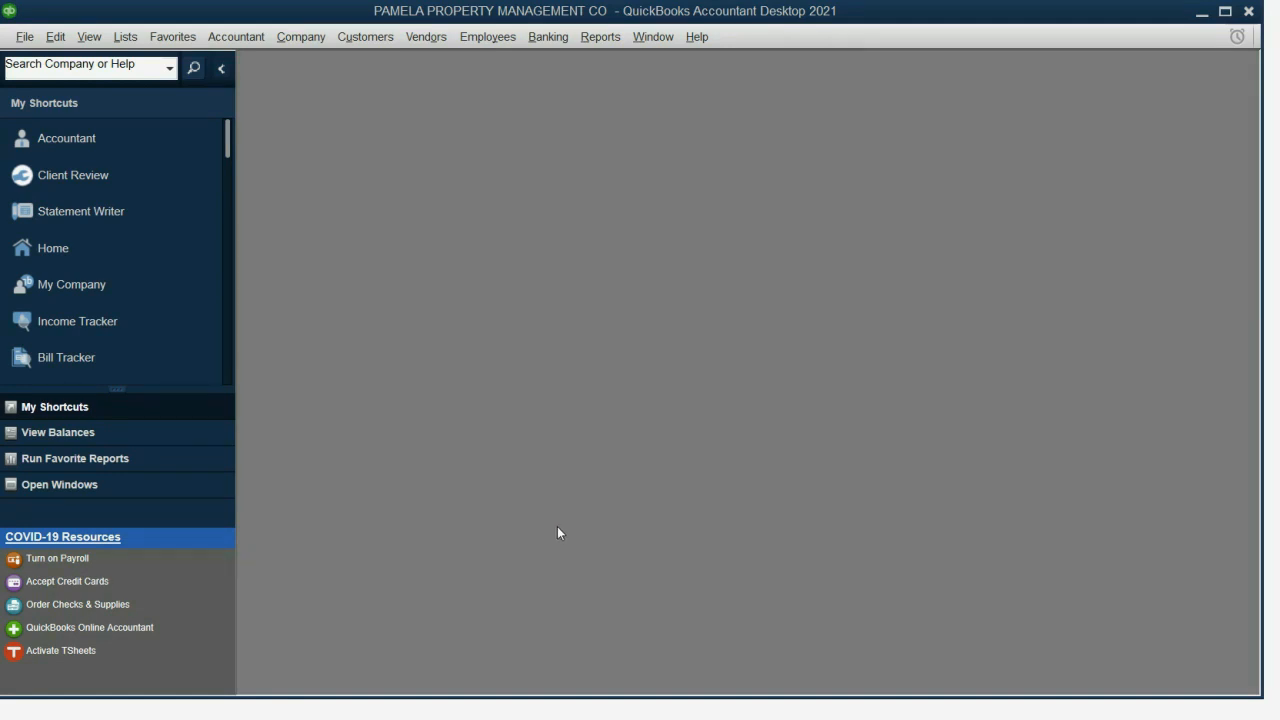
pyautogui.moveTo(240, 548)
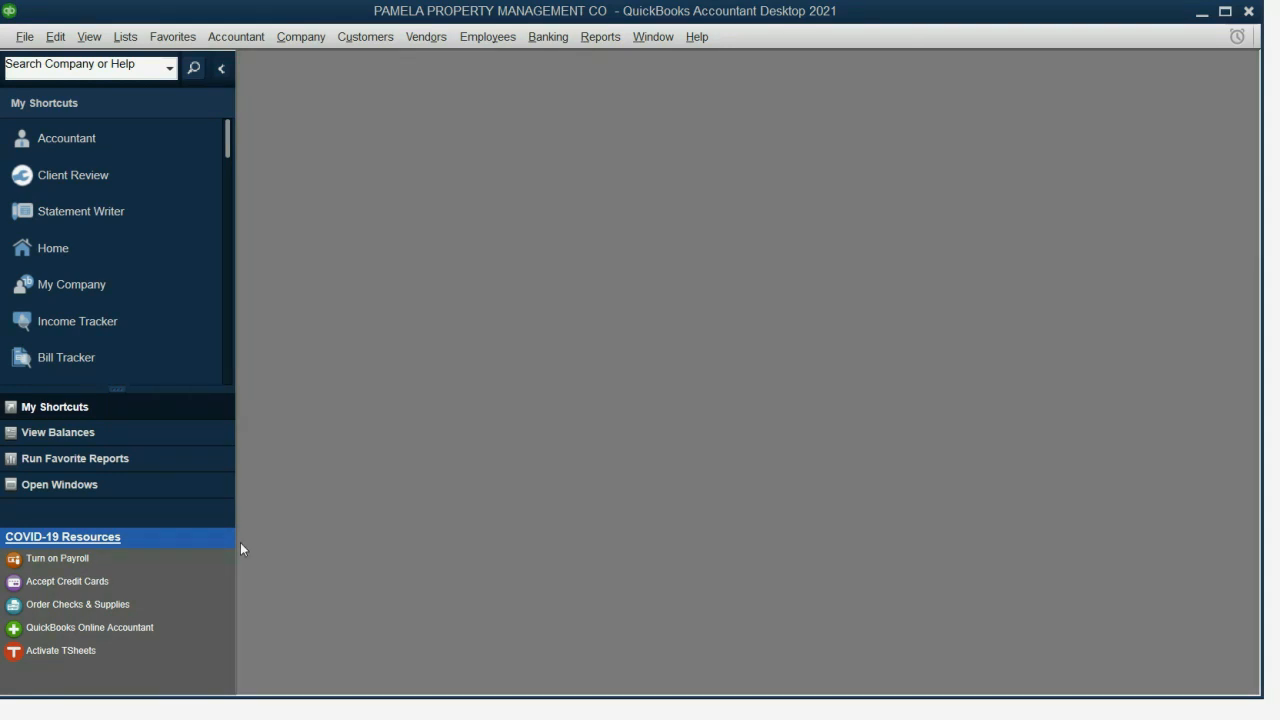
pyautogui.moveTo(104, 406)
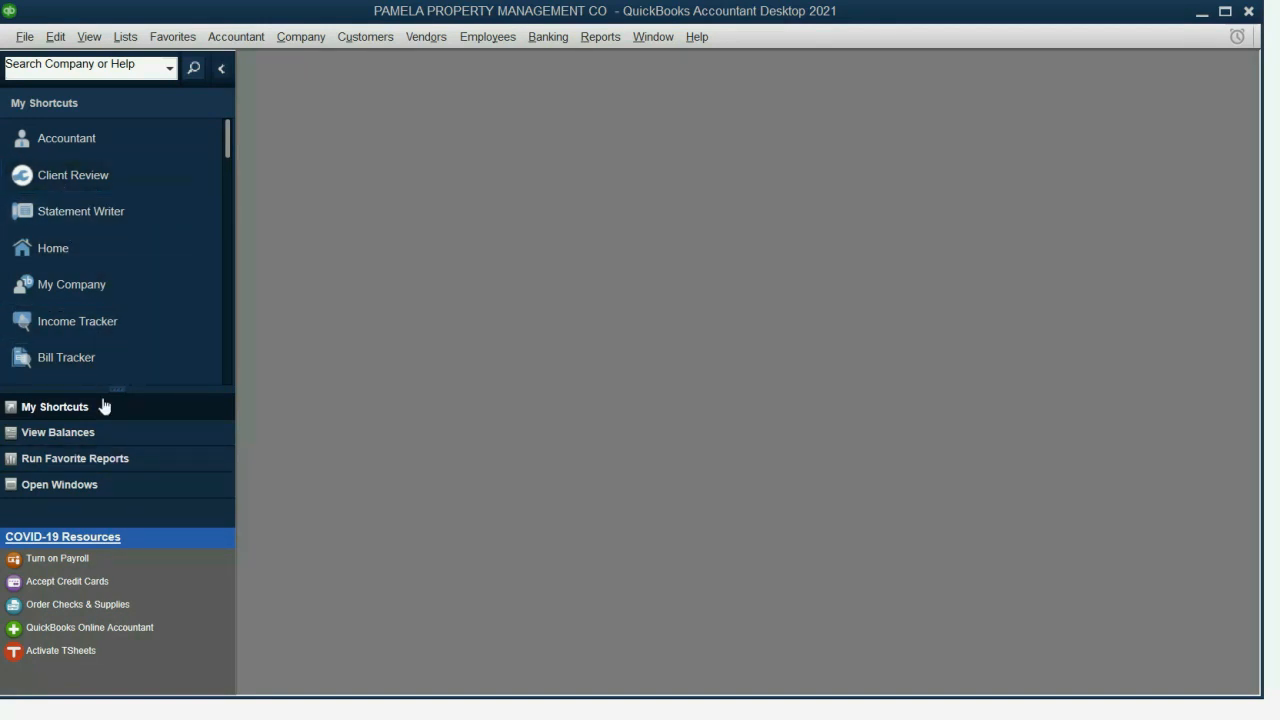
# Step: Switch to View > Top Icon Bar and dismiss the application access request
pyautogui.click(88, 36)
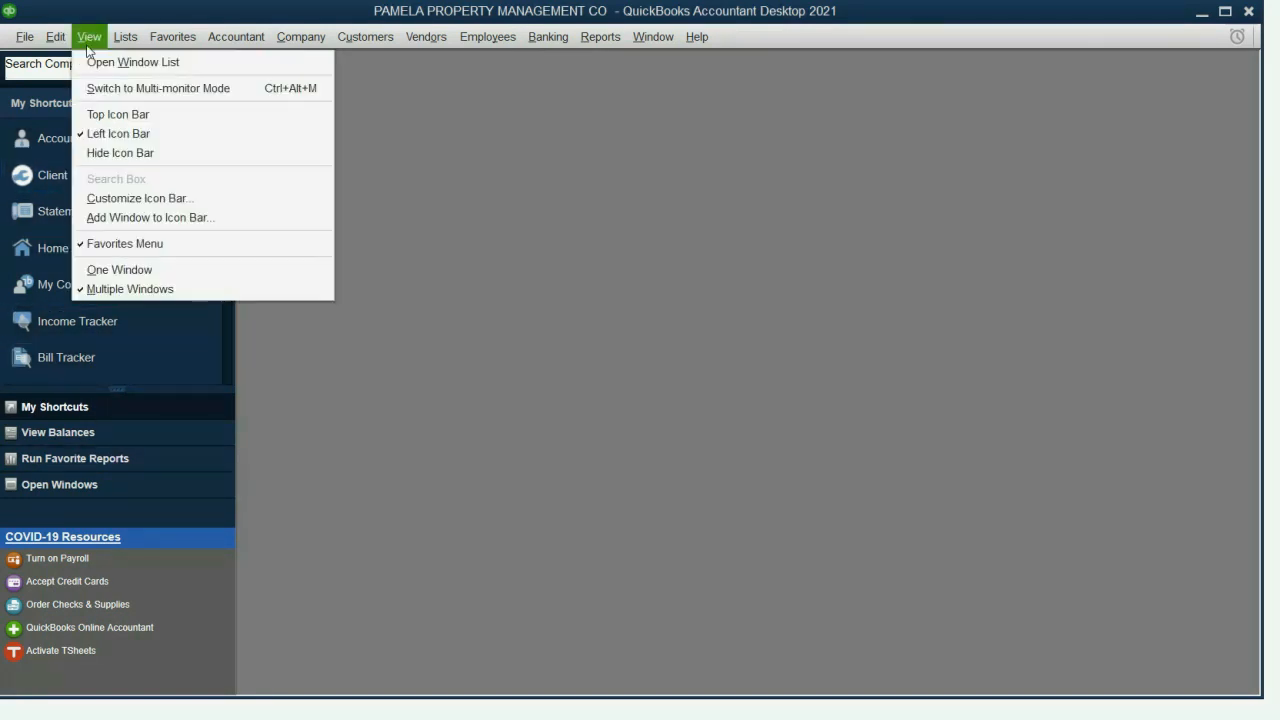
pyautogui.click(116, 112)
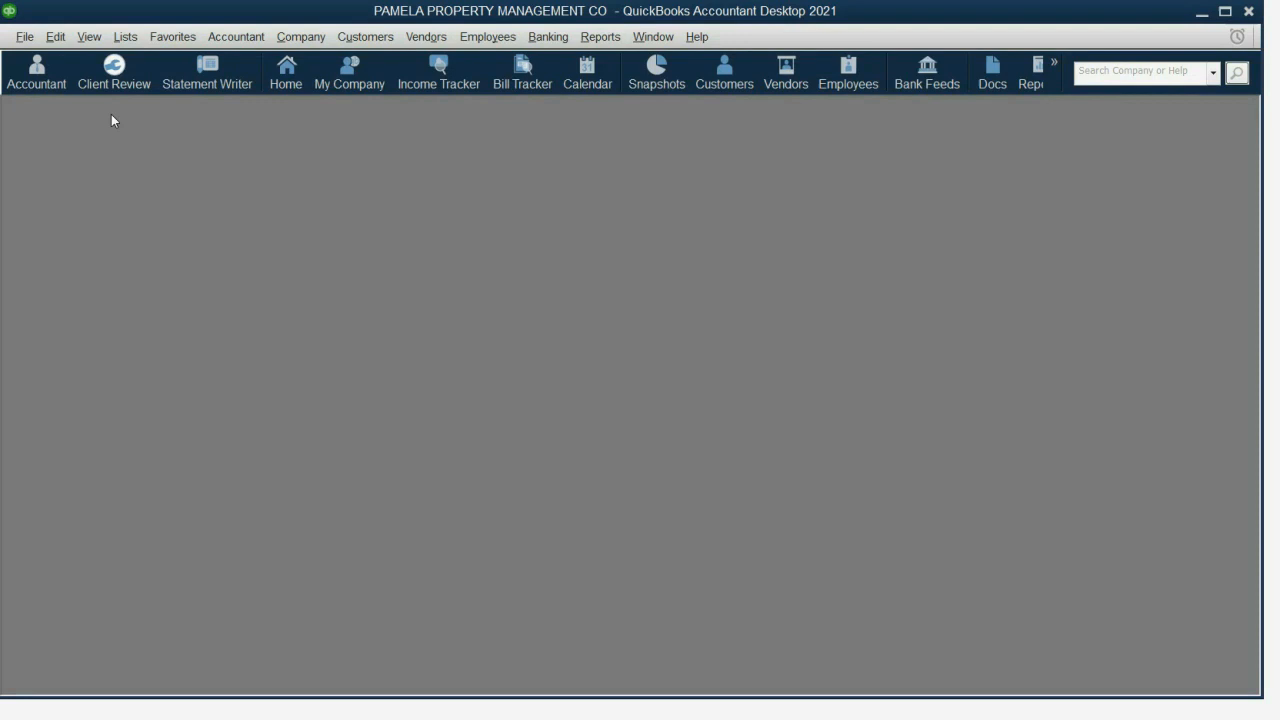
pyautogui.moveTo(284, 138)
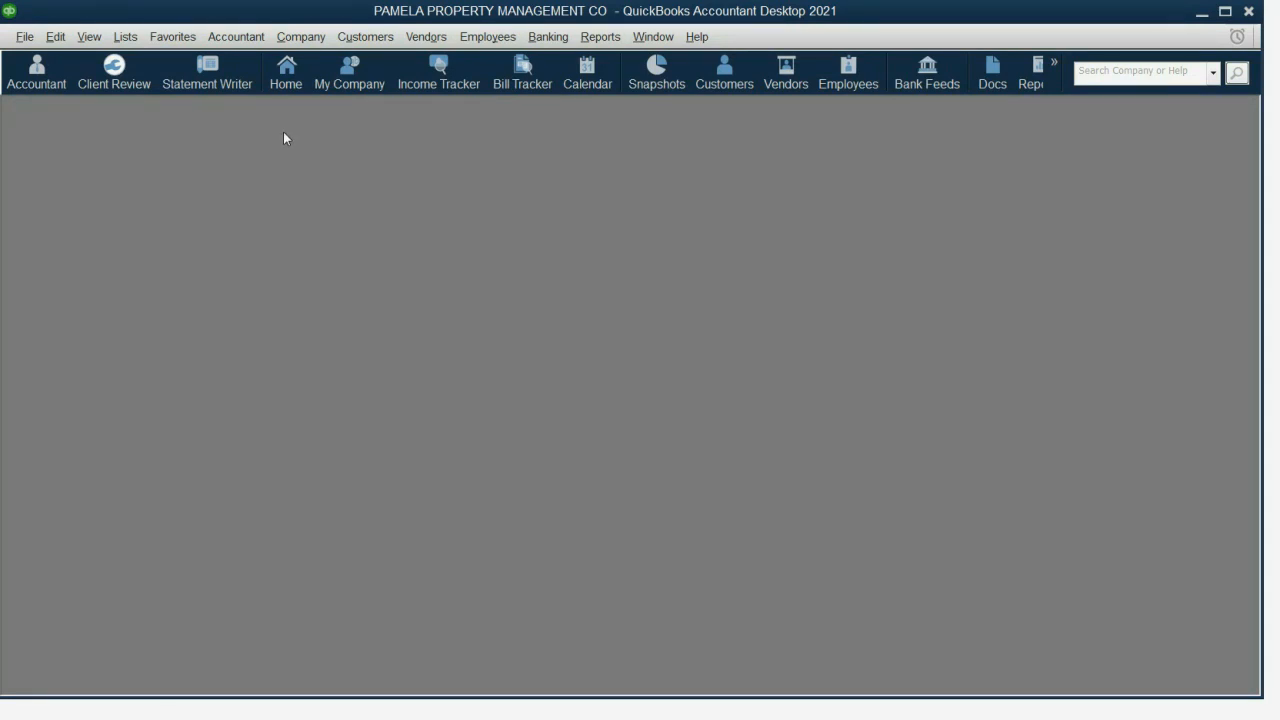
pyautogui.moveTo(238, 78)
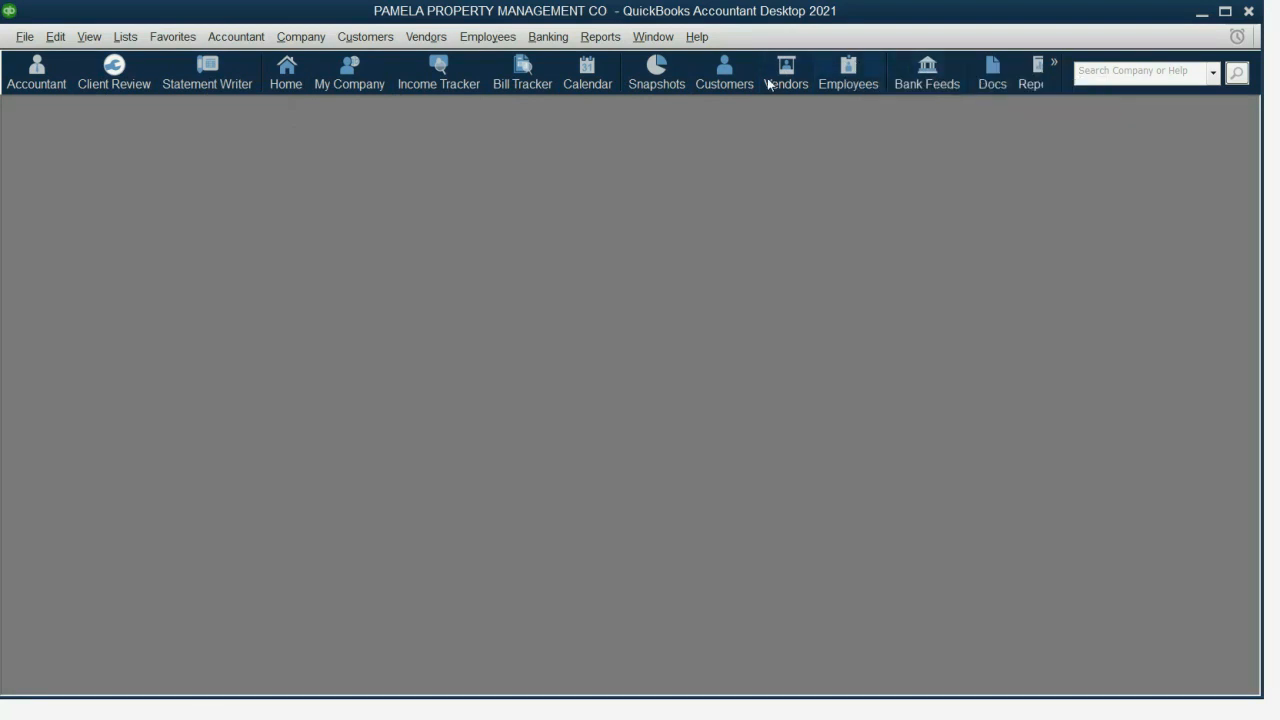
pyautogui.click(784, 72)
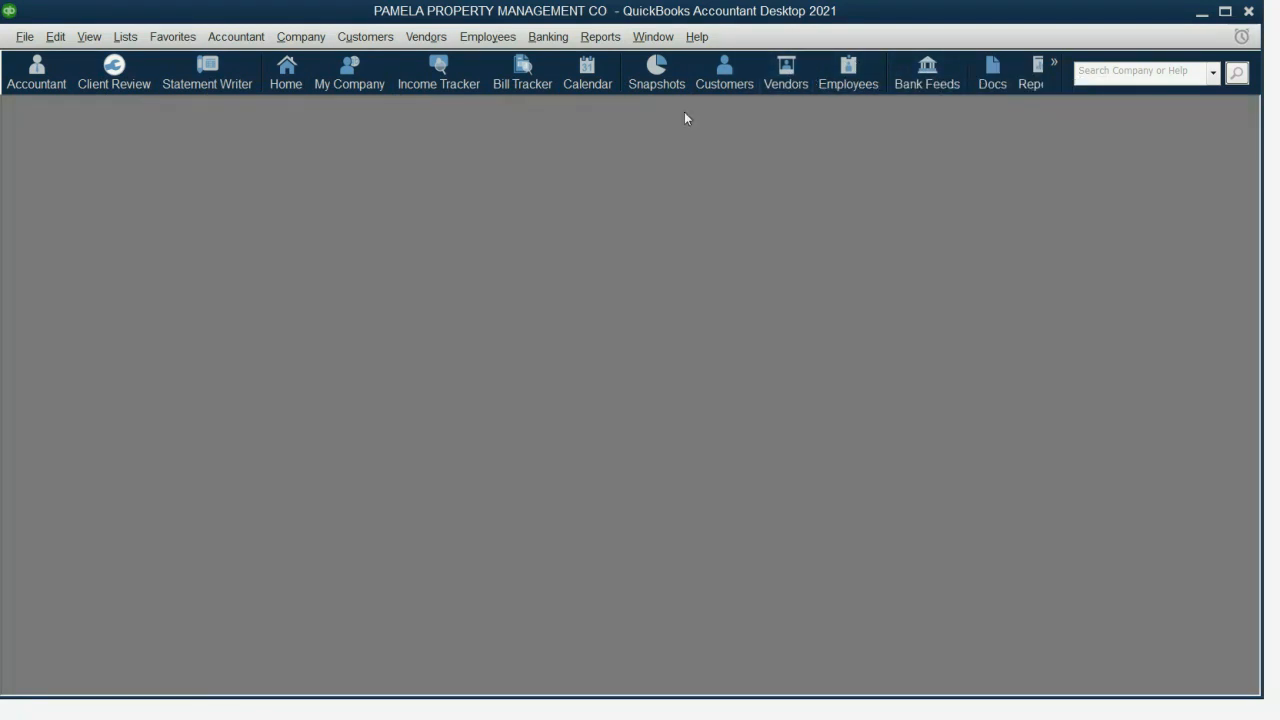
pyautogui.click(208, 72)
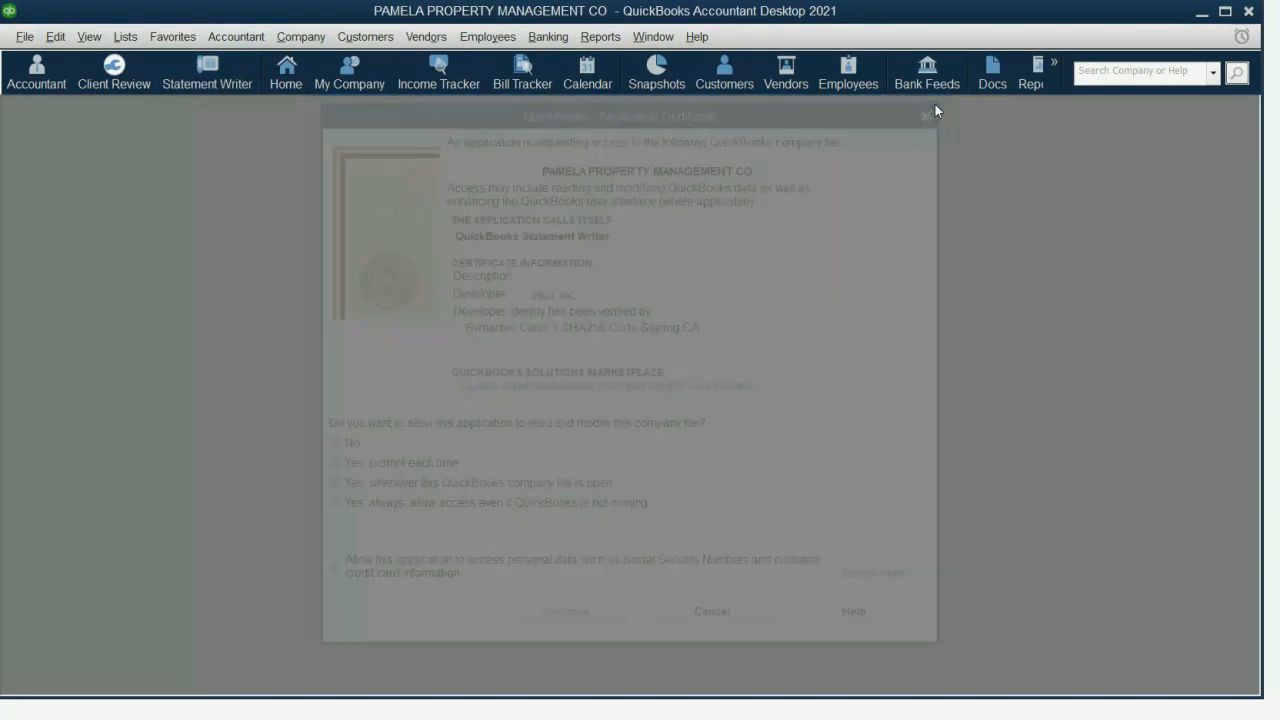
pyautogui.click(924, 116)
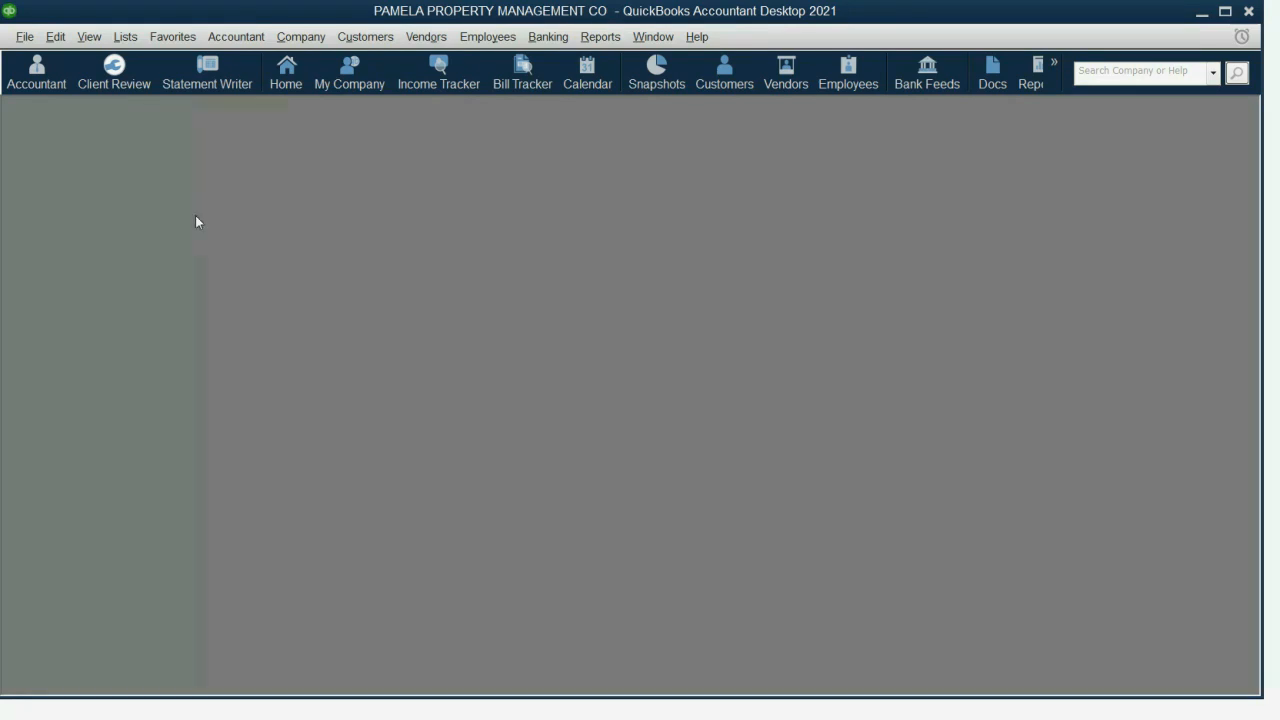
pyautogui.click(88, 36)
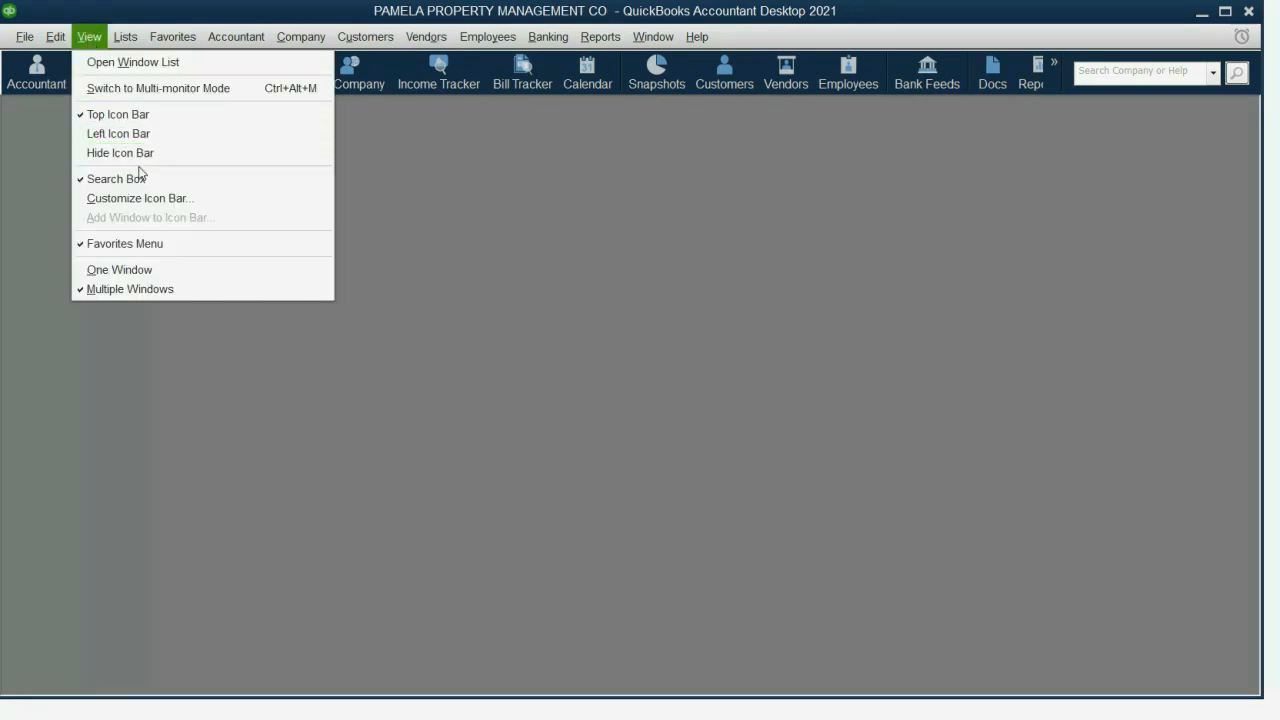
pyautogui.click(140, 198)
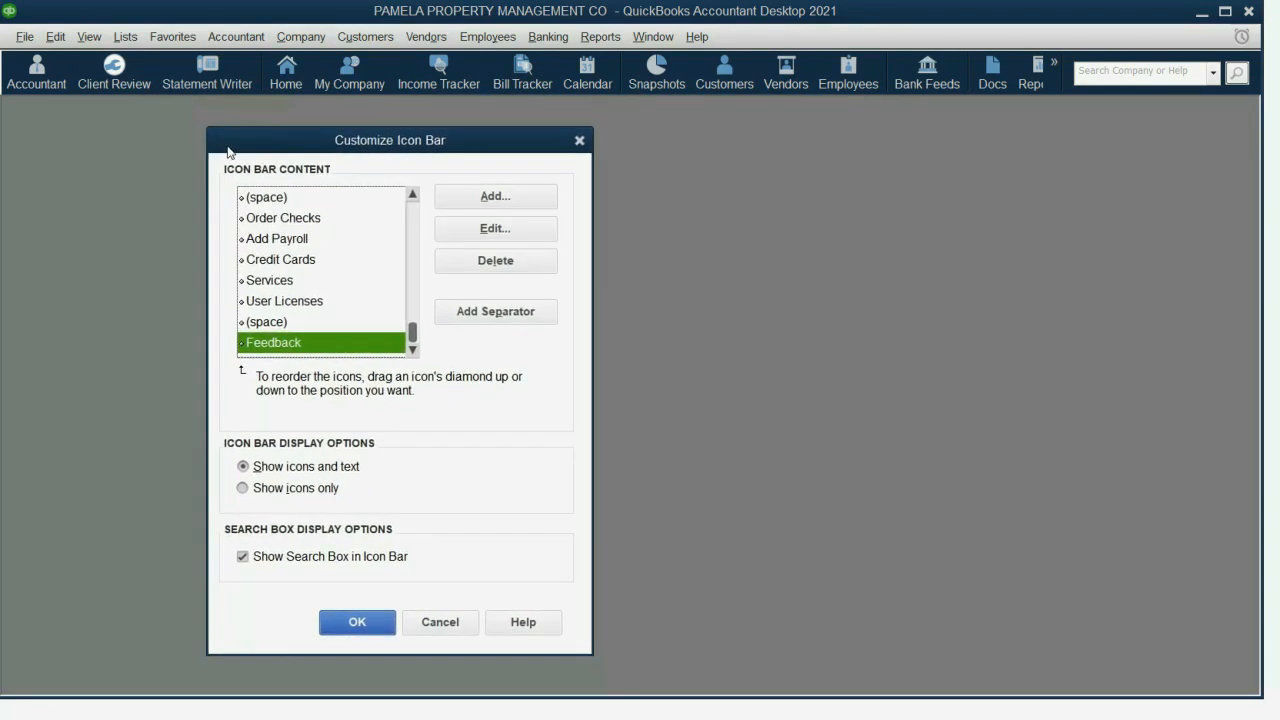
pyautogui.scroll(3)
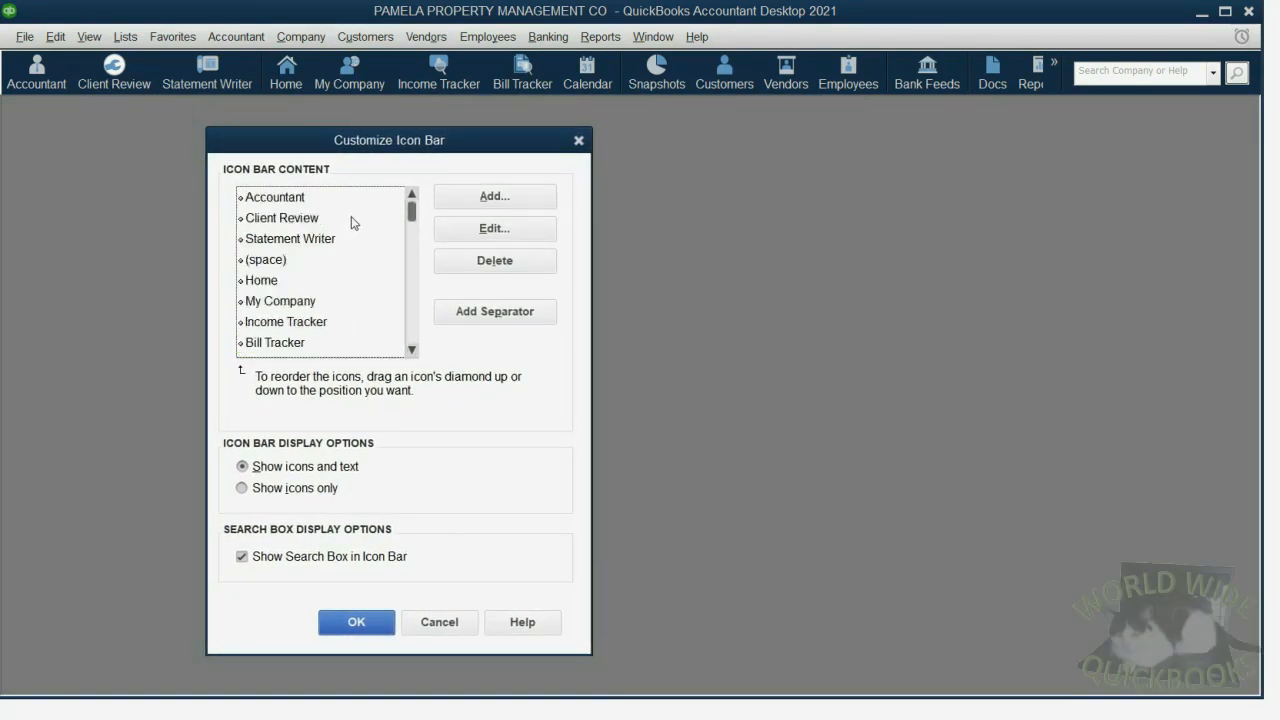
pyautogui.click(274, 198)
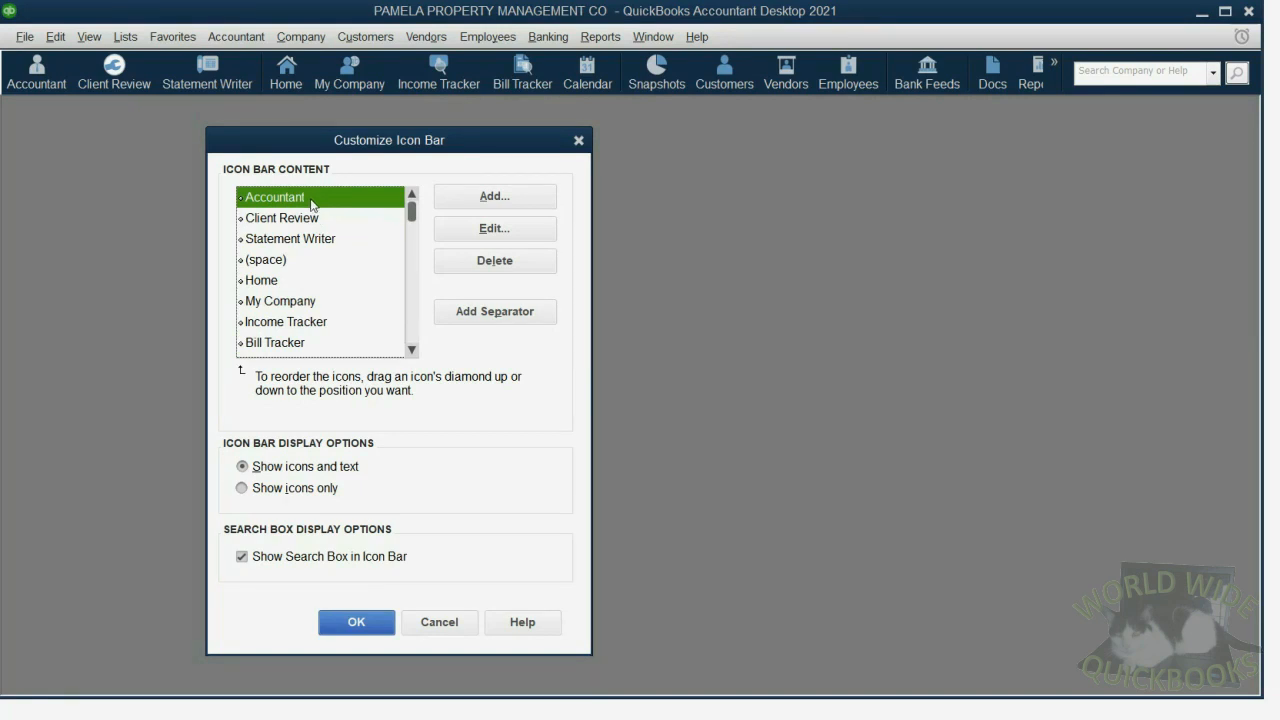
pyautogui.moveTo(56, 90)
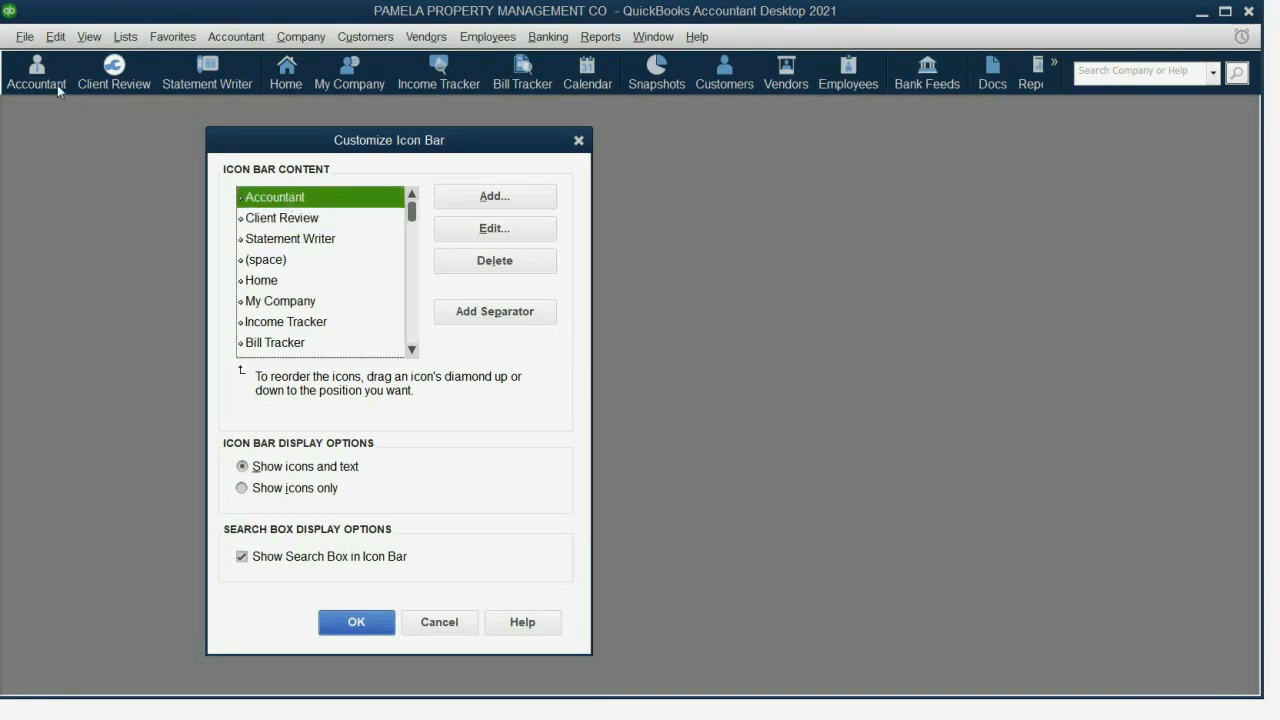
pyautogui.moveTo(504, 436)
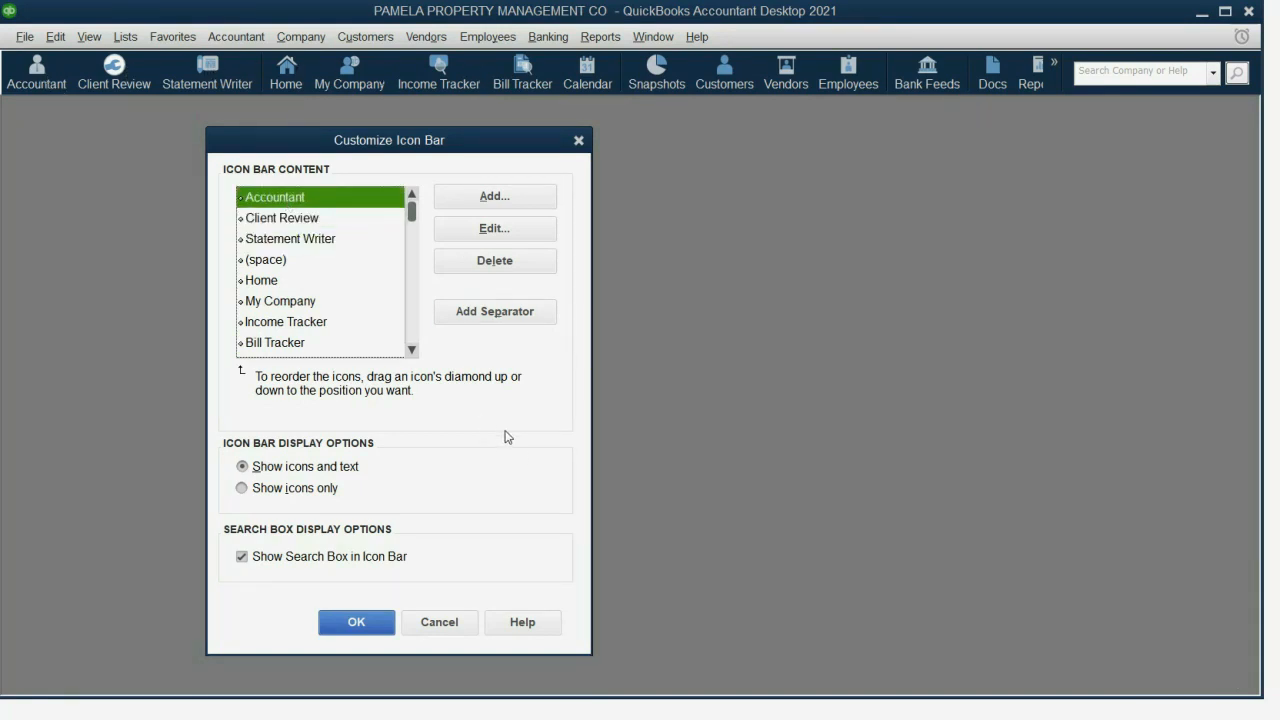
pyautogui.click(494, 260)
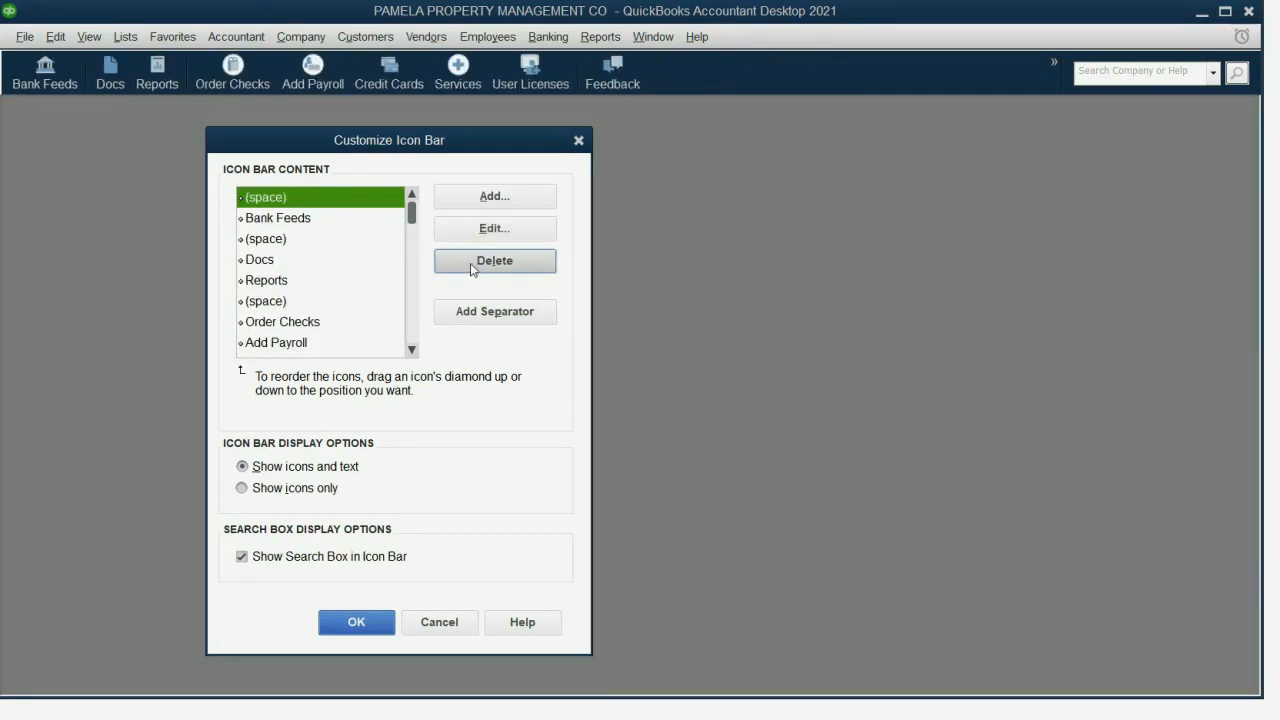
pyautogui.click(494, 260)
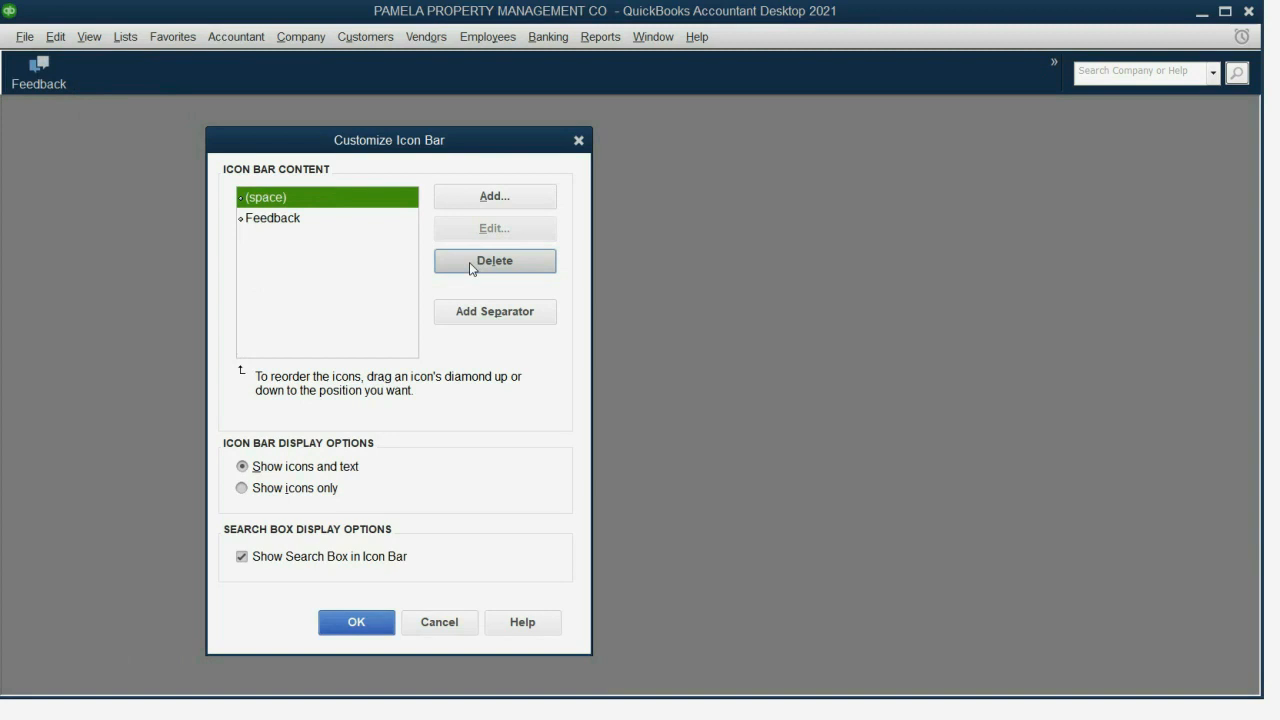
pyautogui.click(494, 260)
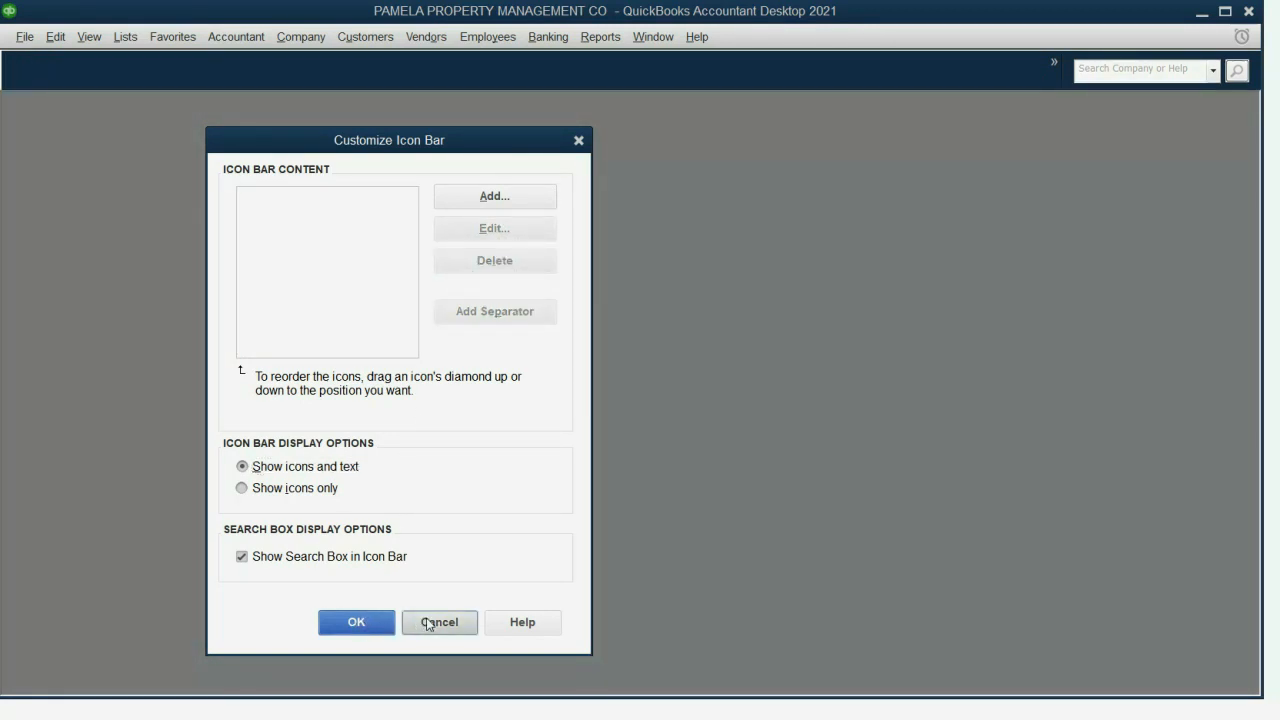
pyautogui.click(440, 620)
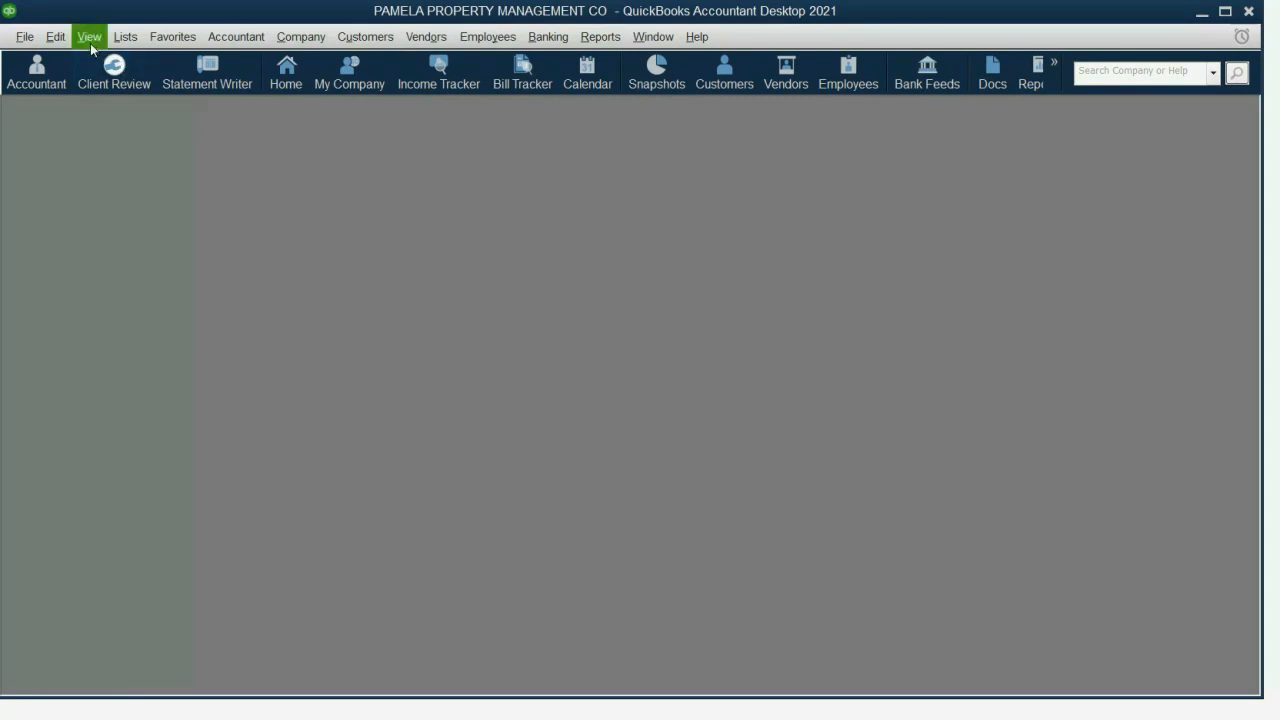
# Step: Delete every shortcut in Customize Icon Bar, ending with Accountant, and keep the empty bar
pyautogui.click(88, 36)
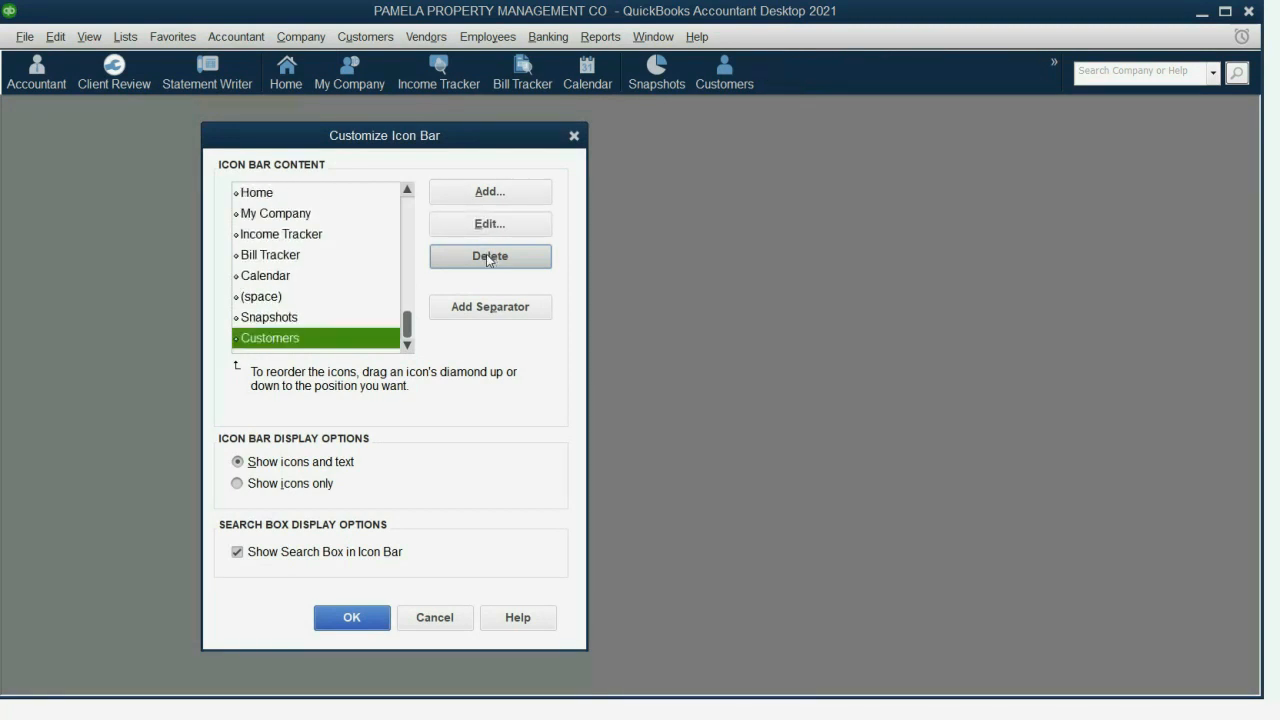
pyautogui.click(490, 256)
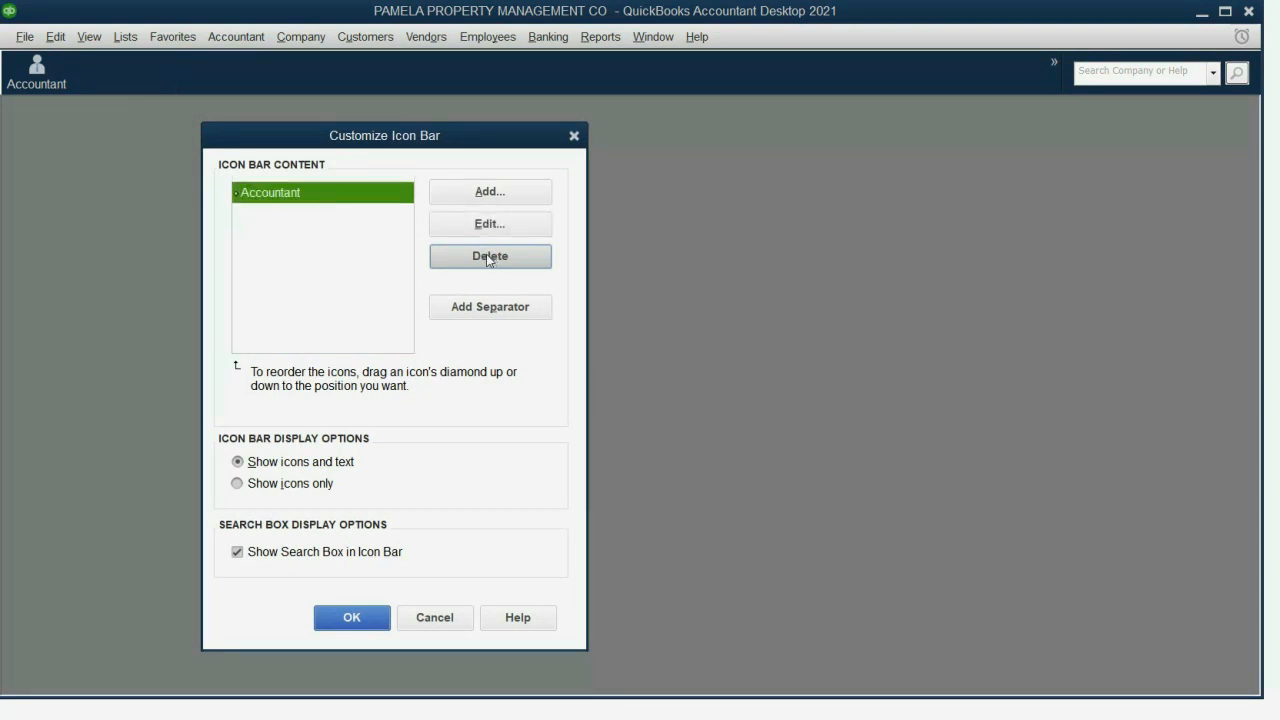
pyautogui.click(490, 256)
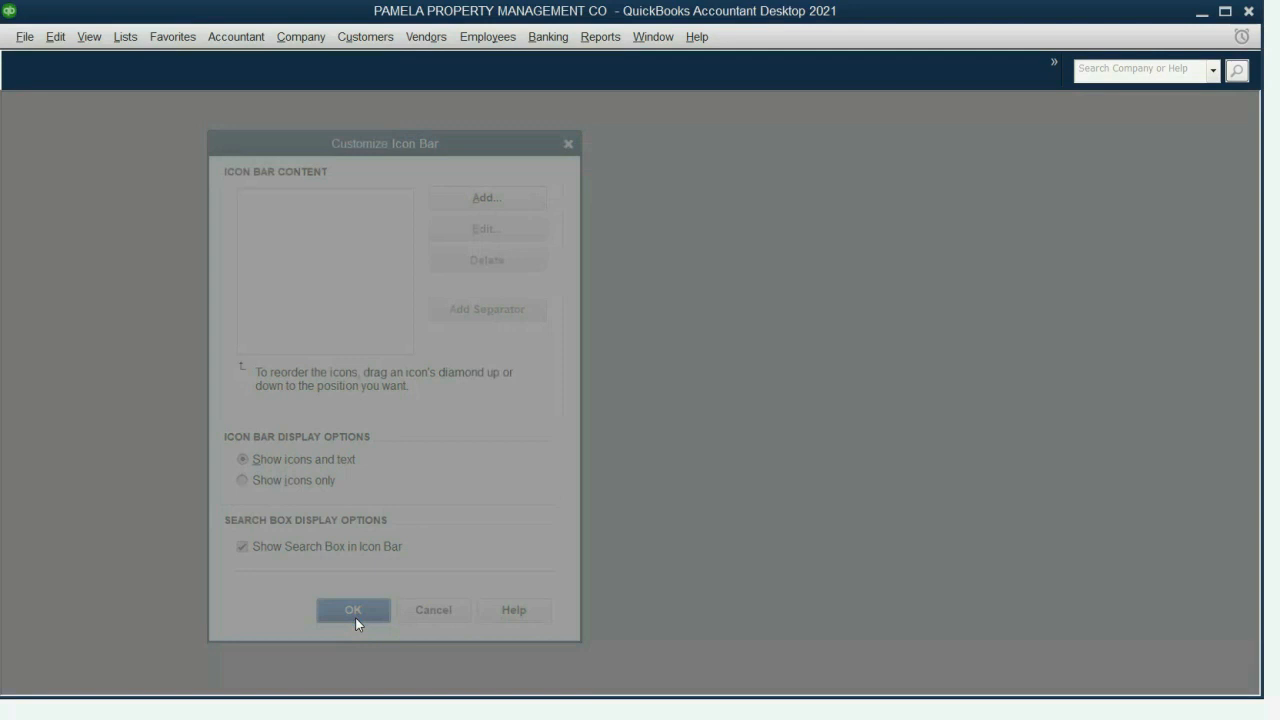
pyautogui.click(352, 610)
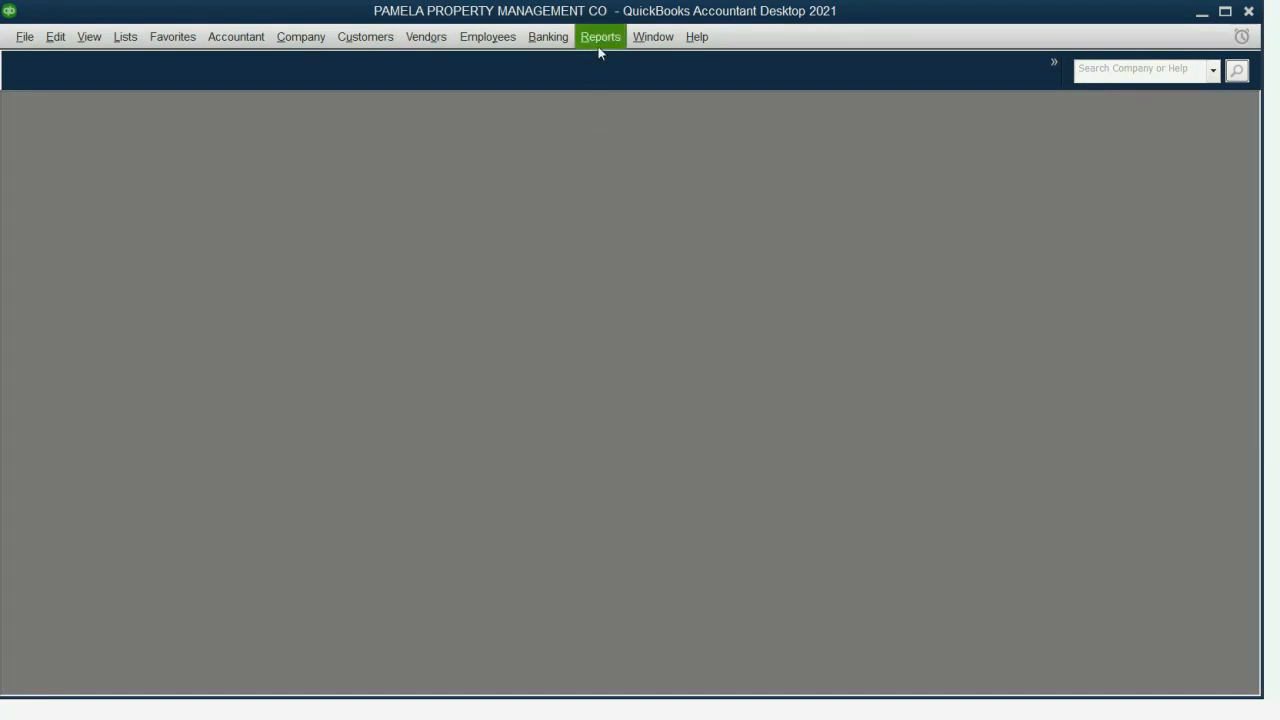
# Step: Run Reports > Accountant & Taxes > Trial Balance and set its Dates range to All
pyautogui.click(600, 36)
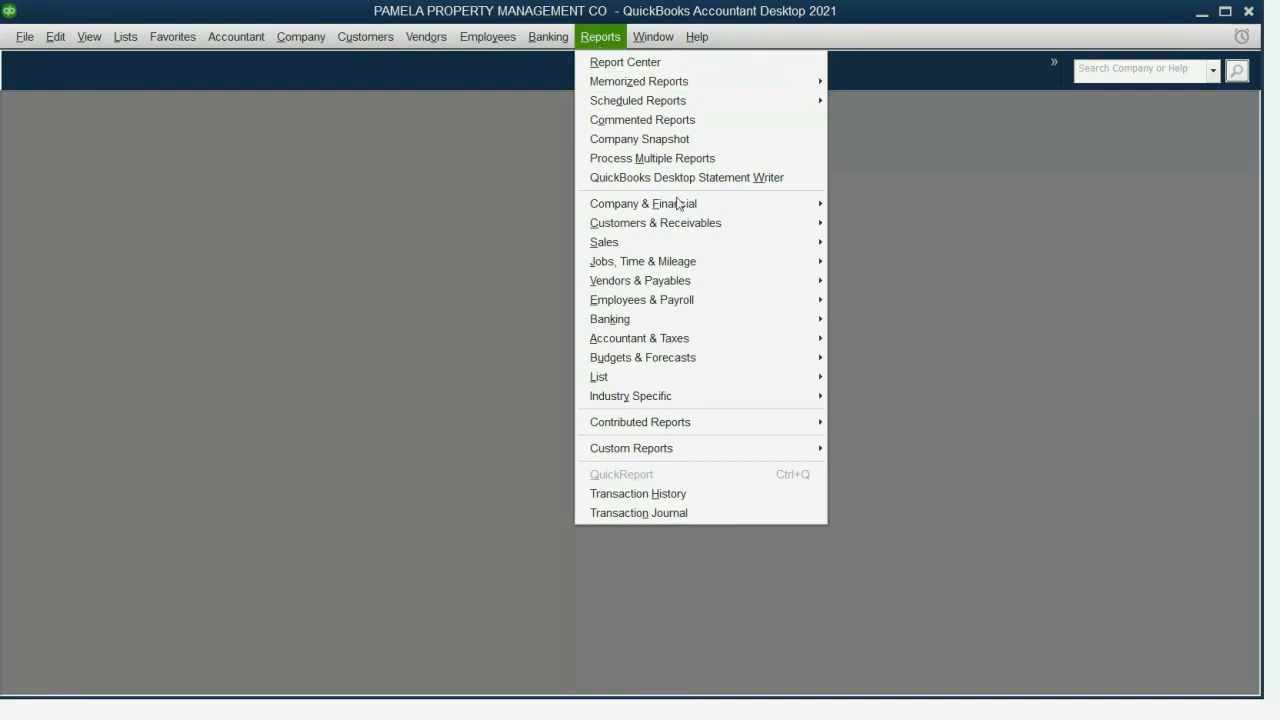
pyautogui.moveTo(640, 338)
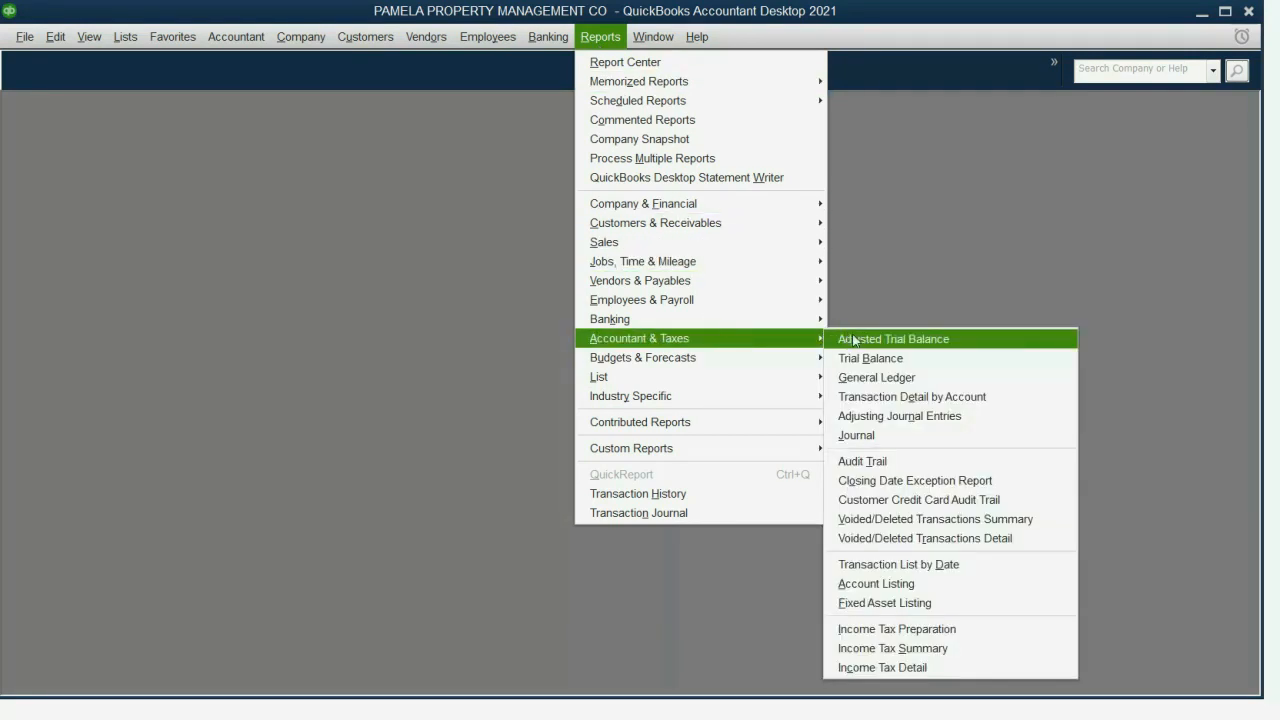
pyautogui.click(868, 356)
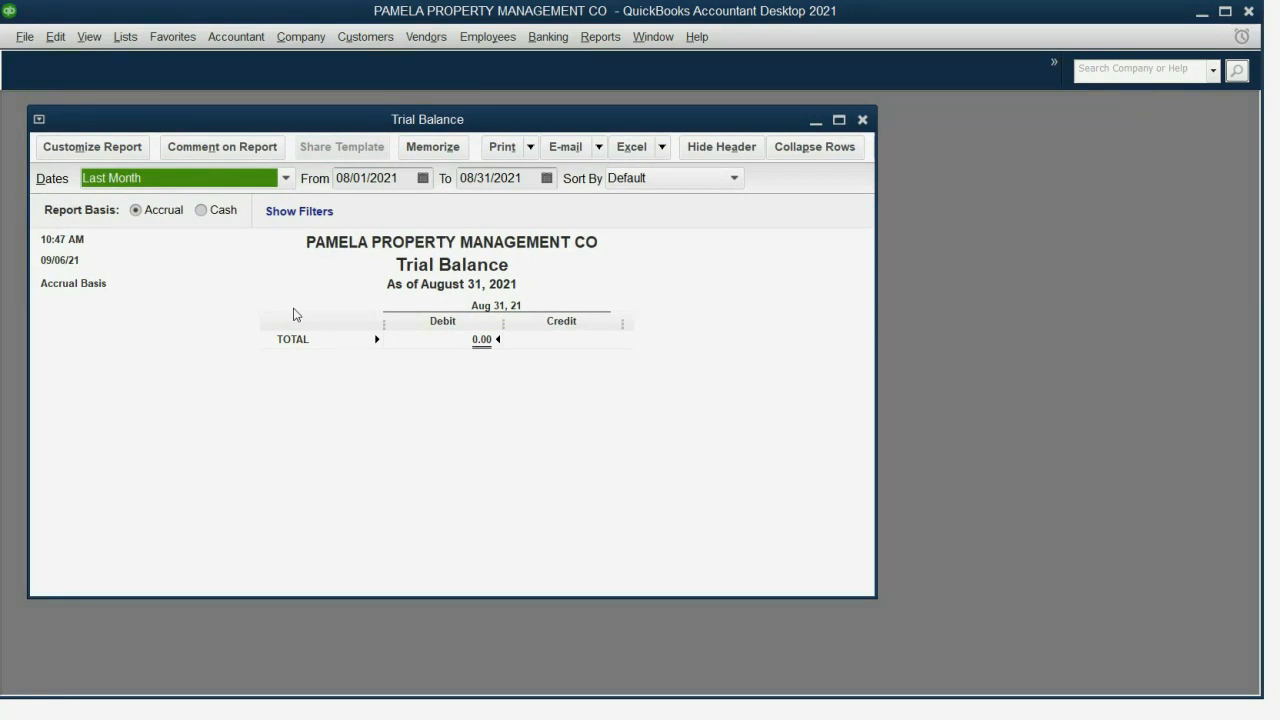
pyautogui.click(422, 178)
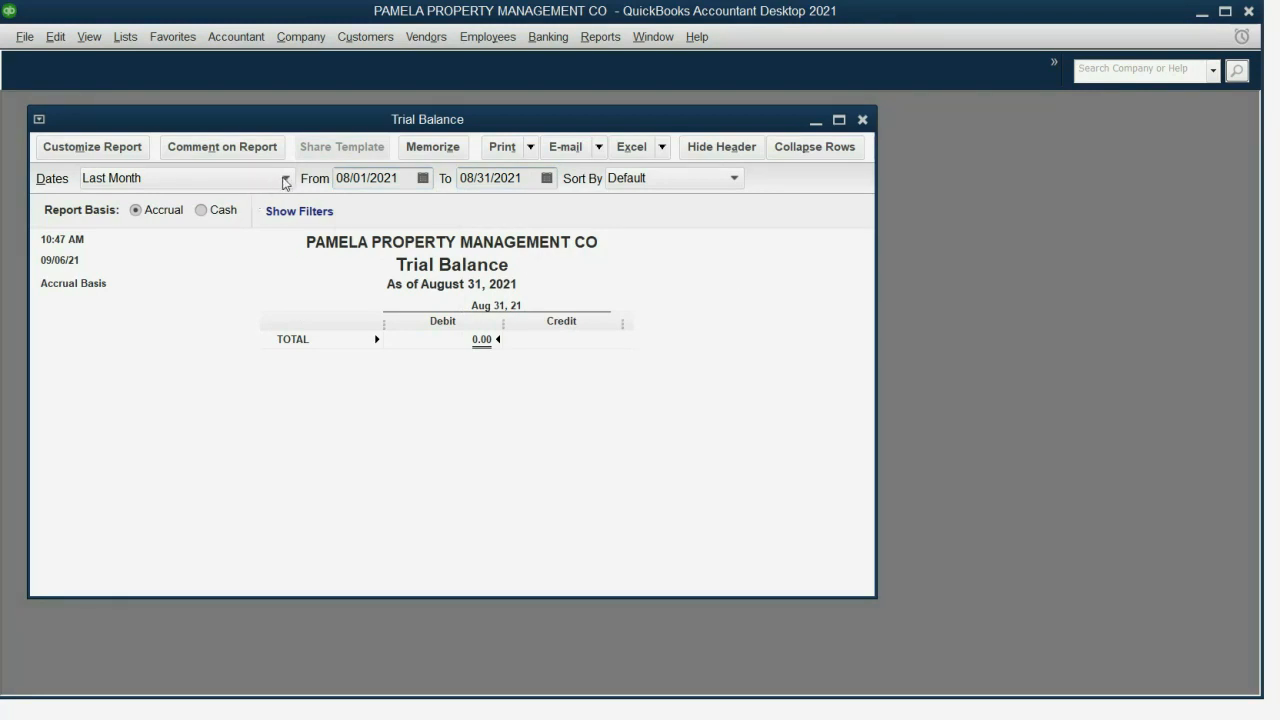
pyautogui.click(284, 180)
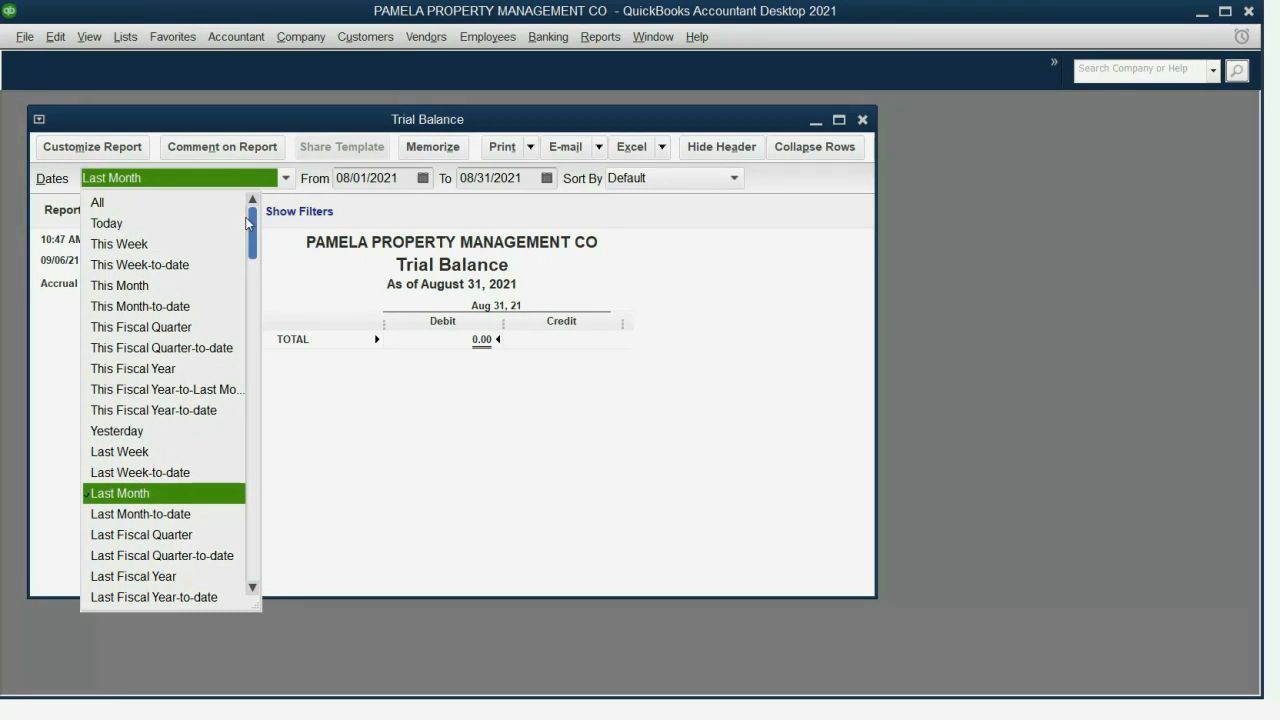
pyautogui.click(96, 202)
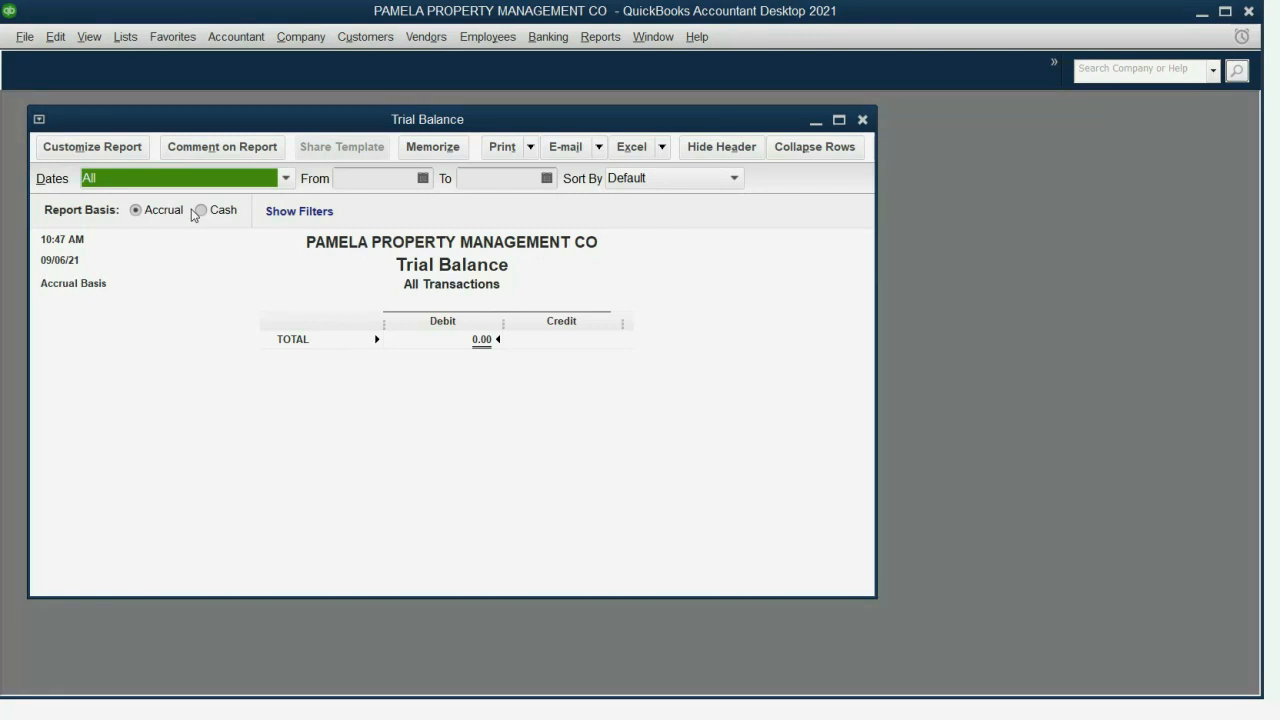
pyautogui.moveTo(180, 212)
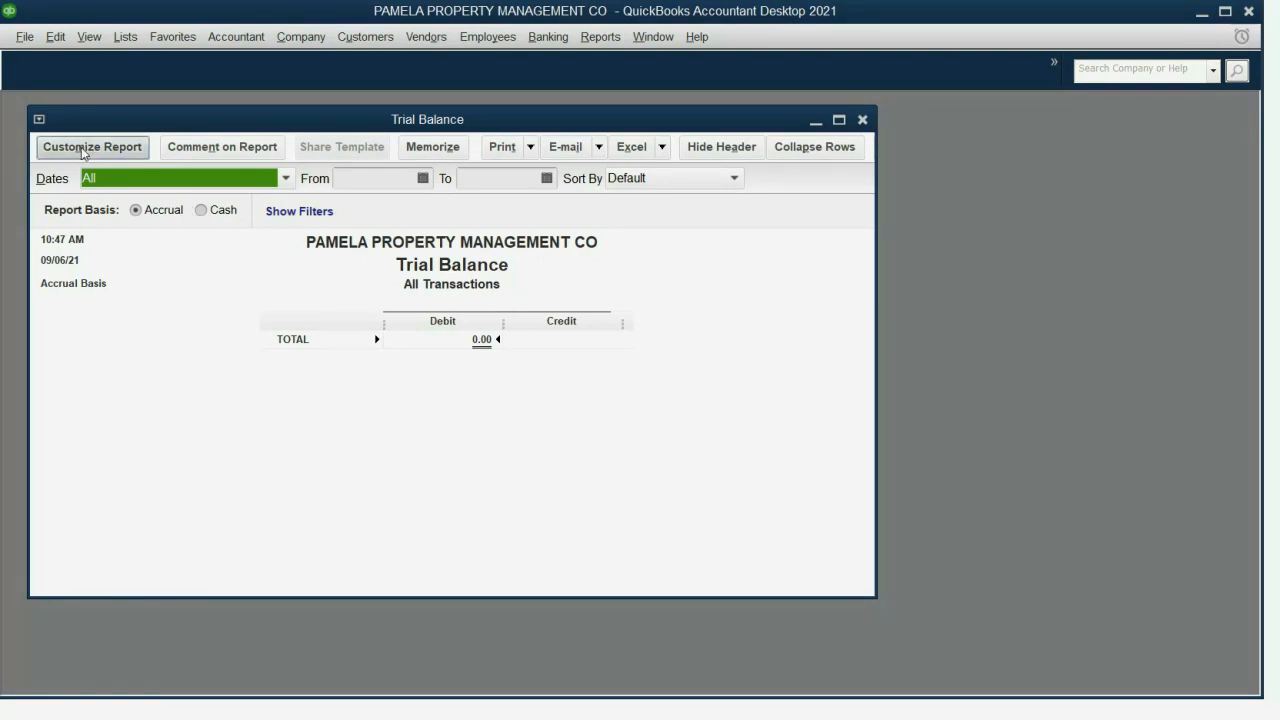
# Step: In Customize Report > Fonts & Numbers, set column label font size 12 and apply to all related fonts
pyautogui.click(92, 148)
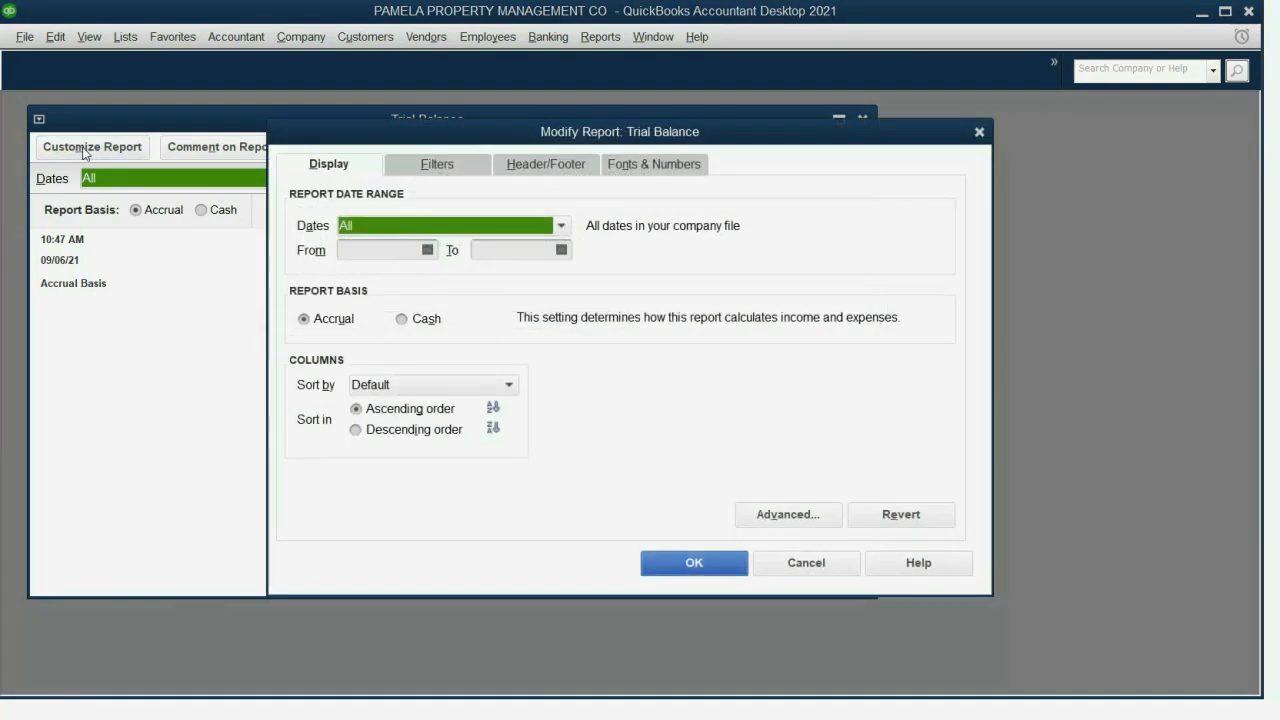
pyautogui.moveTo(136, 160)
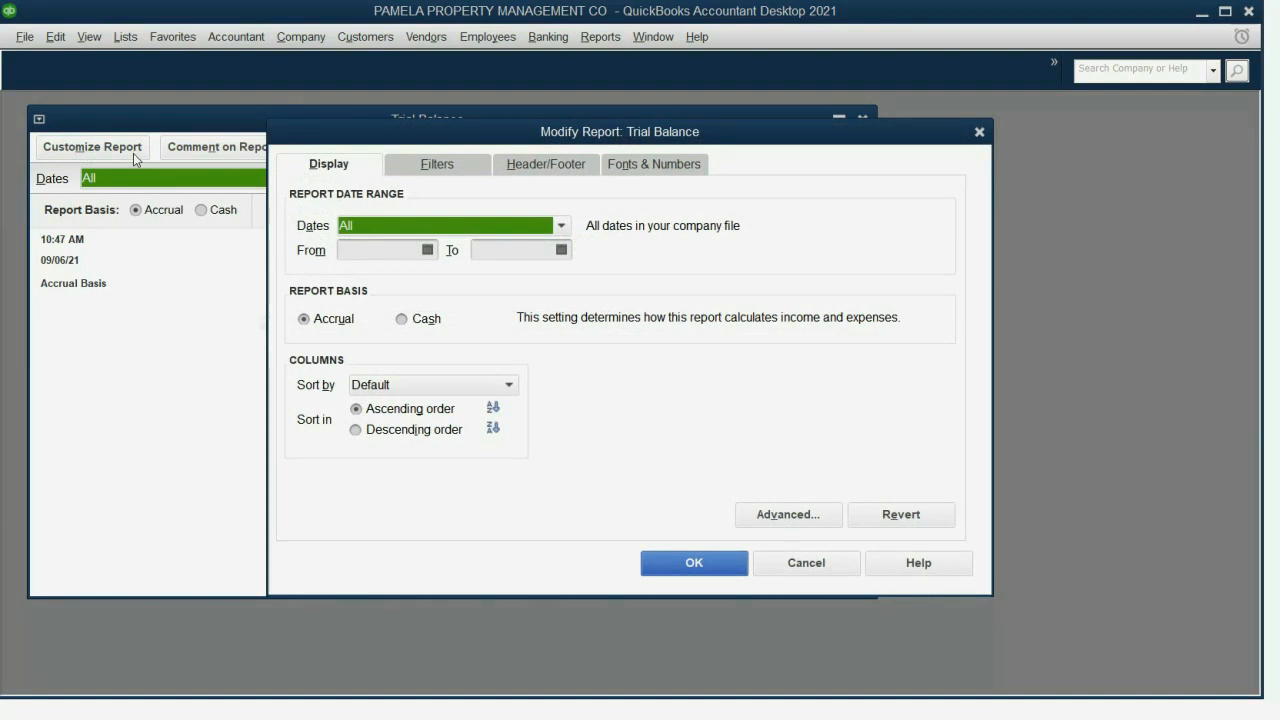
pyautogui.click(544, 164)
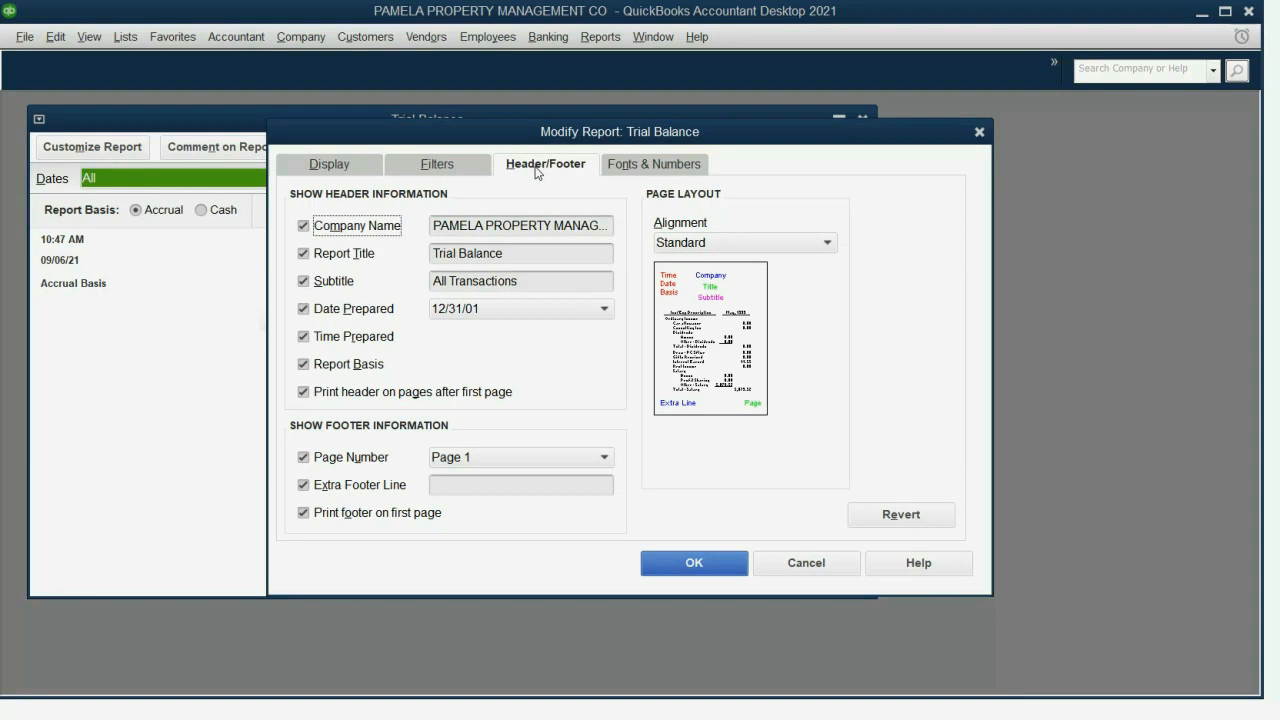
pyautogui.moveTo(662, 180)
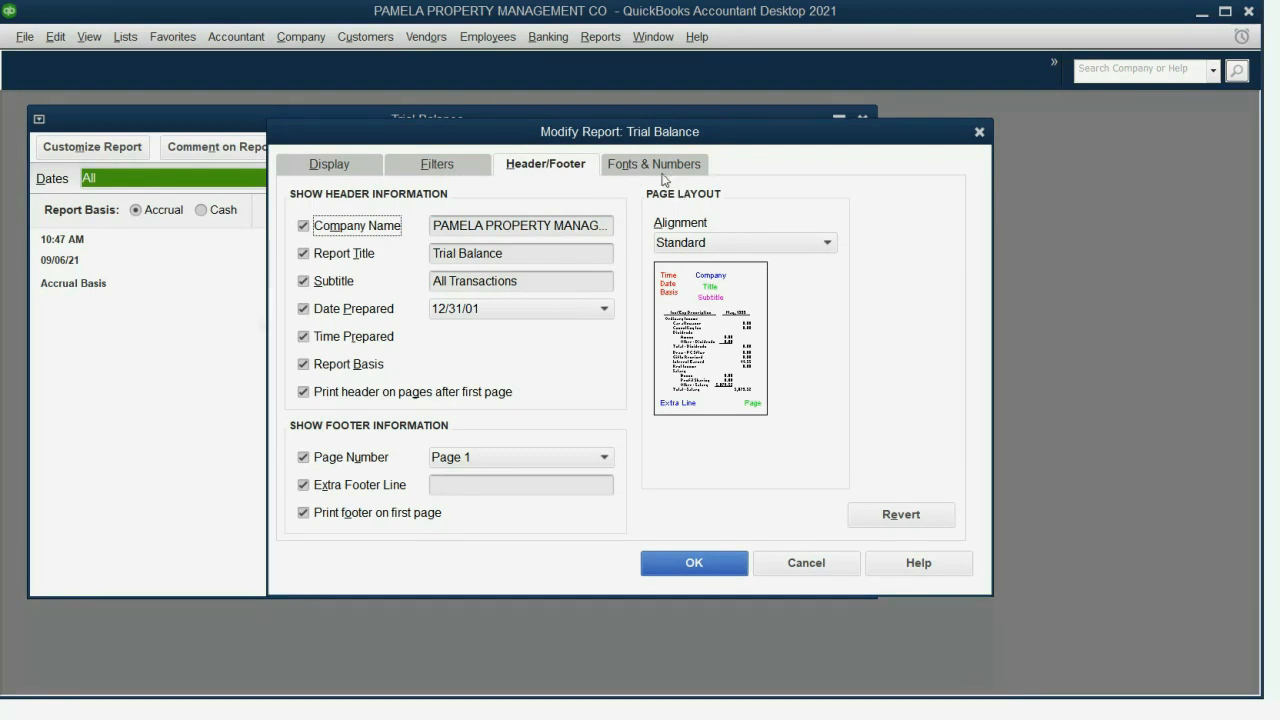
pyautogui.click(654, 164)
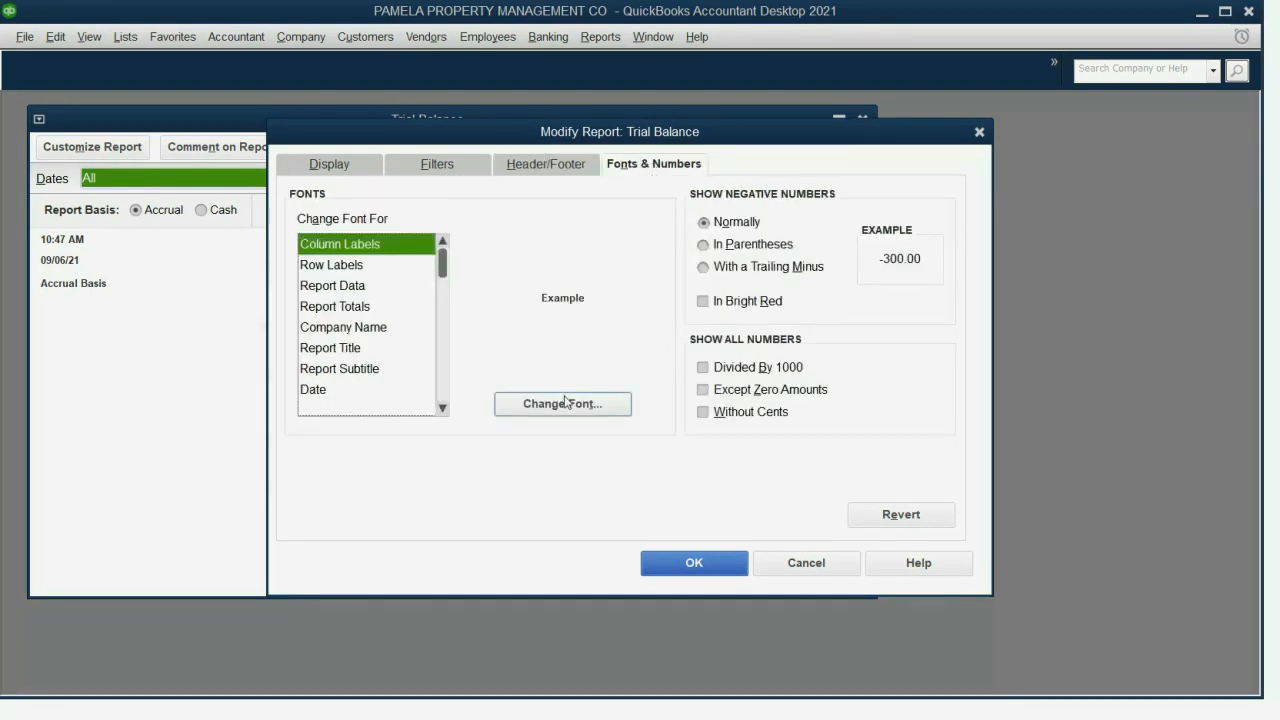
pyautogui.click(562, 404)
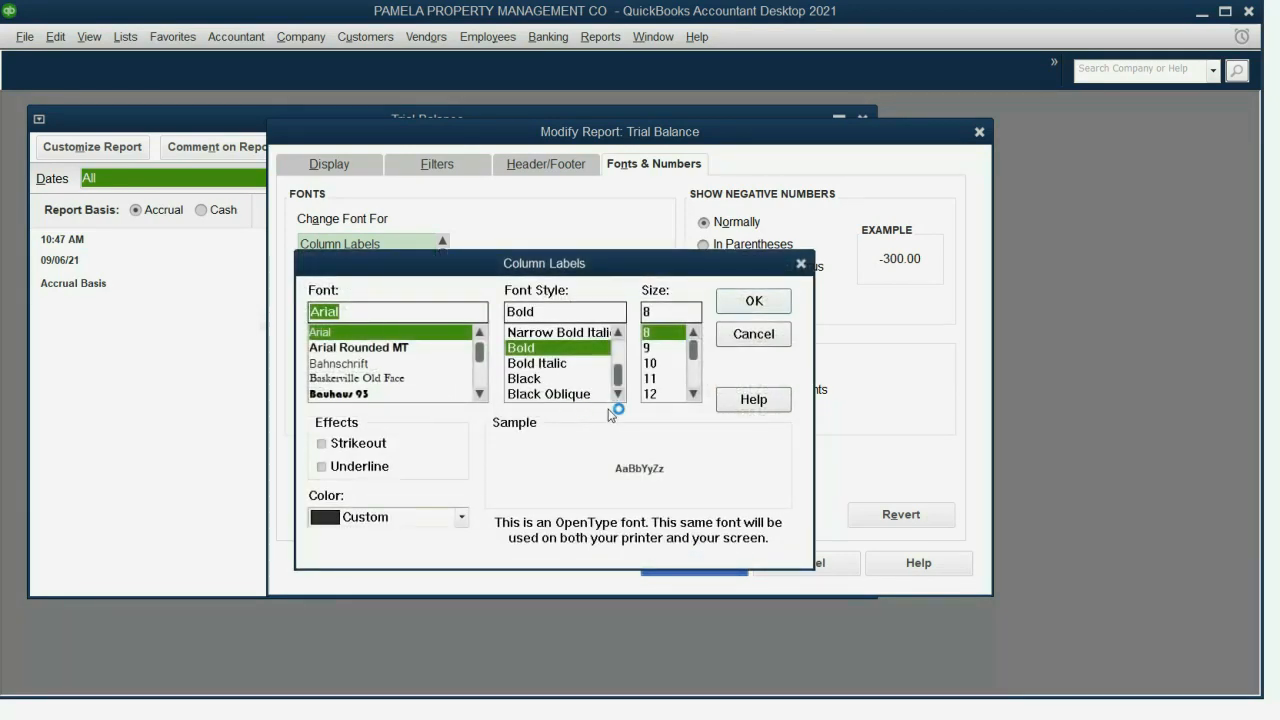
pyautogui.click(650, 392)
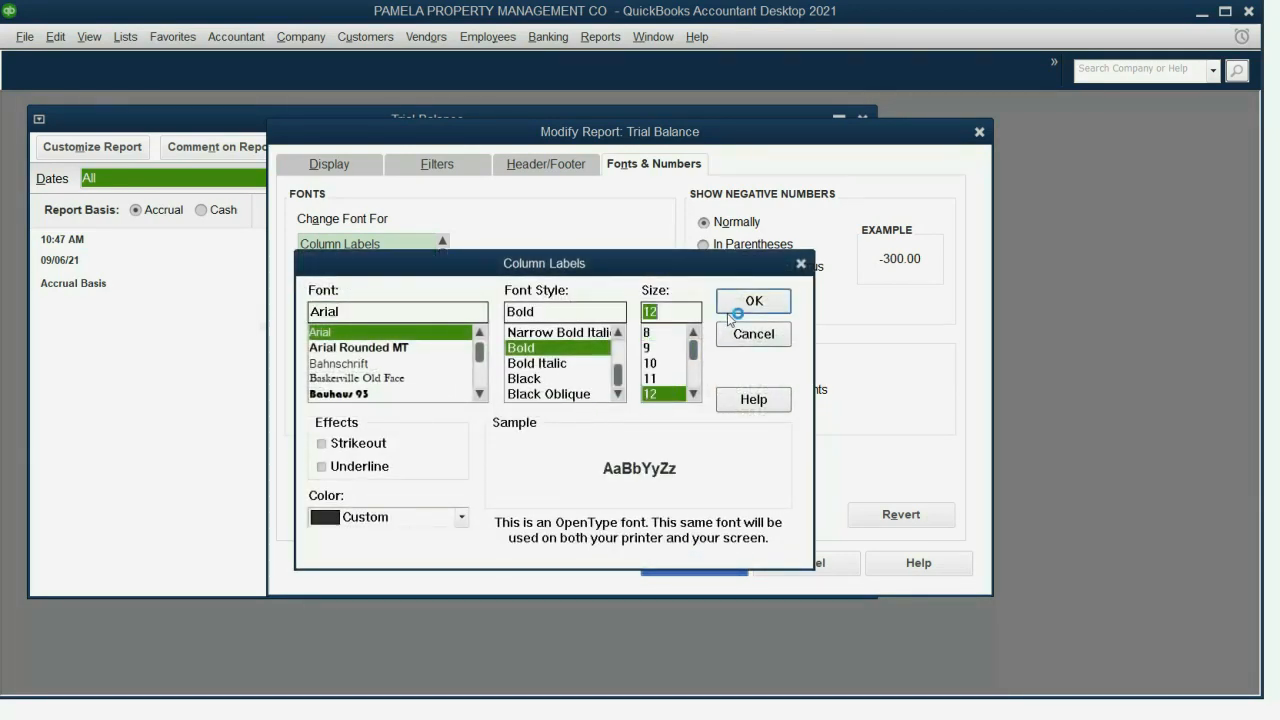
pyautogui.click(752, 300)
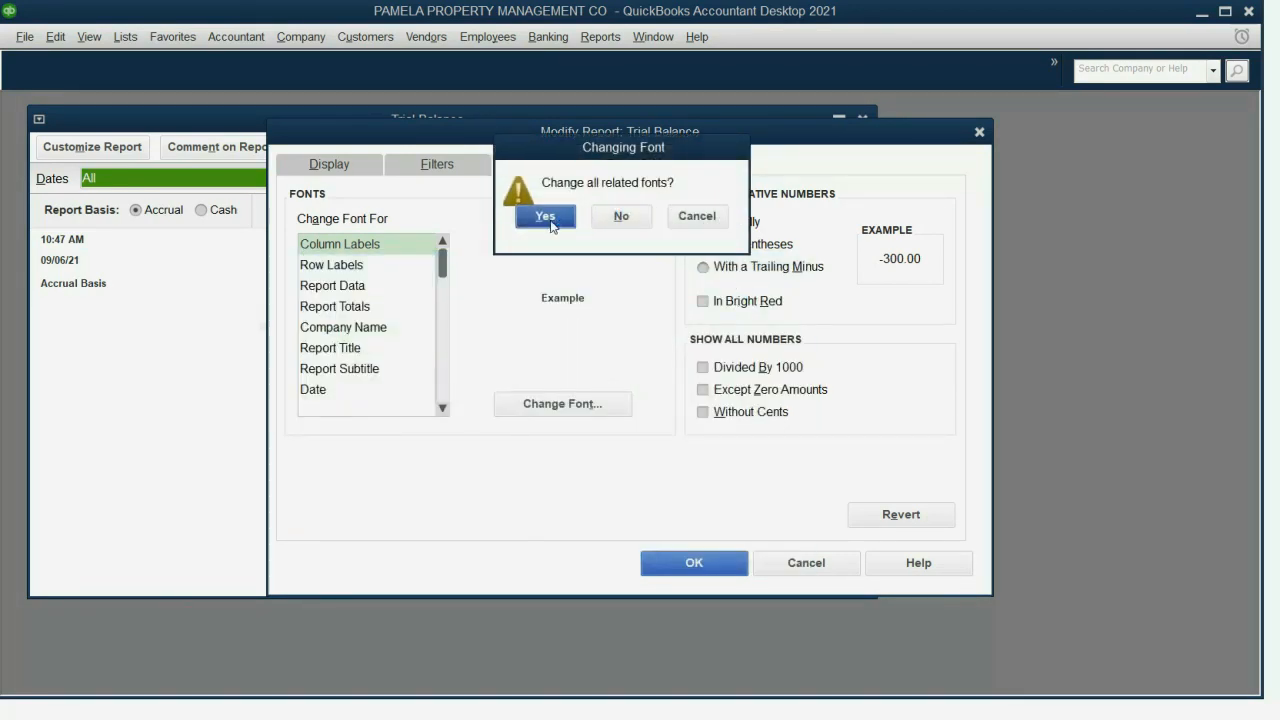
pyautogui.click(544, 216)
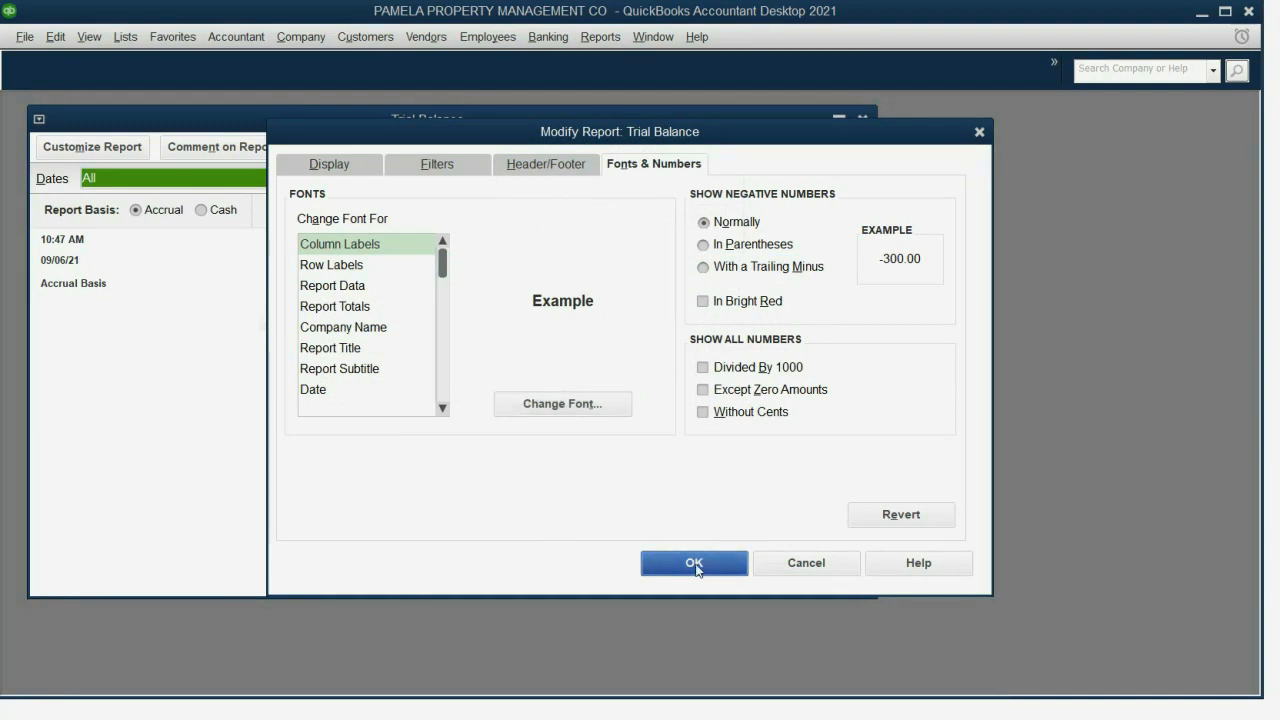
# Step: Apply the customized settings and answer Yes to resize all columns to equal width
pyautogui.click(694, 562)
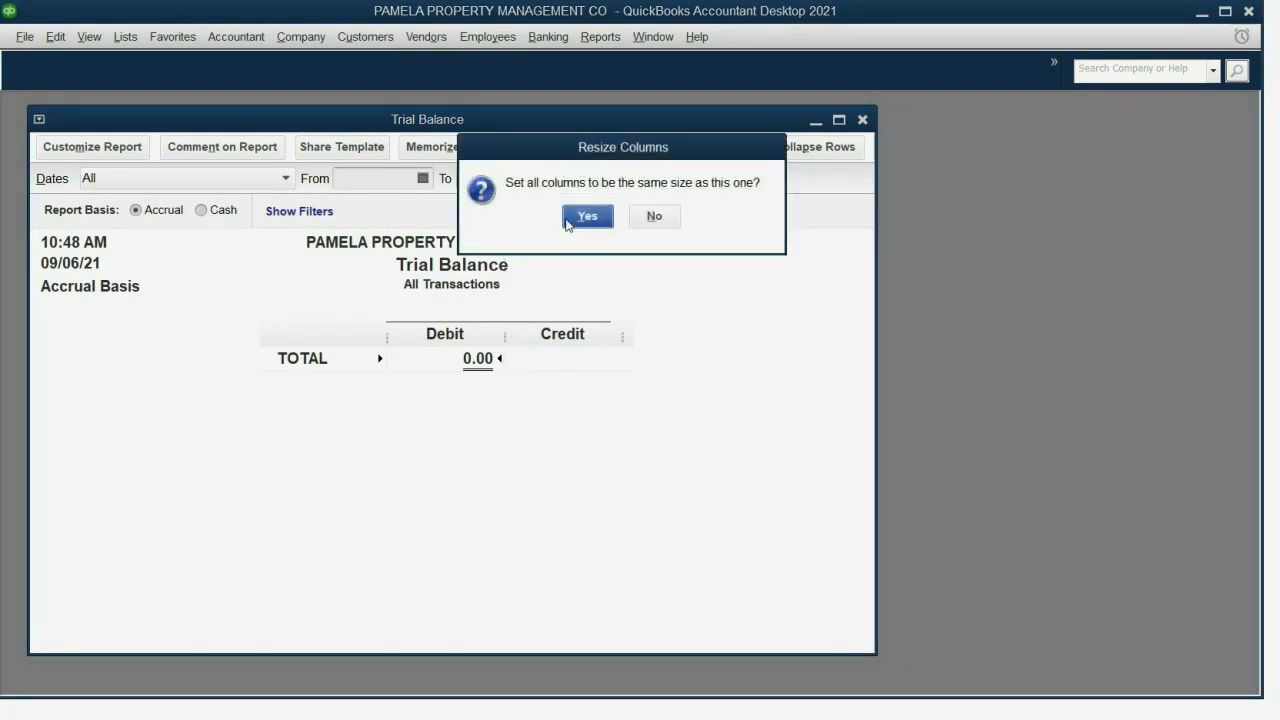
pyautogui.click(588, 216)
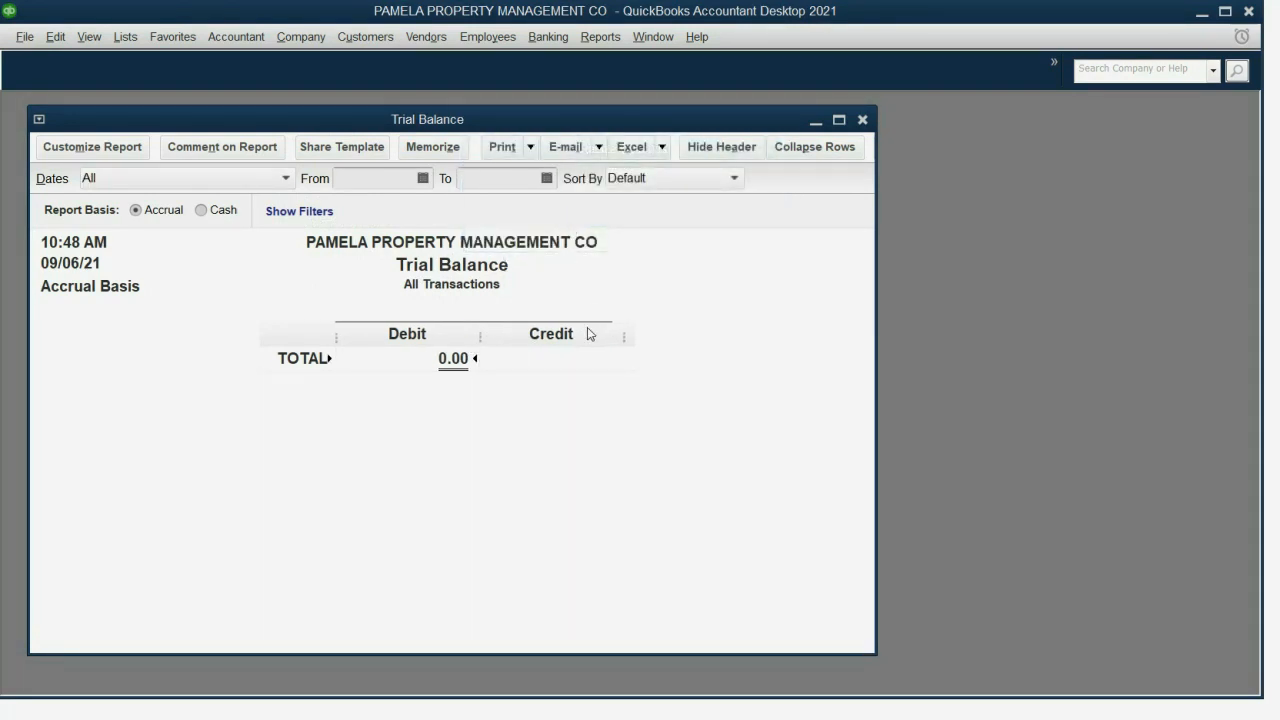
pyautogui.moveTo(576, 418)
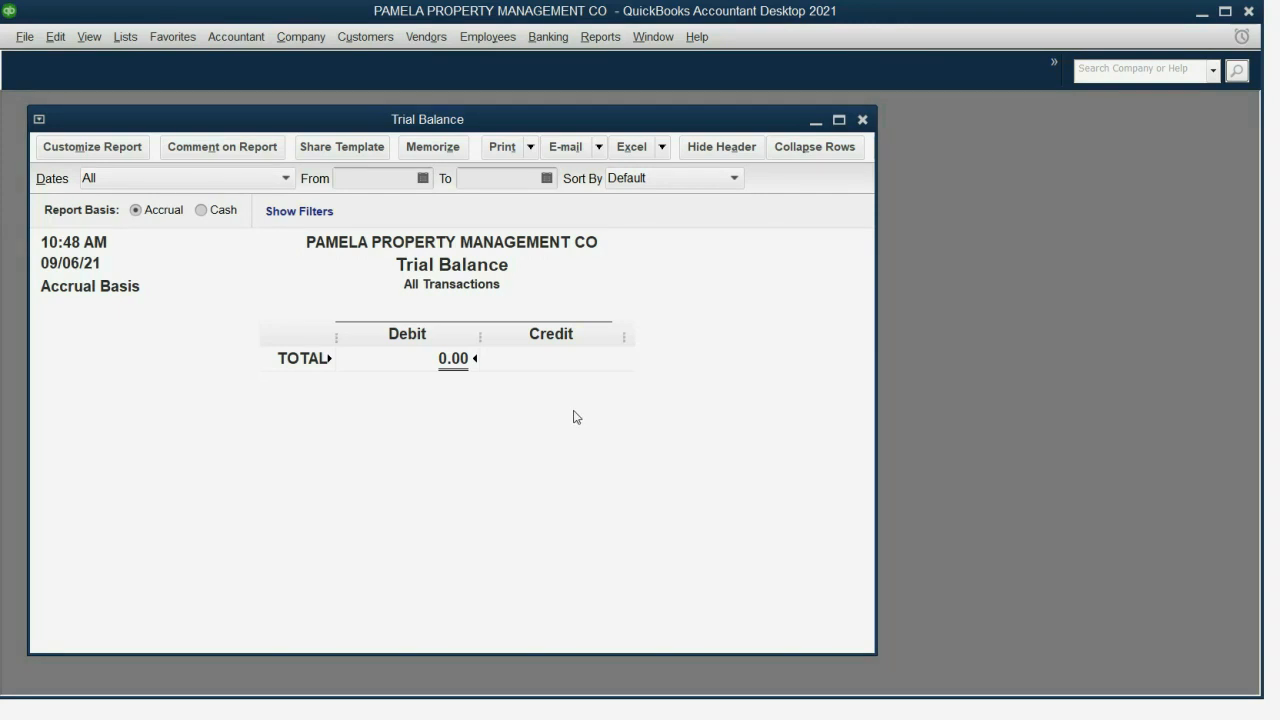
pyautogui.moveTo(464, 390)
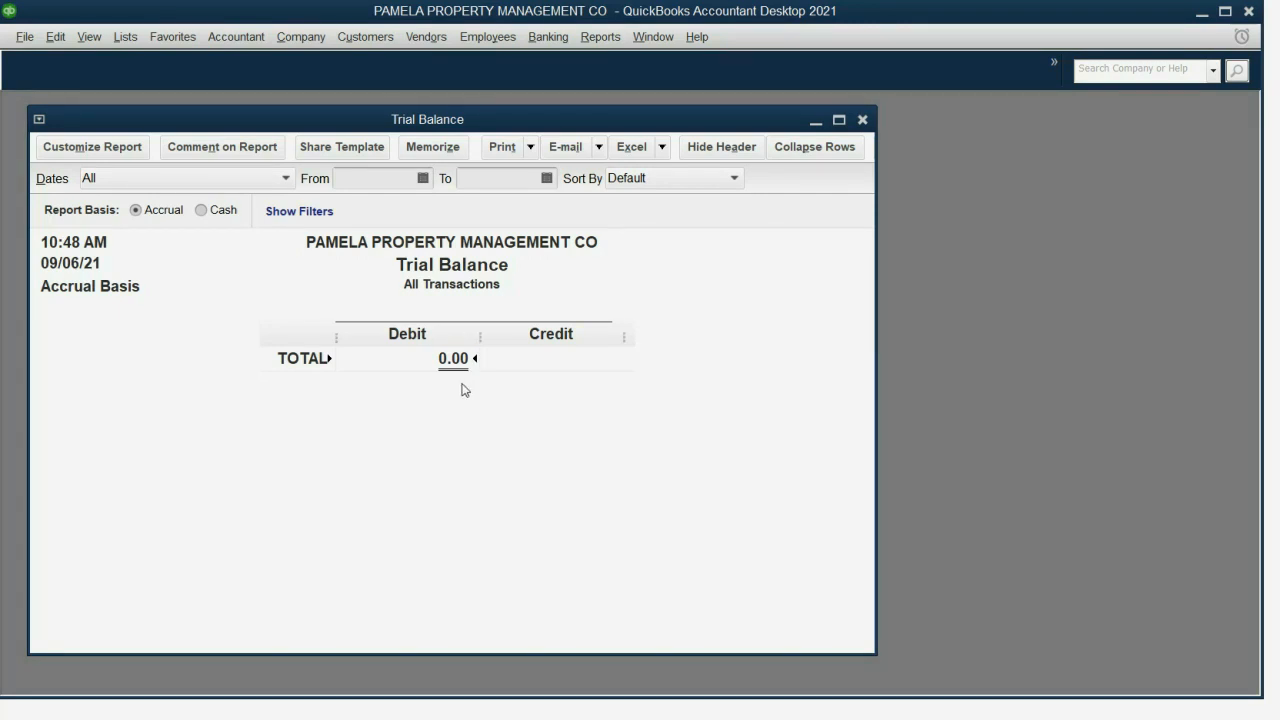
pyautogui.click(284, 178)
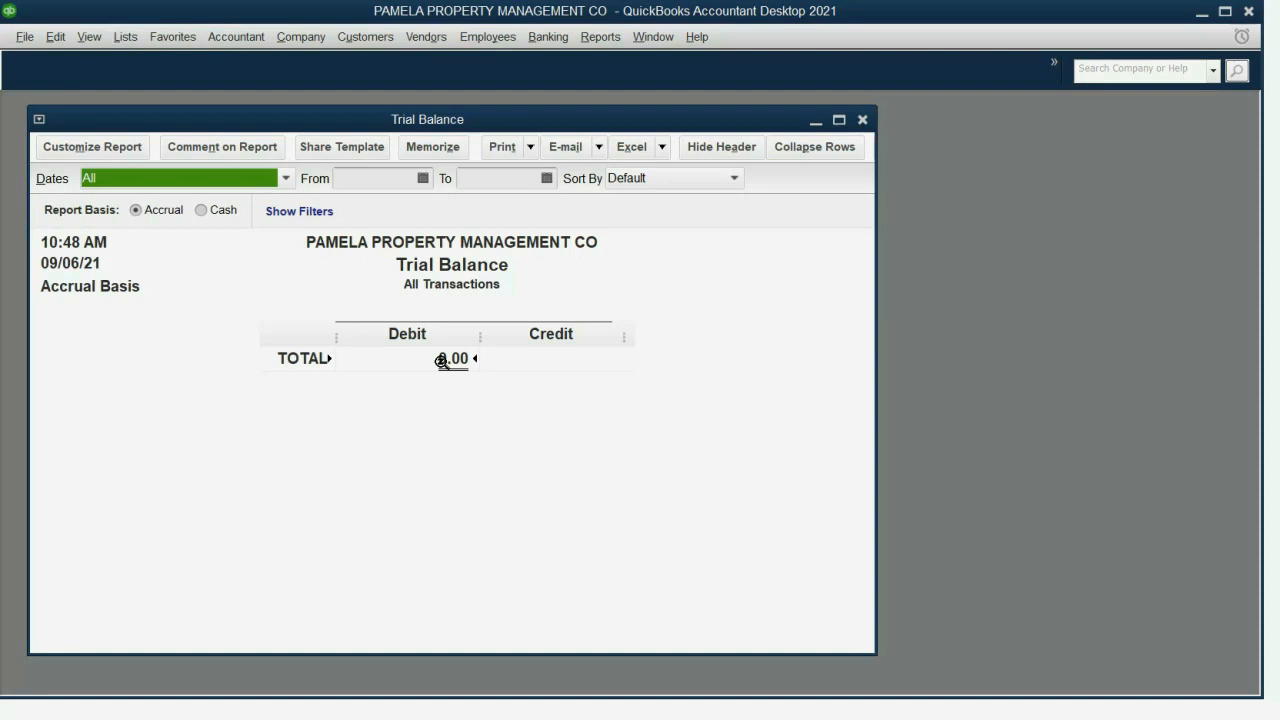
# Step: Add the Trial Balance report to the icon bar via View, keeping the default label
pyautogui.click(88, 36)
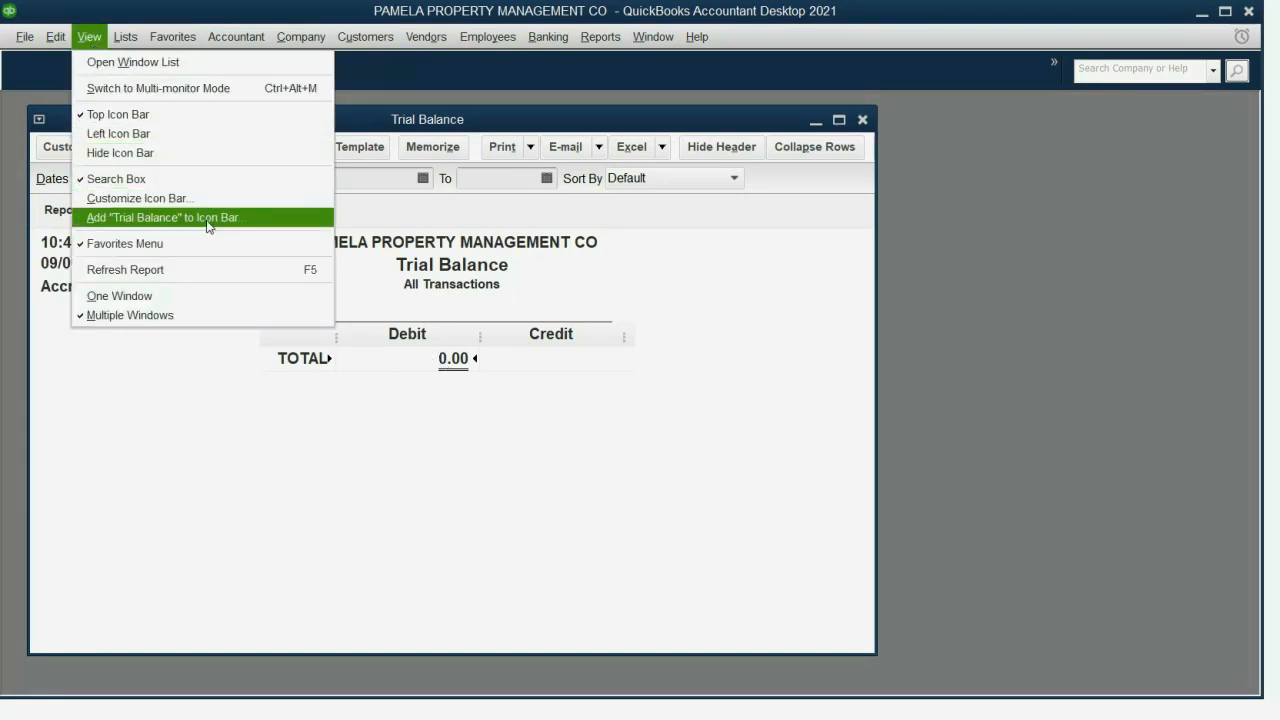
pyautogui.moveTo(192, 218)
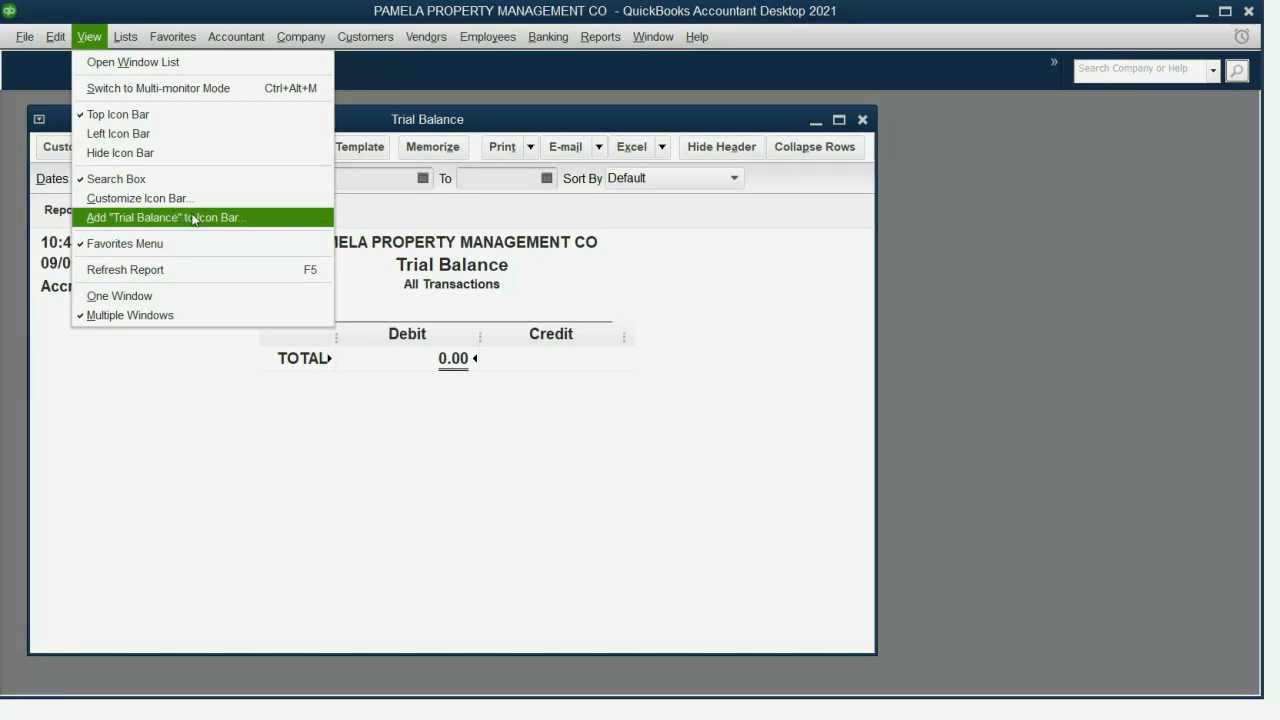
pyautogui.moveTo(184, 218)
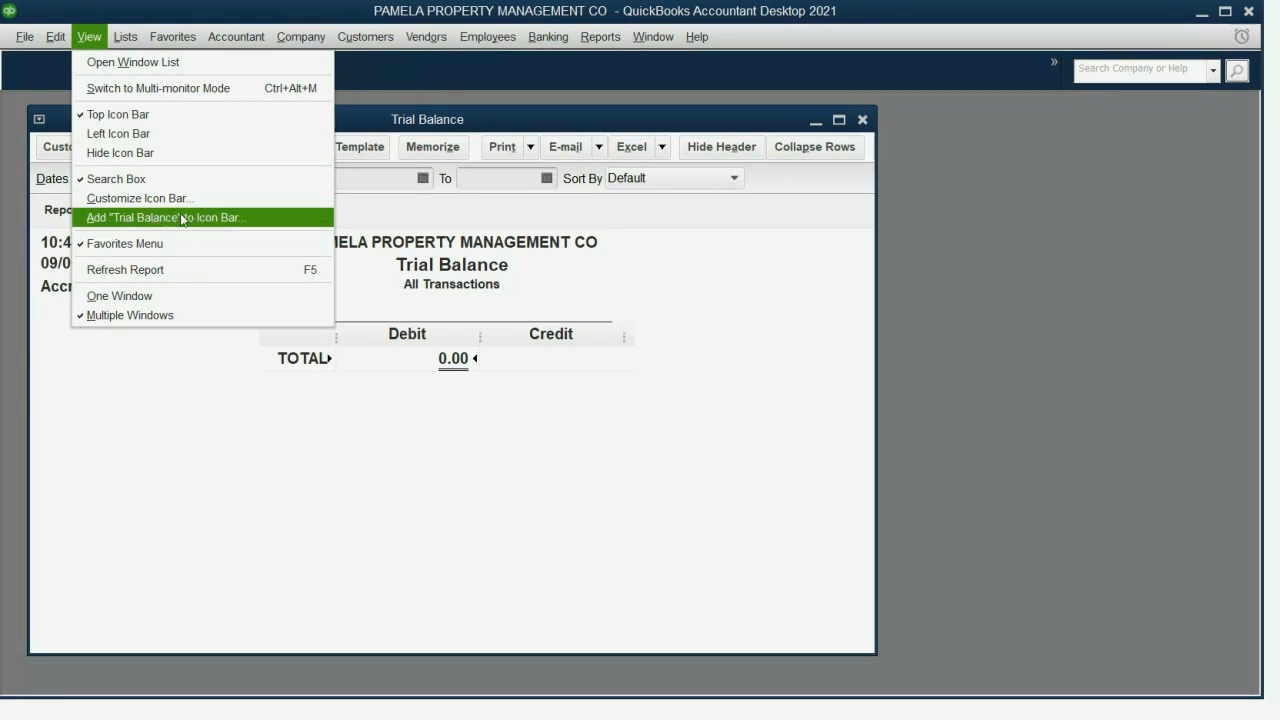
pyautogui.click(164, 216)
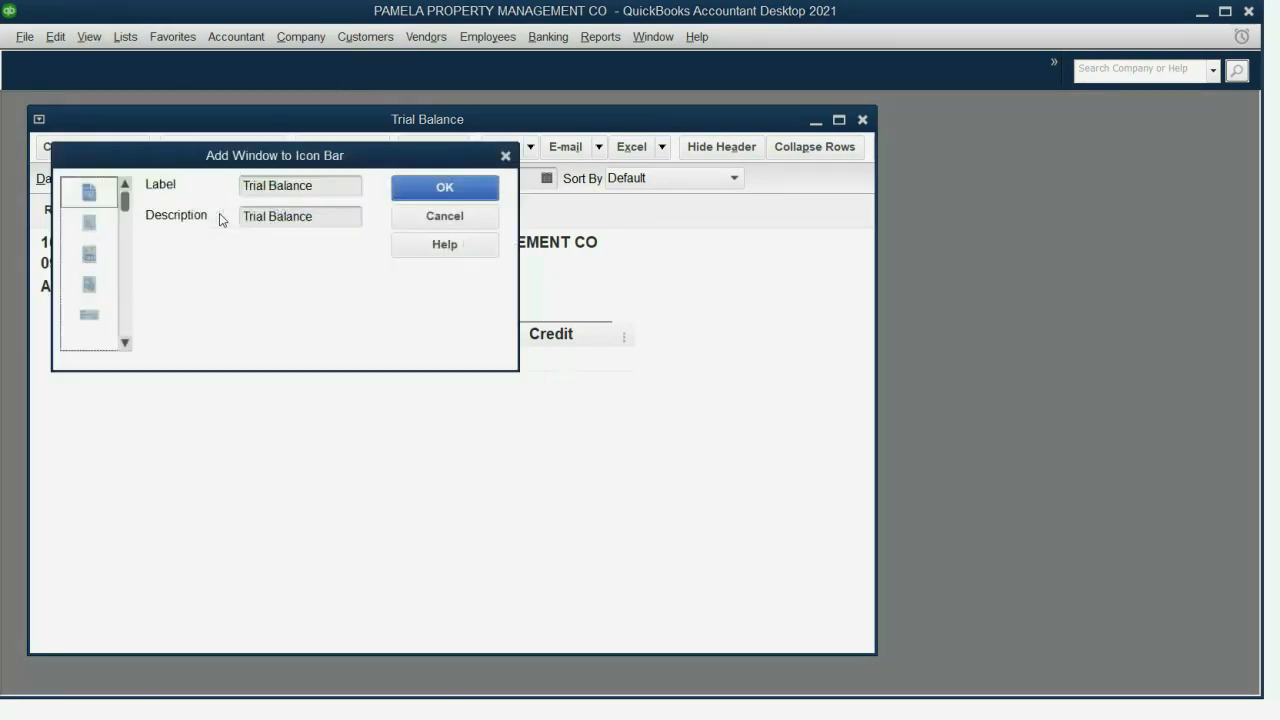
pyautogui.click(444, 188)
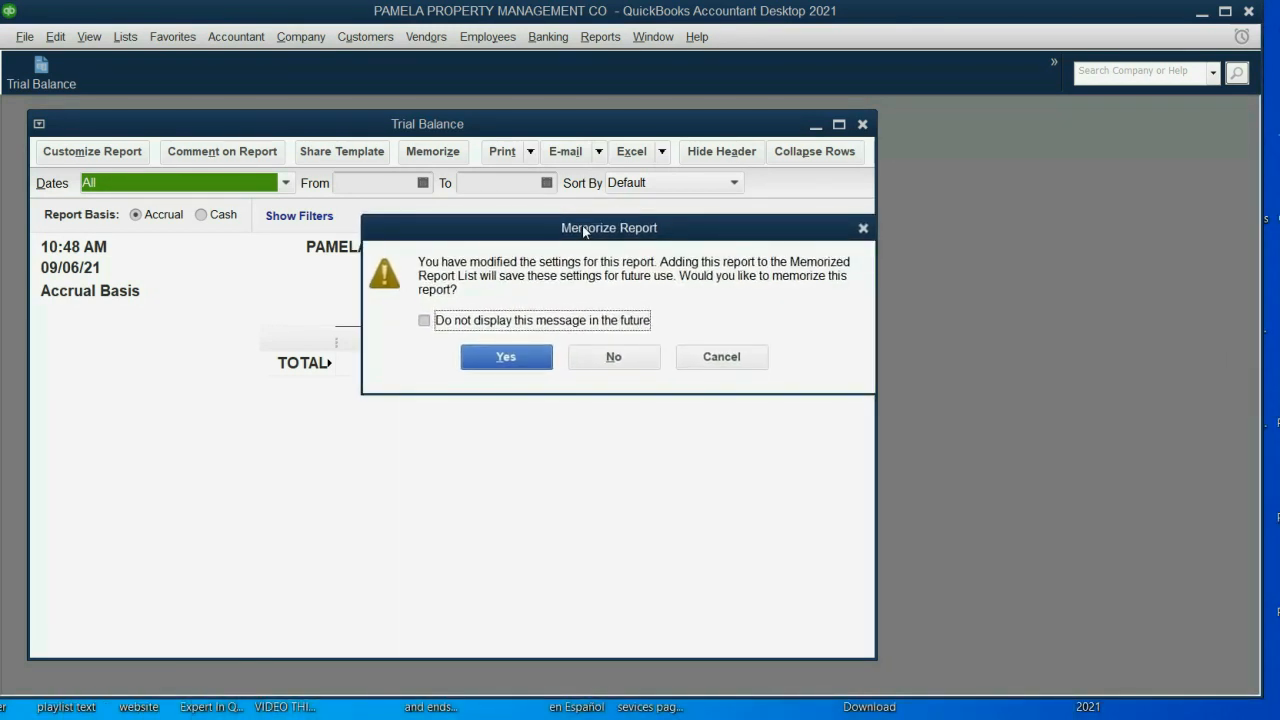
# Step: Close the report without memorizing, ticking Do not display, then test the new Trial Balance icon and close it
pyautogui.click(424, 320)
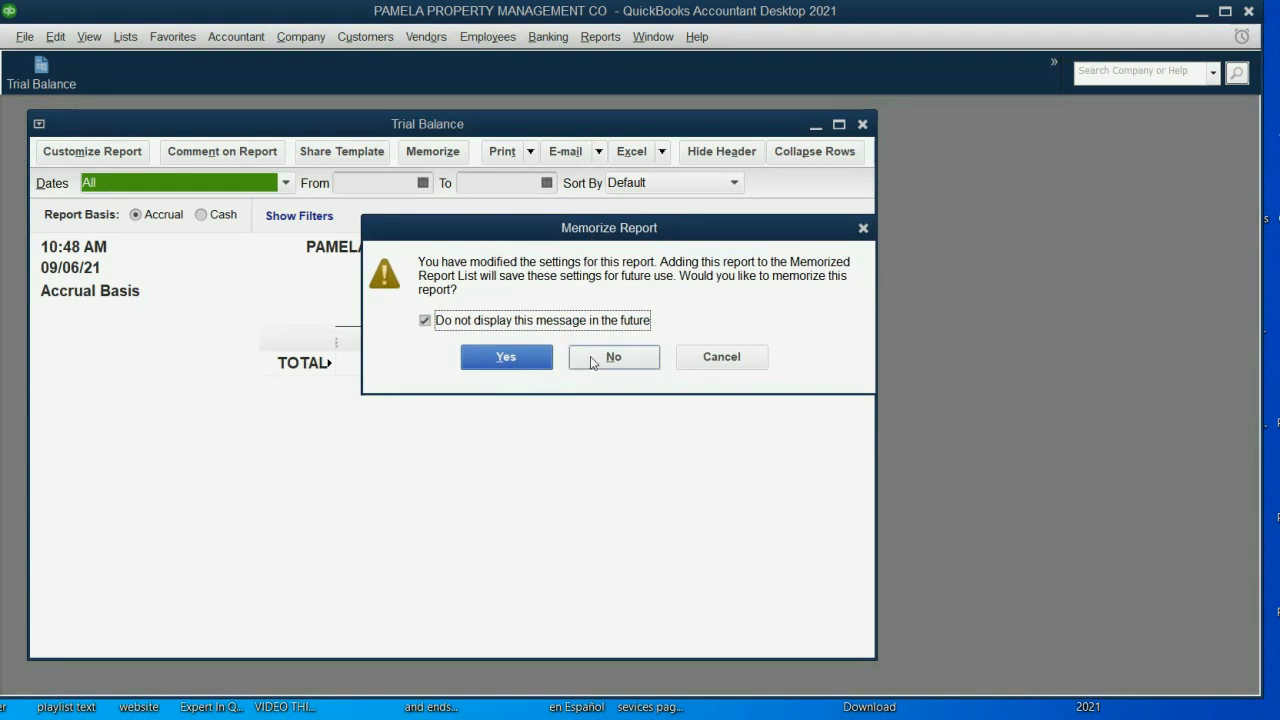
pyautogui.click(612, 356)
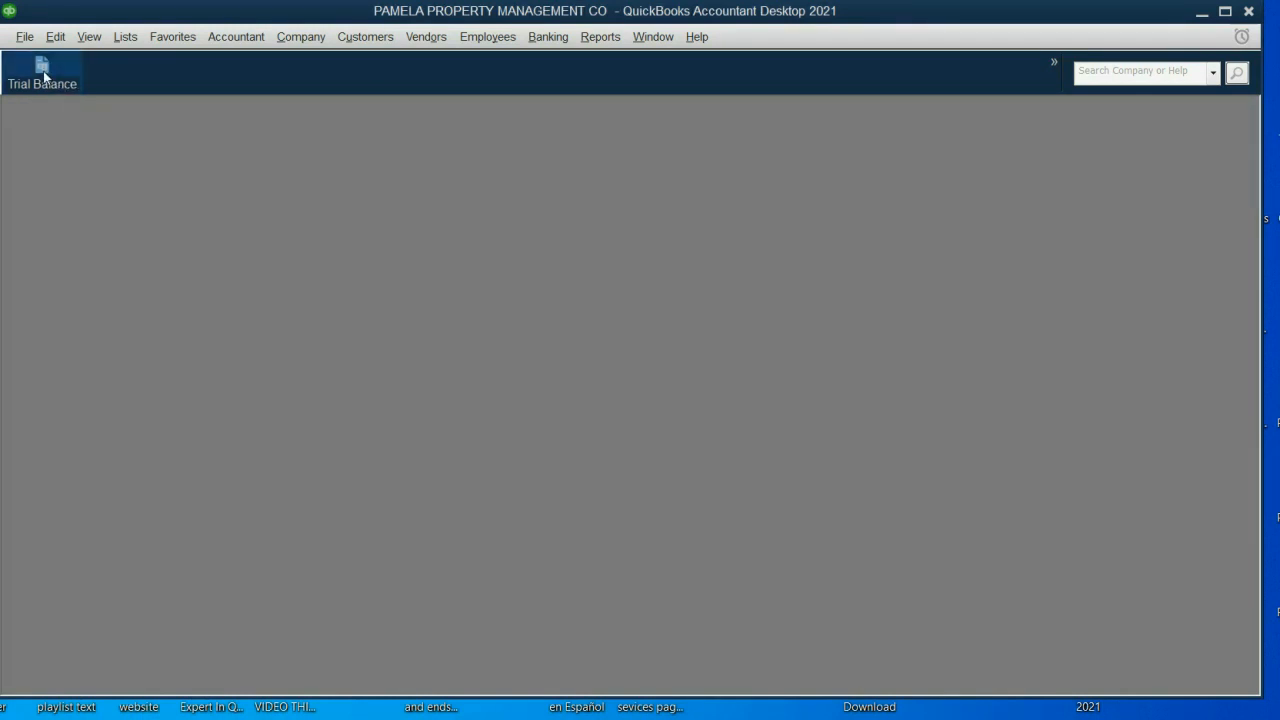
pyautogui.click(42, 72)
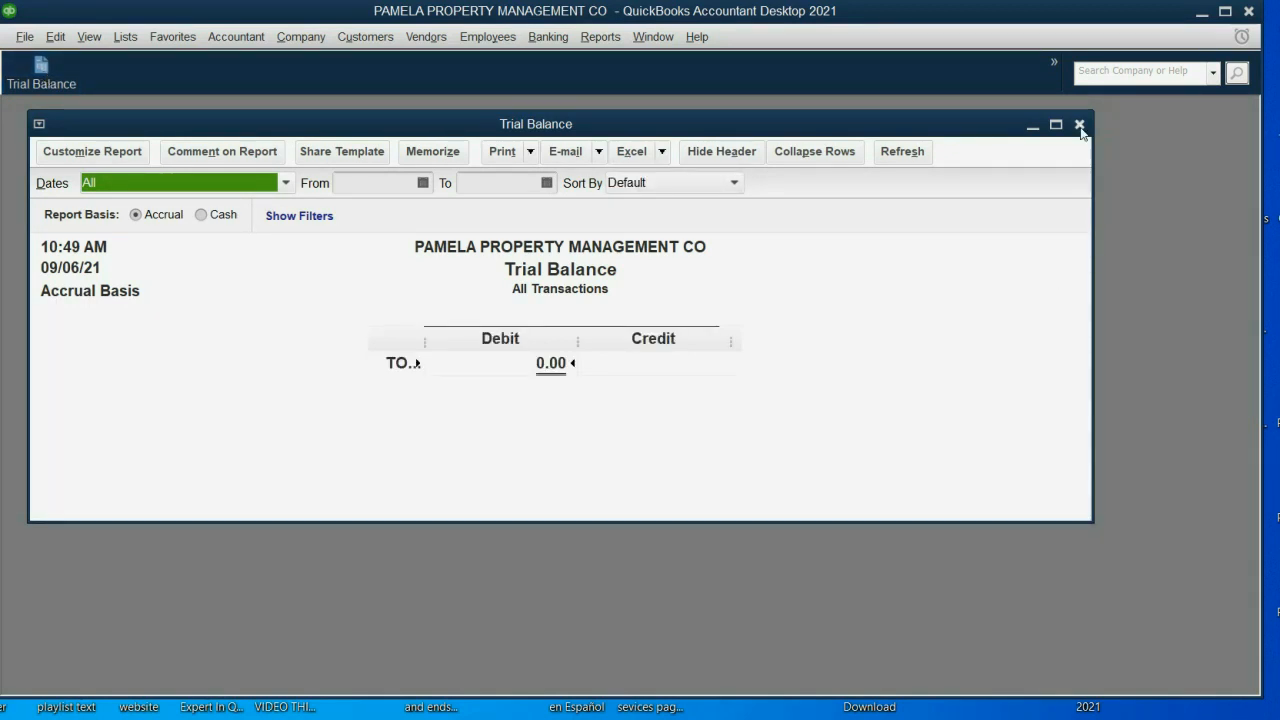
pyautogui.click(1080, 124)
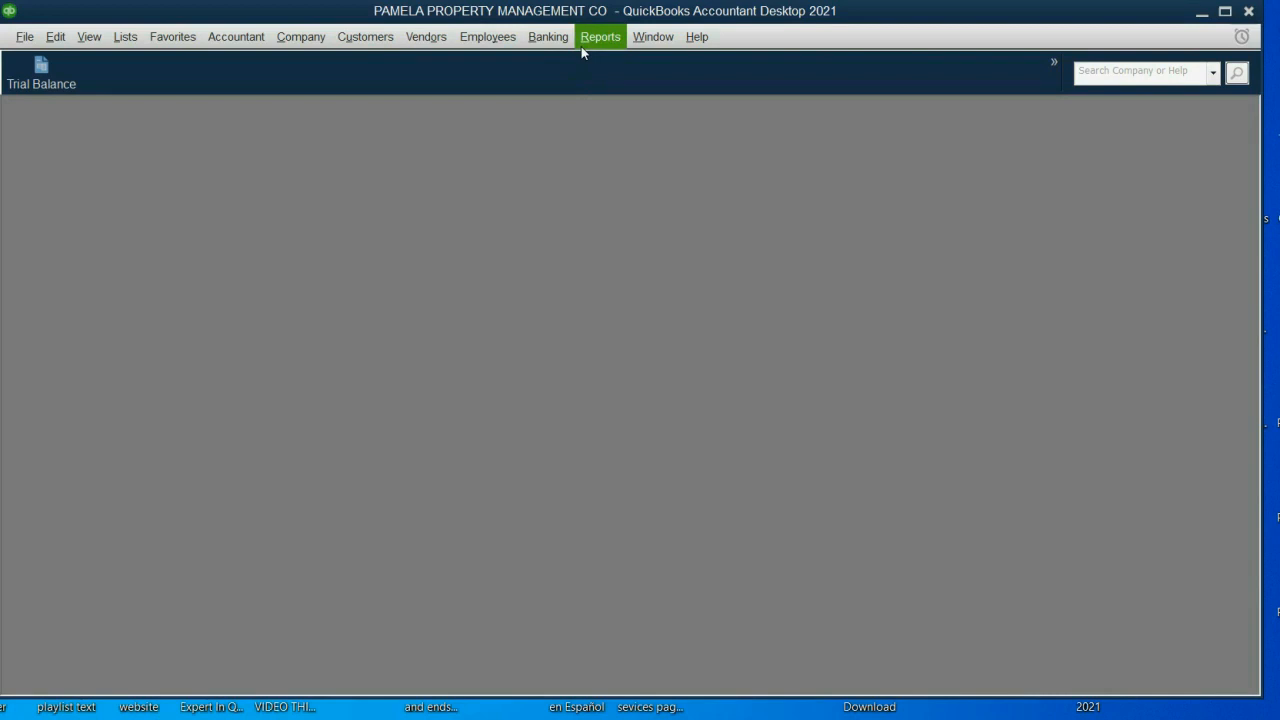
# Step: Reopen Trial Balance from Reports > Accountant & Taxes and close it again
pyautogui.click(600, 36)
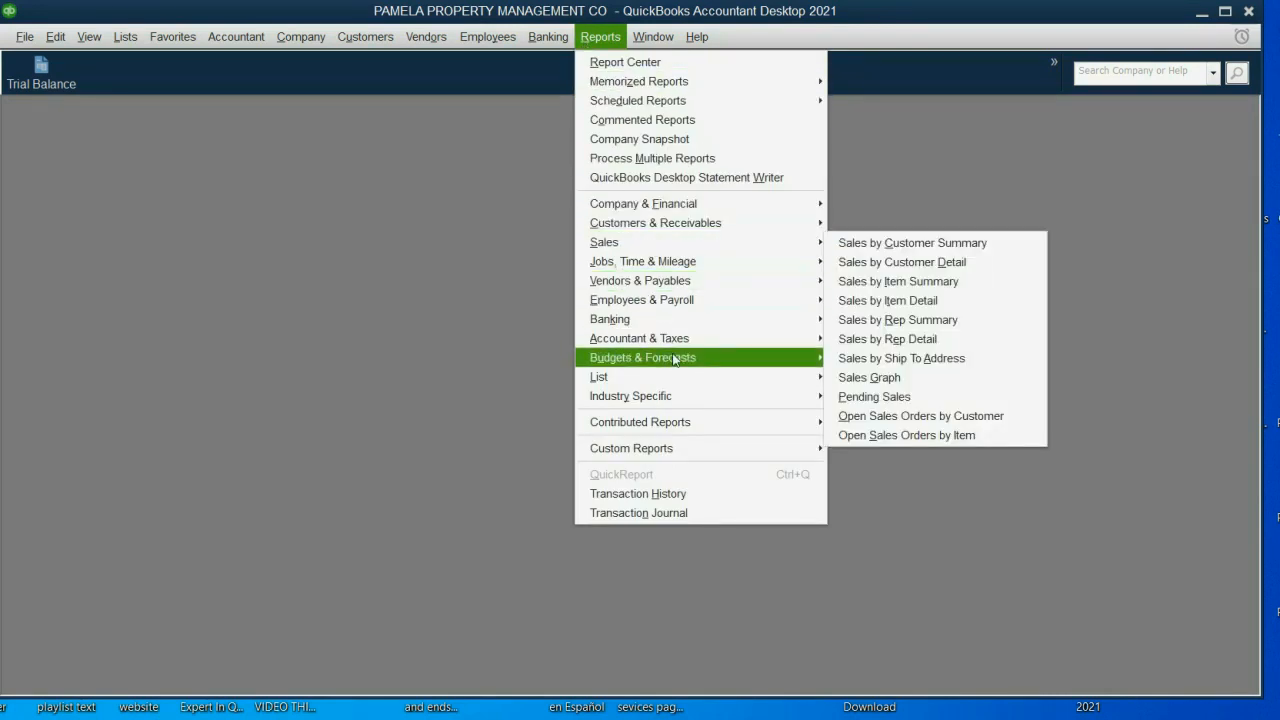
pyautogui.moveTo(640, 338)
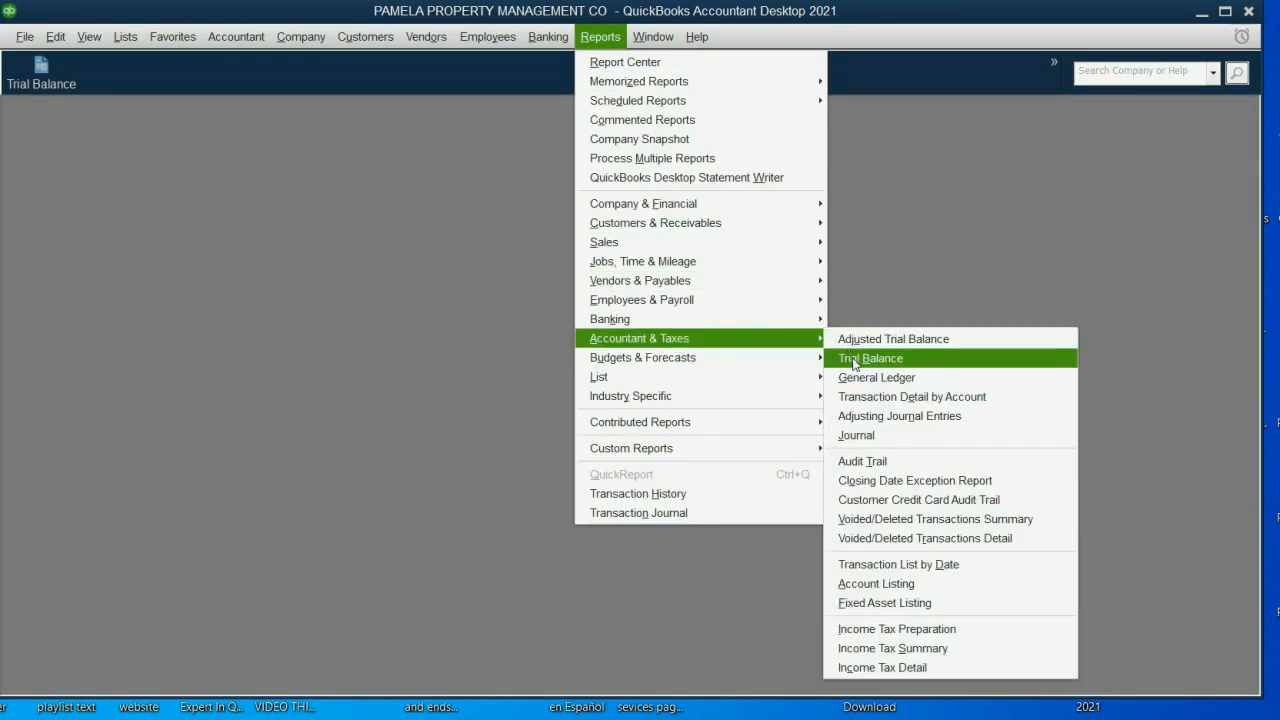
pyautogui.click(868, 356)
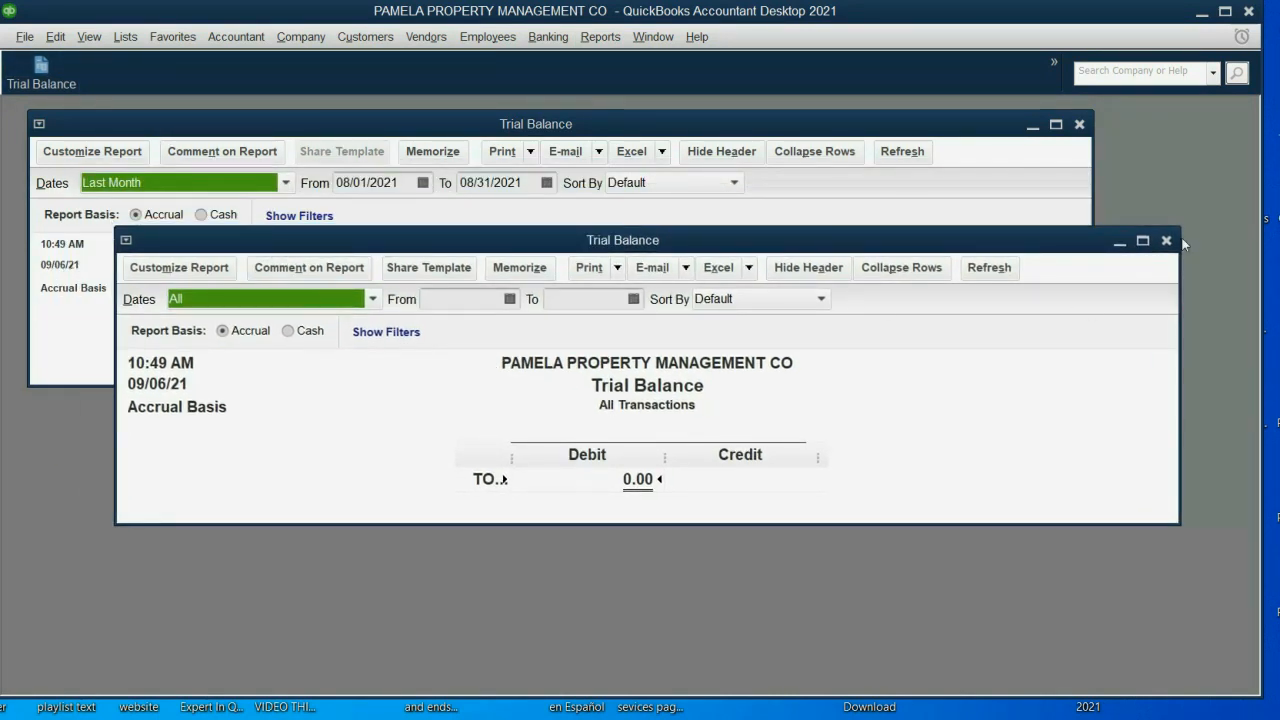
pyautogui.click(1166, 240)
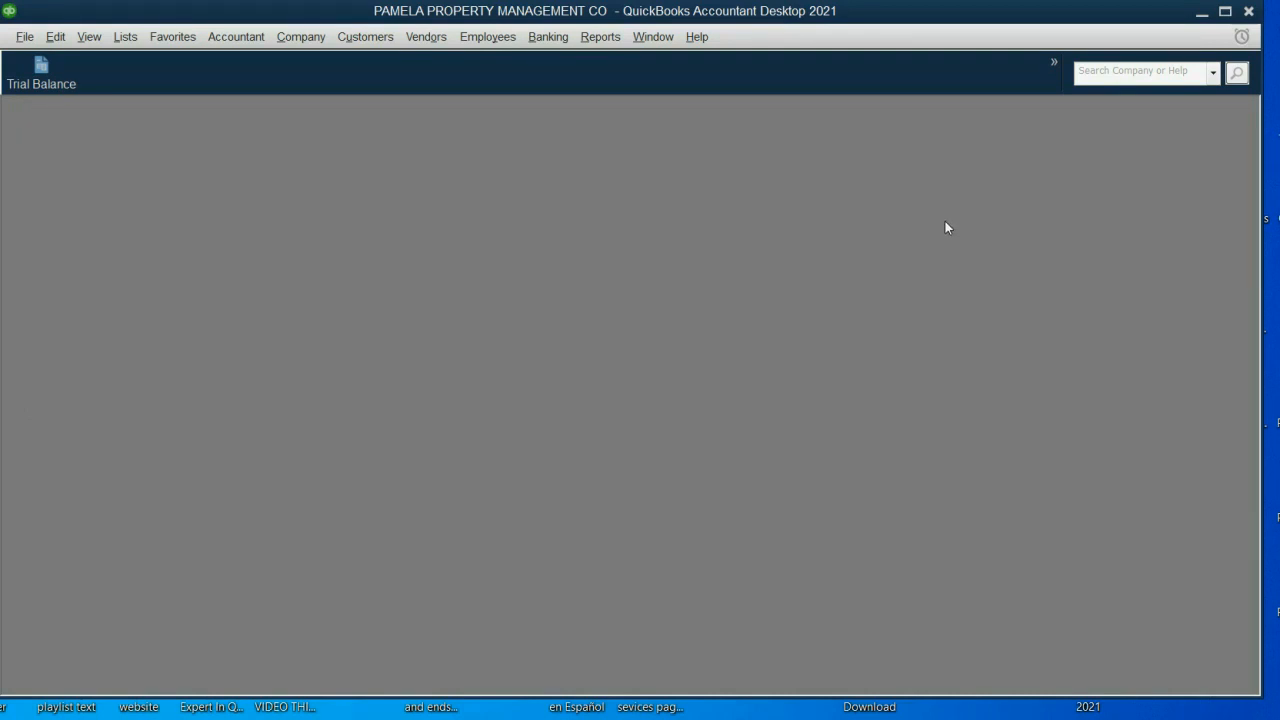
pyautogui.moveTo(650, 152)
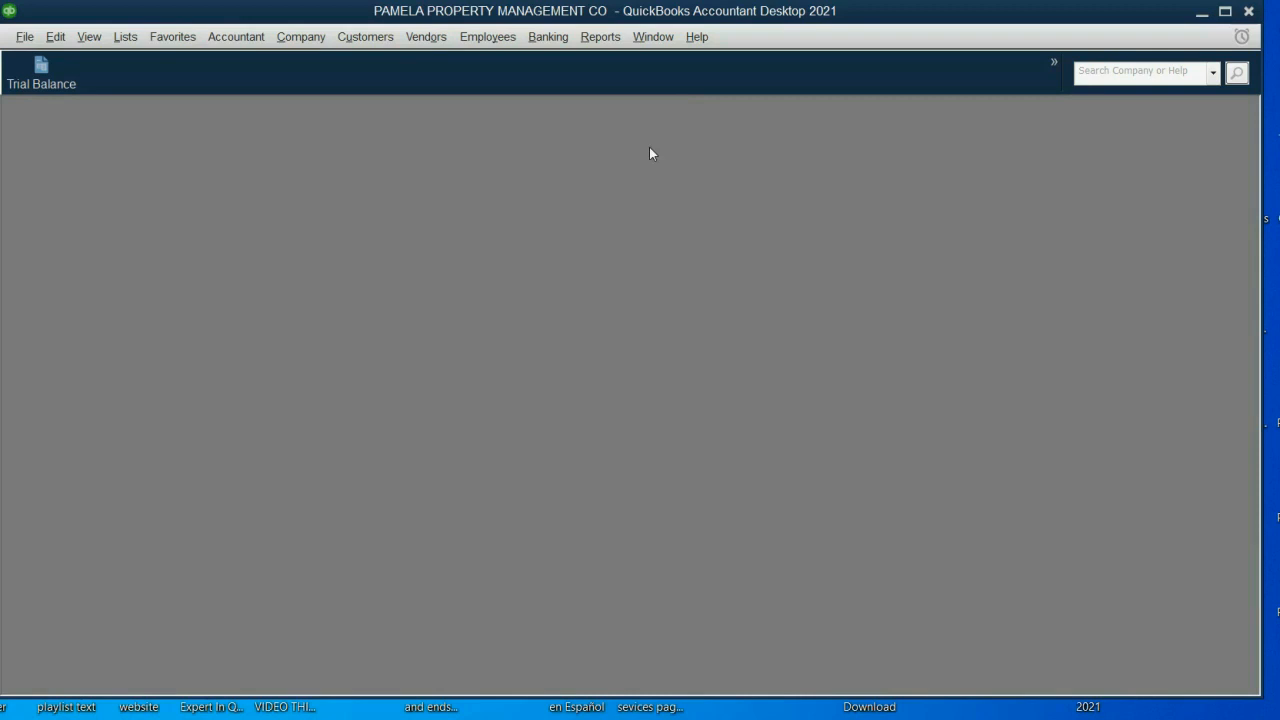
# Step: Run Reports > Accountant & Taxes > Journal, dismiss the collapsed-transactions notice and show all dates
pyautogui.click(600, 36)
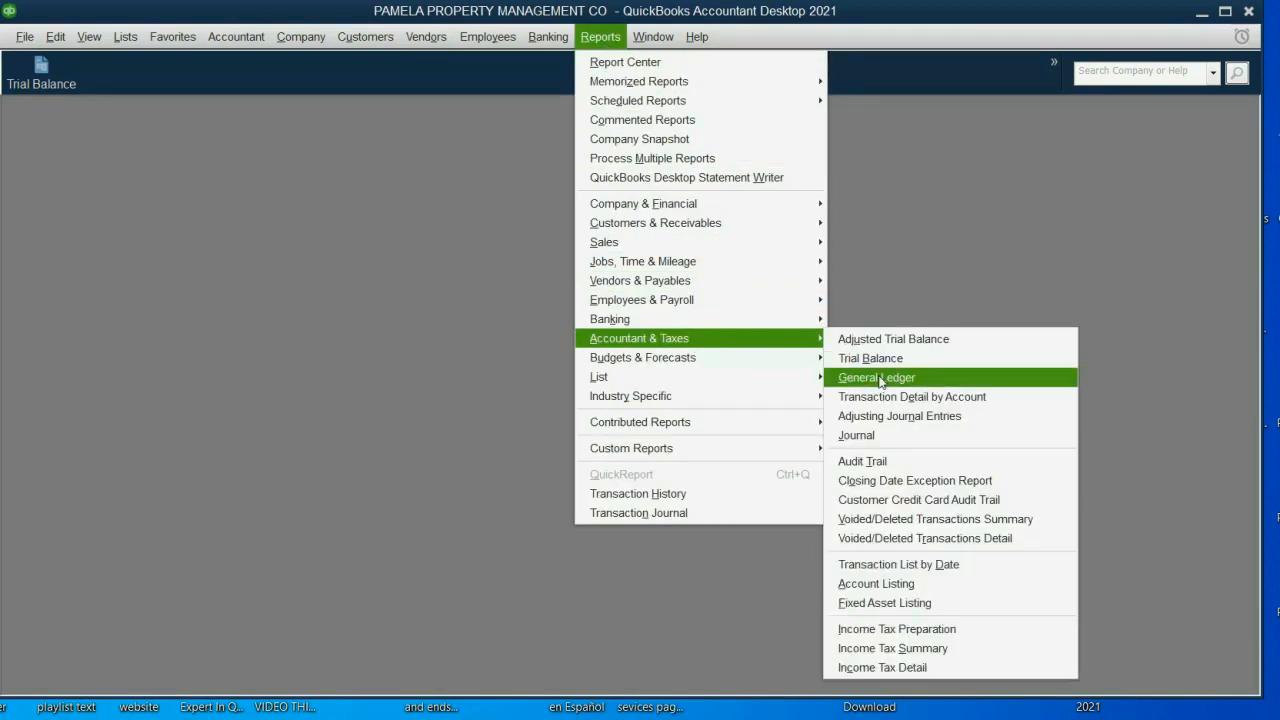
pyautogui.click(876, 376)
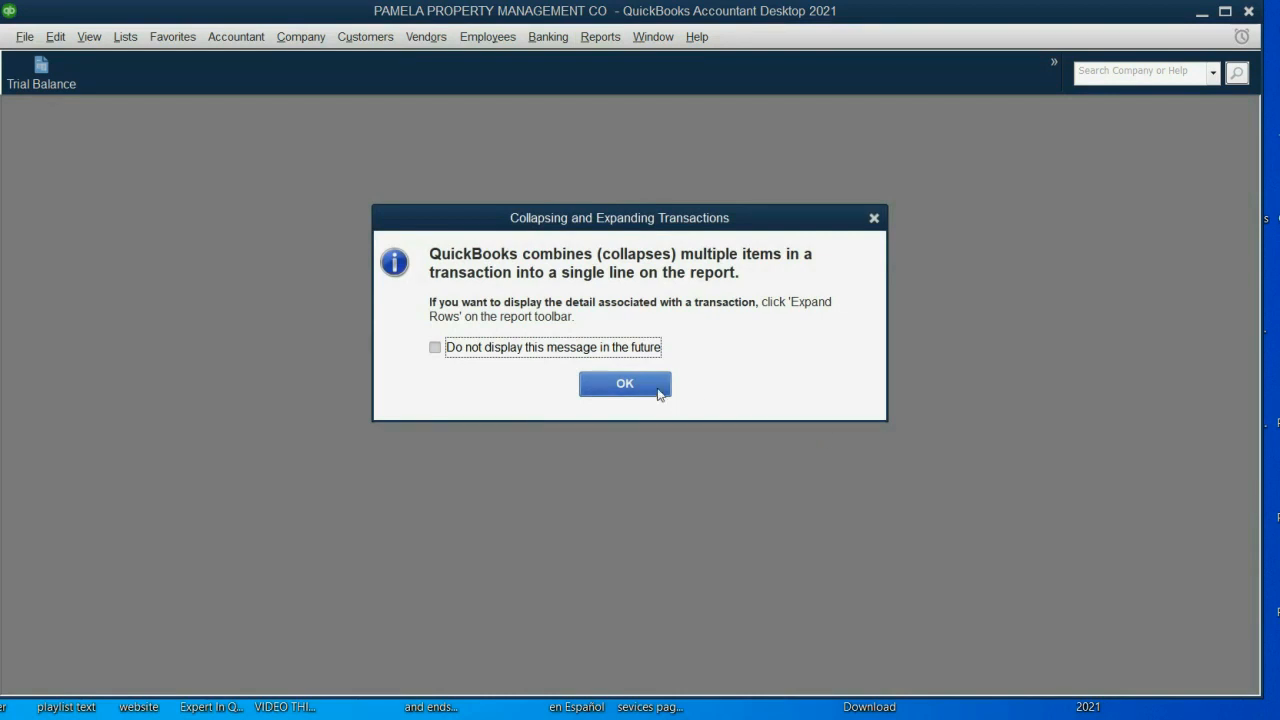
pyautogui.click(624, 384)
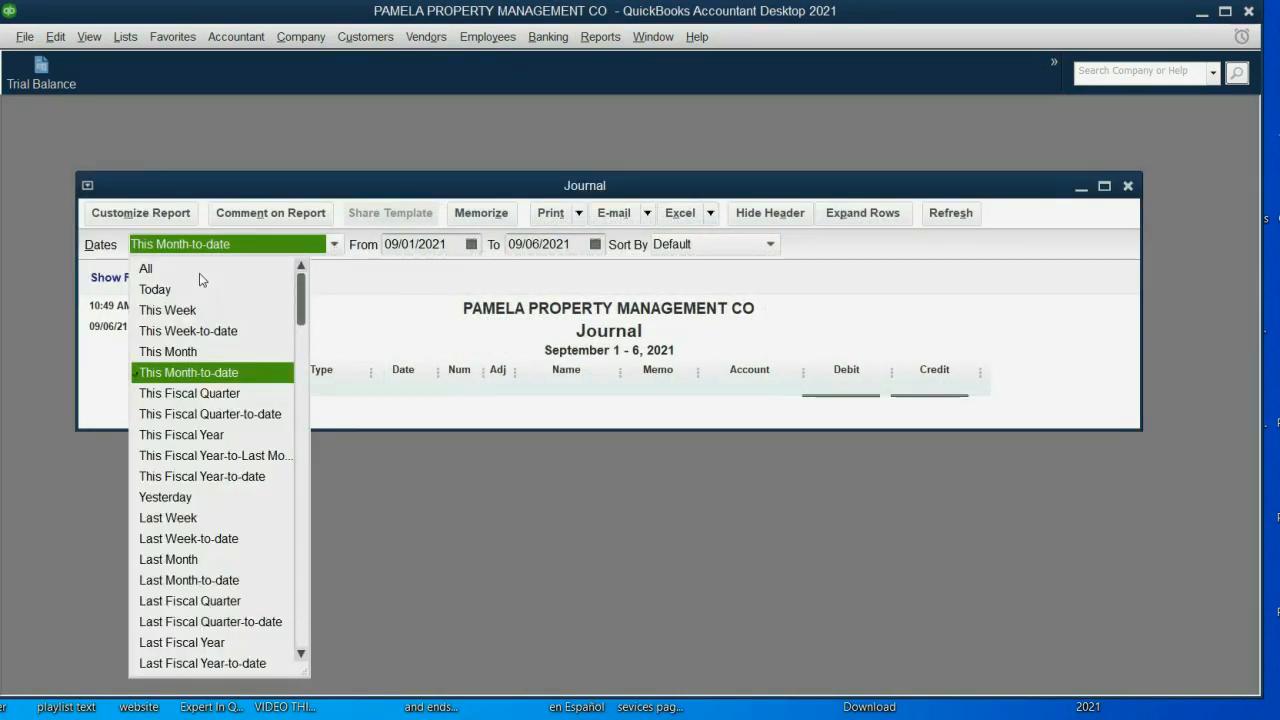
pyautogui.click(144, 268)
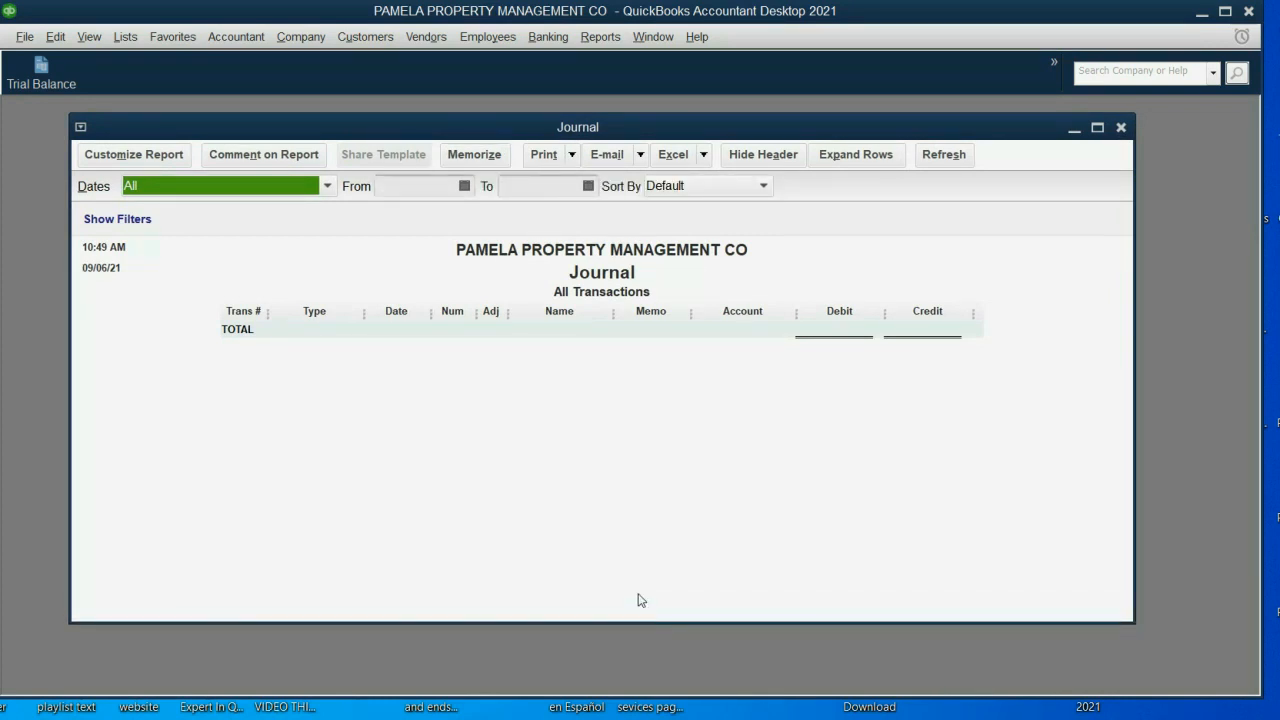
pyautogui.moveTo(644, 596)
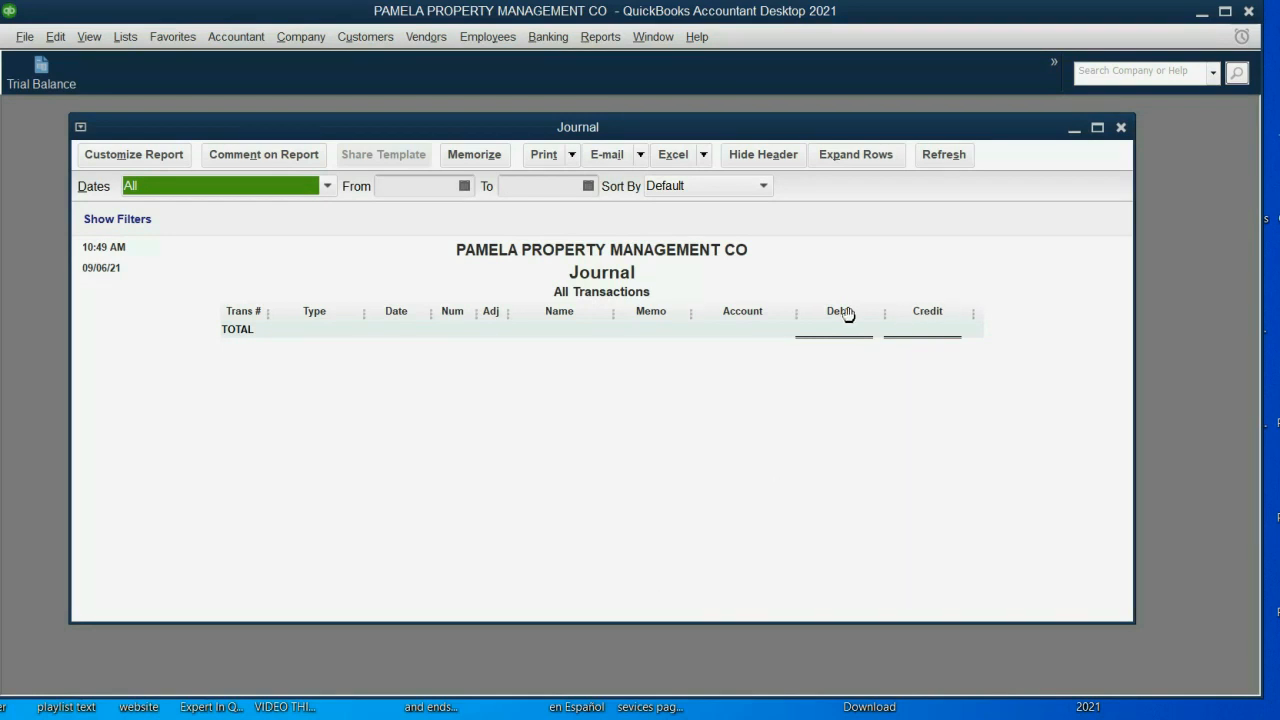
pyautogui.moveTo(908, 344)
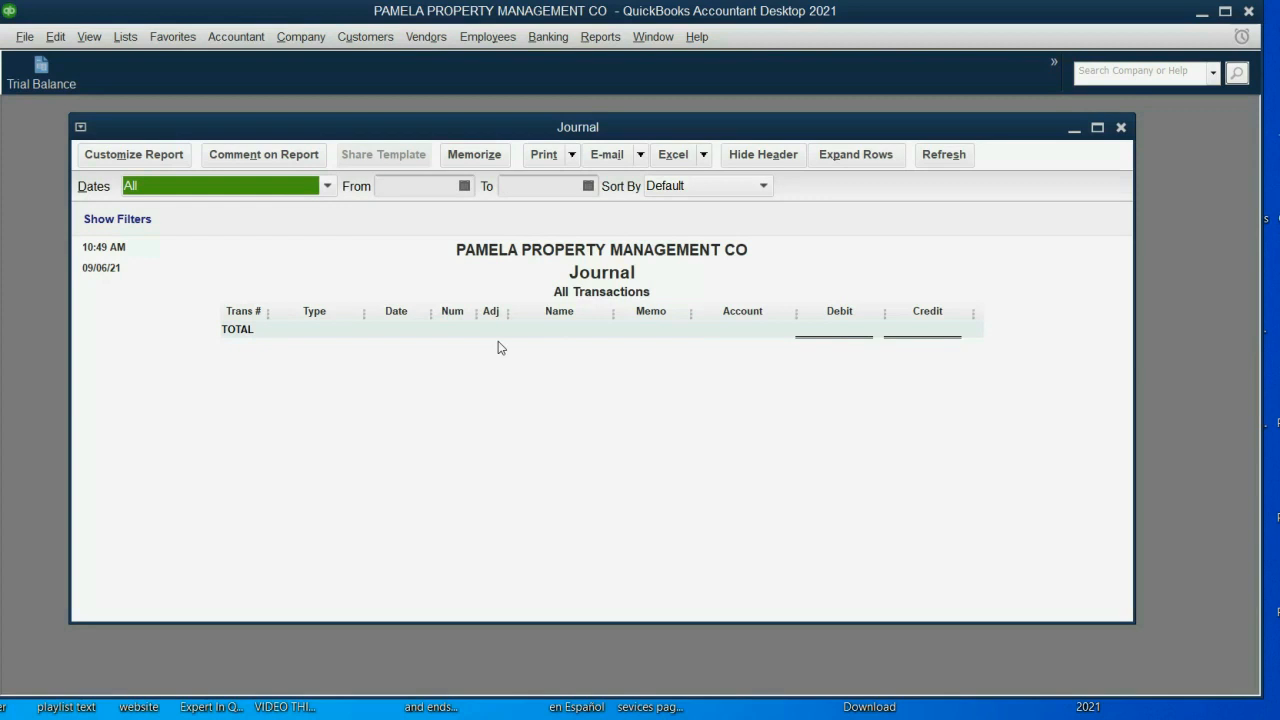
pyautogui.moveTo(436, 360)
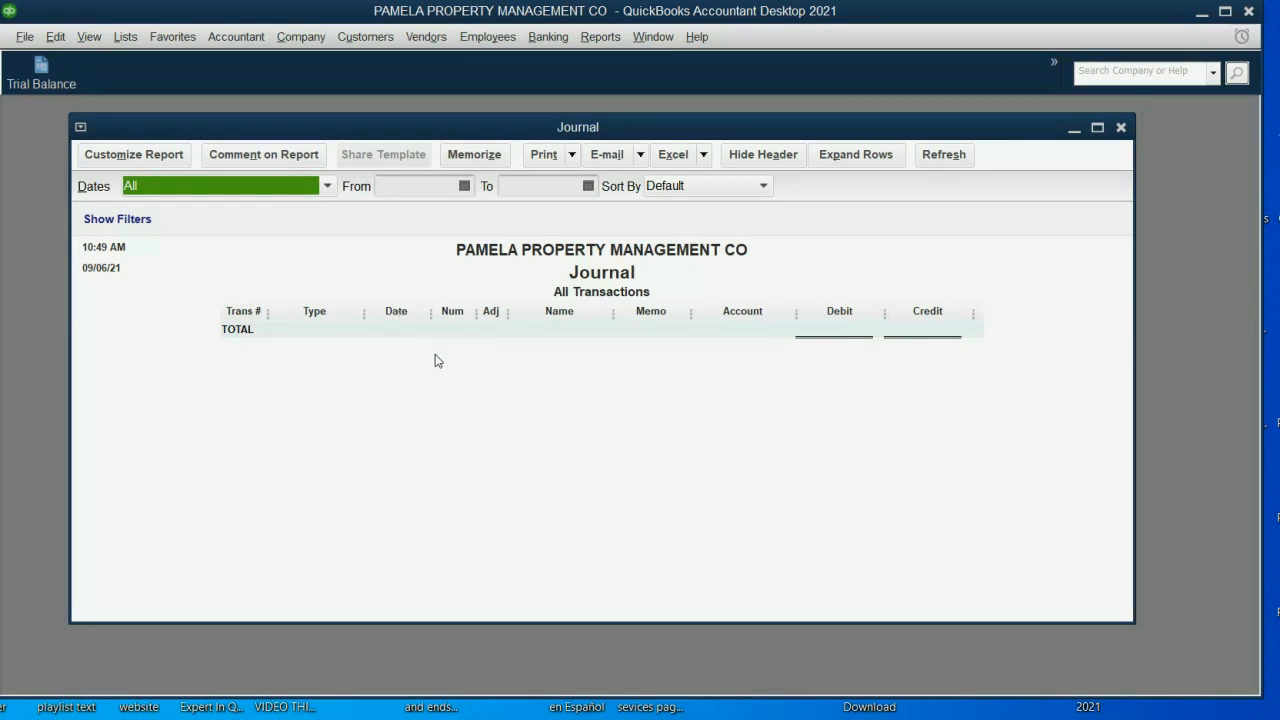
pyautogui.moveTo(452, 364)
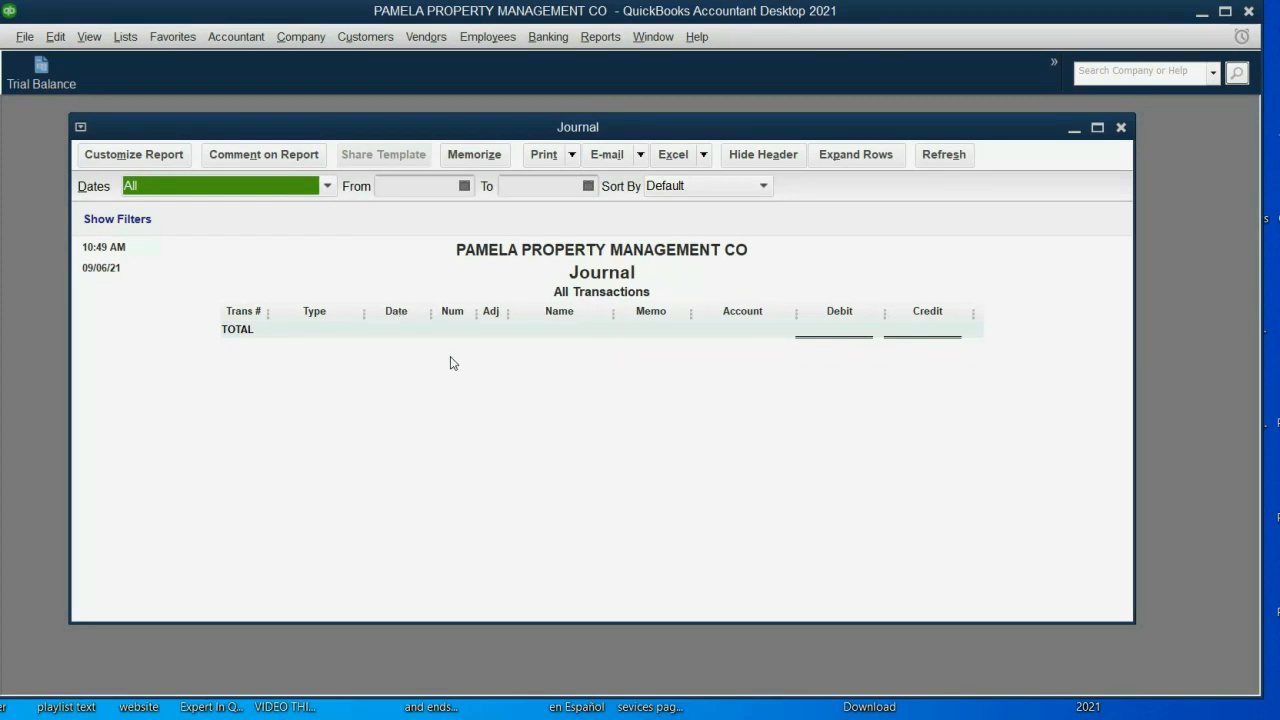
pyautogui.moveTo(238, 216)
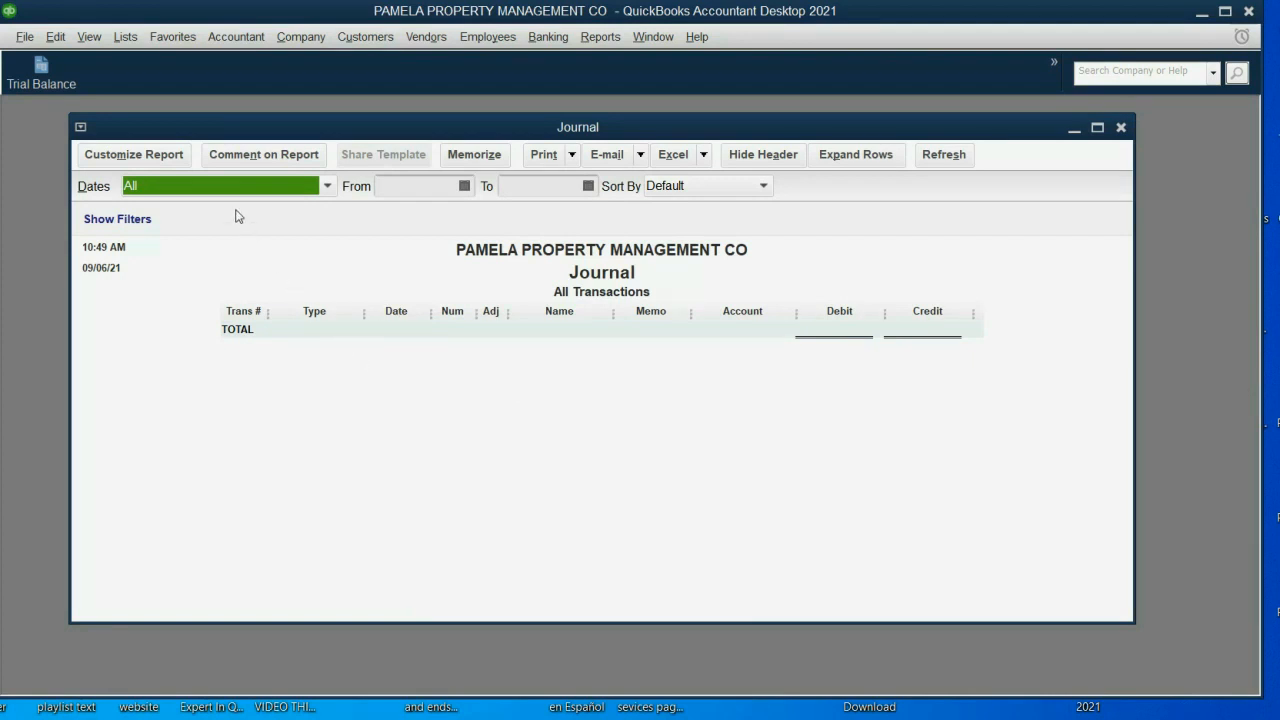
# Step: Tick the Entered/Last Modified column in Customize Report and apply it
pyautogui.click(132, 154)
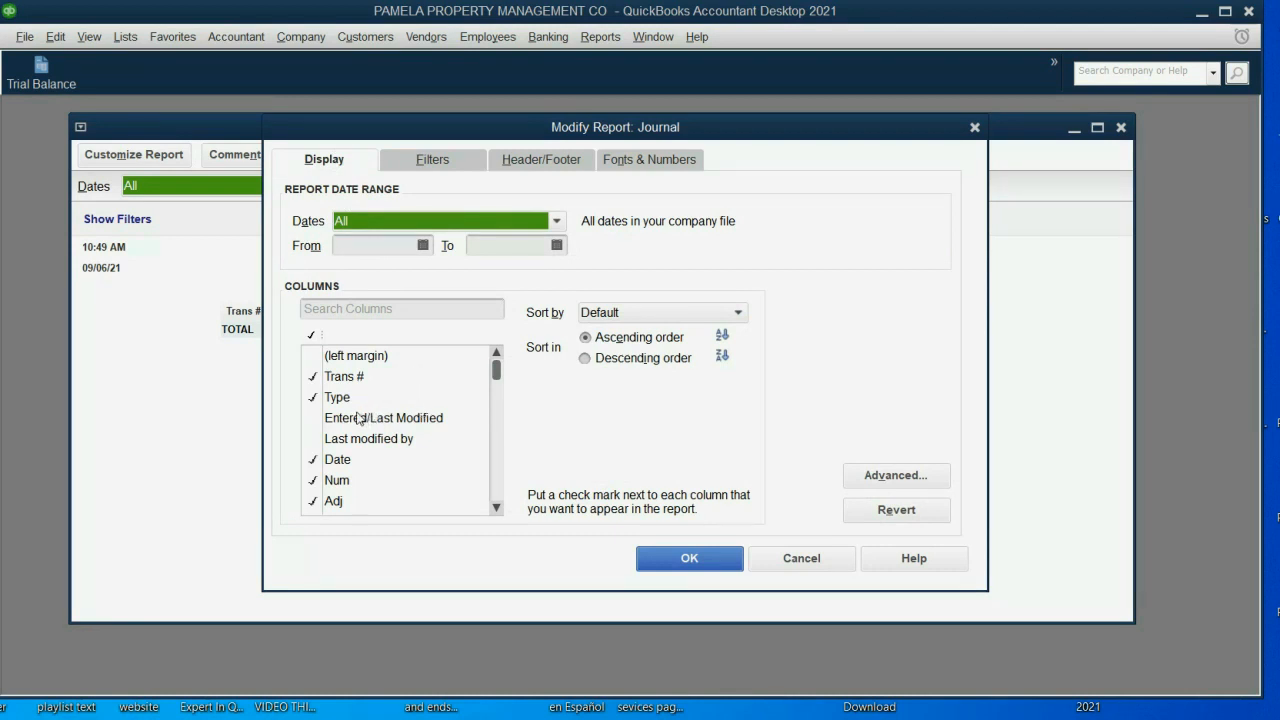
pyautogui.click(384, 418)
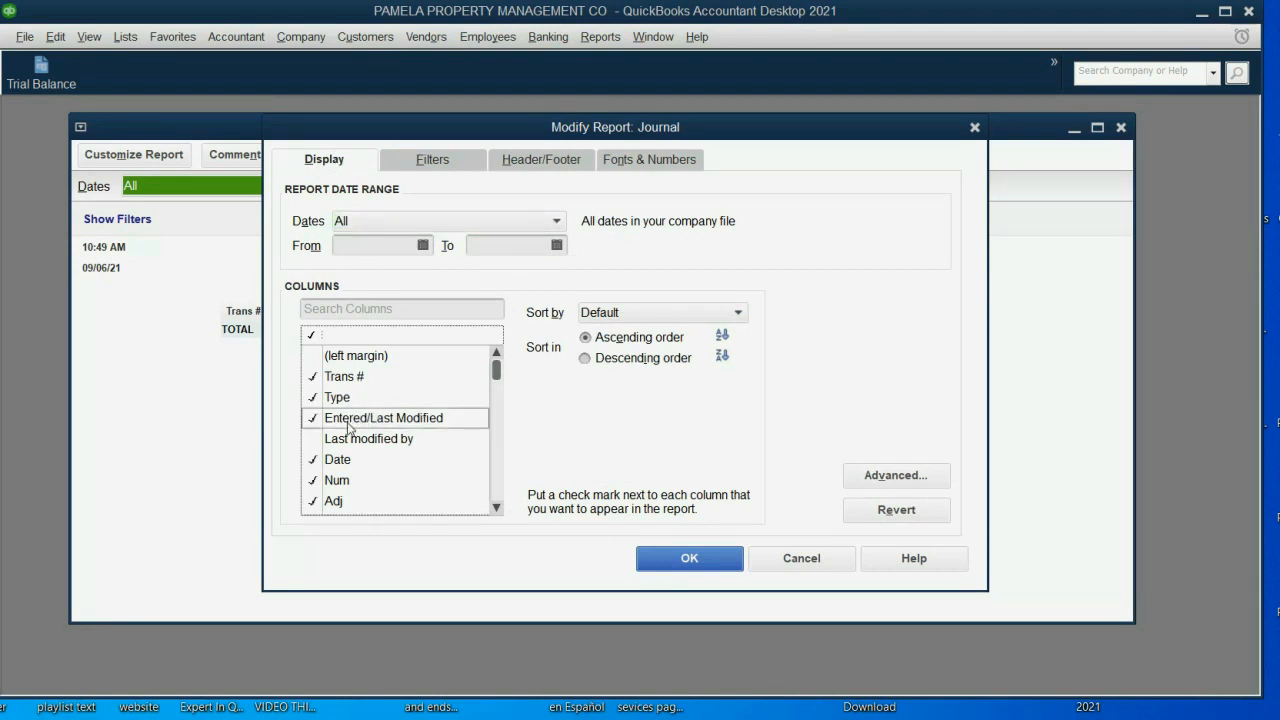
pyautogui.moveTo(424, 428)
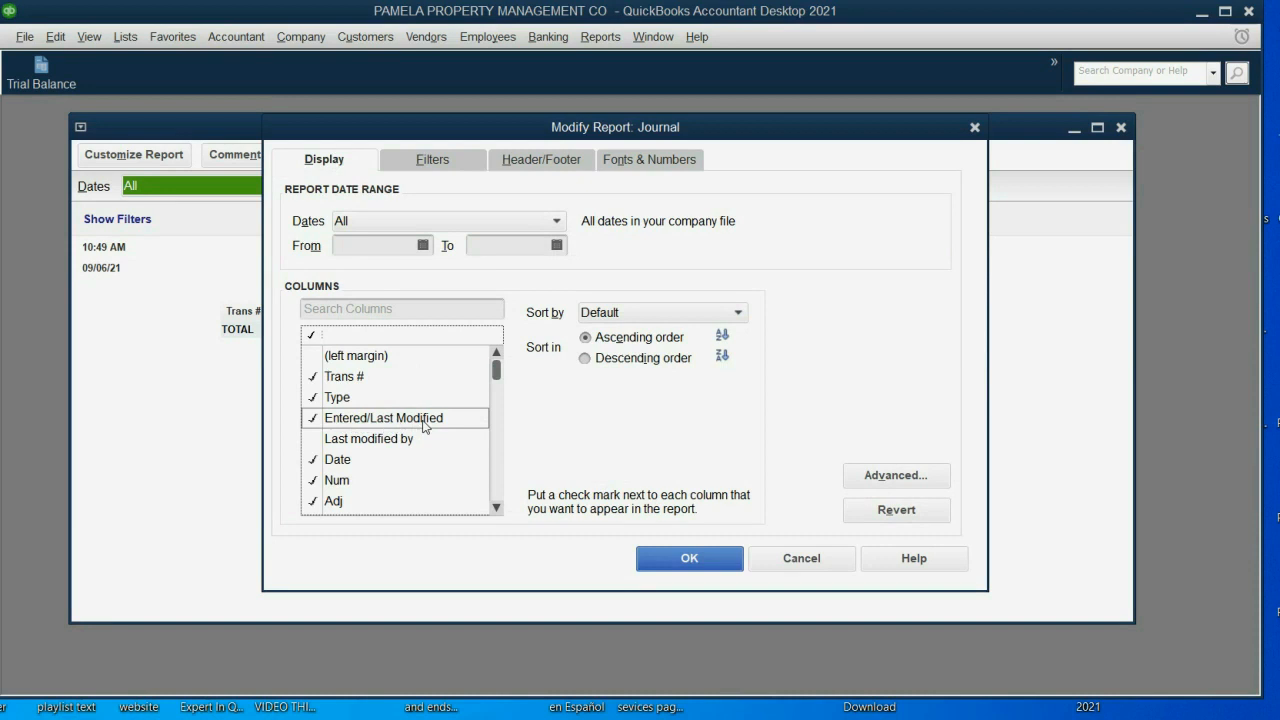
pyautogui.click(688, 558)
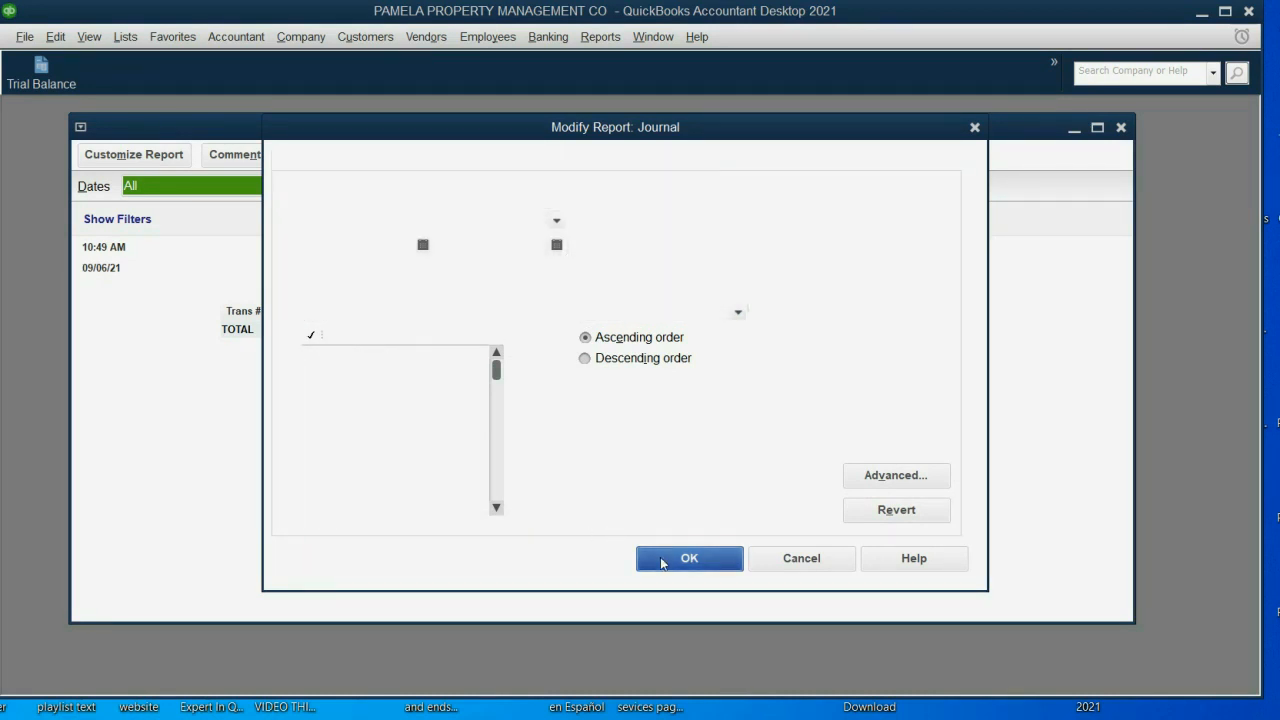
pyautogui.click(688, 558)
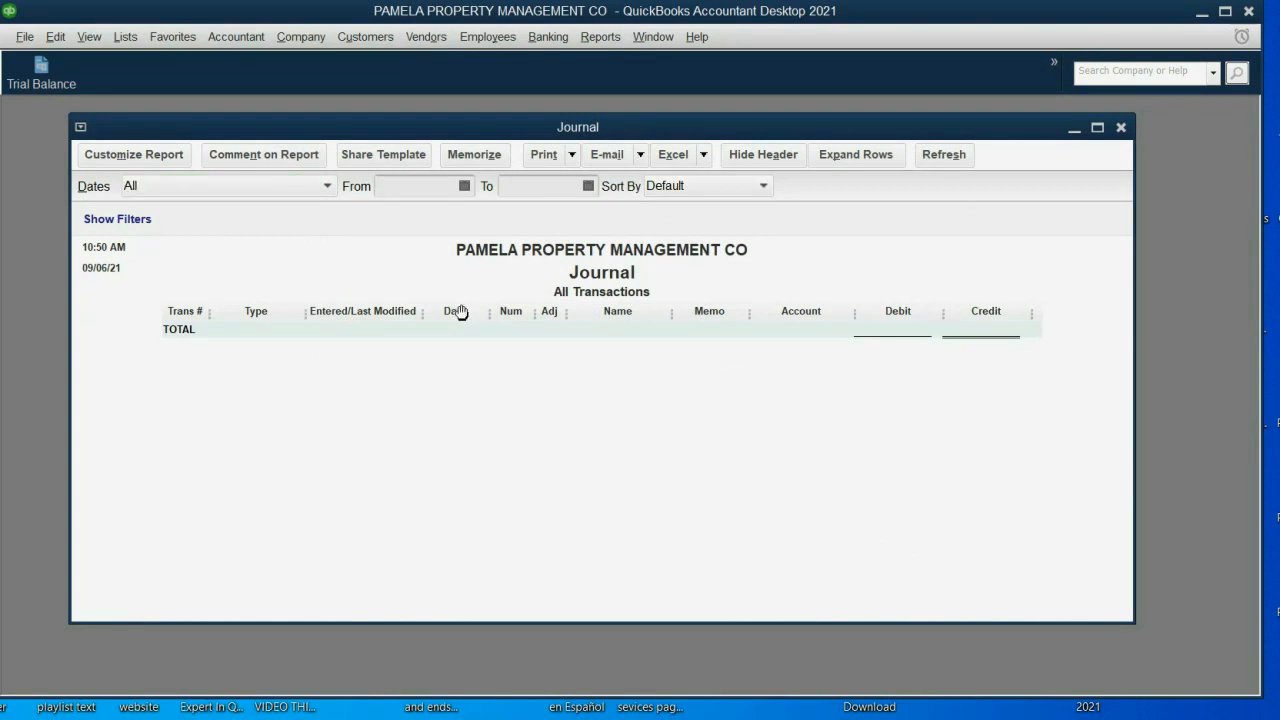
pyautogui.moveTo(426, 312)
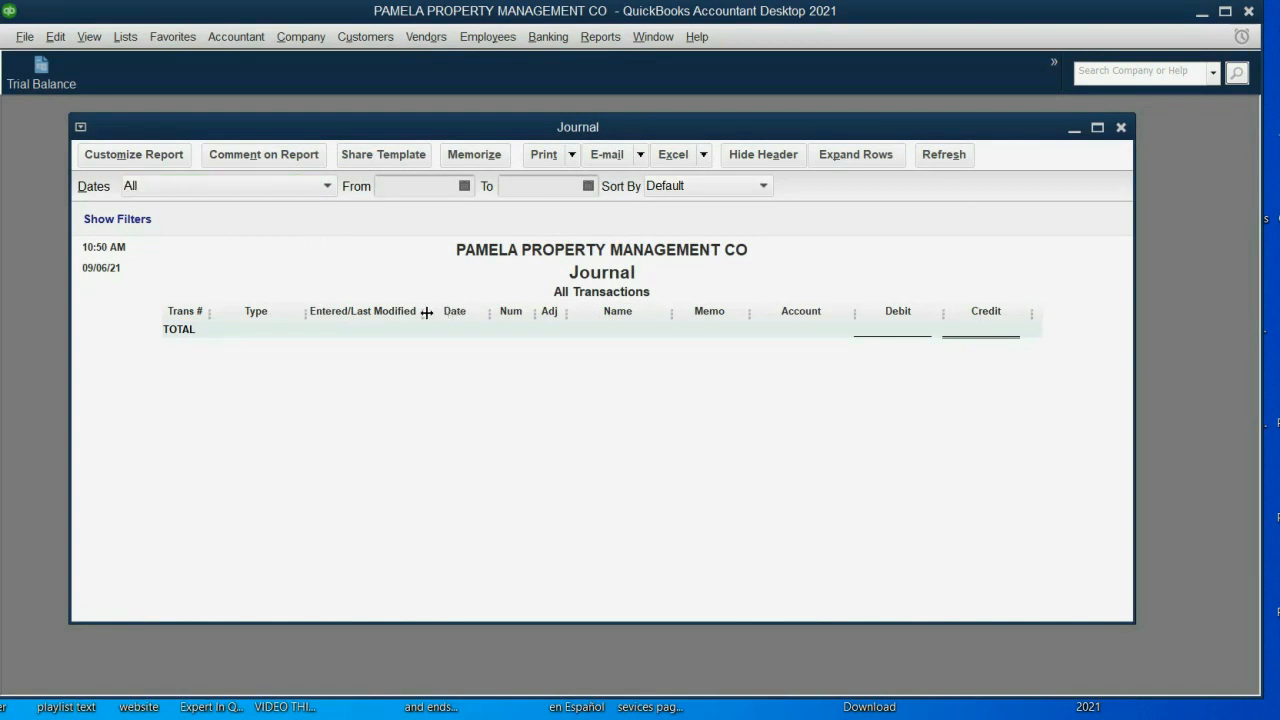
# Step: Drag the header divider to widen the Entered/Last Modified column
pyautogui.moveTo(428, 312); pyautogui.dragTo(380, 312)
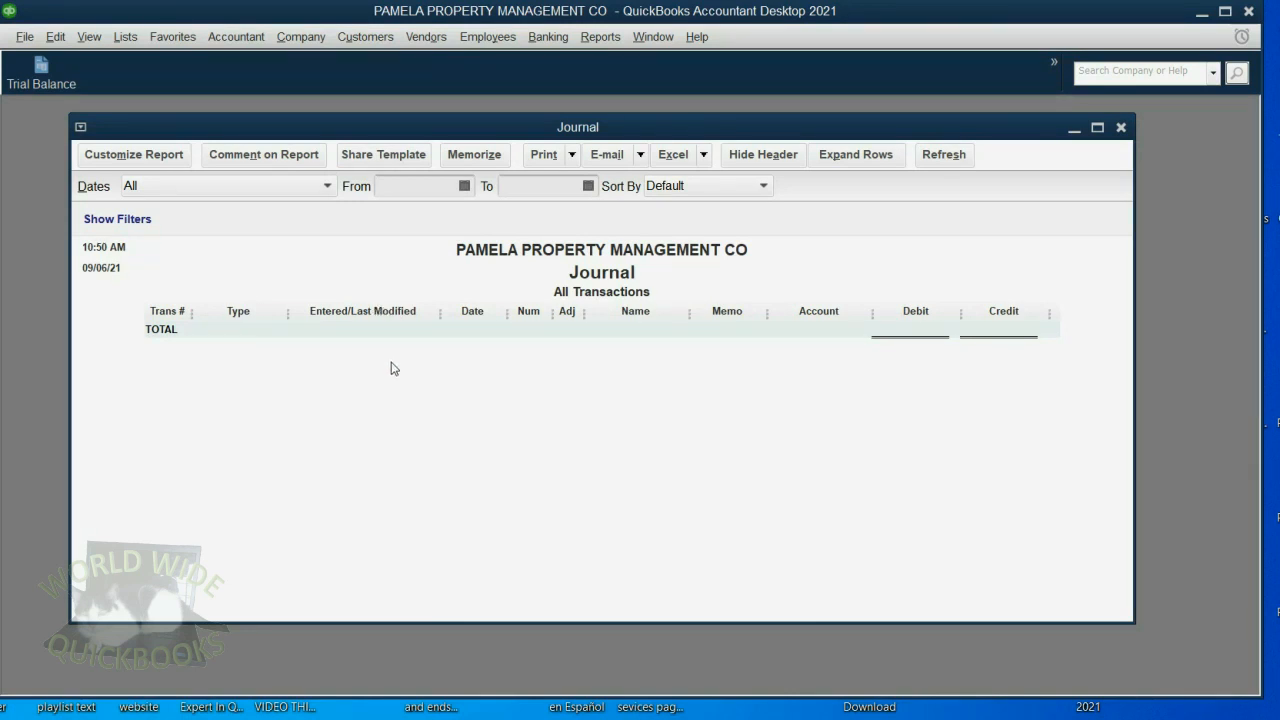
pyautogui.moveTo(428, 384)
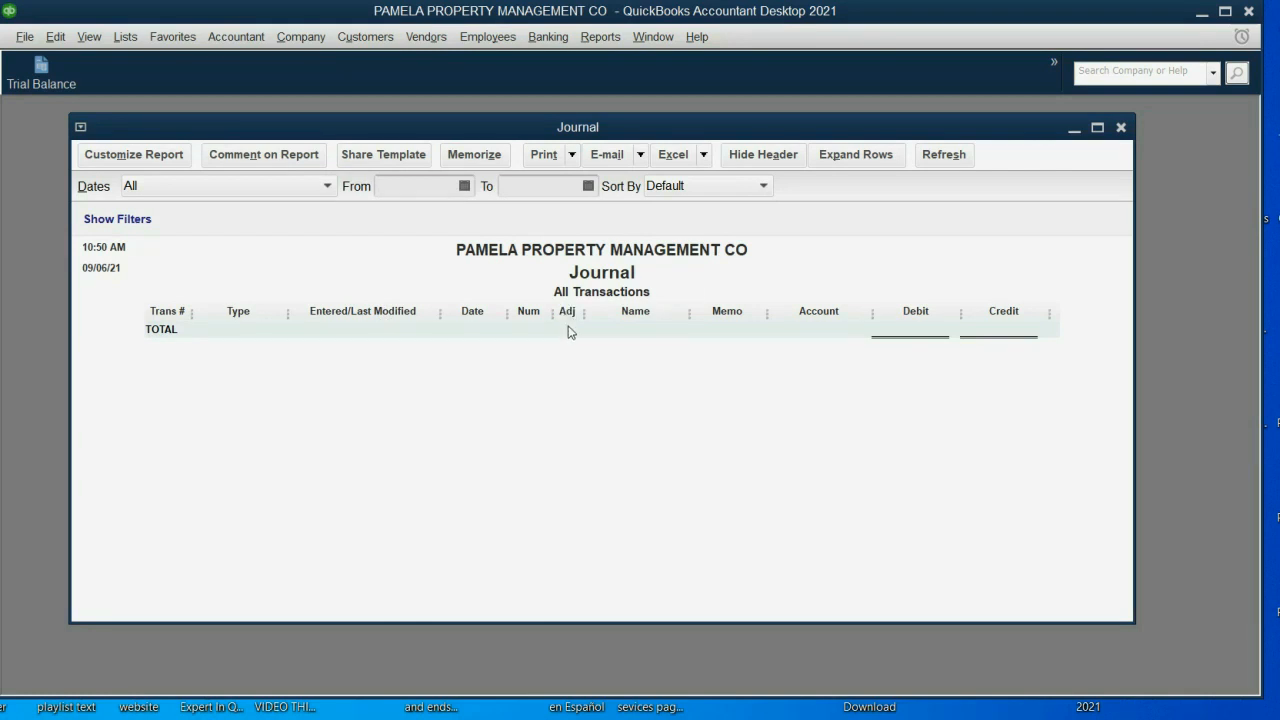
pyautogui.moveTo(586, 316)
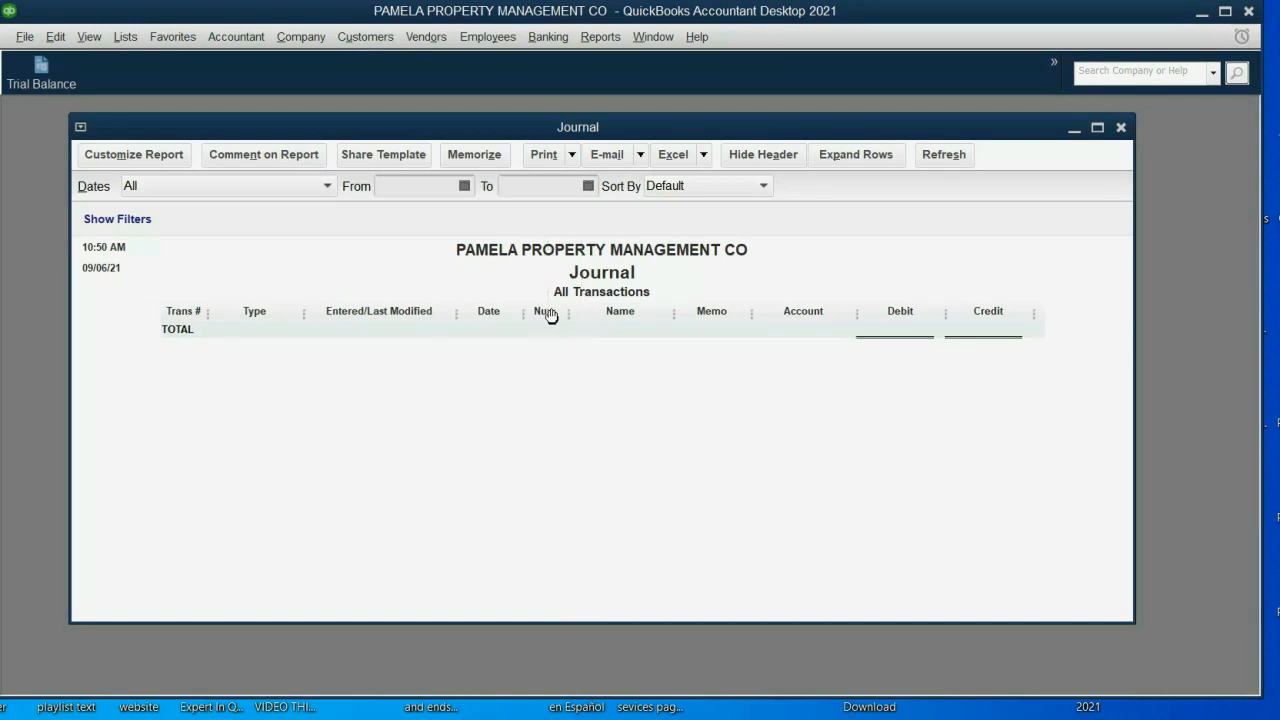
pyautogui.moveTo(586, 392)
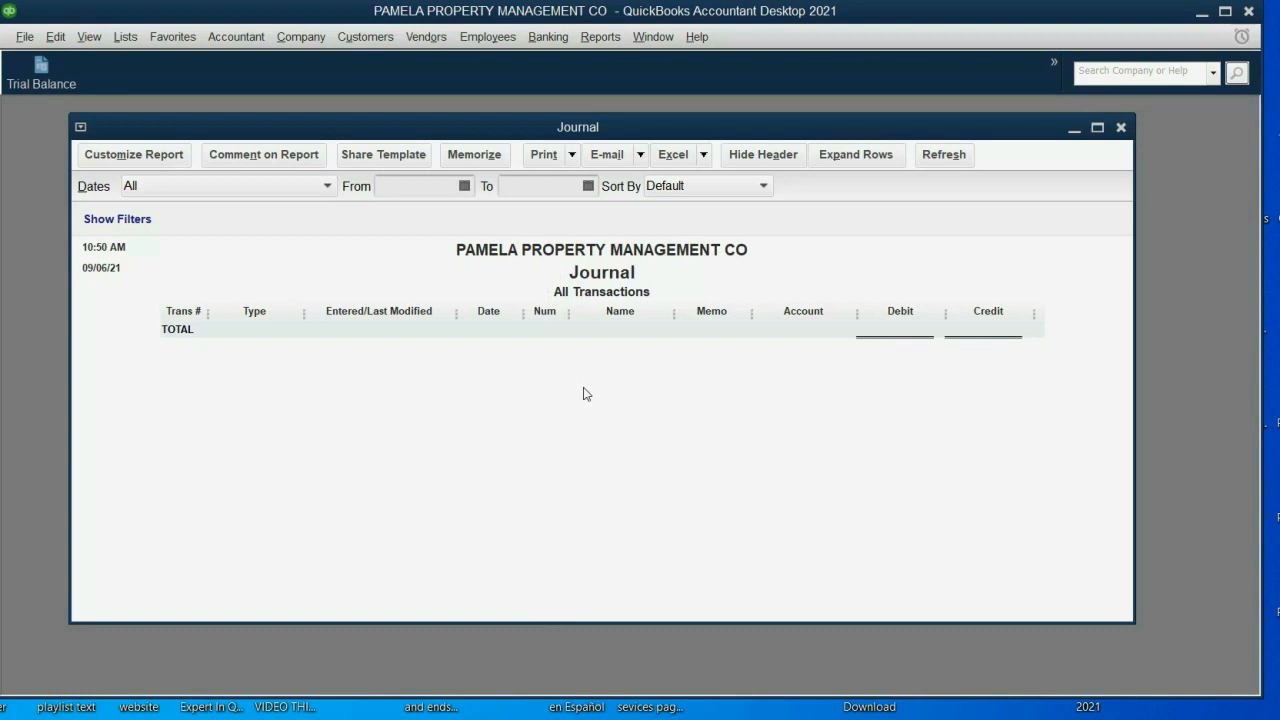
pyautogui.moveTo(588, 394)
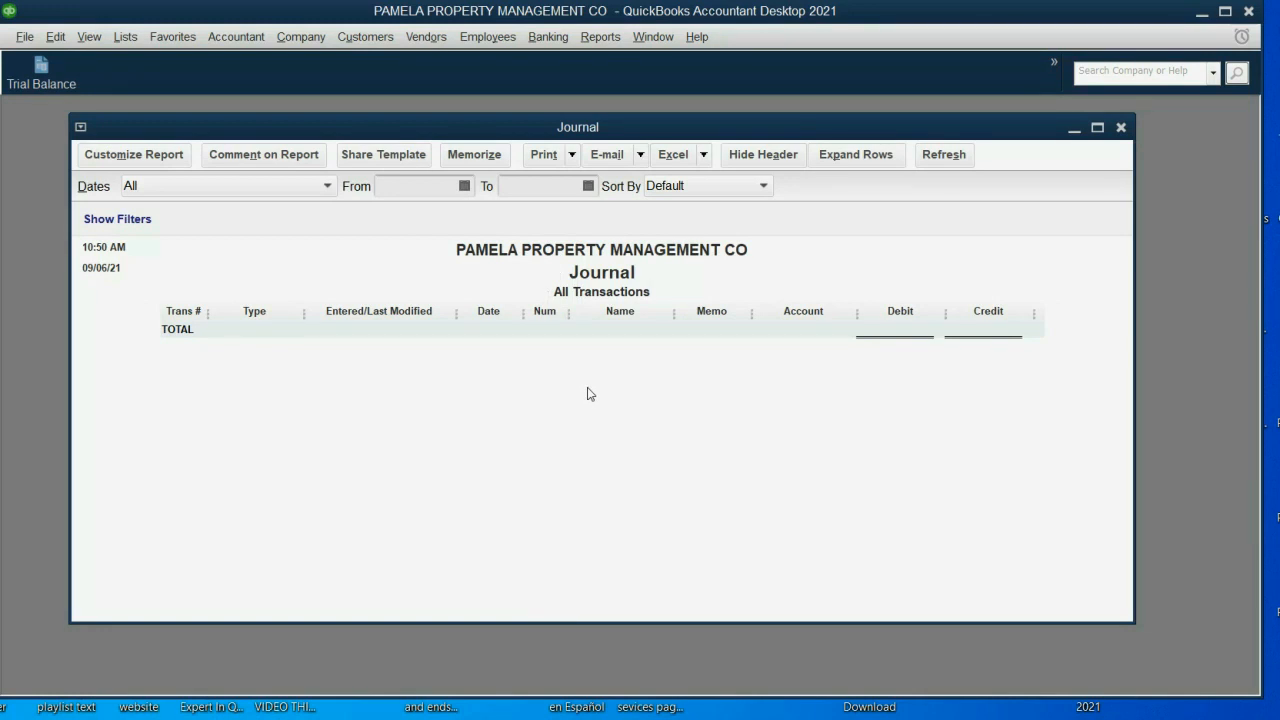
pyautogui.moveTo(456, 330)
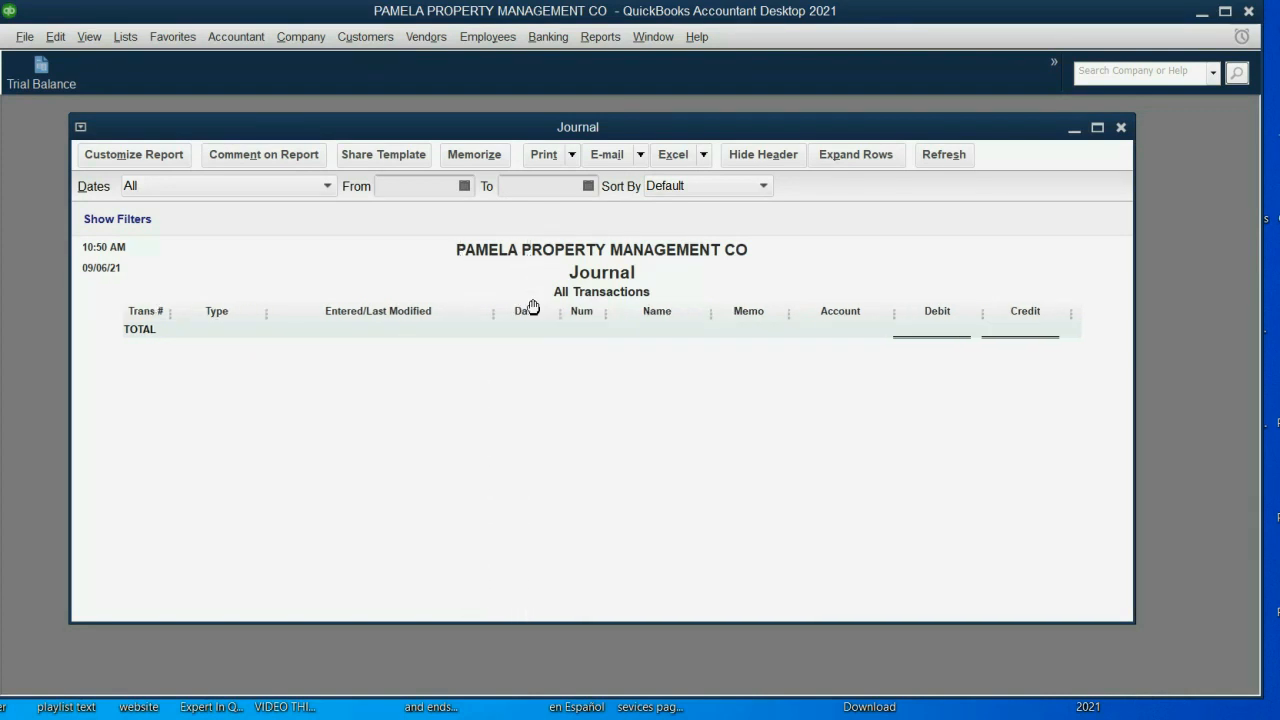
pyautogui.moveTo(892, 316)
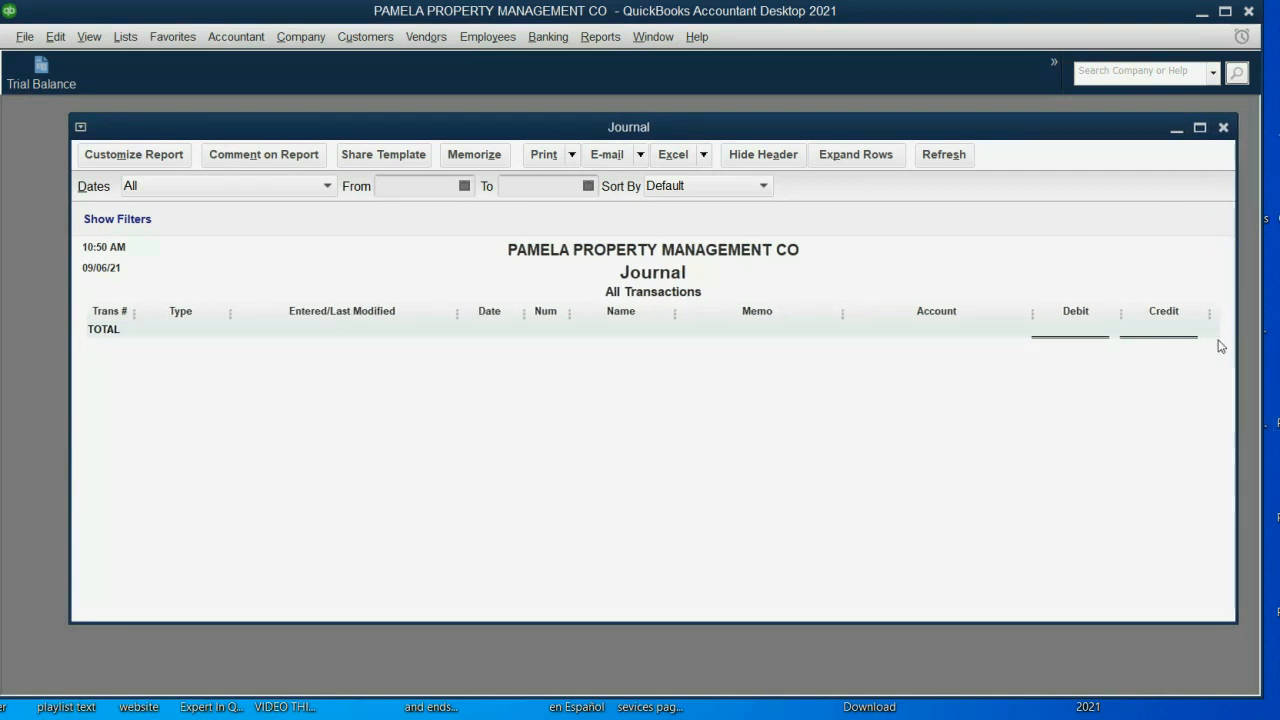
pyautogui.moveTo(1134, 304)
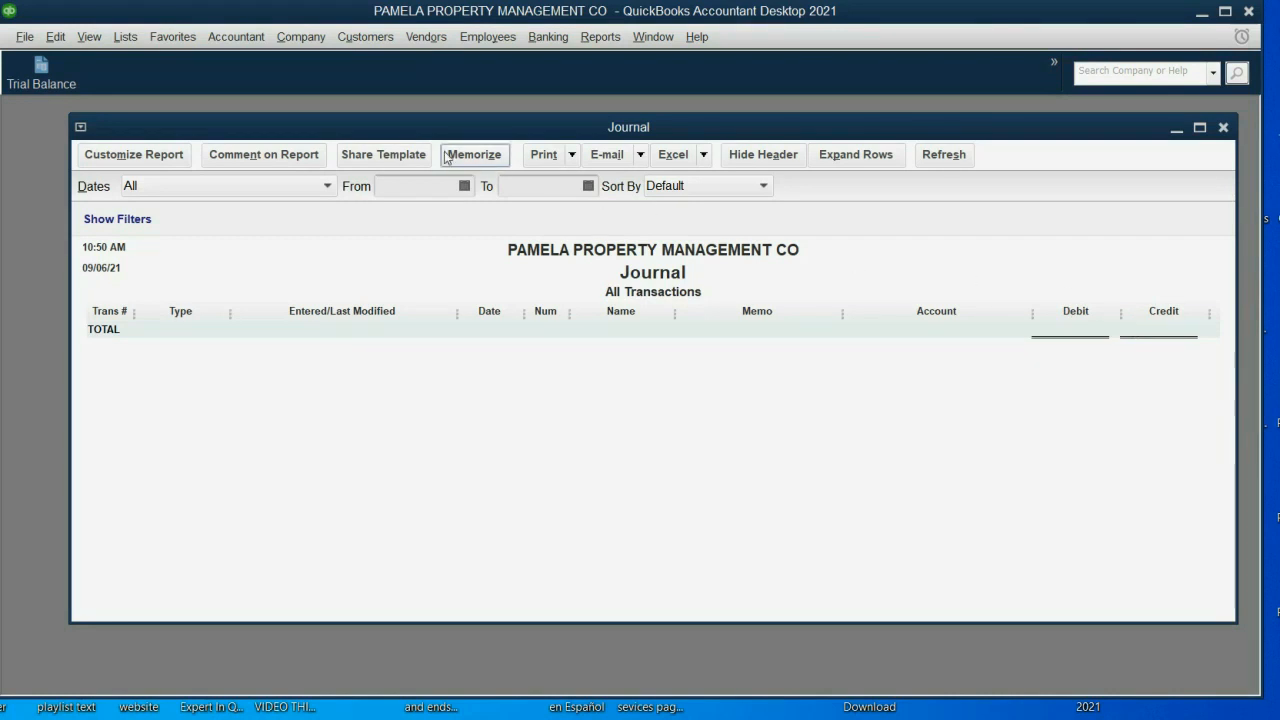
# Step: In Customize Report, replace the Debit and Credit columns with a single Amount column
pyautogui.click(132, 154)
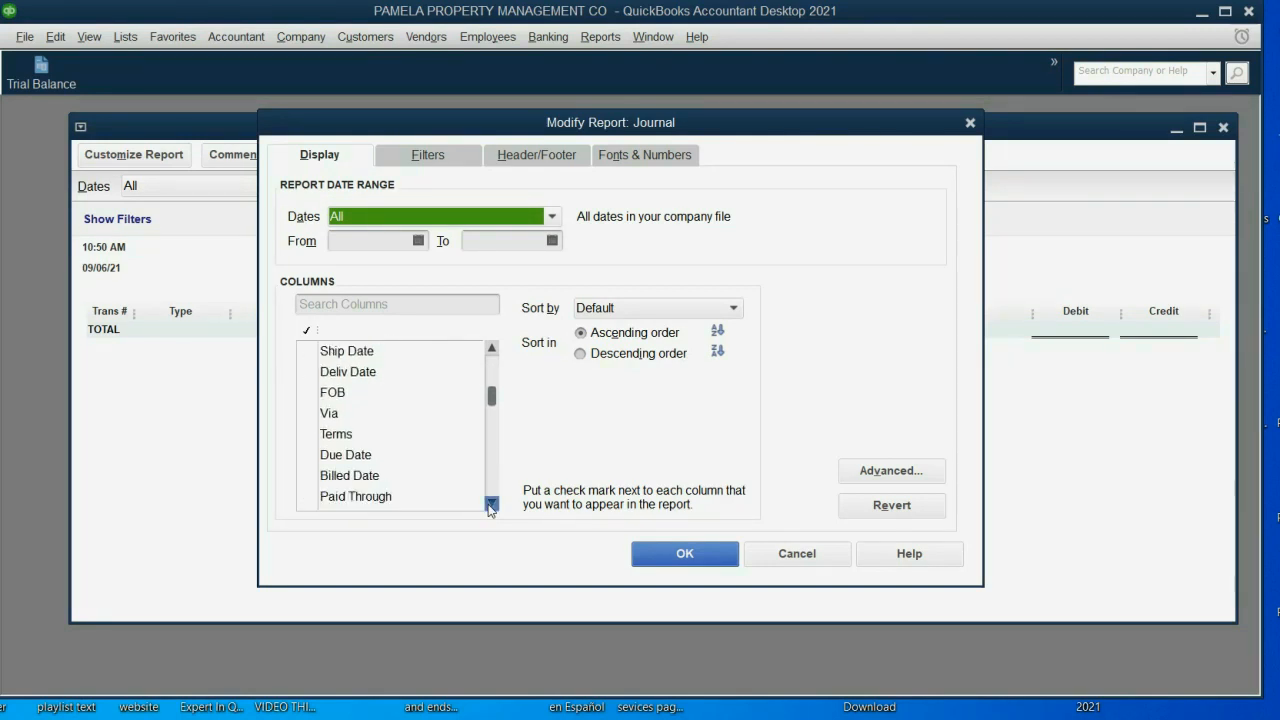
pyautogui.click(492, 502)
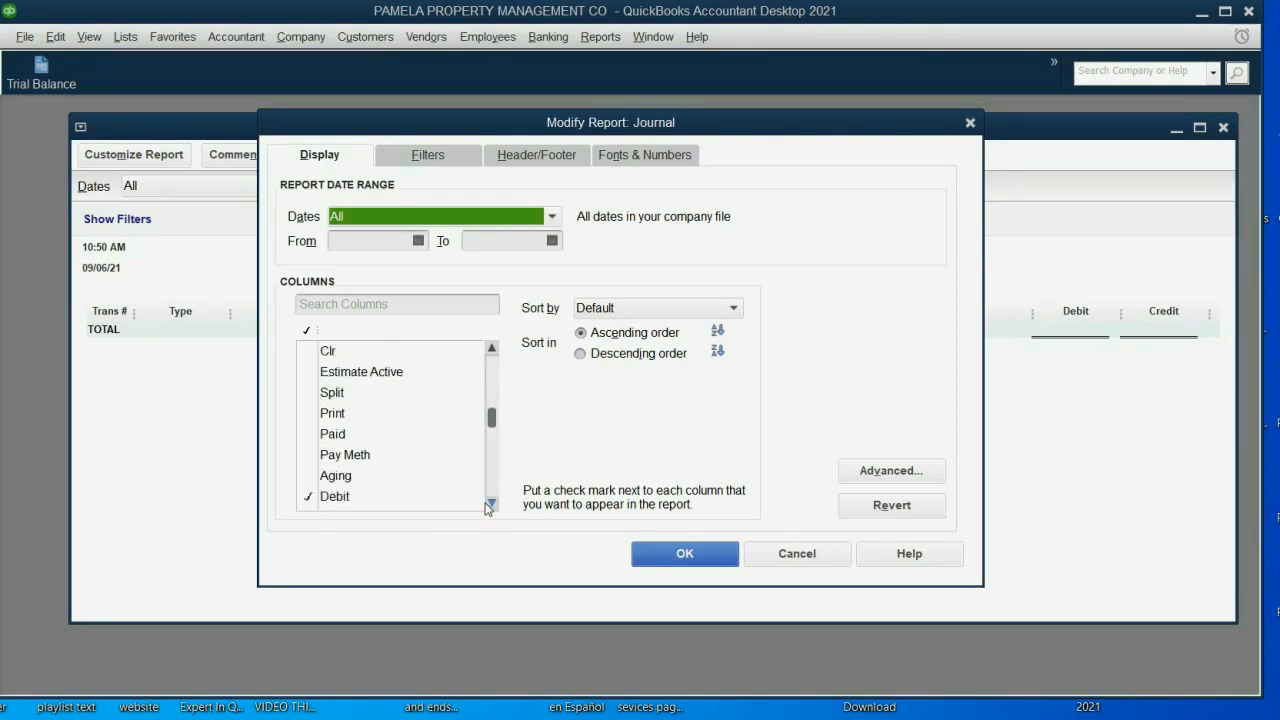
pyautogui.click(492, 502)
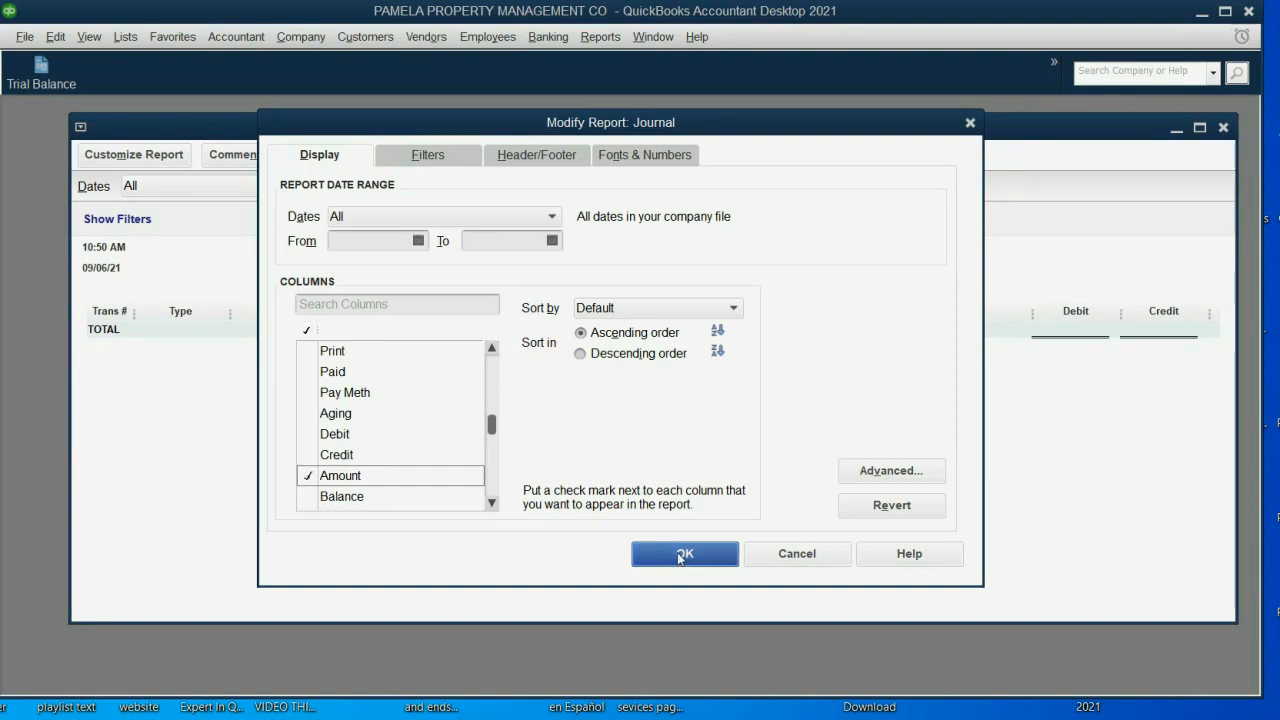
pyautogui.click(684, 552)
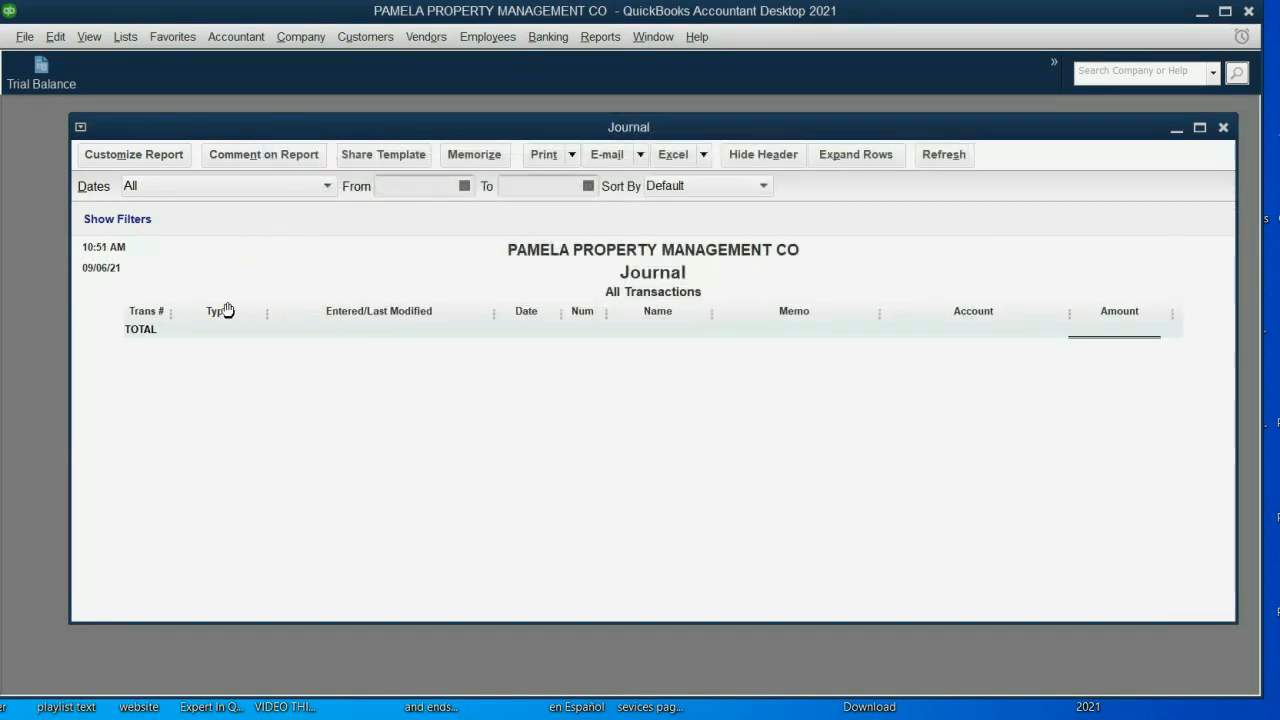
pyautogui.moveTo(864, 376)
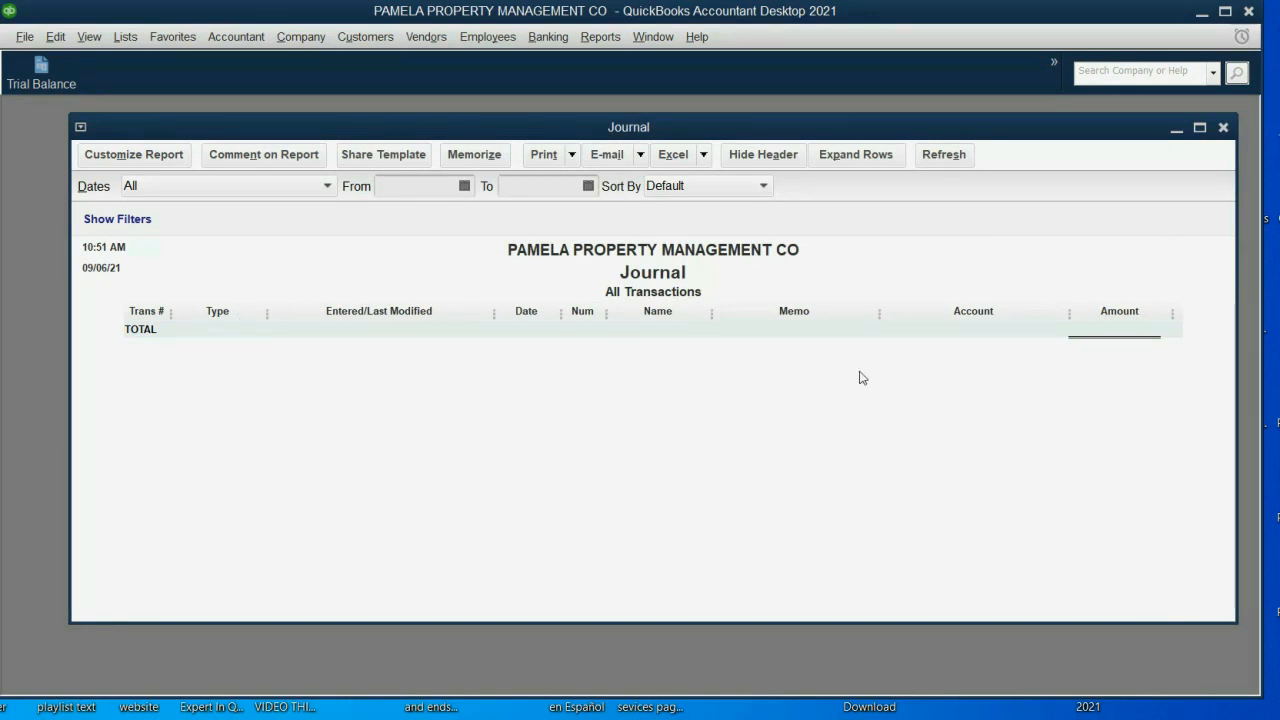
pyautogui.moveTo(1050, 372)
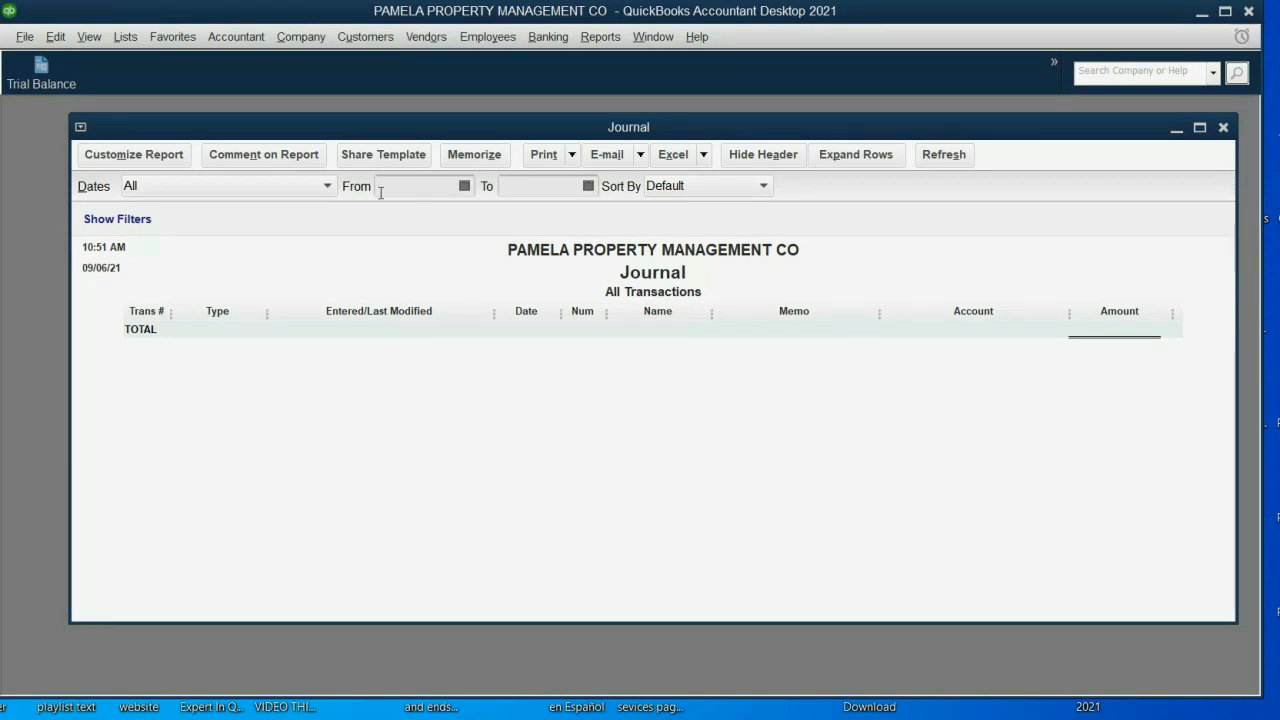
# Step: Add a Journal shortcut to the icon bar and test it, then close the report
pyautogui.click(124, 36)
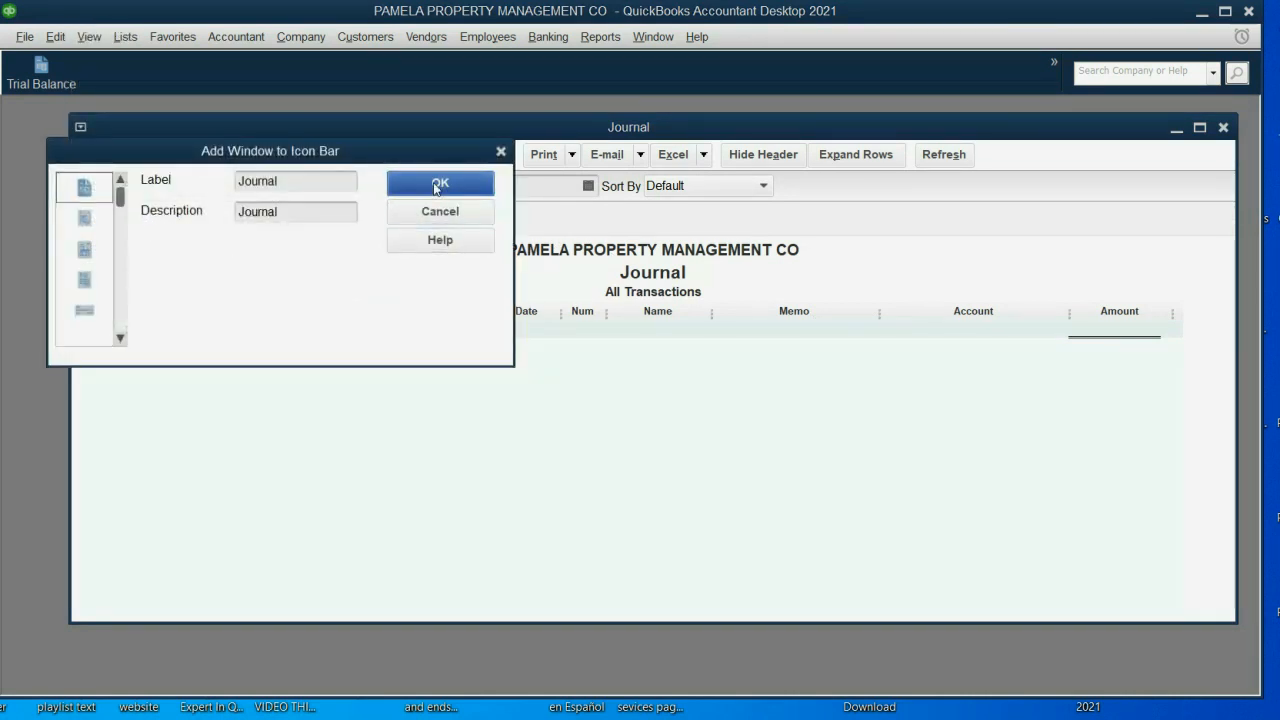
pyautogui.click(440, 184)
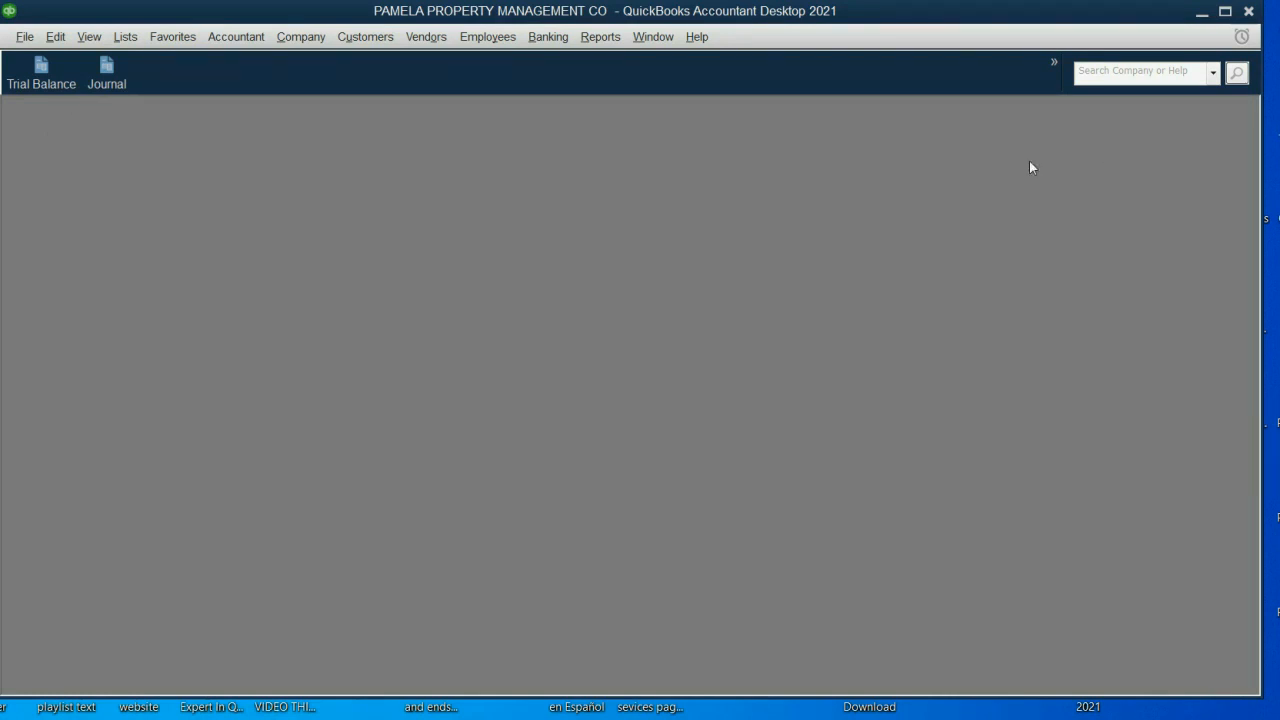
pyautogui.click(106, 70)
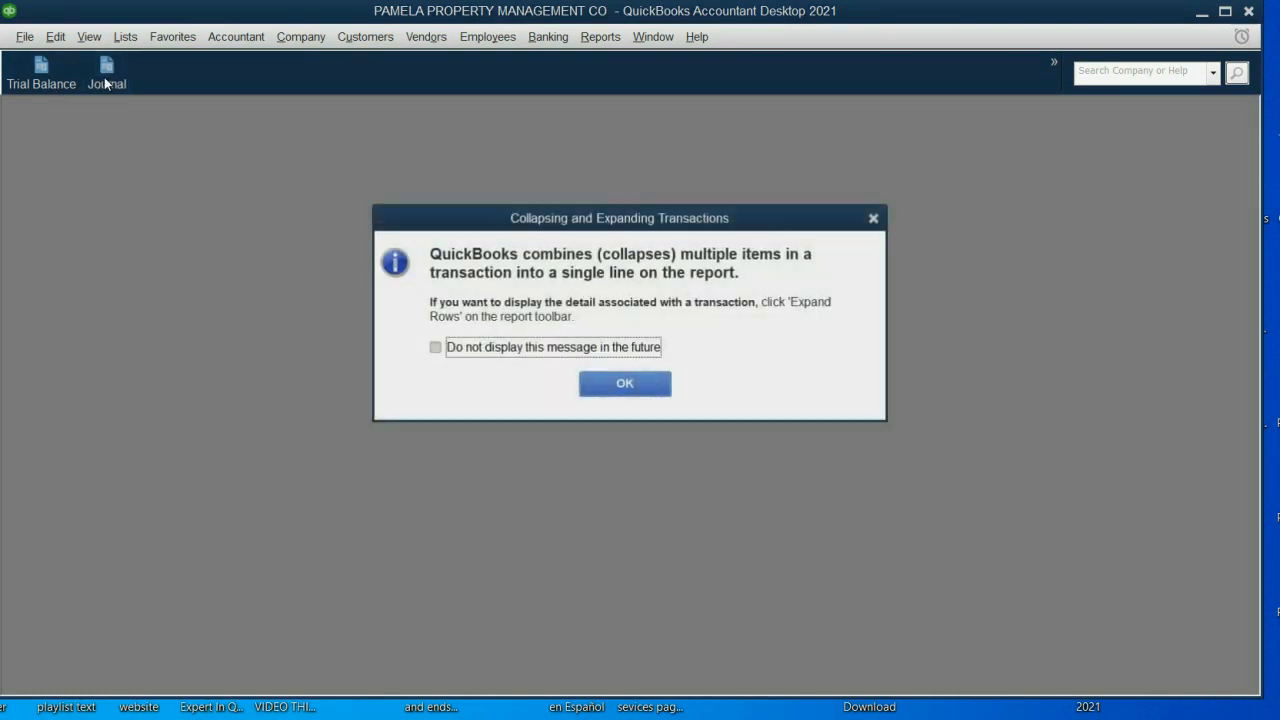
pyautogui.click(624, 384)
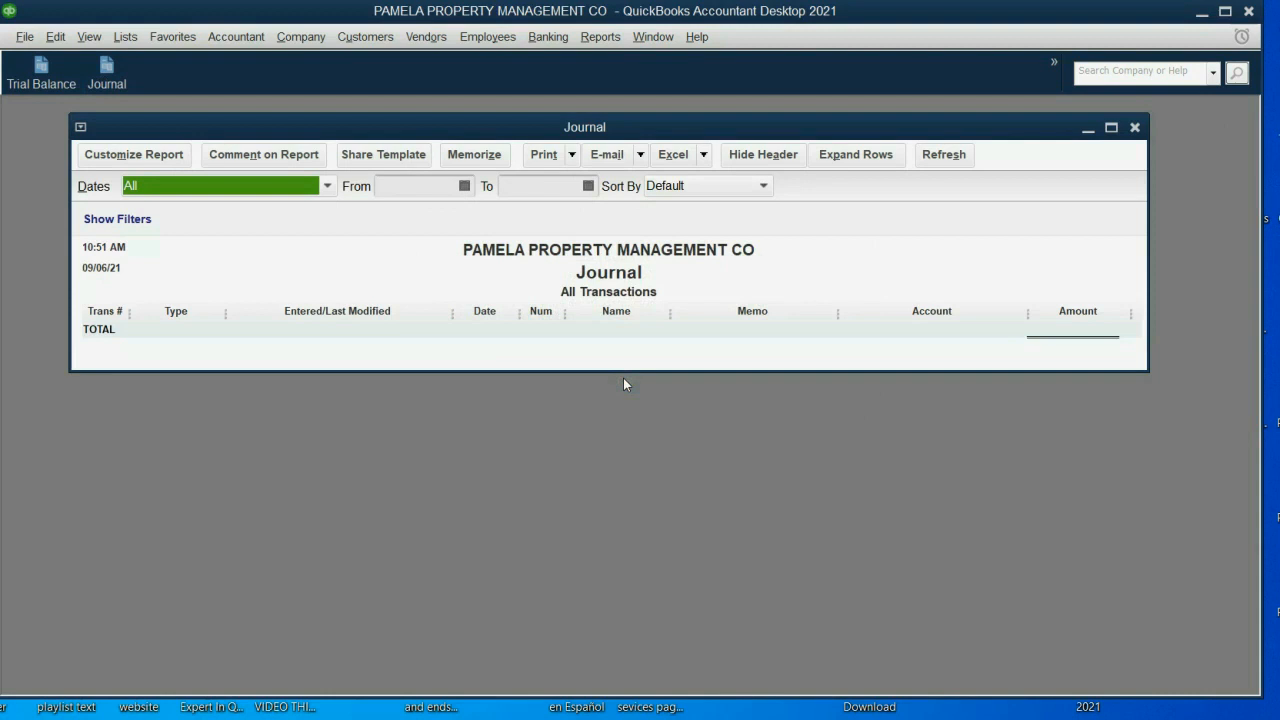
pyautogui.click(1136, 128)
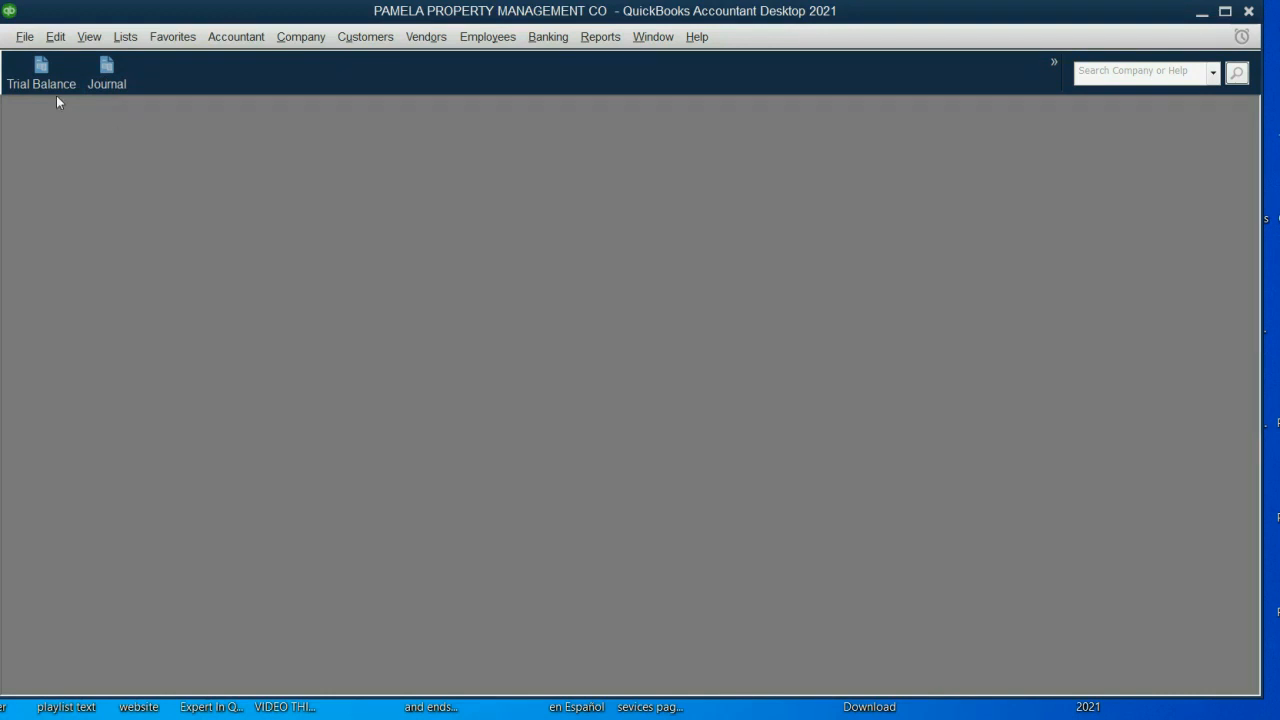
# Step: Check the Trial Balance shortcut, close it, and reopen the Journal report from Reports
pyautogui.click(40, 70)
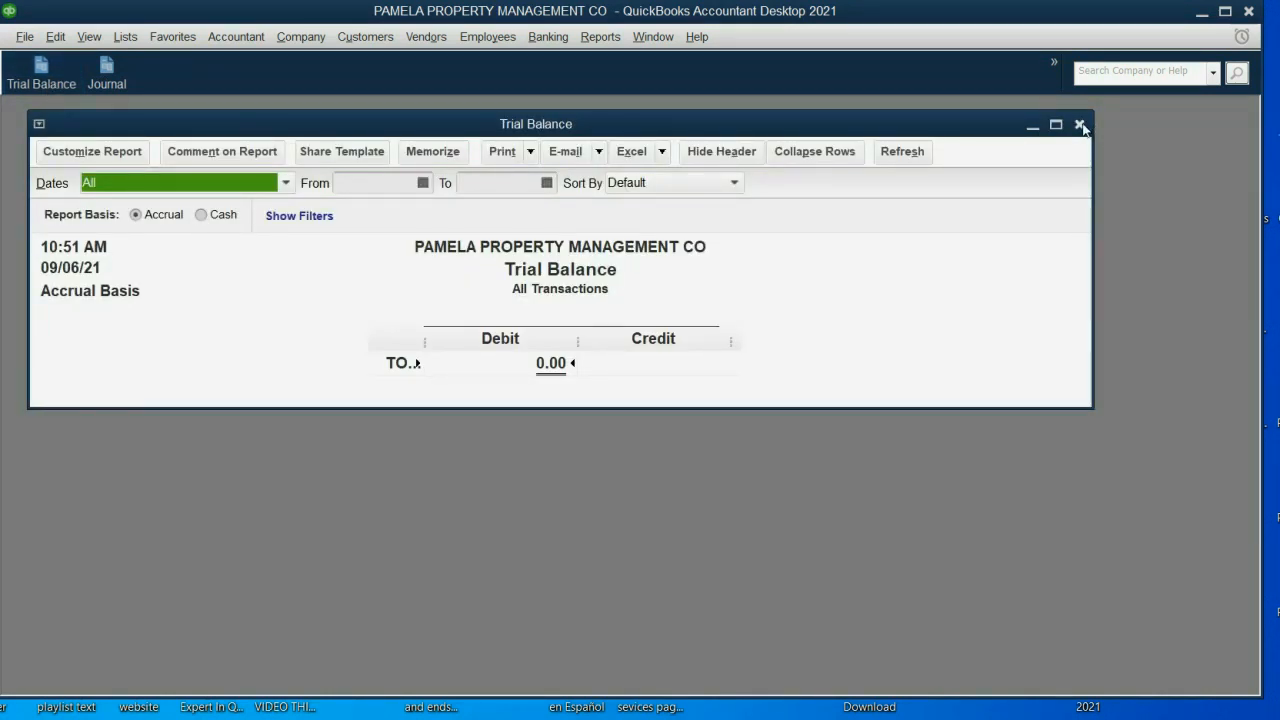
pyautogui.click(600, 36)
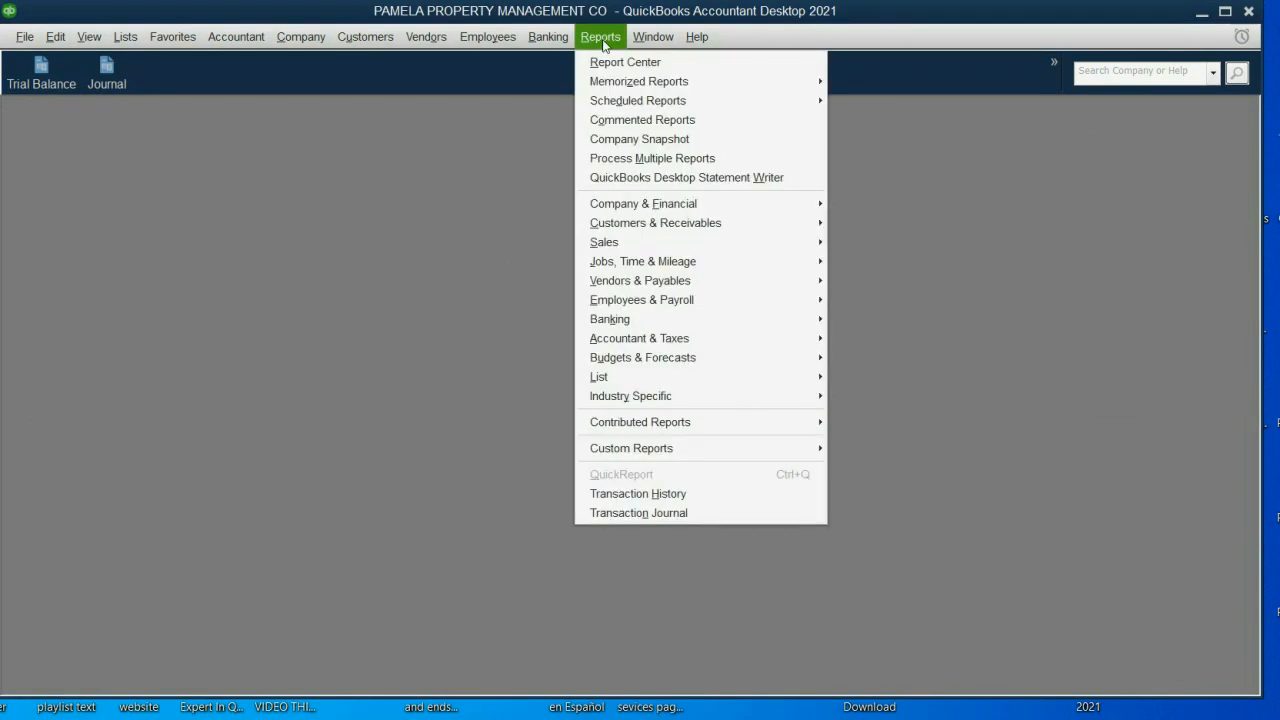
pyautogui.moveTo(640, 338)
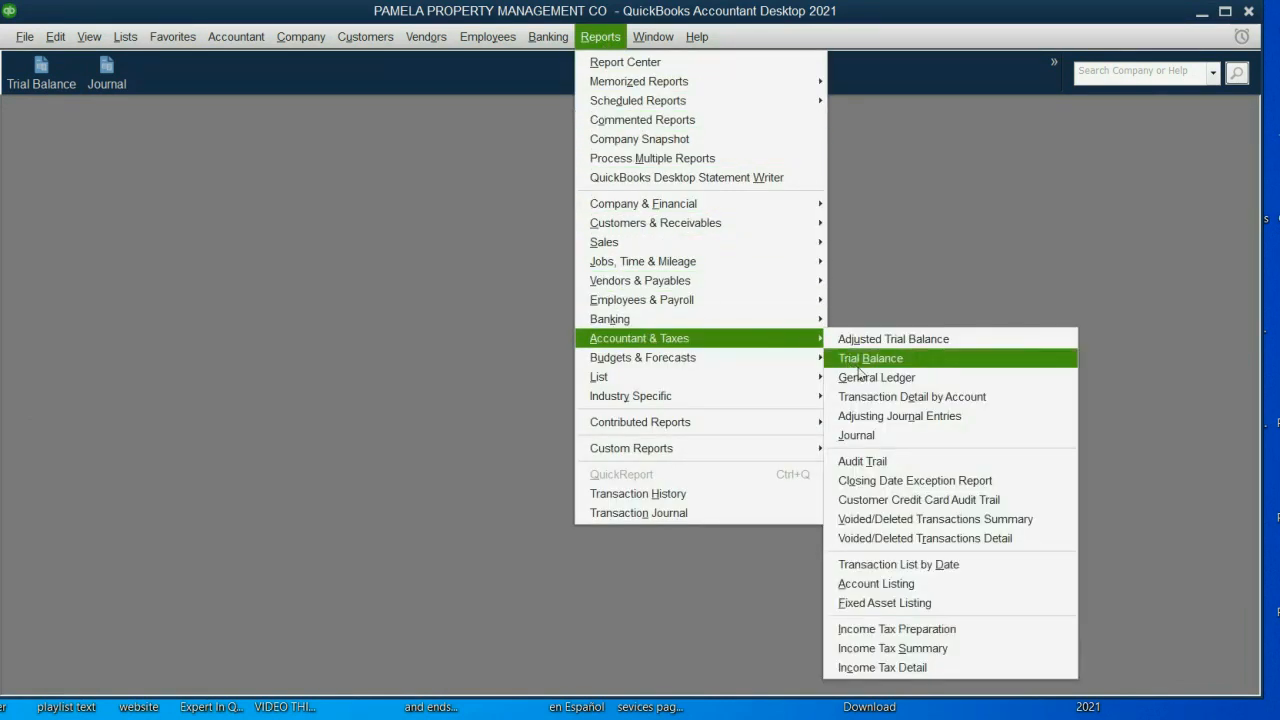
pyautogui.click(856, 436)
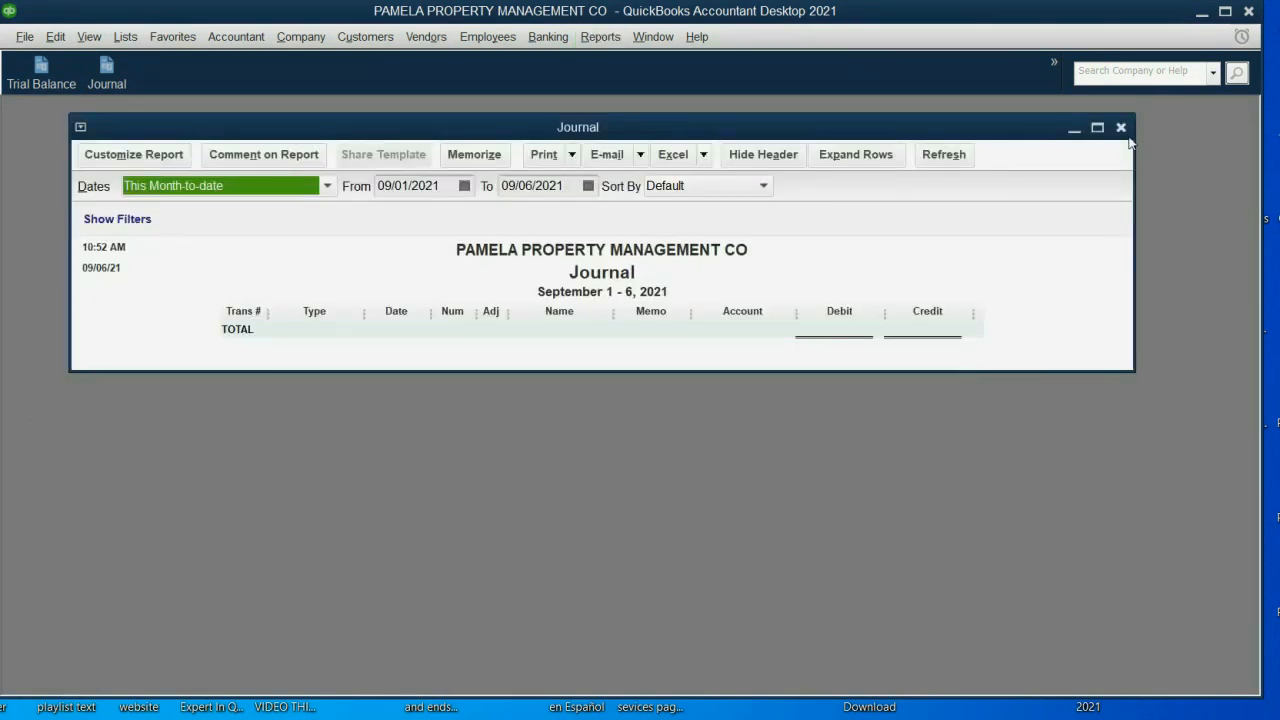
# Step: Close the Journal report, leaving an empty workspace
pyautogui.click(1120, 128)
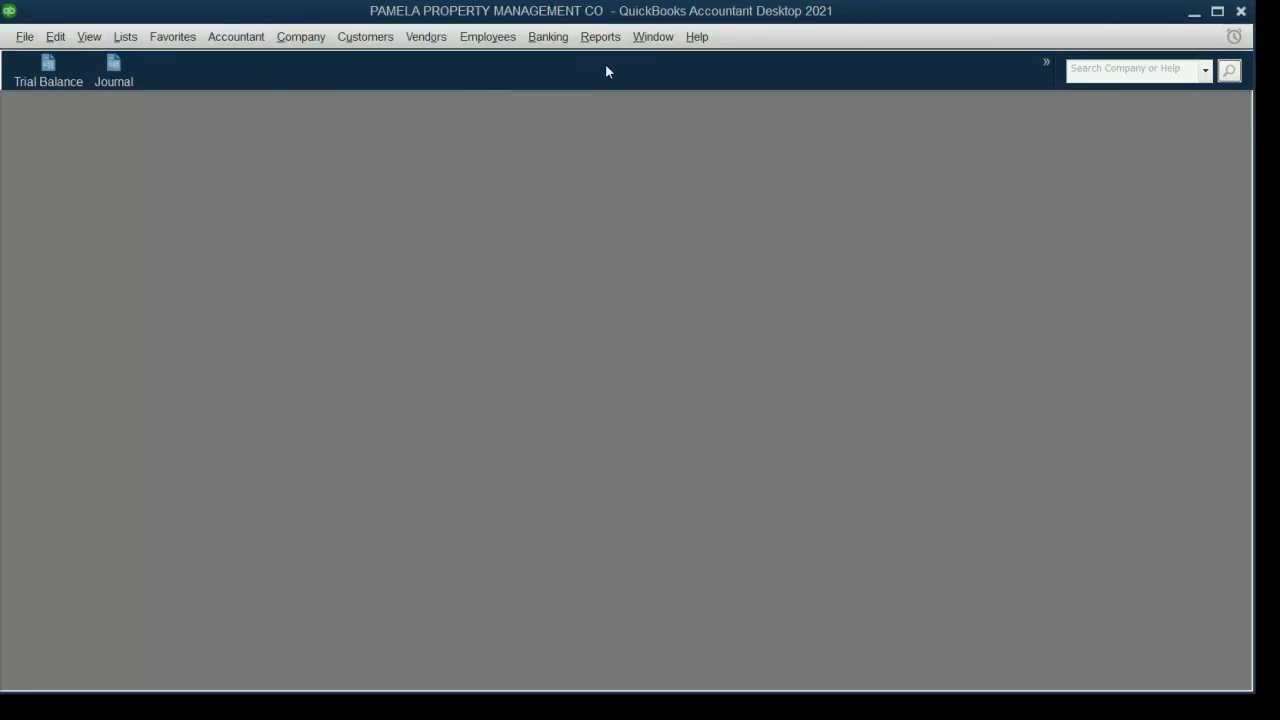
# Step: Open the Customer Balance Detail report from Customers & Receivables
pyautogui.click(600, 36)
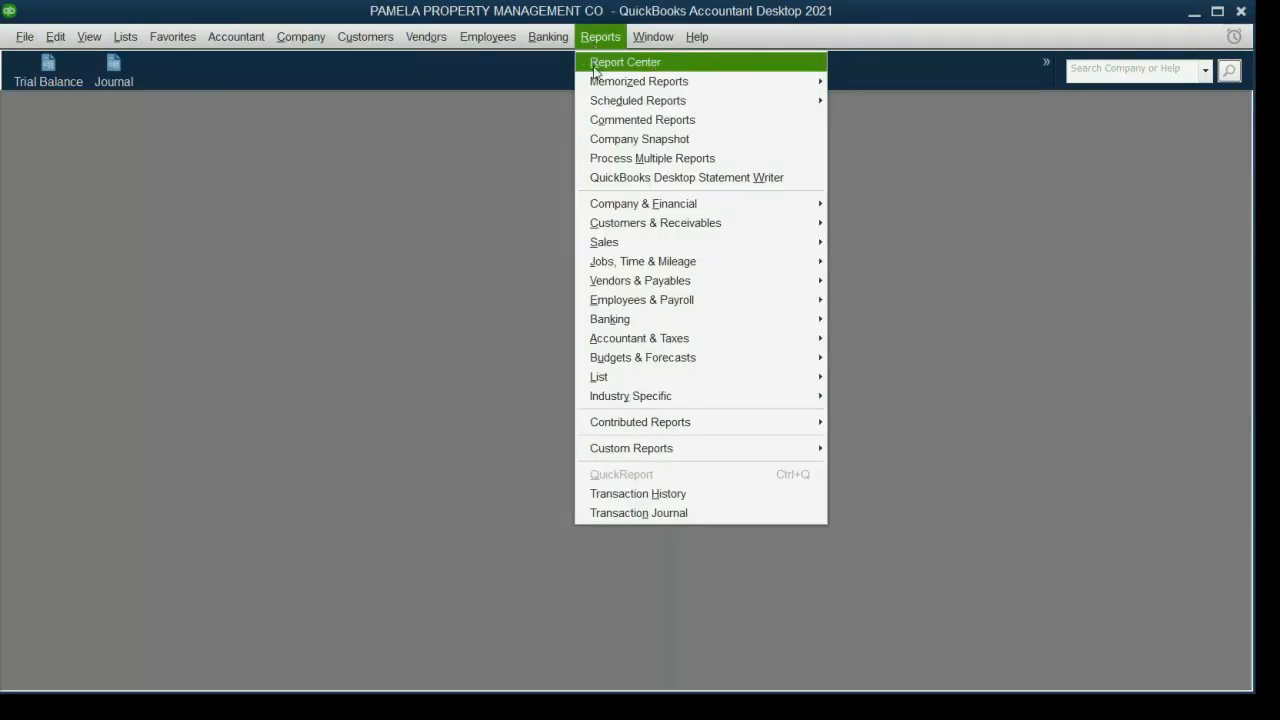
pyautogui.moveTo(656, 222)
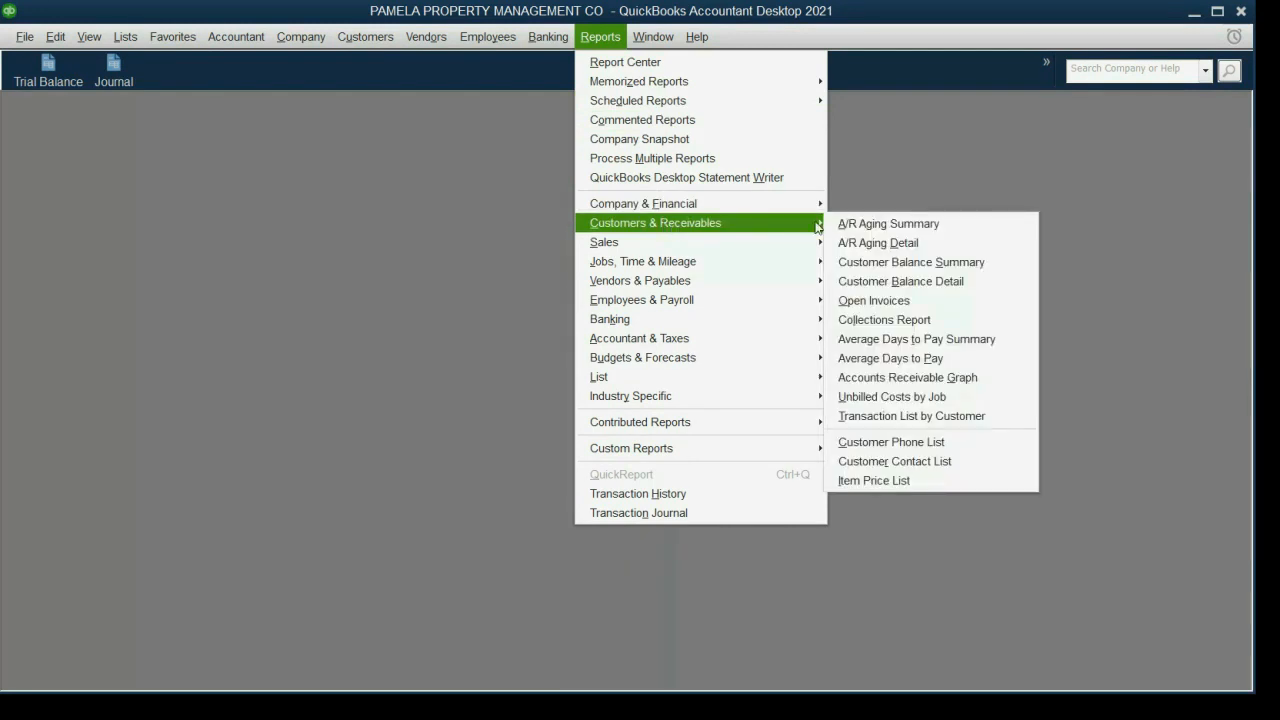
pyautogui.click(900, 280)
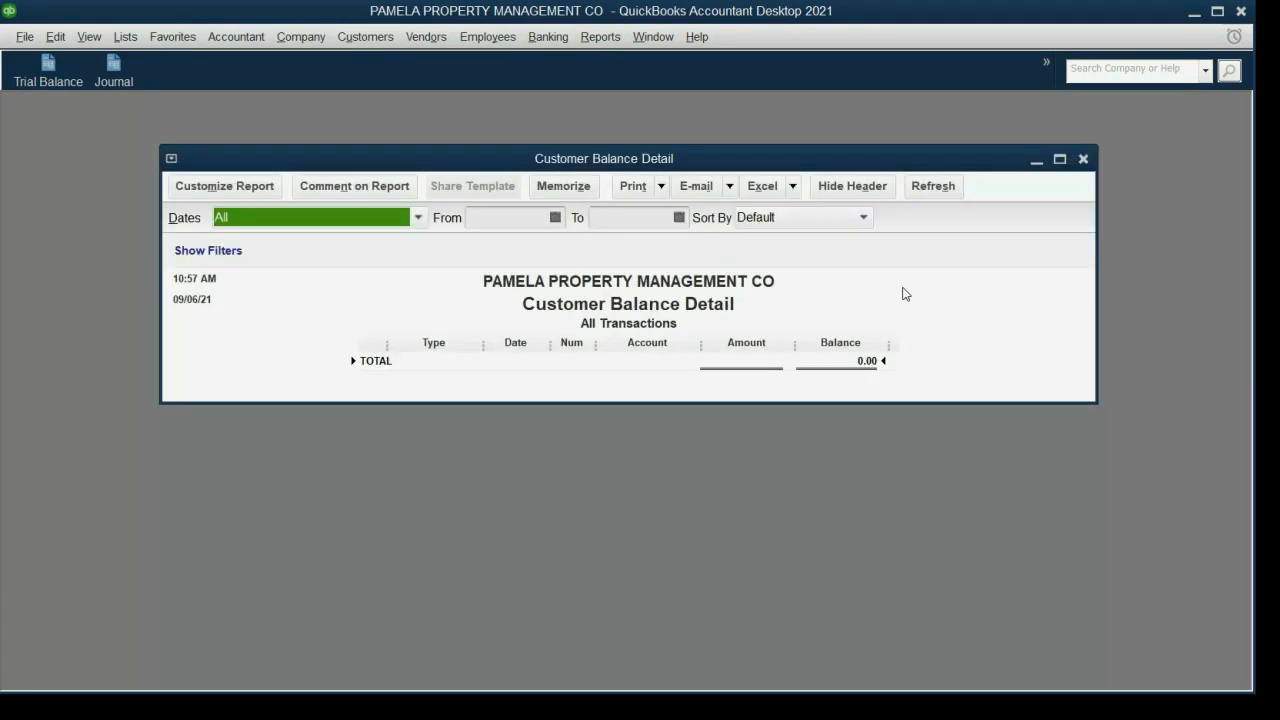
pyautogui.moveTo(784, 406)
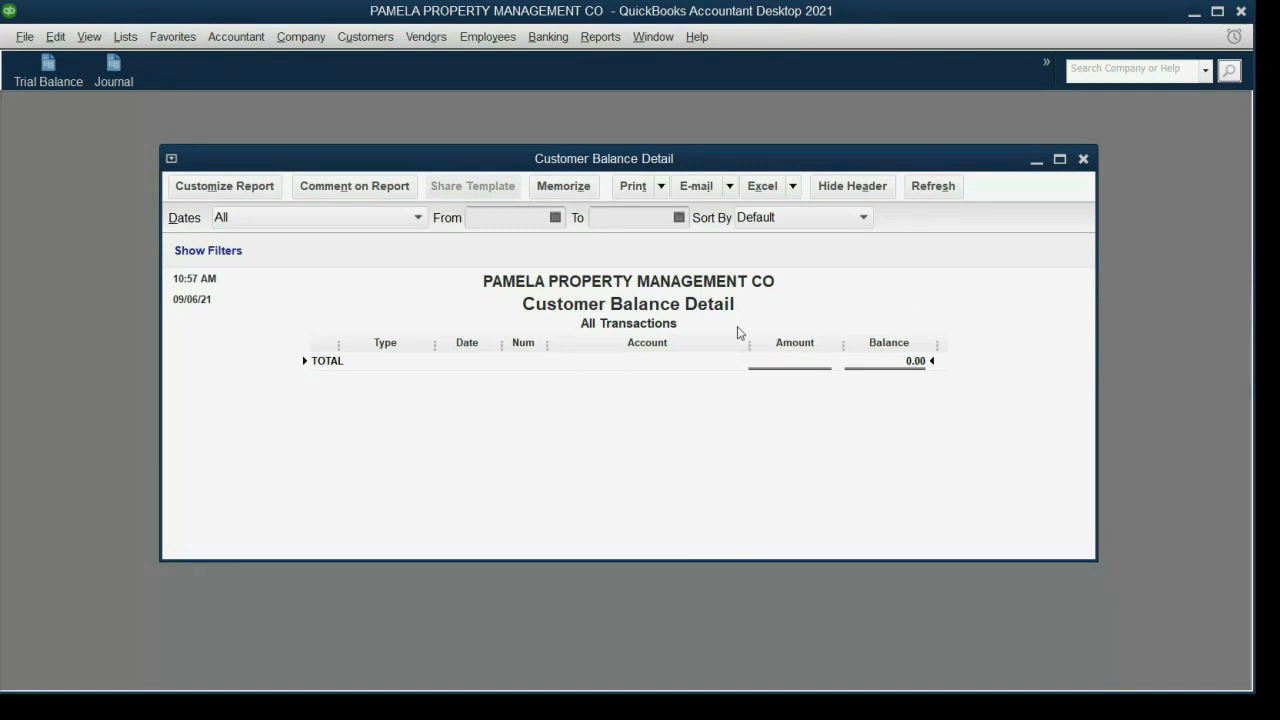
pyautogui.moveTo(376, 264)
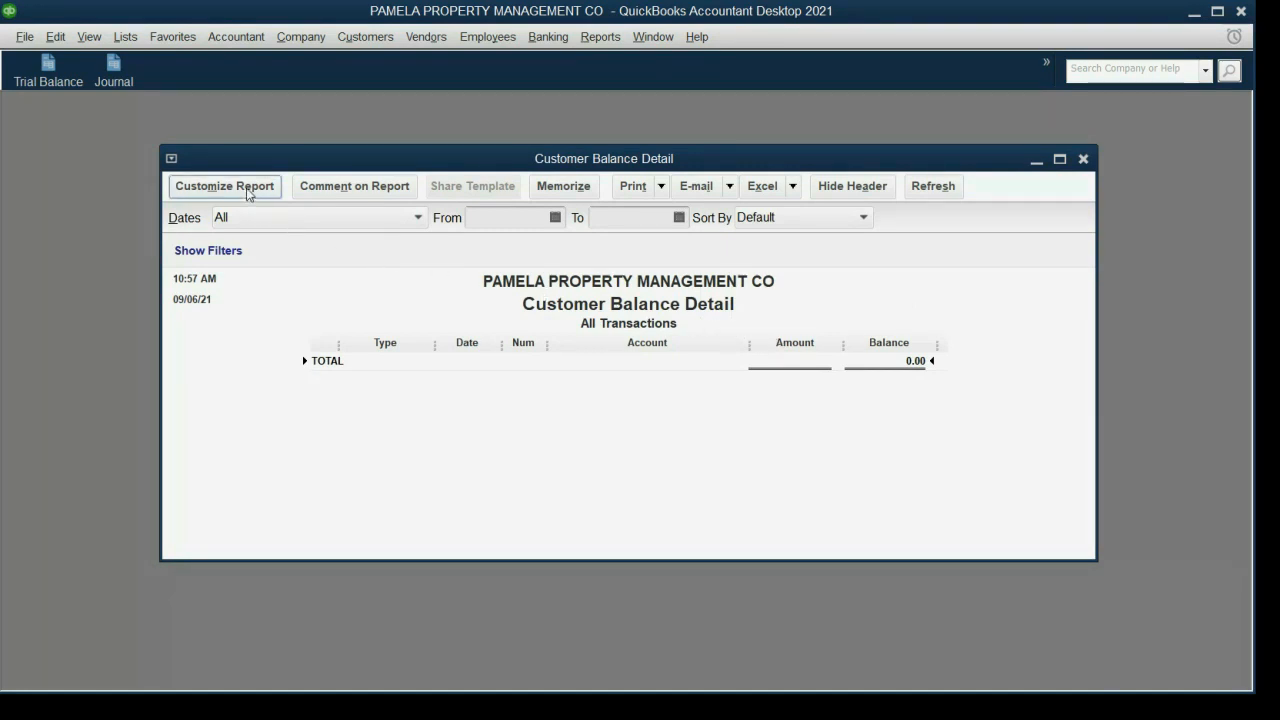
# Step: Retitle the report LANDLORD PAYOUT BALANCES in the Header/Footer settings and apply it
pyautogui.click(224, 186)
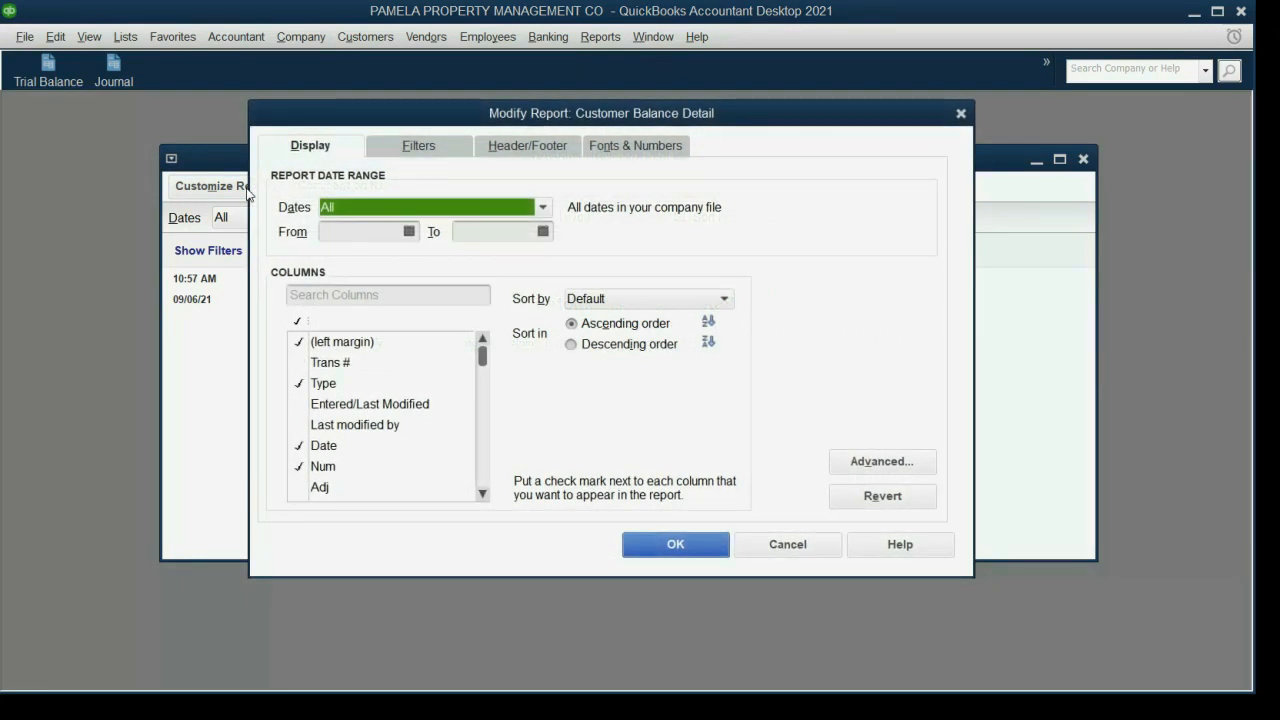
pyautogui.click(528, 144)
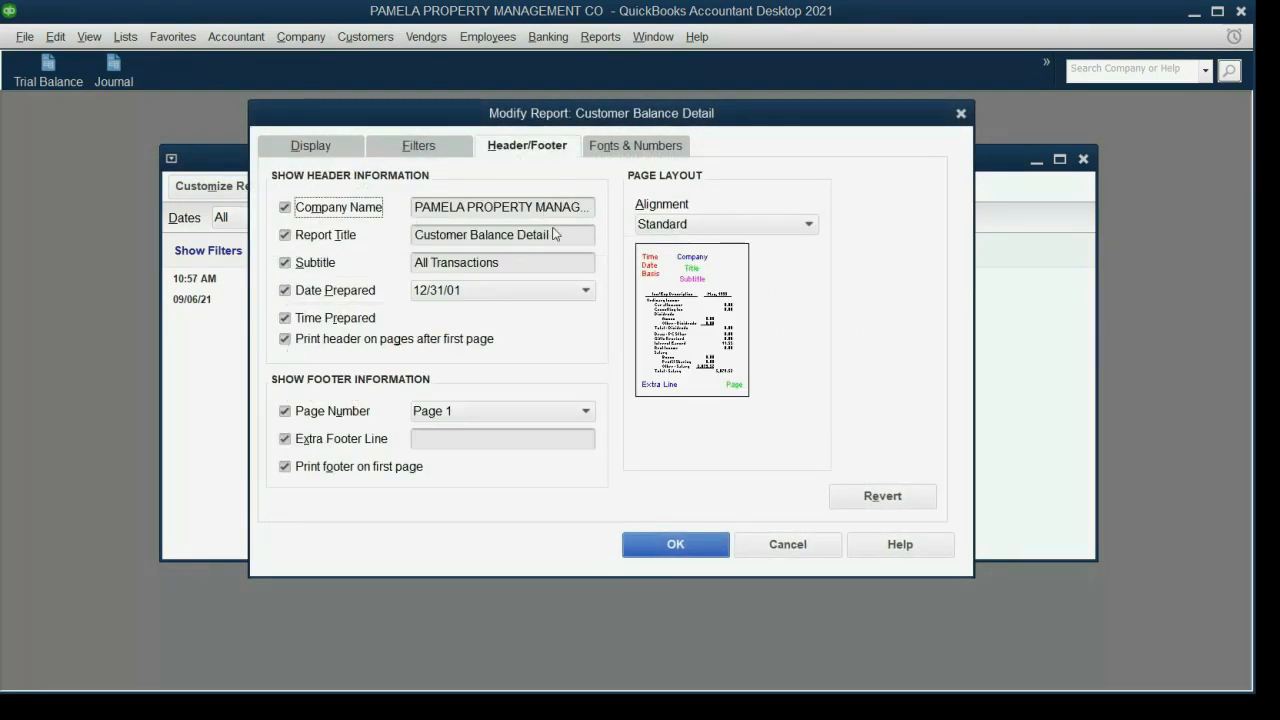
pyautogui.tripleClick(500, 234)
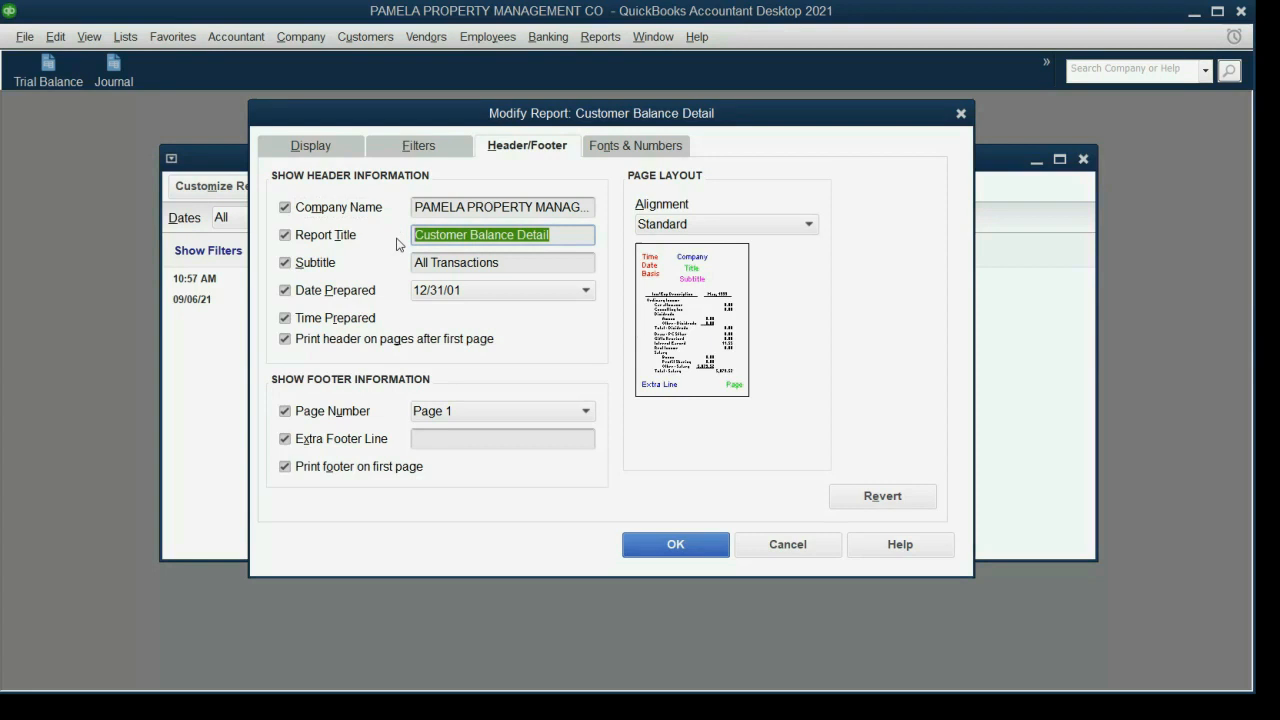
pyautogui.write('LANDLORD')
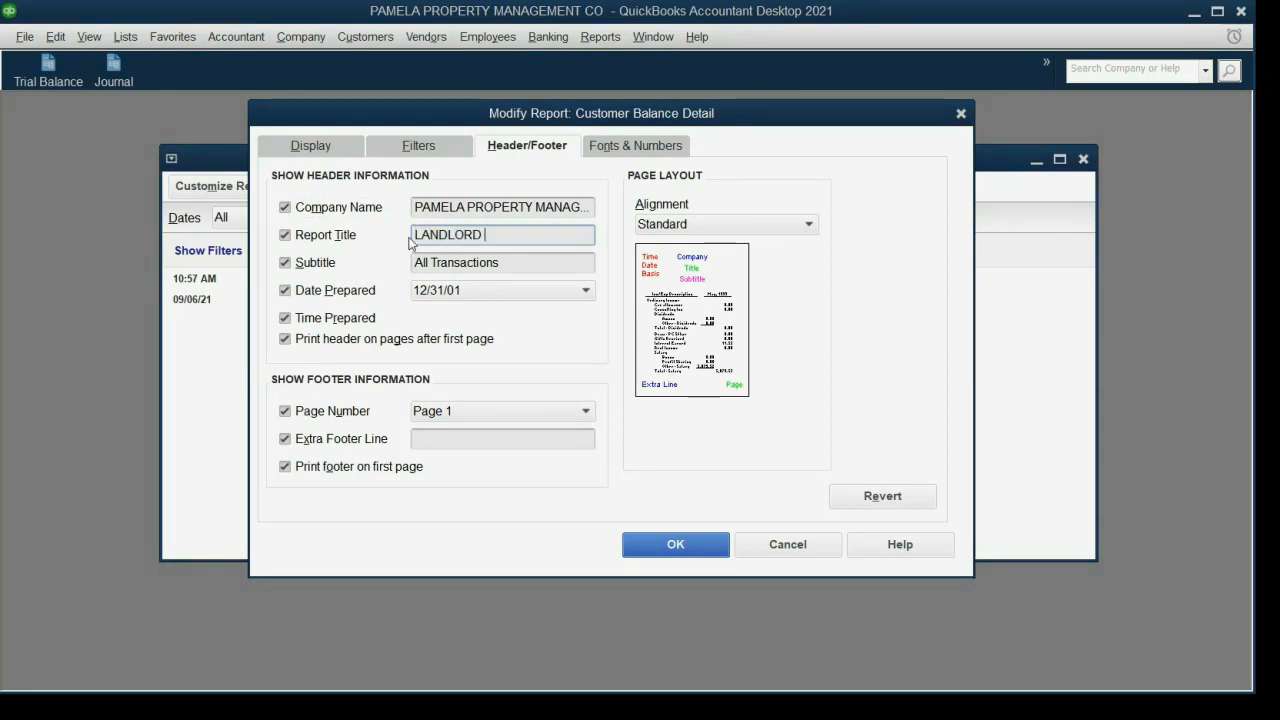
pyautogui.write('PAYOUR')
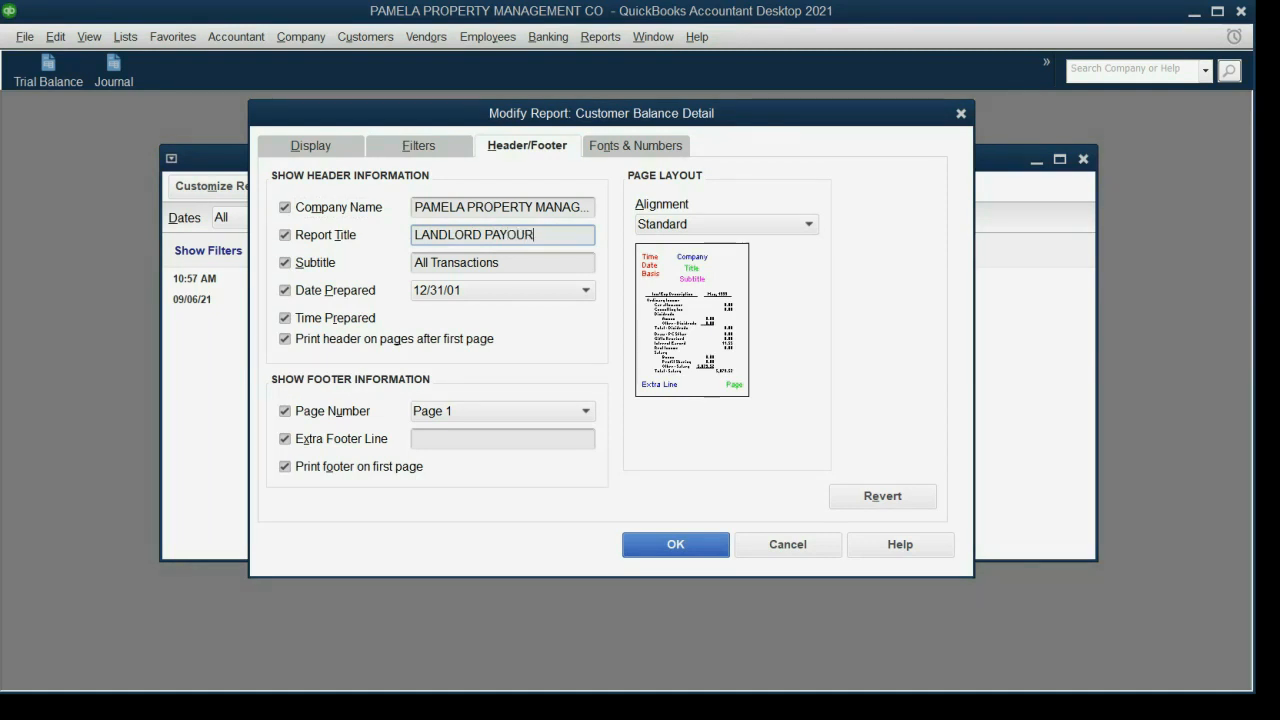
pyautogui.write('BALANCES')
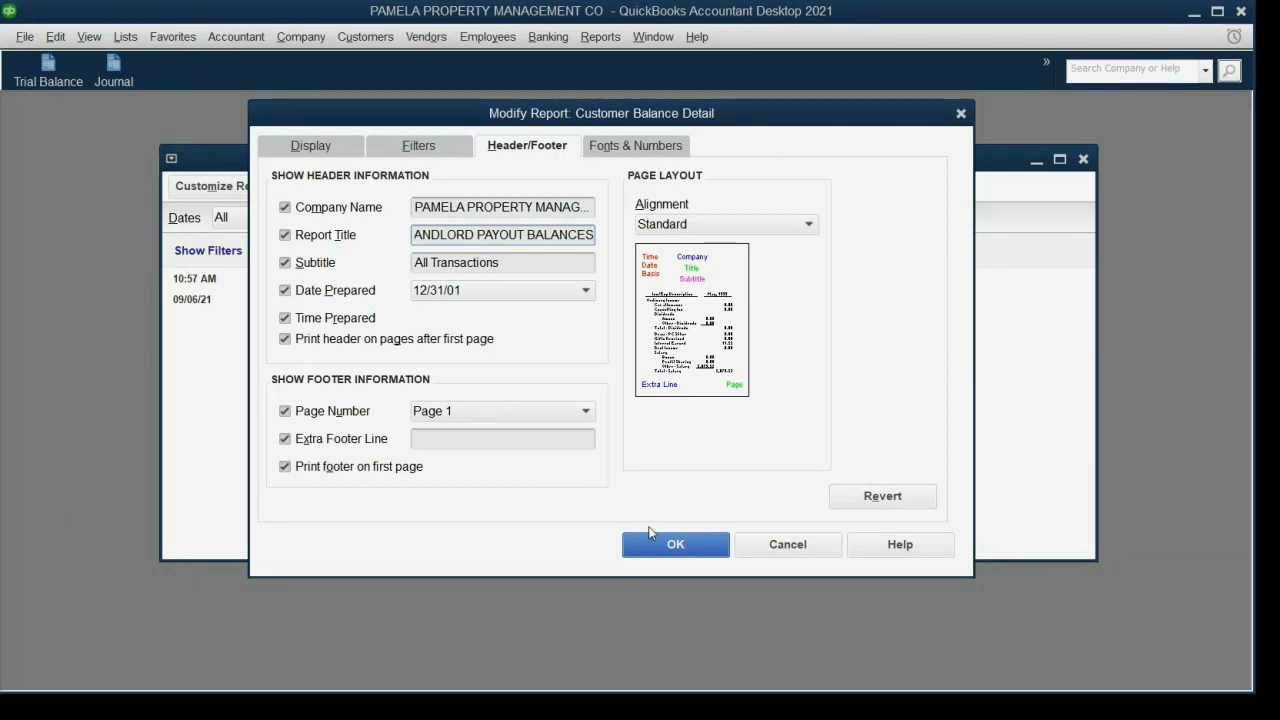
pyautogui.click(676, 544)
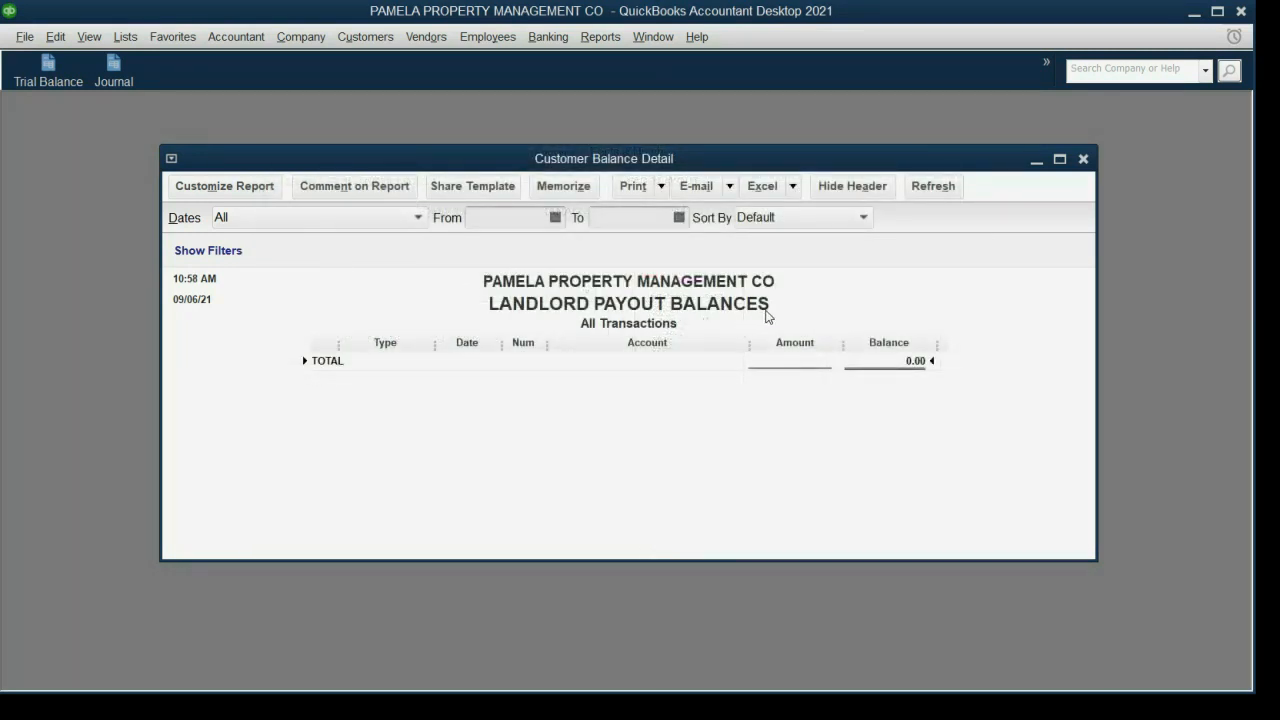
pyautogui.moveTo(686, 392)
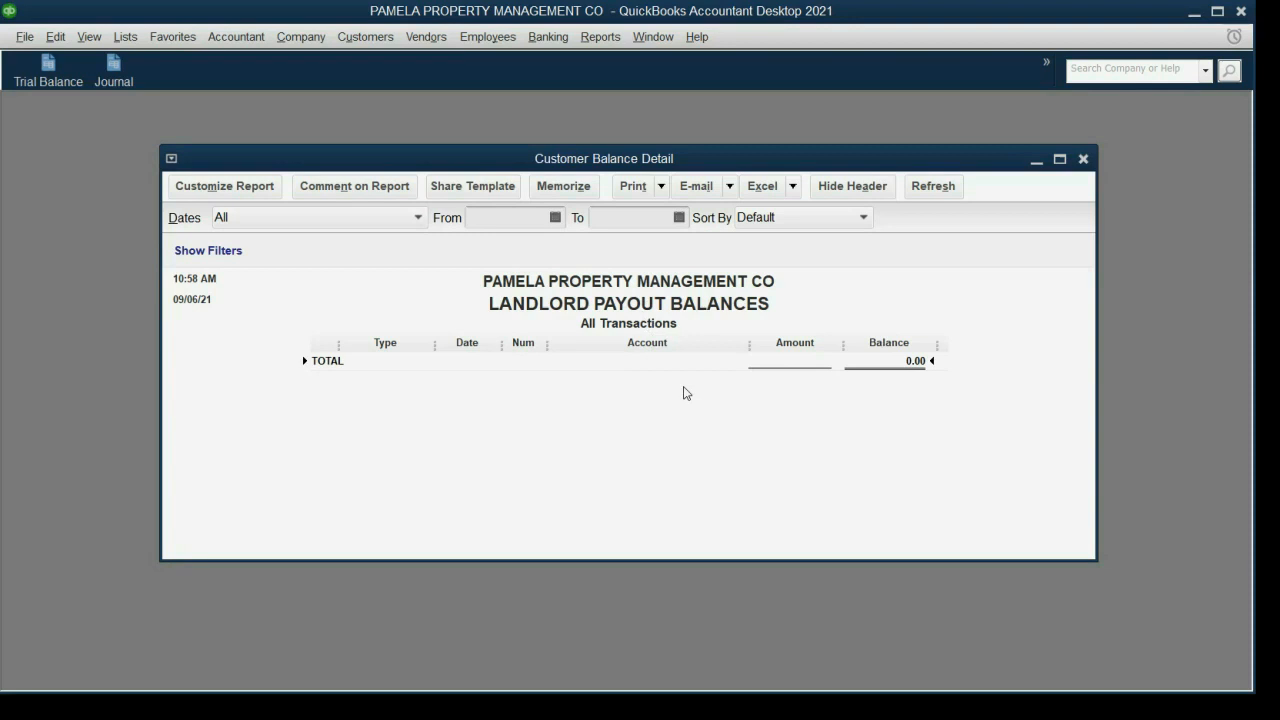
pyautogui.moveTo(684, 388)
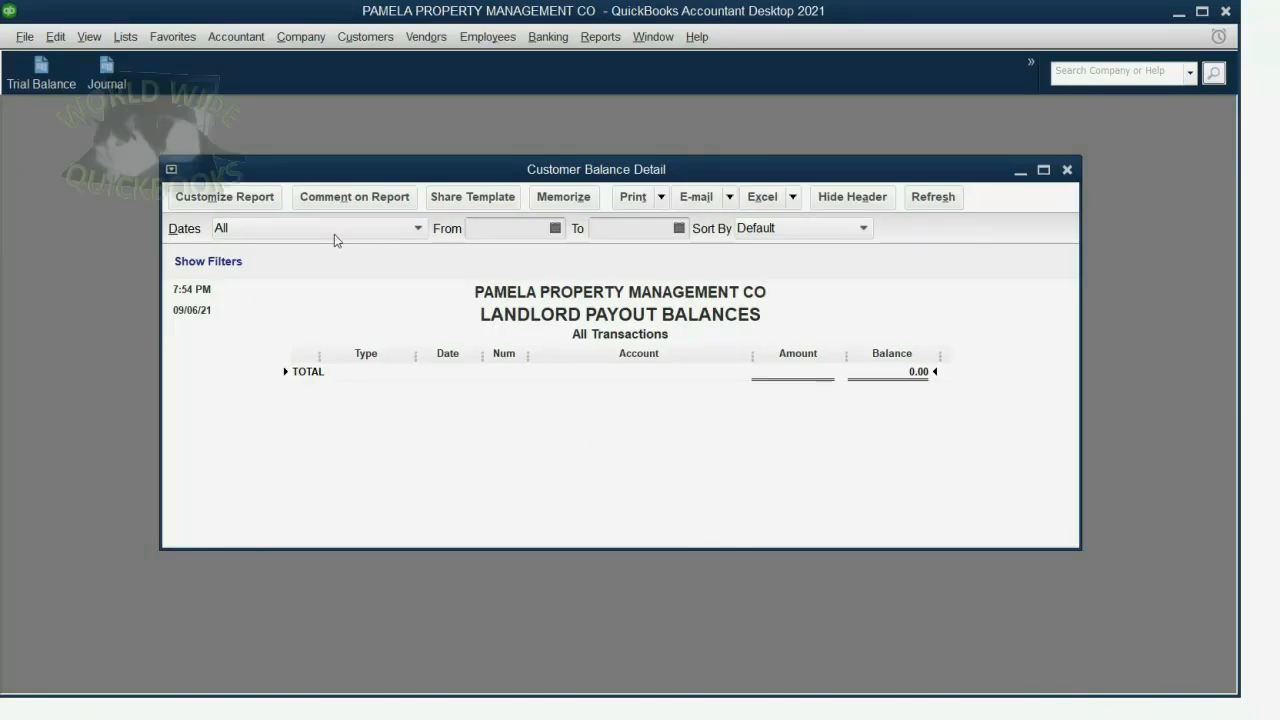
# Step: Add the Memo column via the Display settings and drag it wider
pyautogui.click(224, 196)
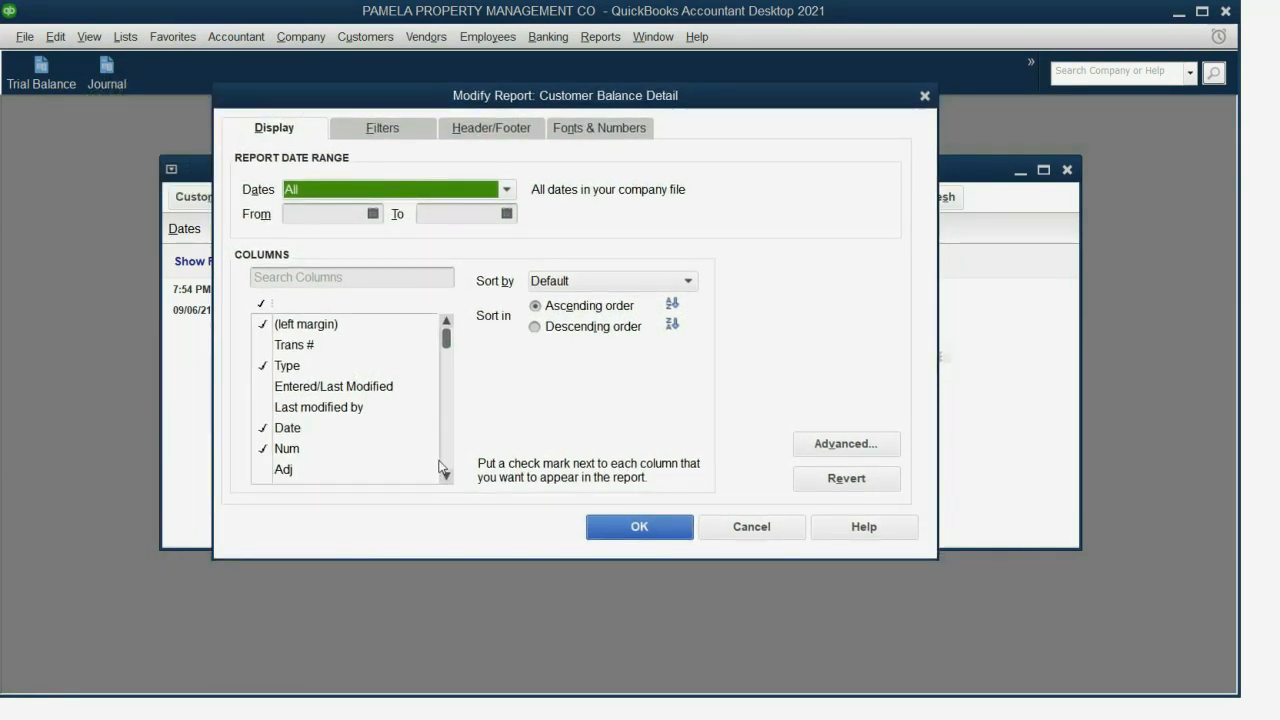
pyautogui.click(446, 472)
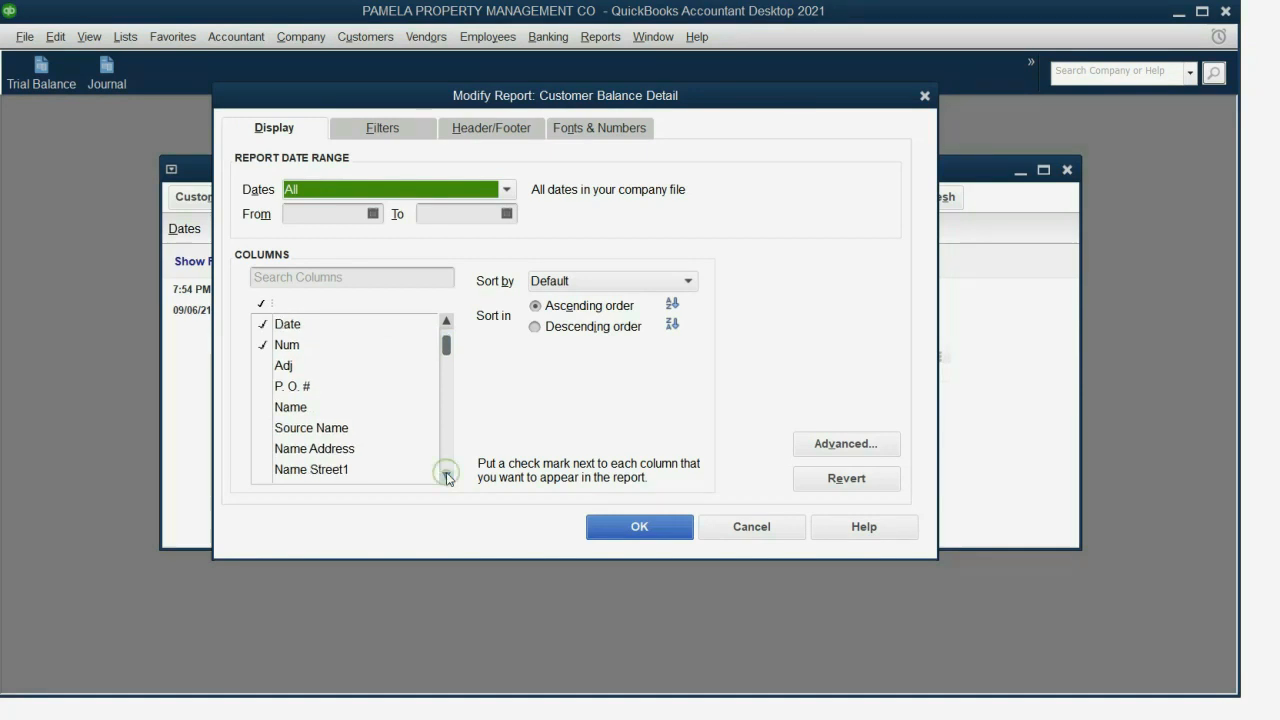
pyautogui.click(446, 472)
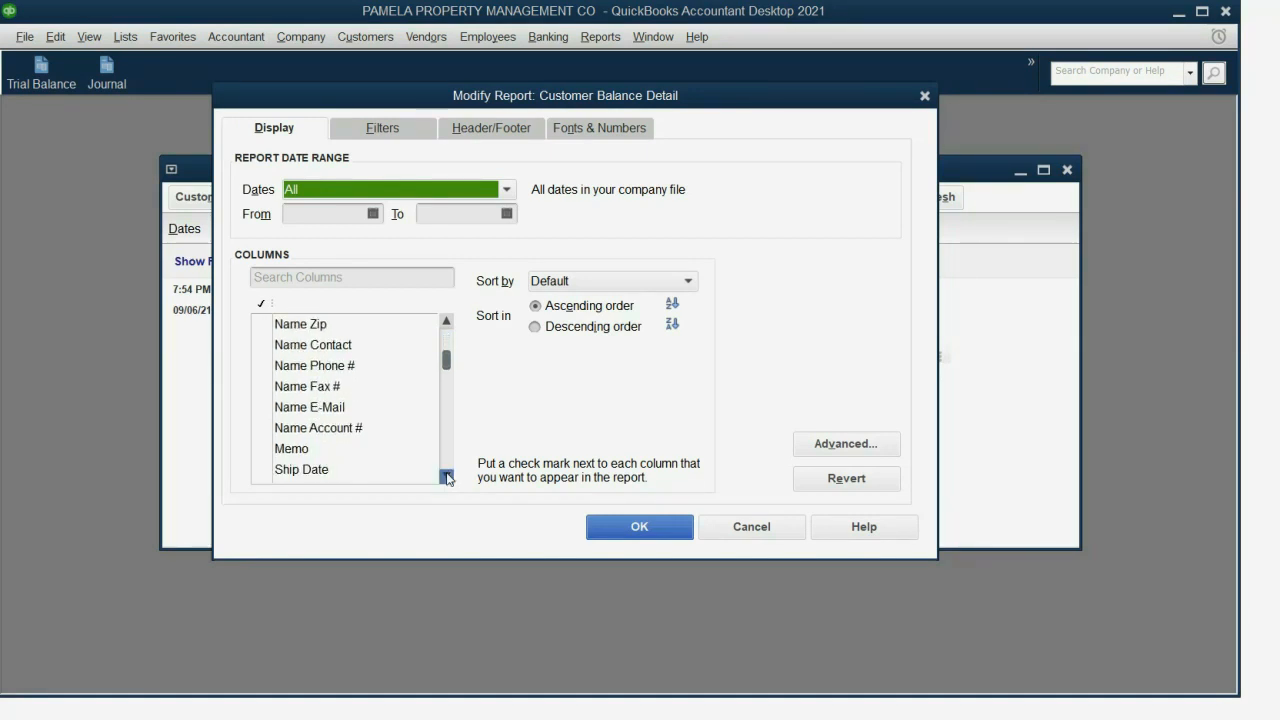
pyautogui.click(292, 448)
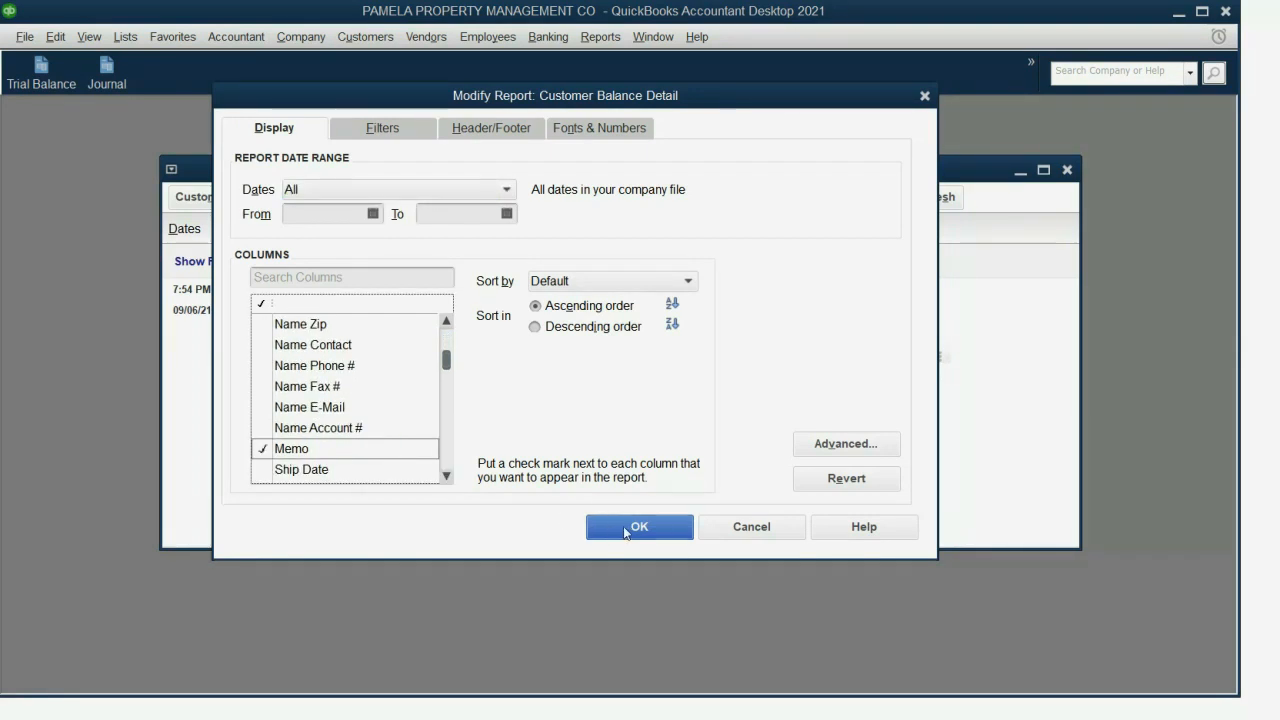
pyautogui.click(638, 526)
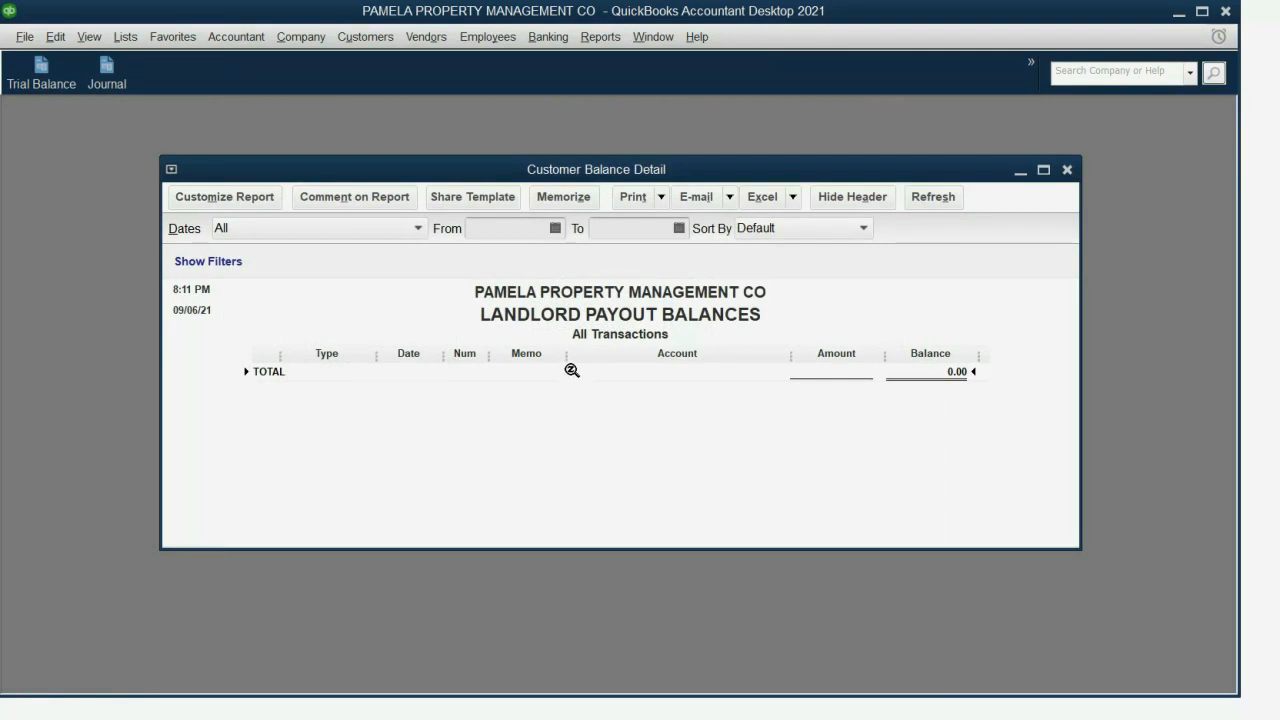
pyautogui.moveTo(574, 402)
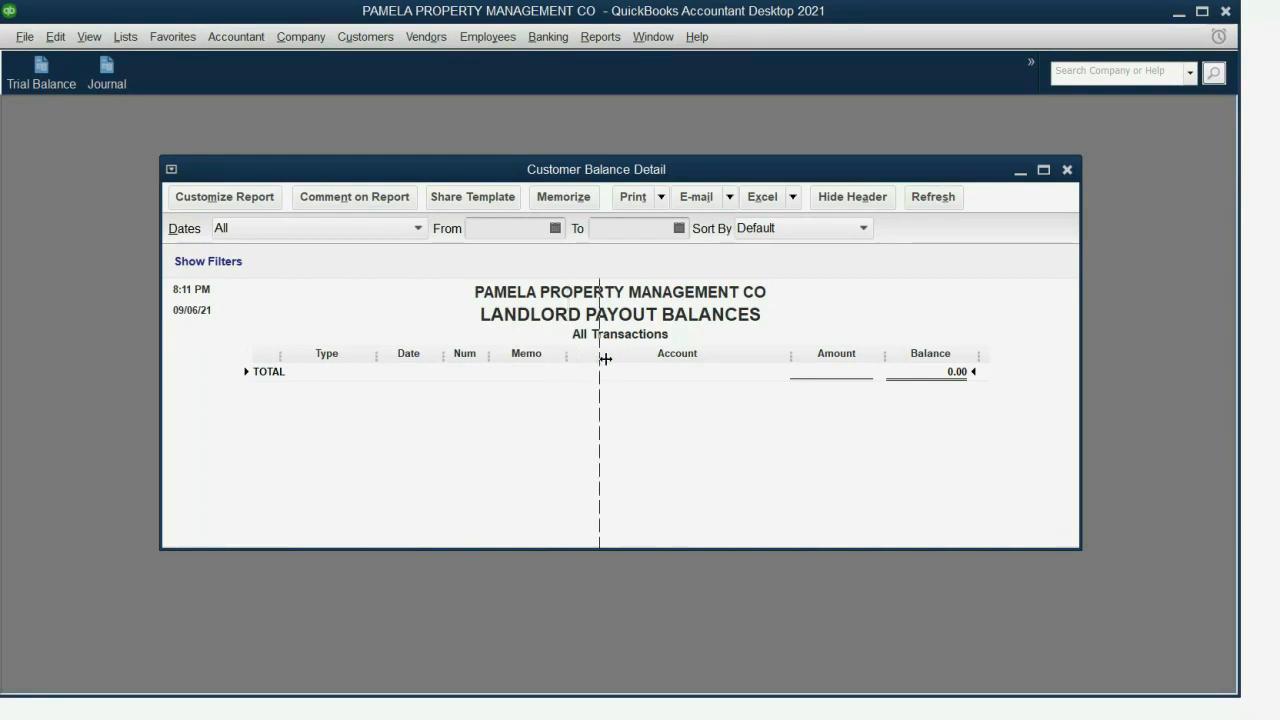
pyautogui.moveTo(600, 358); pyautogui.dragTo(620, 358)
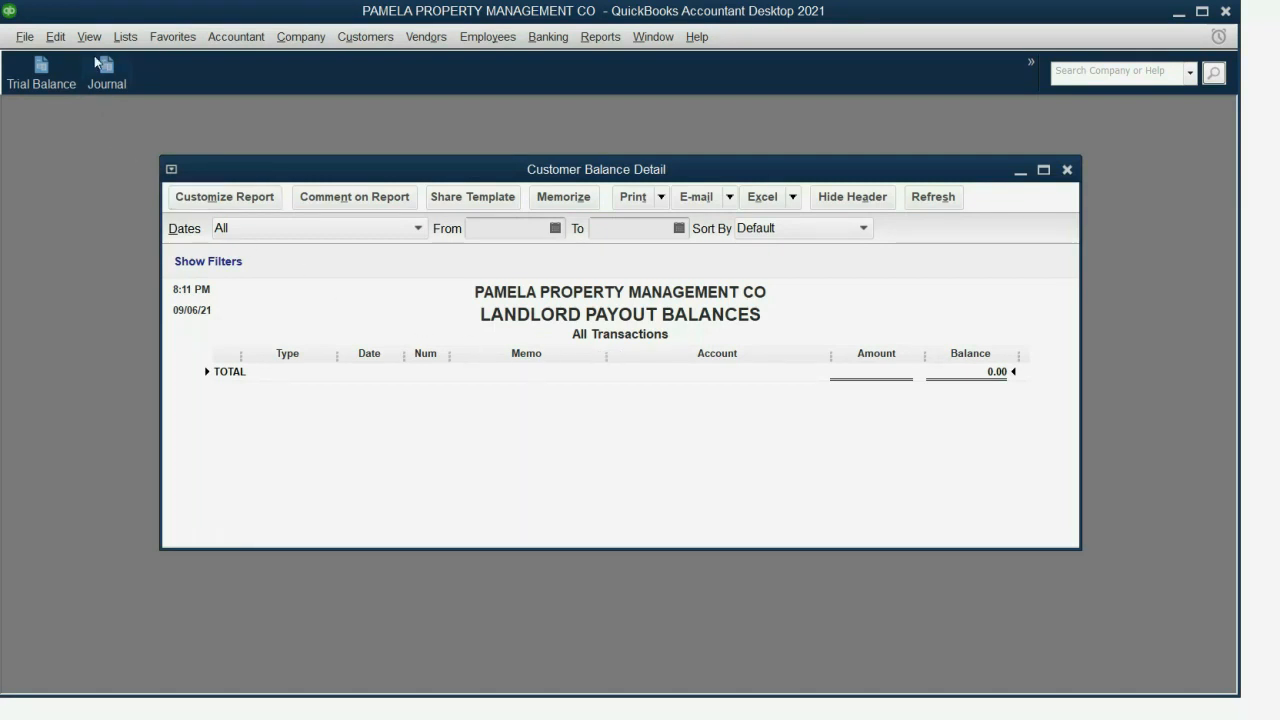
pyautogui.click(88, 36)
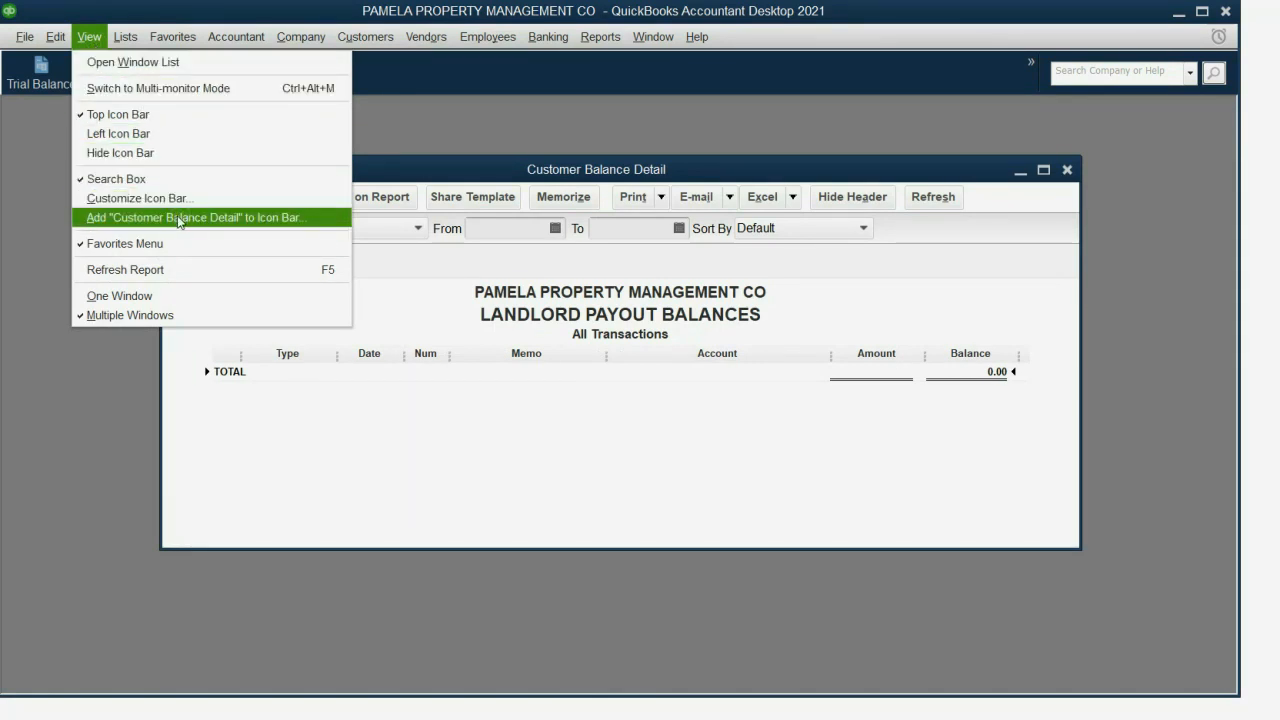
# Step: Add the report to the icon bar labelled LANDLORD PAYOUT BALANCES and confirm
pyautogui.click(194, 216)
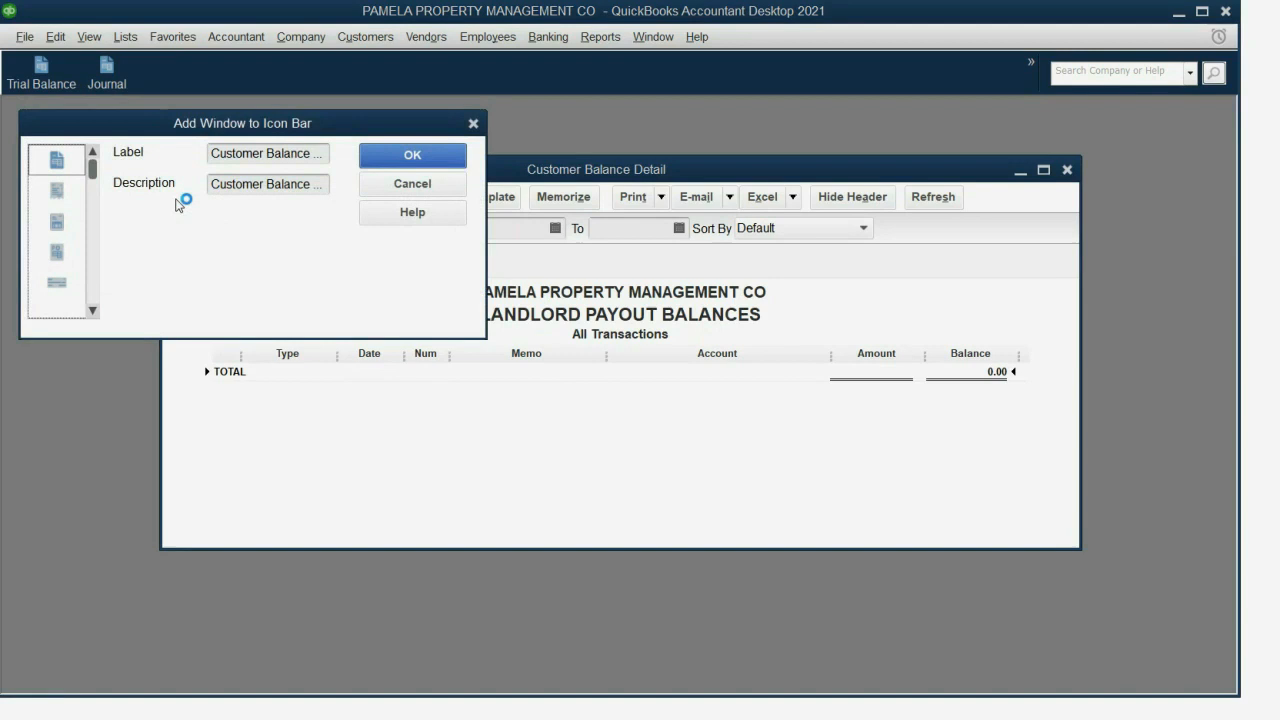
pyautogui.moveTo(242, 124); pyautogui.dragTo(264, 192)
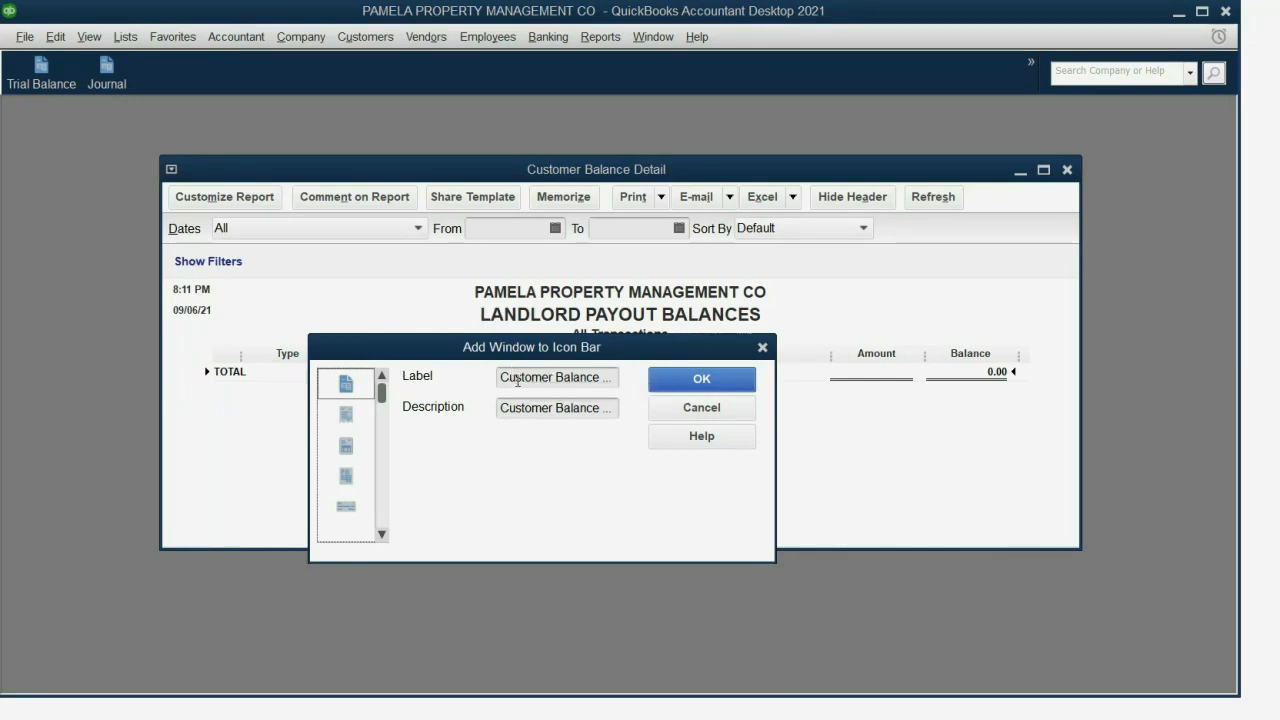
pyautogui.write('s')
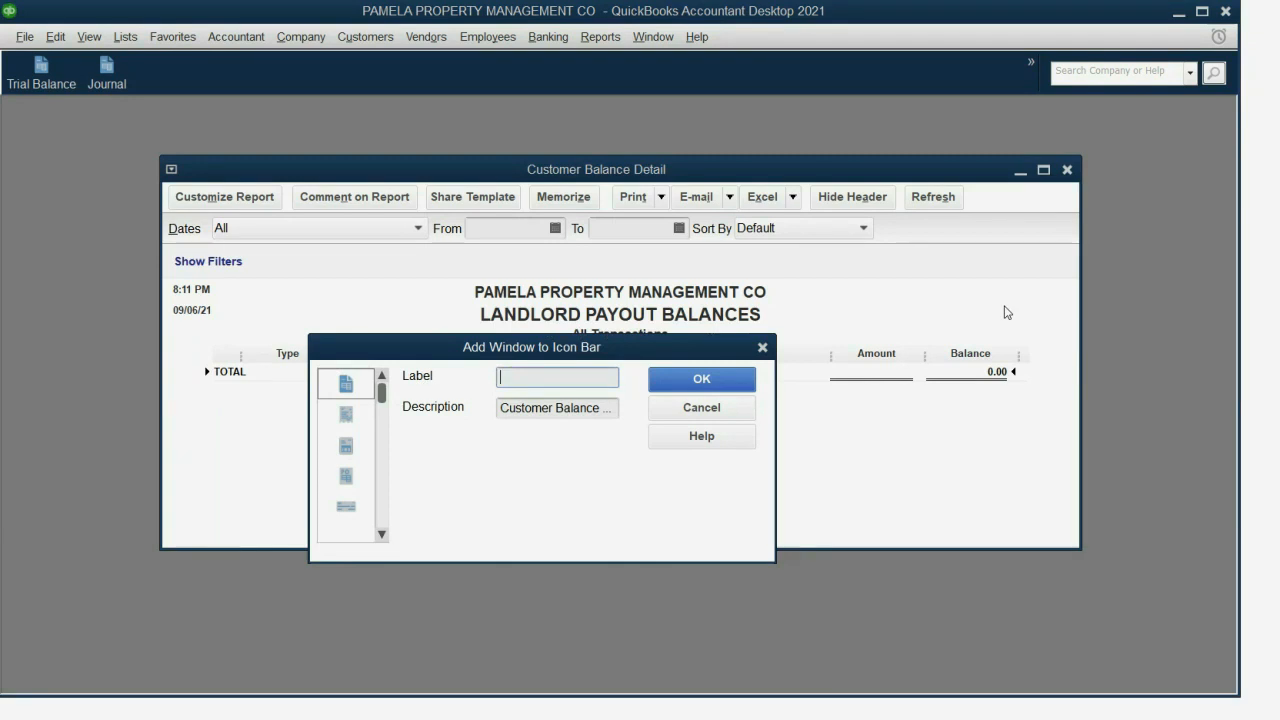
pyautogui.write('LA')
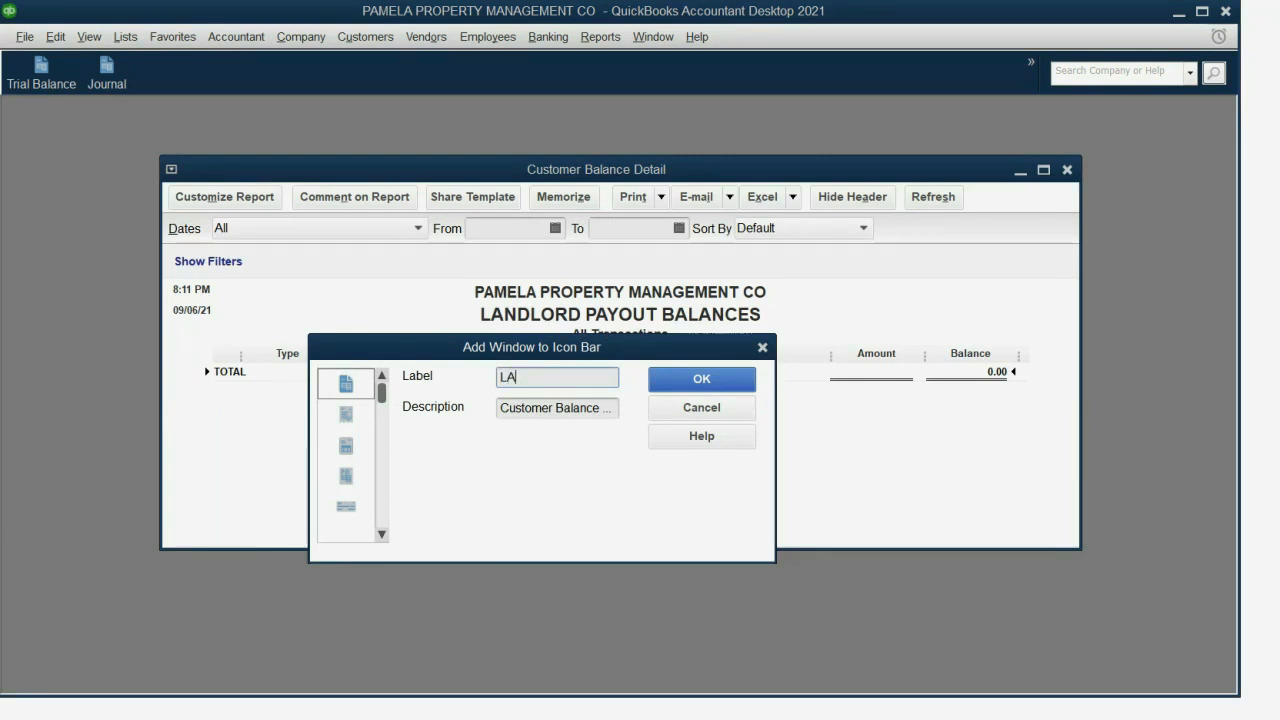
pyautogui.write('NDLORD')
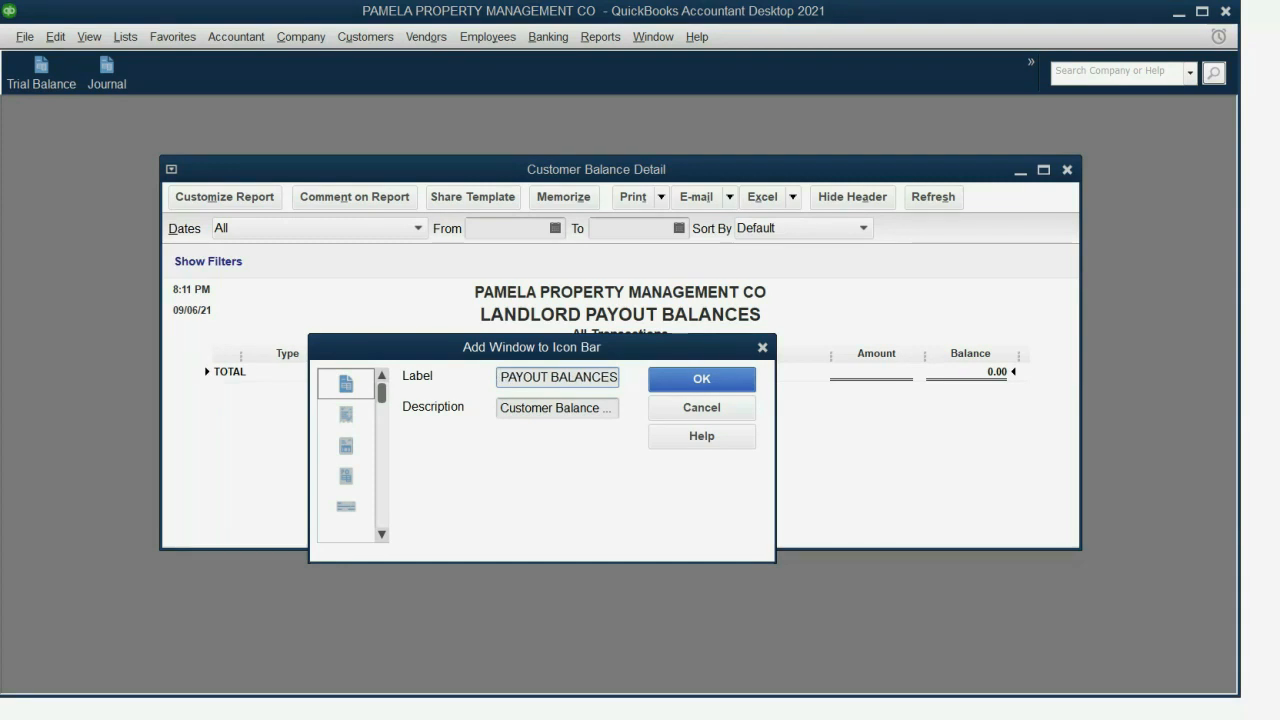
pyautogui.click(700, 378)
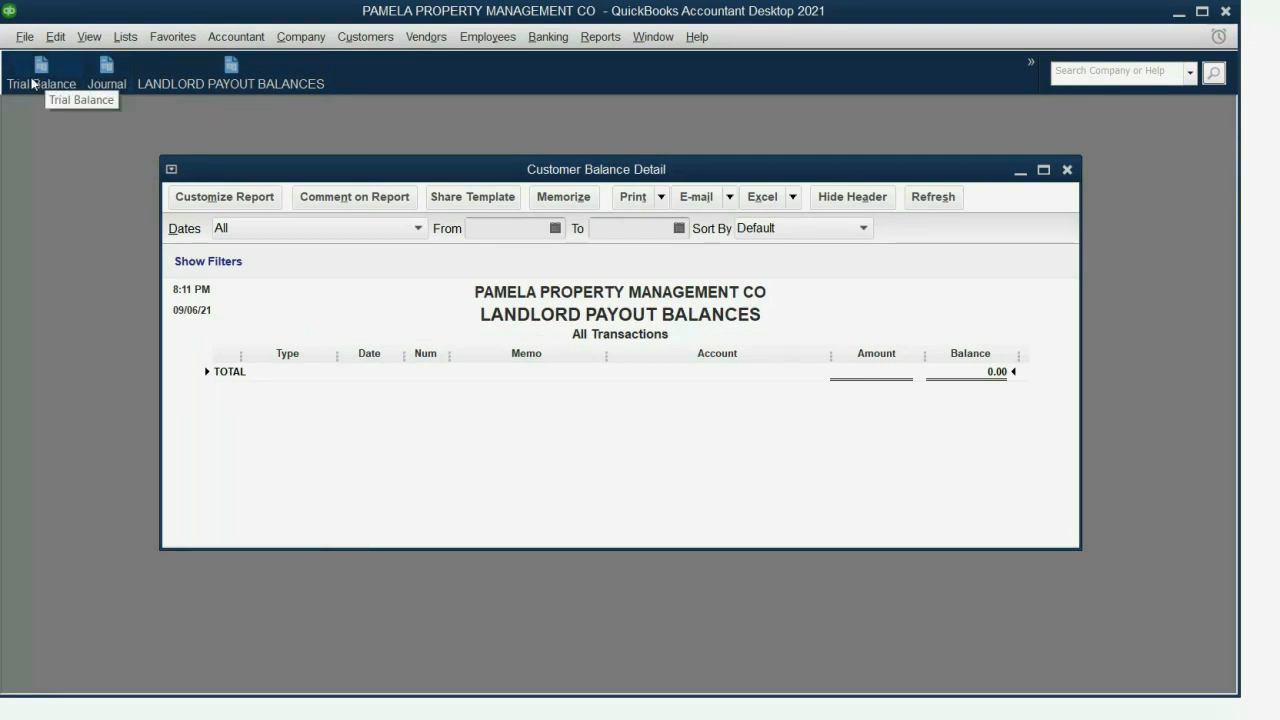
pyautogui.moveTo(1136, 274)
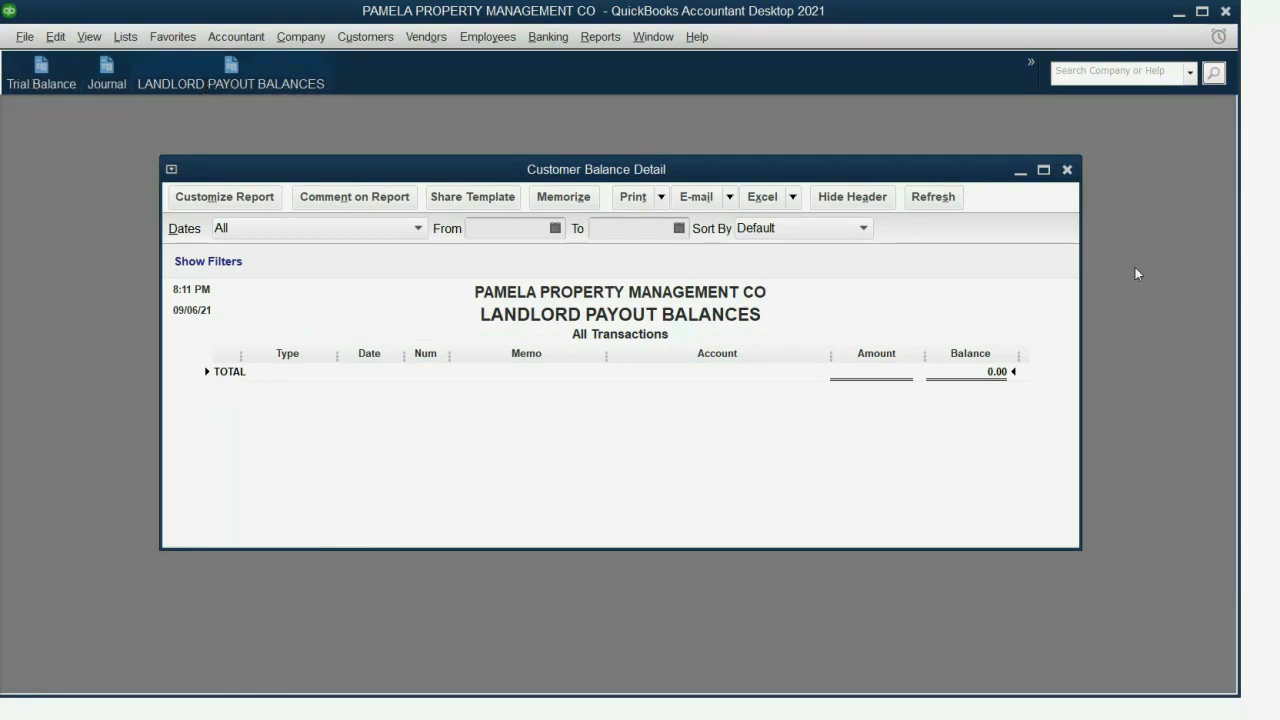
pyautogui.click(1068, 168)
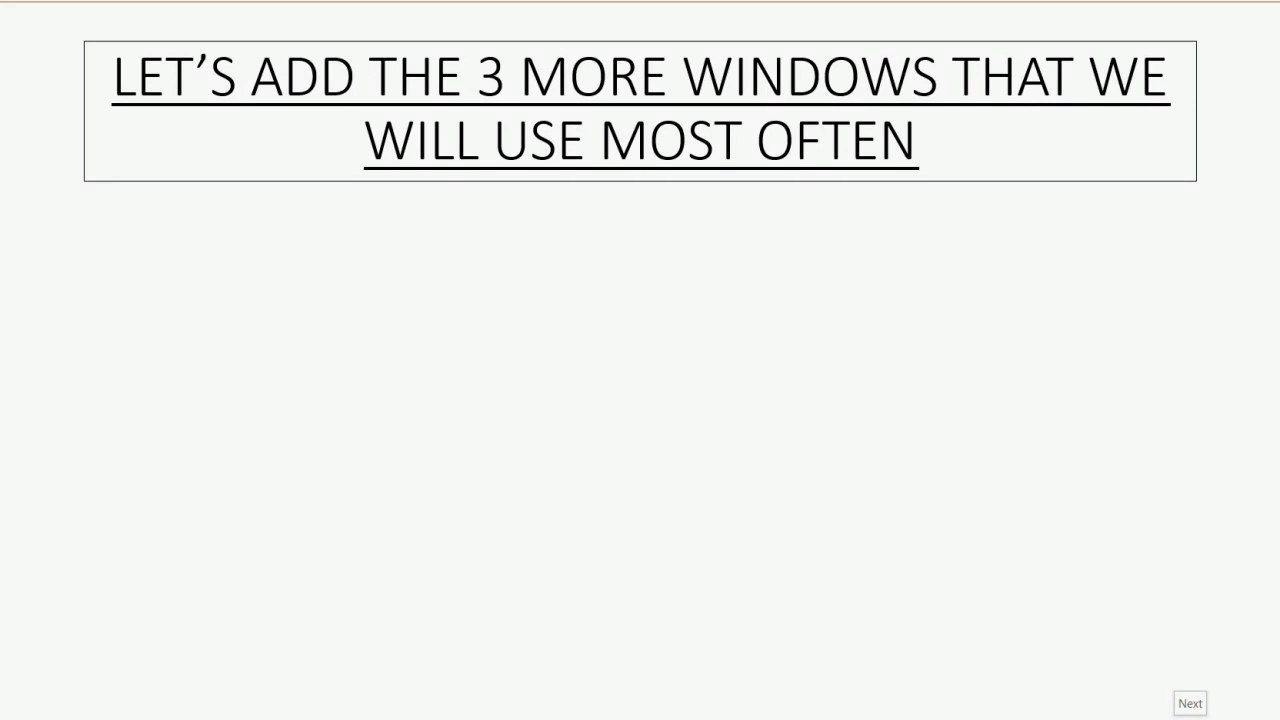
# Step: Return to the QuickBooks company file window with its three report shortcuts
pyautogui.click(1190, 704)
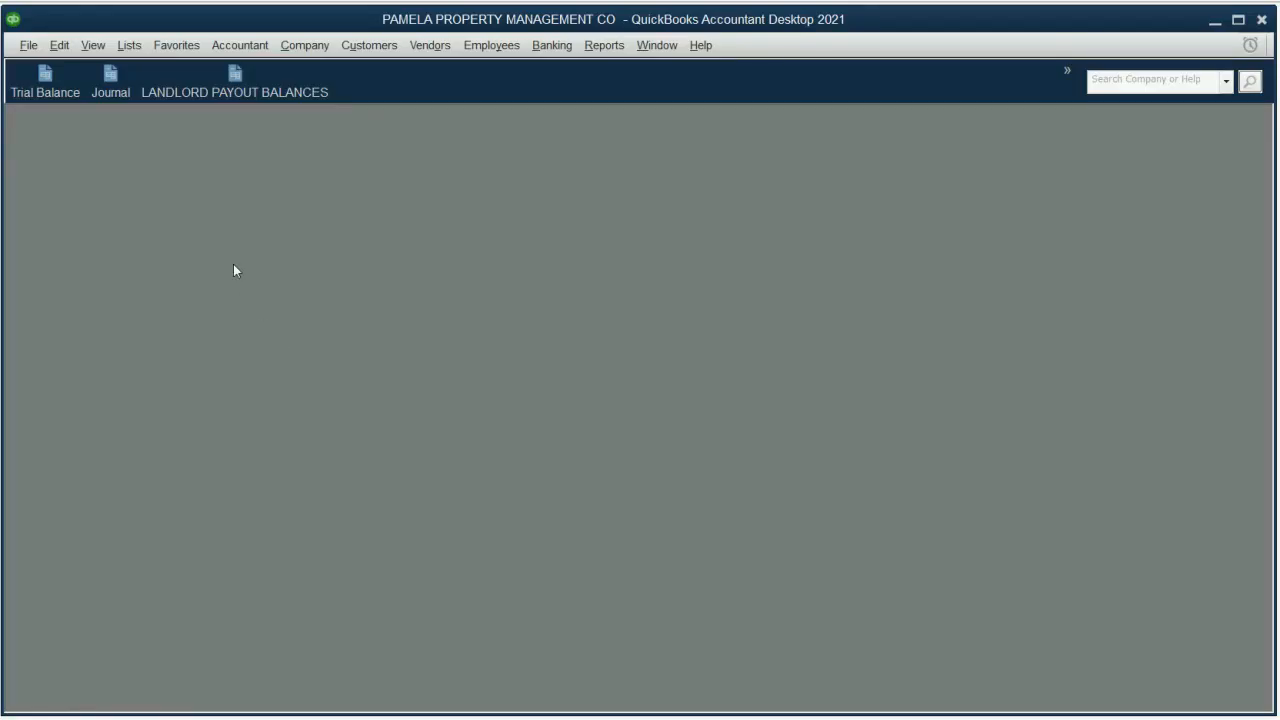
pyautogui.click(92, 44)
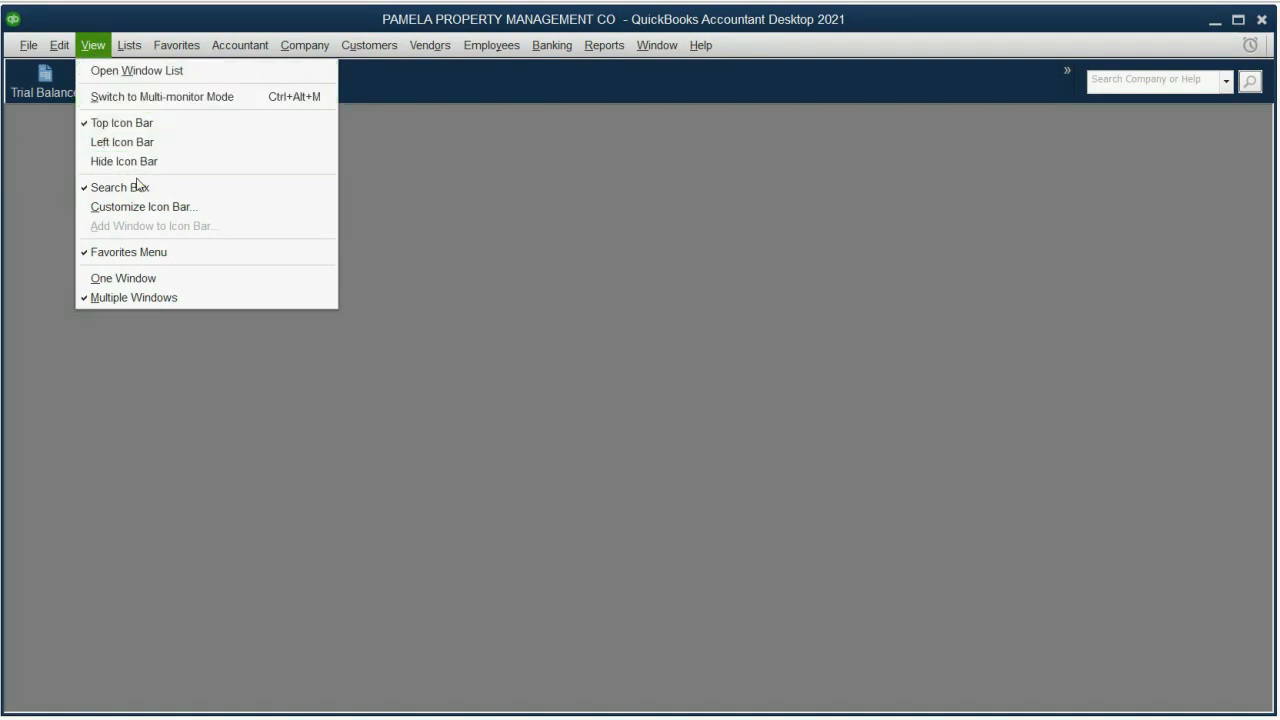
# Step: In Customize Icon Bar, add three separators after LANDLORD PAYOUT BALANCES and accept
pyautogui.click(144, 206)
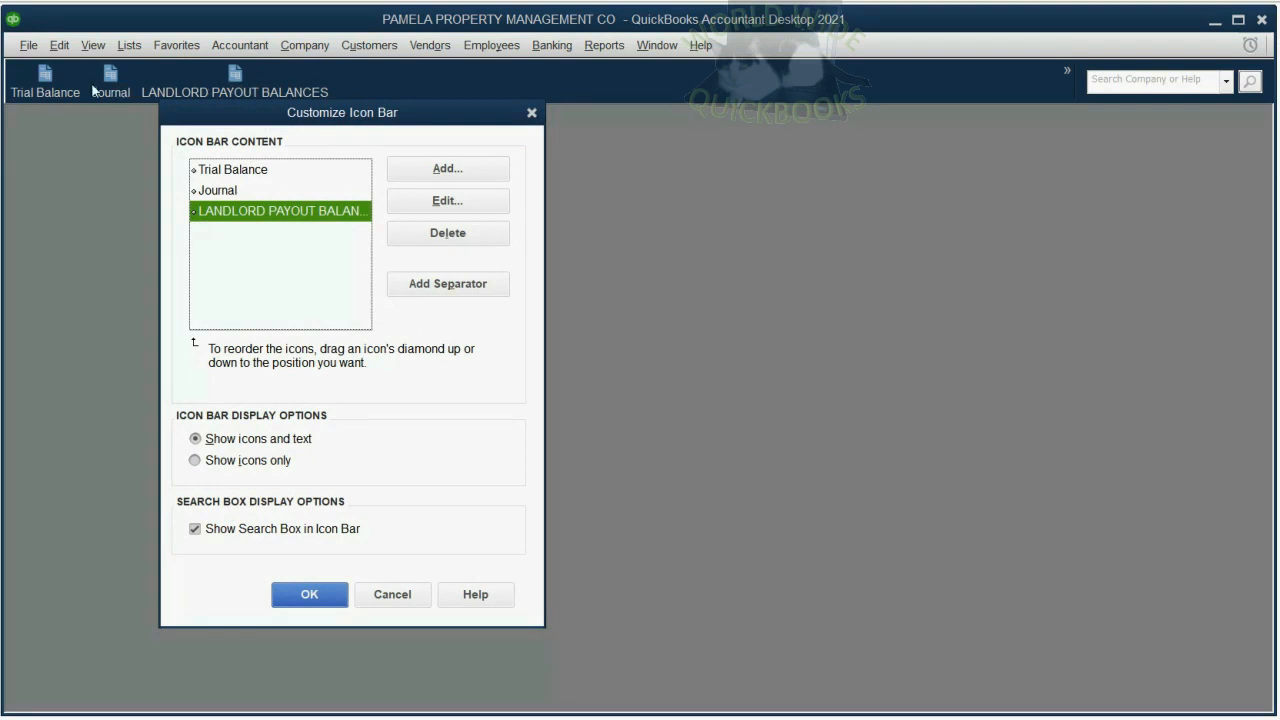
pyautogui.moveTo(228, 84)
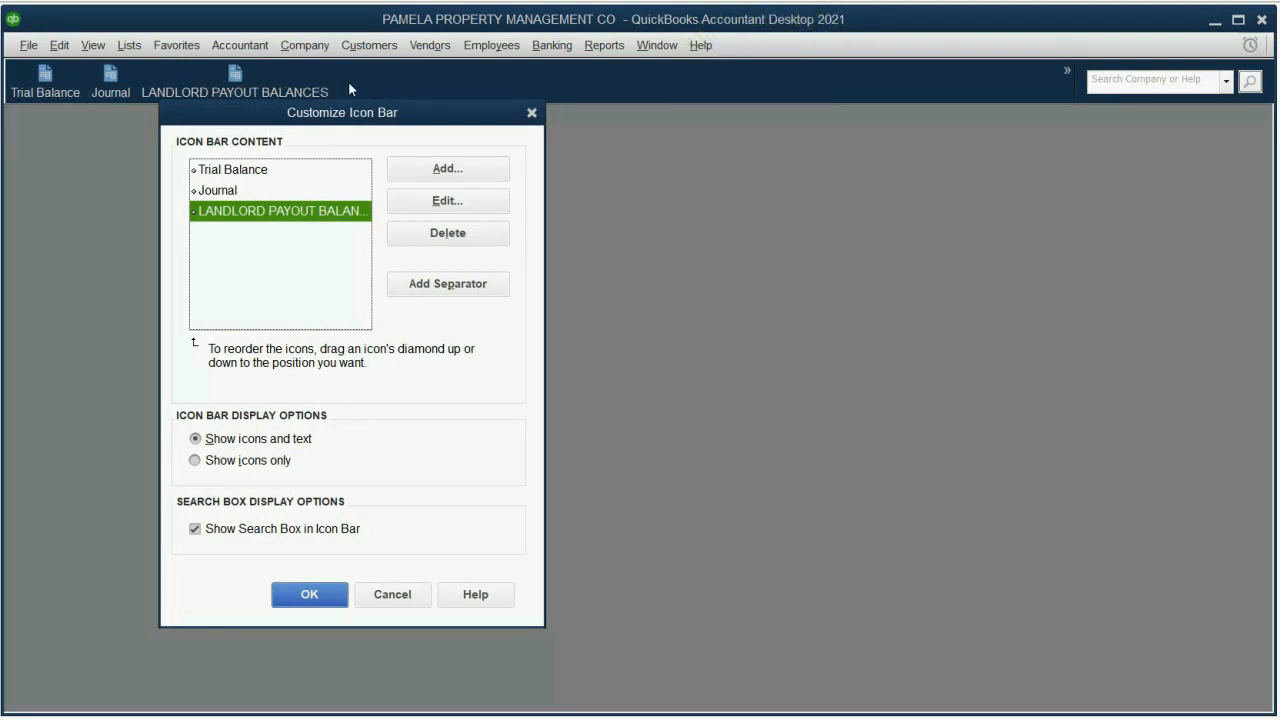
pyautogui.click(448, 284)
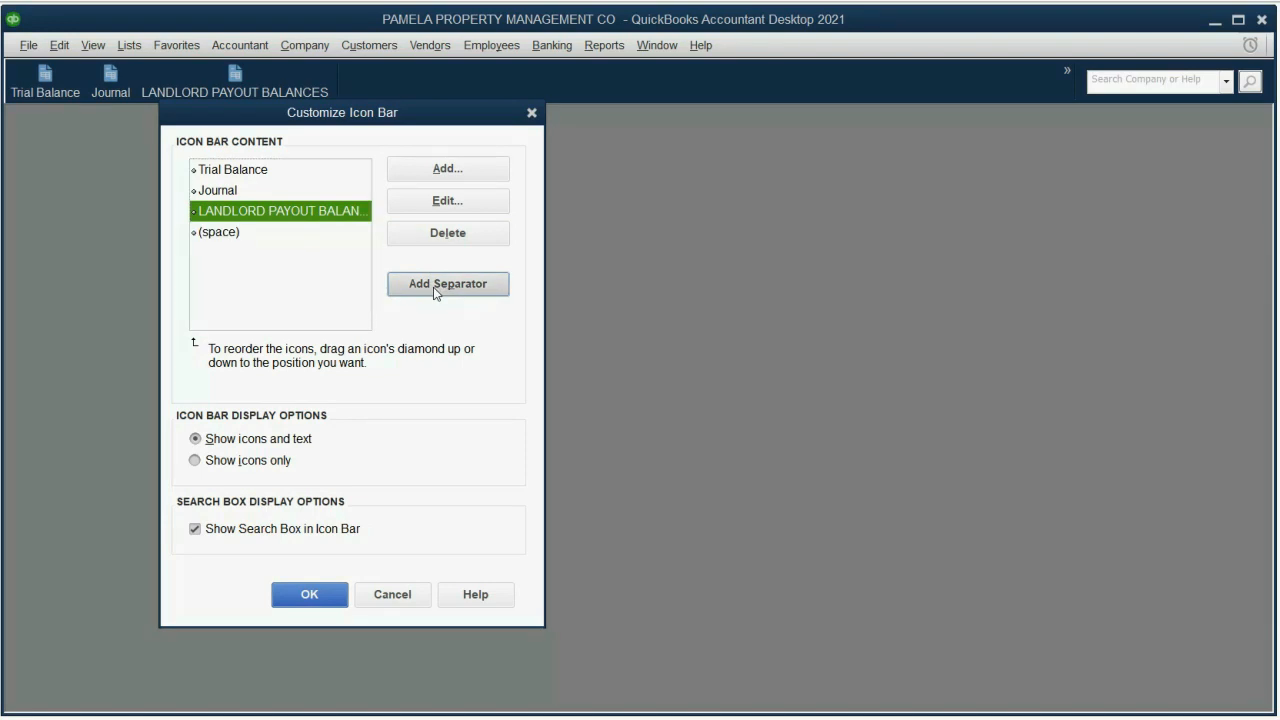
pyautogui.click(448, 284)
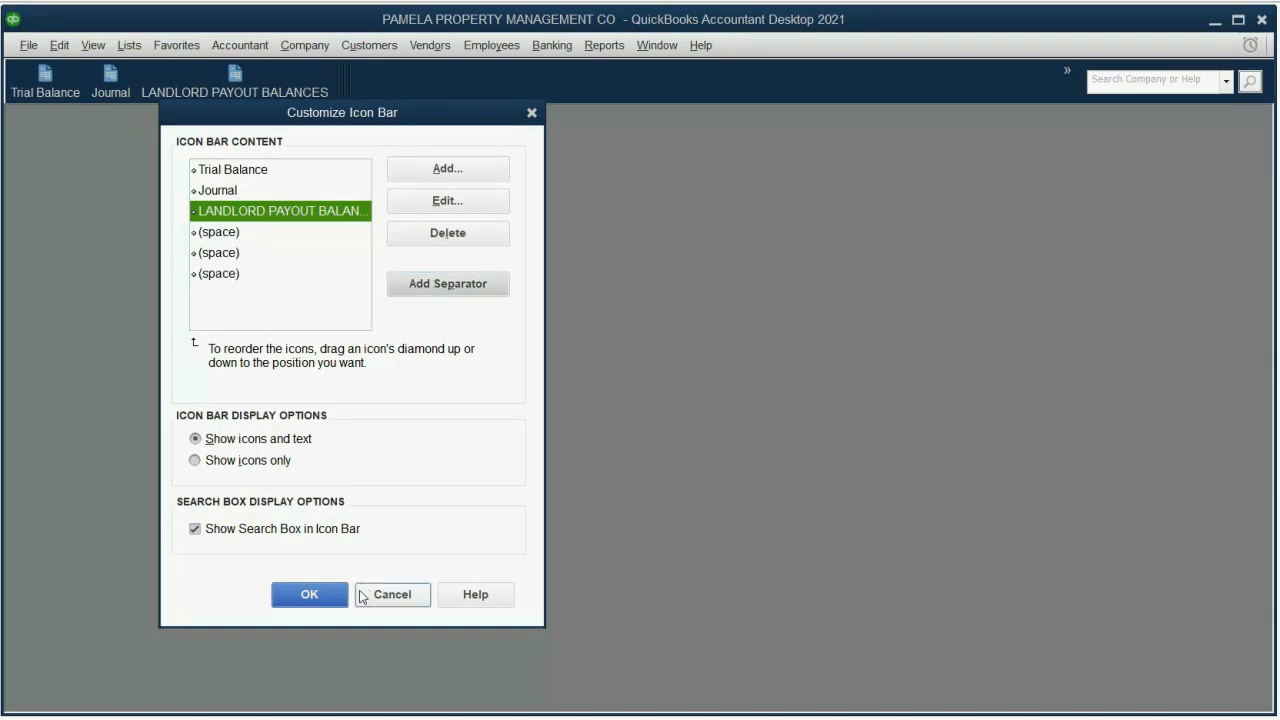
pyautogui.click(308, 594)
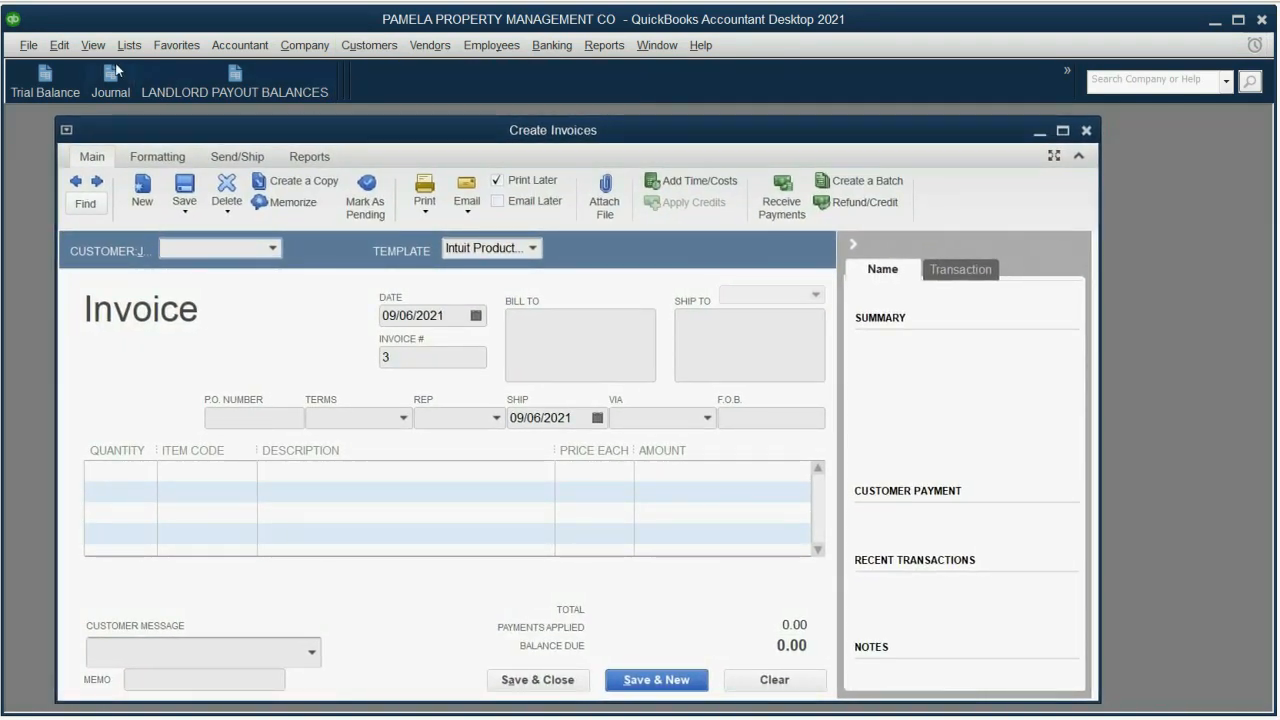
# Step: Add a Create Invoices shortcut to the icon bar, then close the invoice window
pyautogui.click(92, 44)
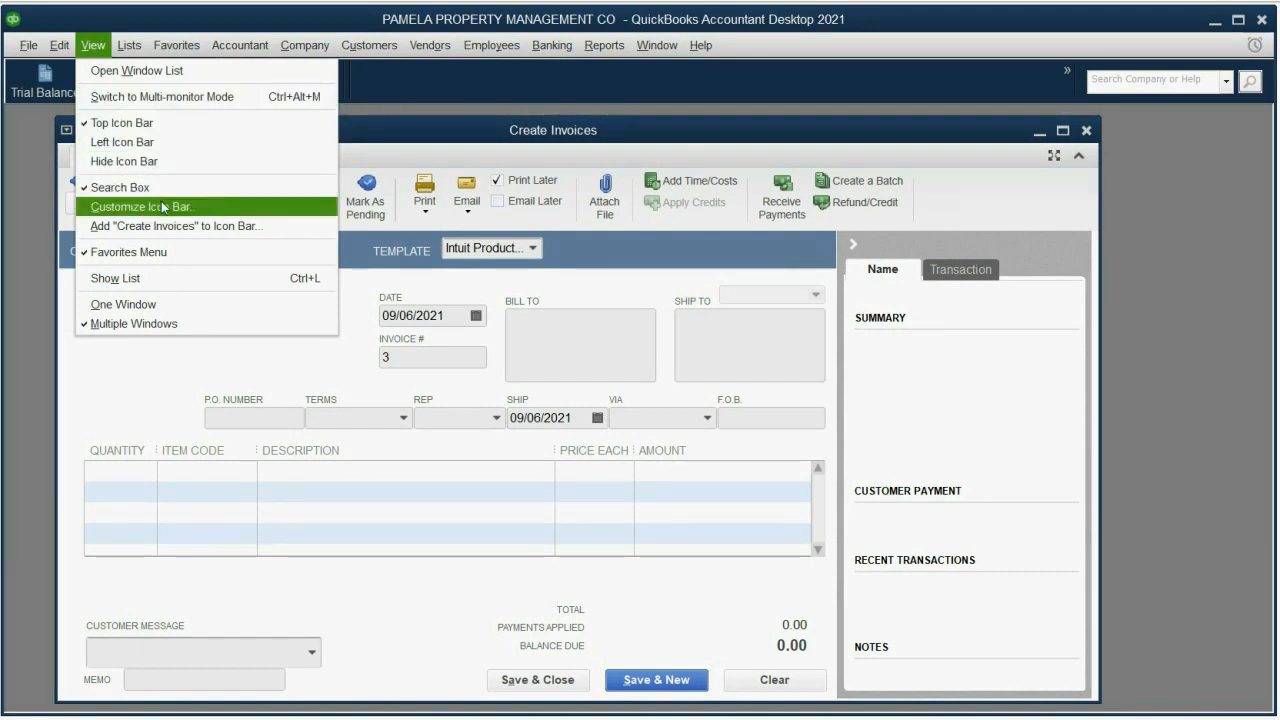
pyautogui.click(176, 224)
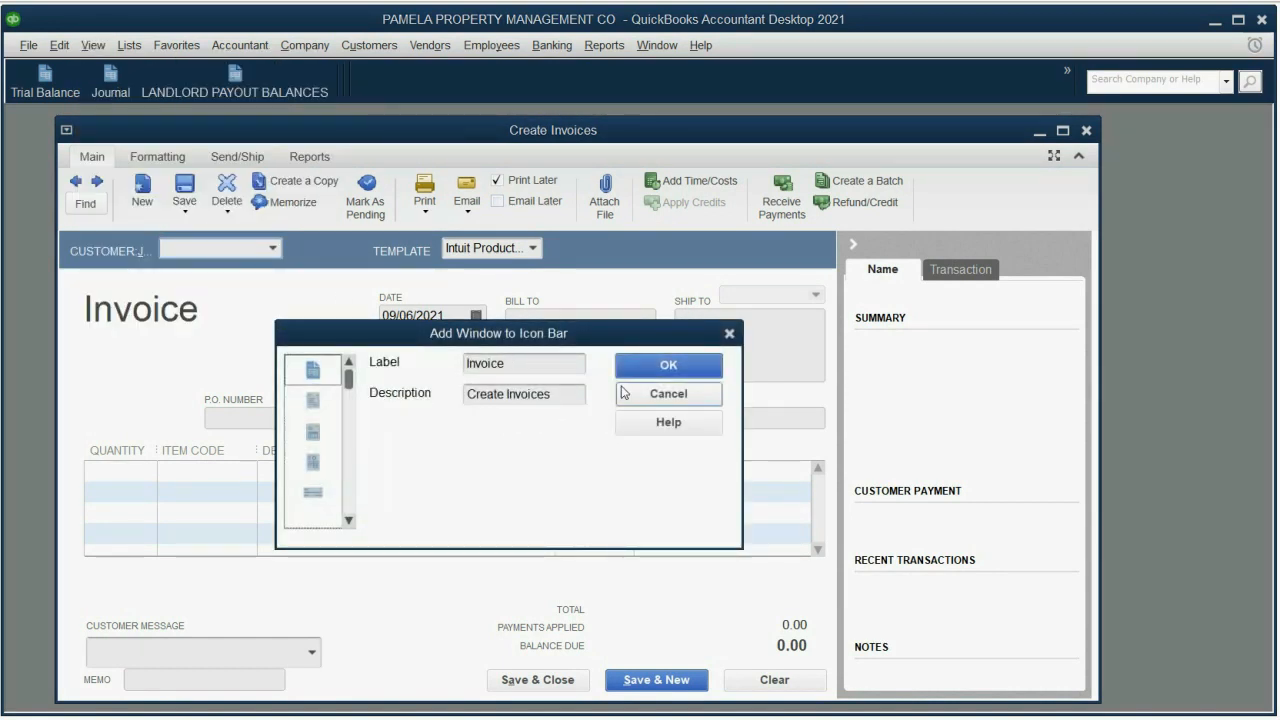
pyautogui.click(668, 364)
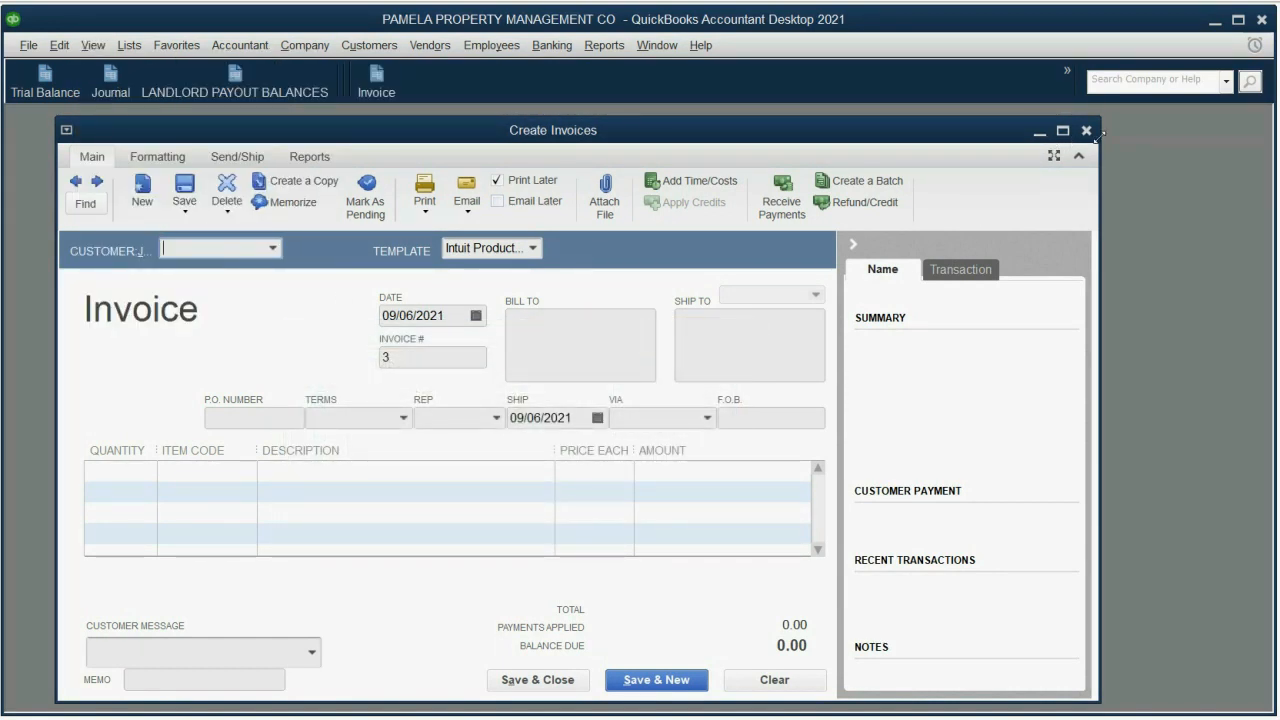
pyautogui.click(1084, 130)
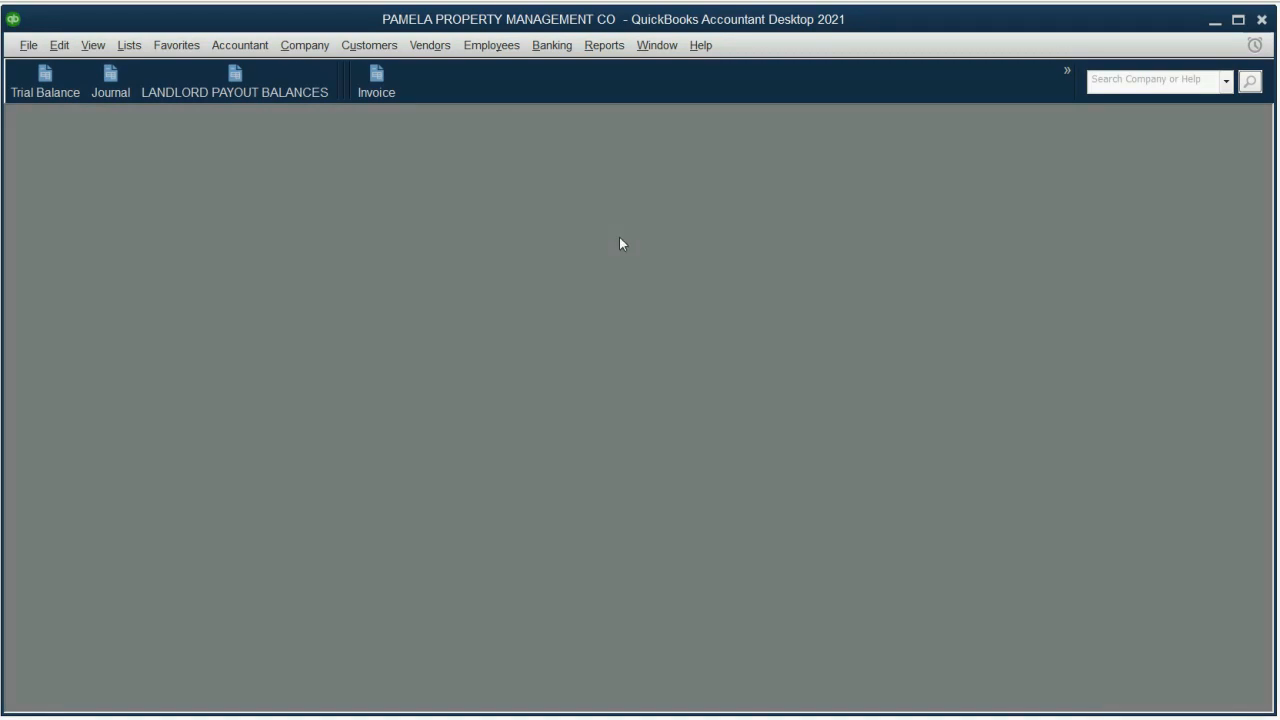
# Step: Open Write Checks from Banking, add it to the icon bar, then close the window
pyautogui.click(552, 44)
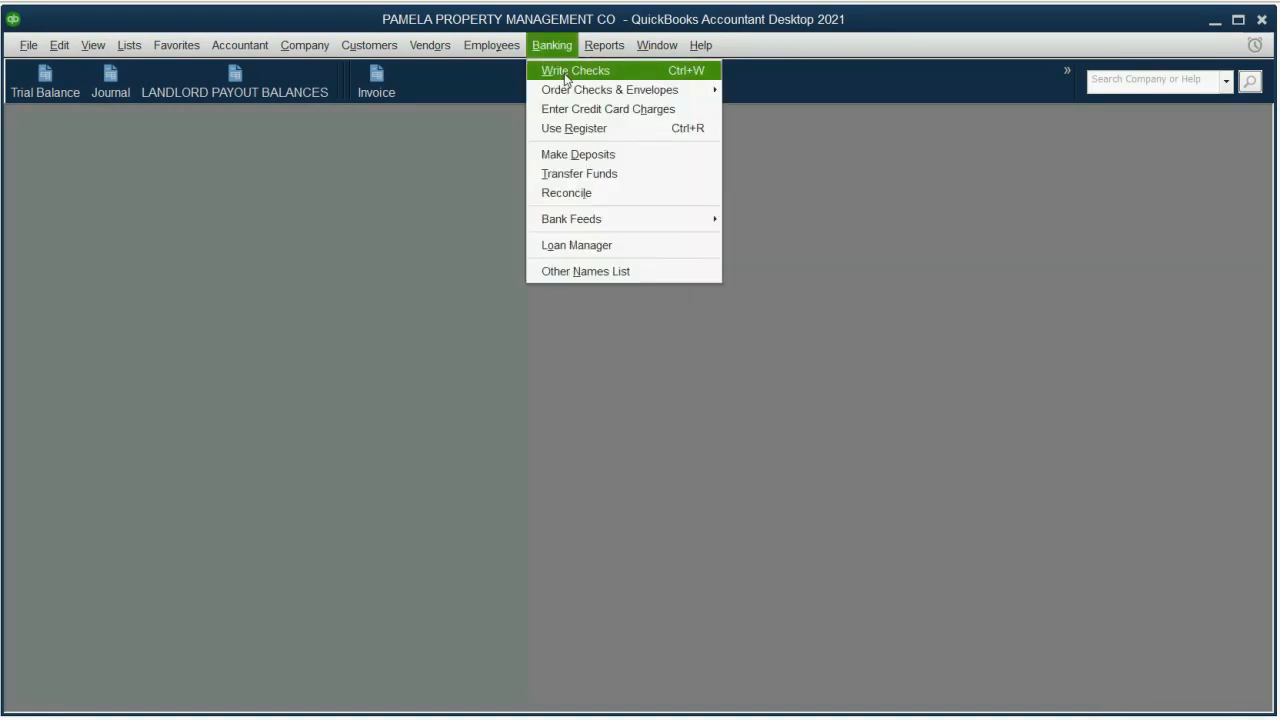
pyautogui.click(576, 70)
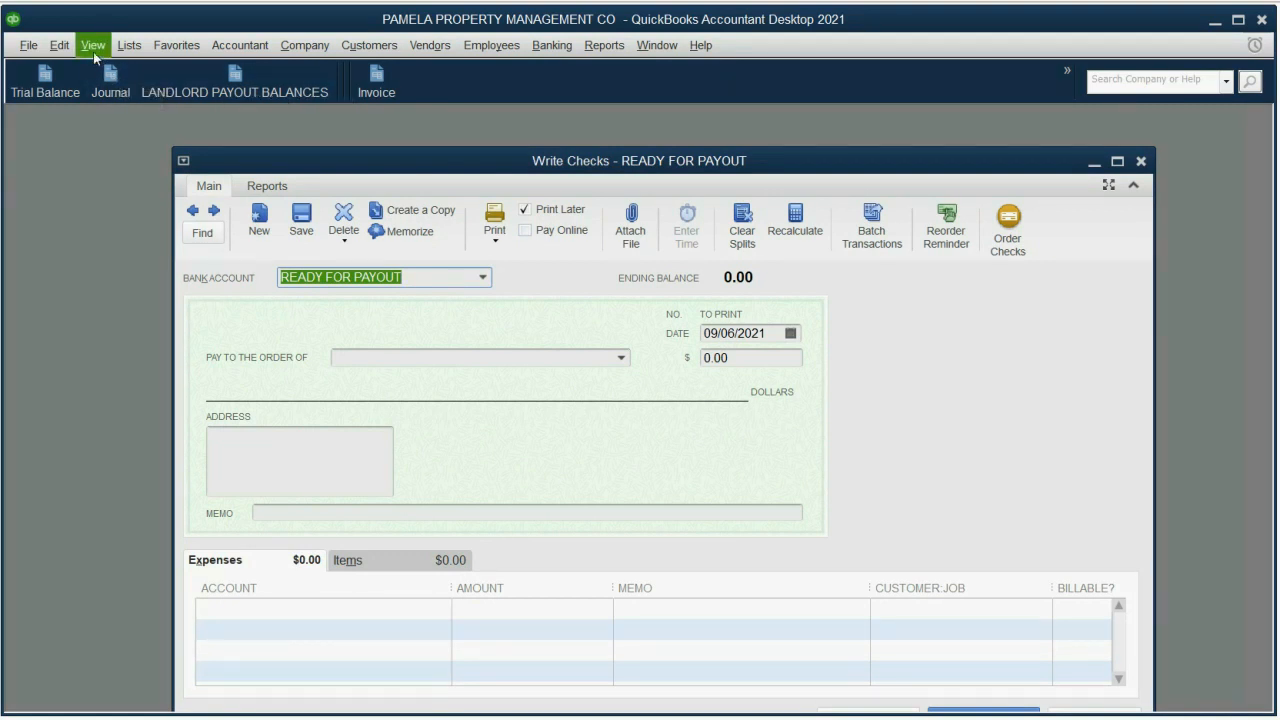
pyautogui.click(92, 44)
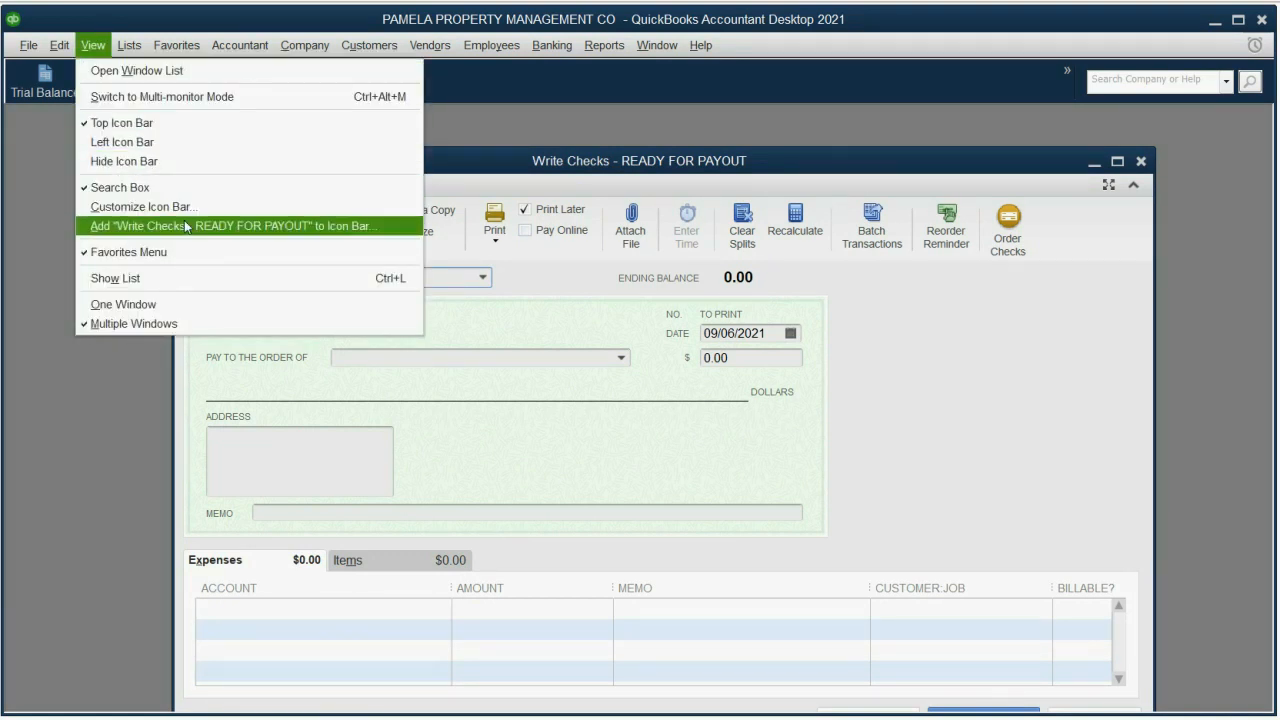
pyautogui.click(230, 224)
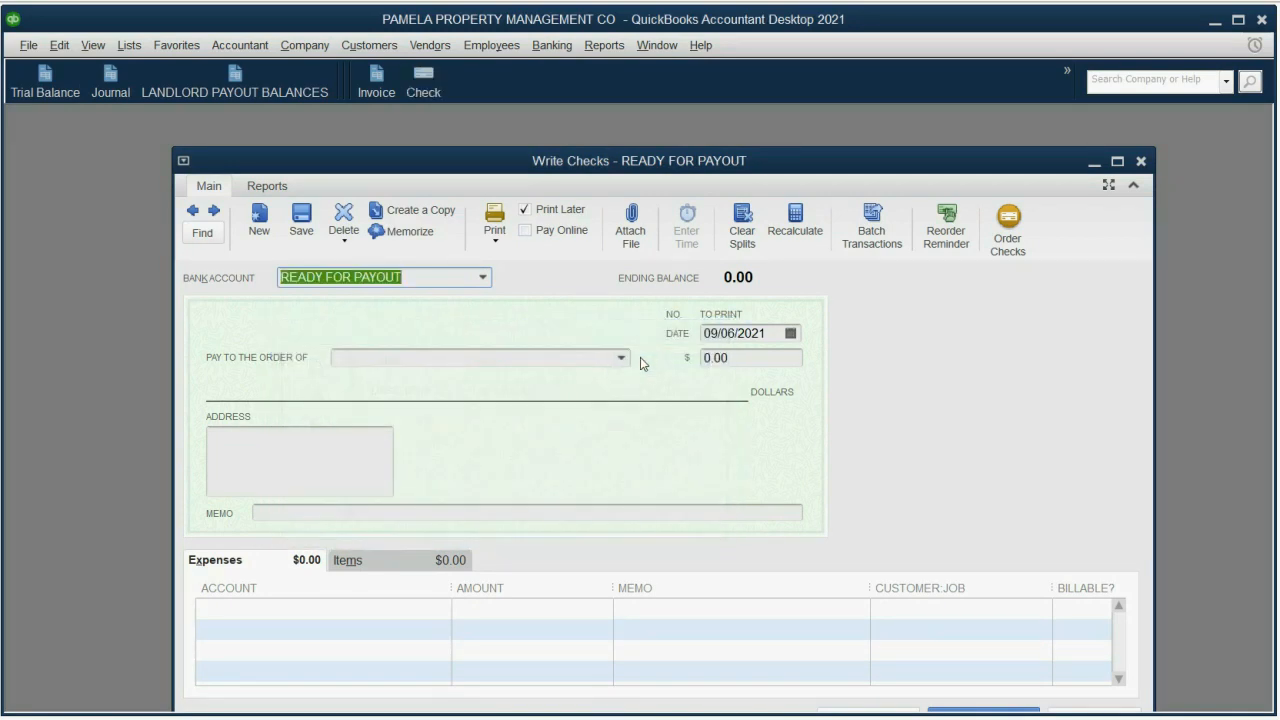
pyautogui.click(1140, 160)
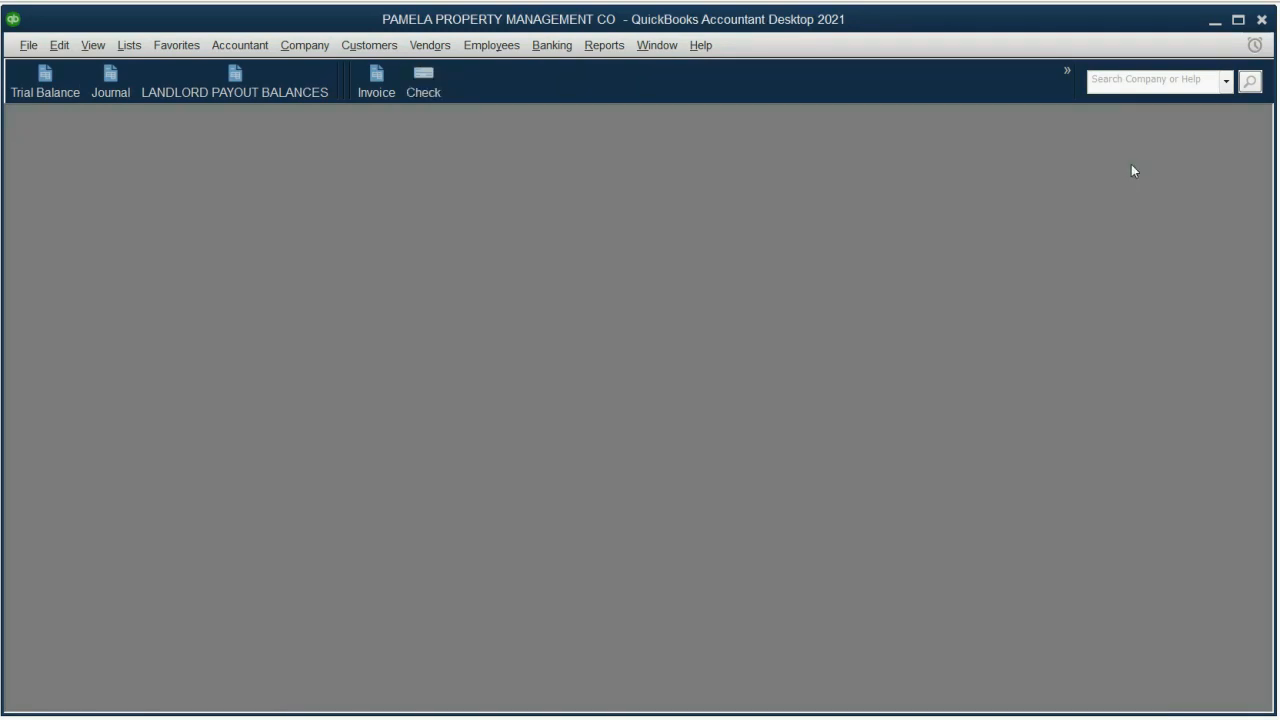
pyautogui.moveTo(548, 300)
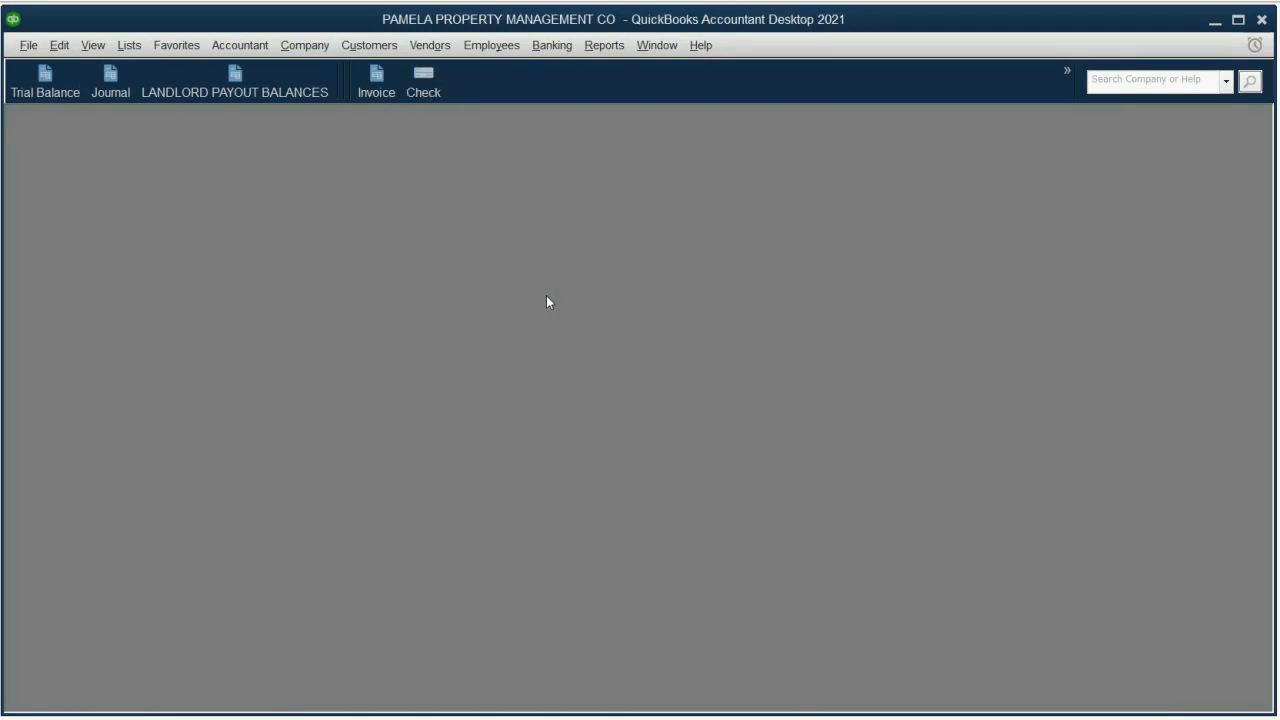
pyautogui.moveTo(426, 134)
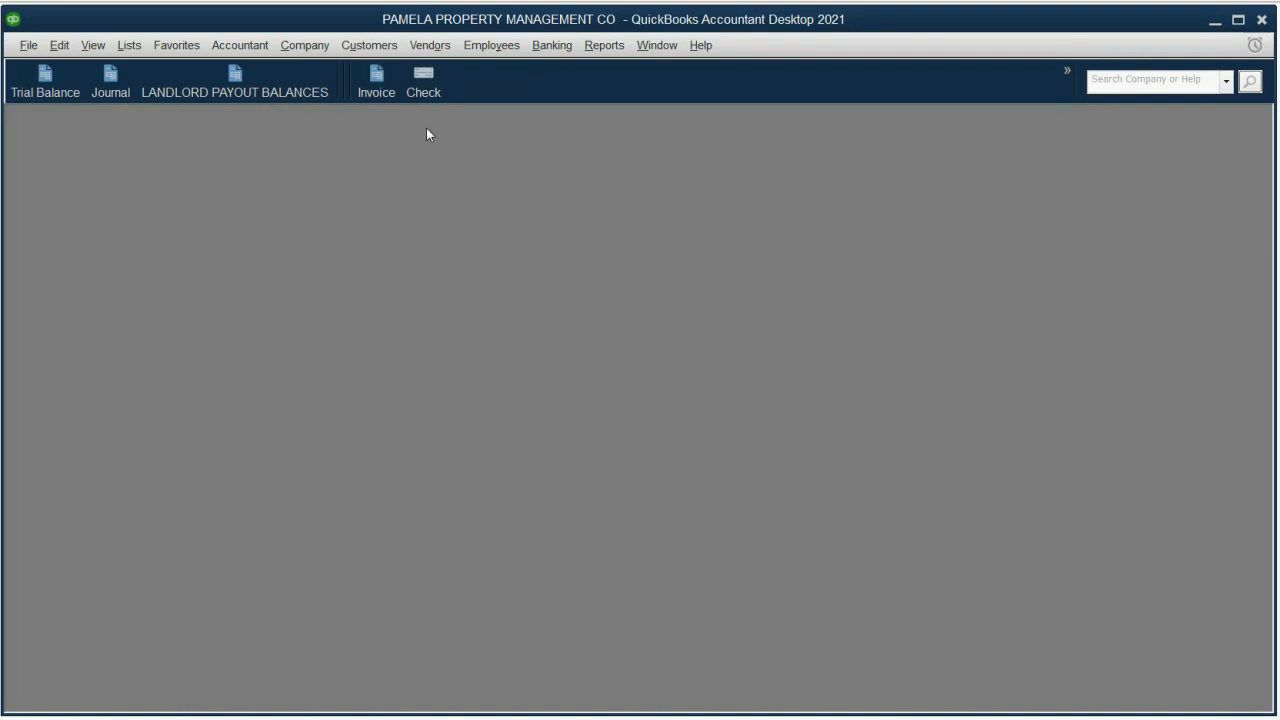
# Step: Add a Payment shortcut for the Receive Payments window to the icon bar after Check
pyautogui.click(368, 44)
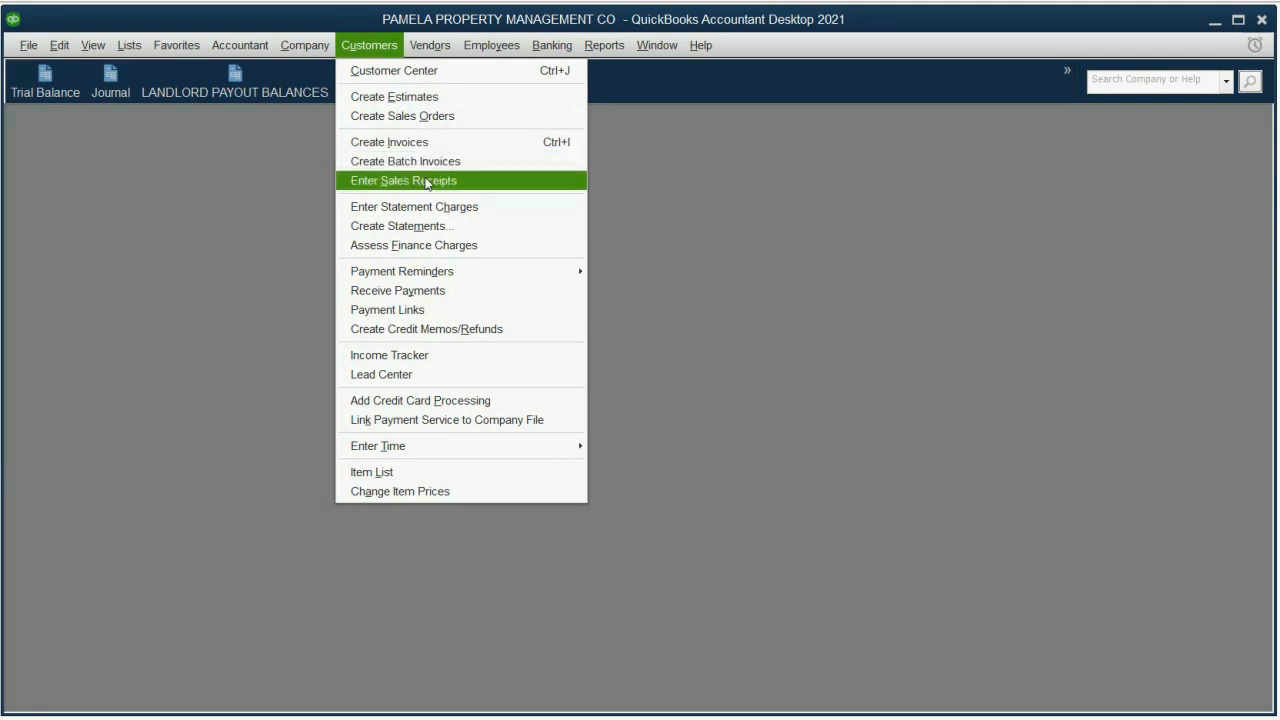
pyautogui.click(396, 290)
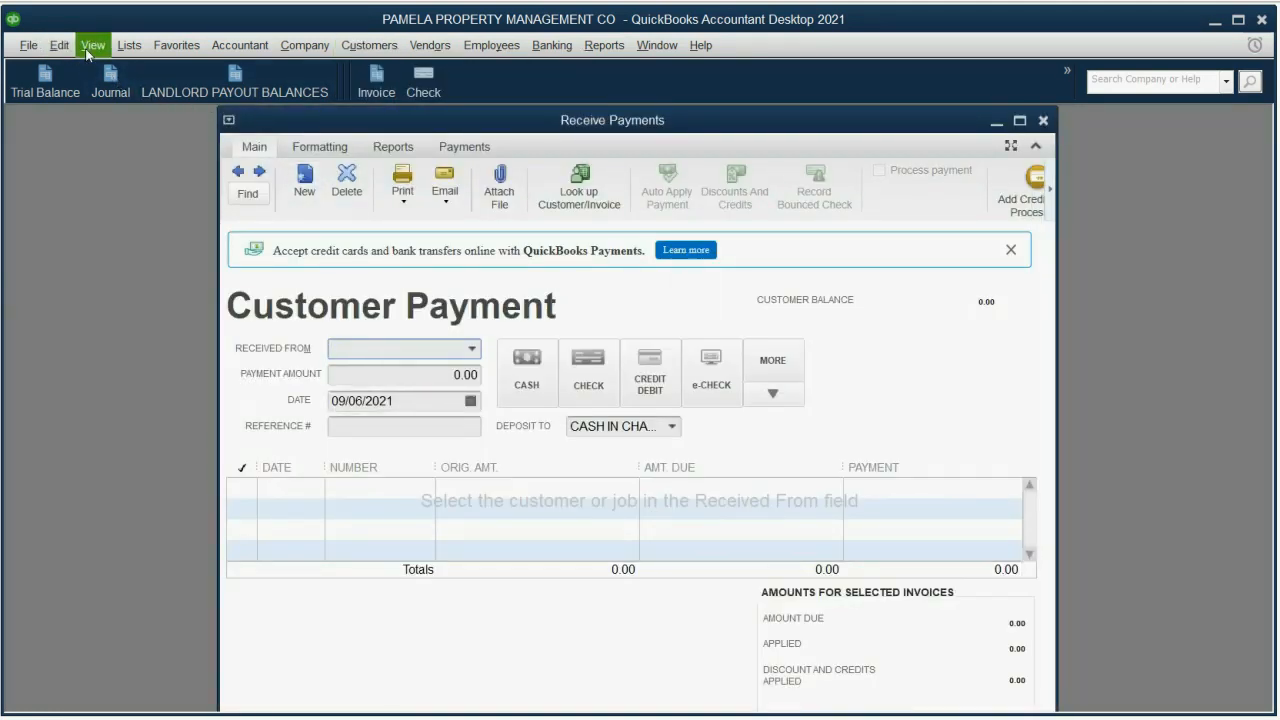
pyautogui.click(92, 44)
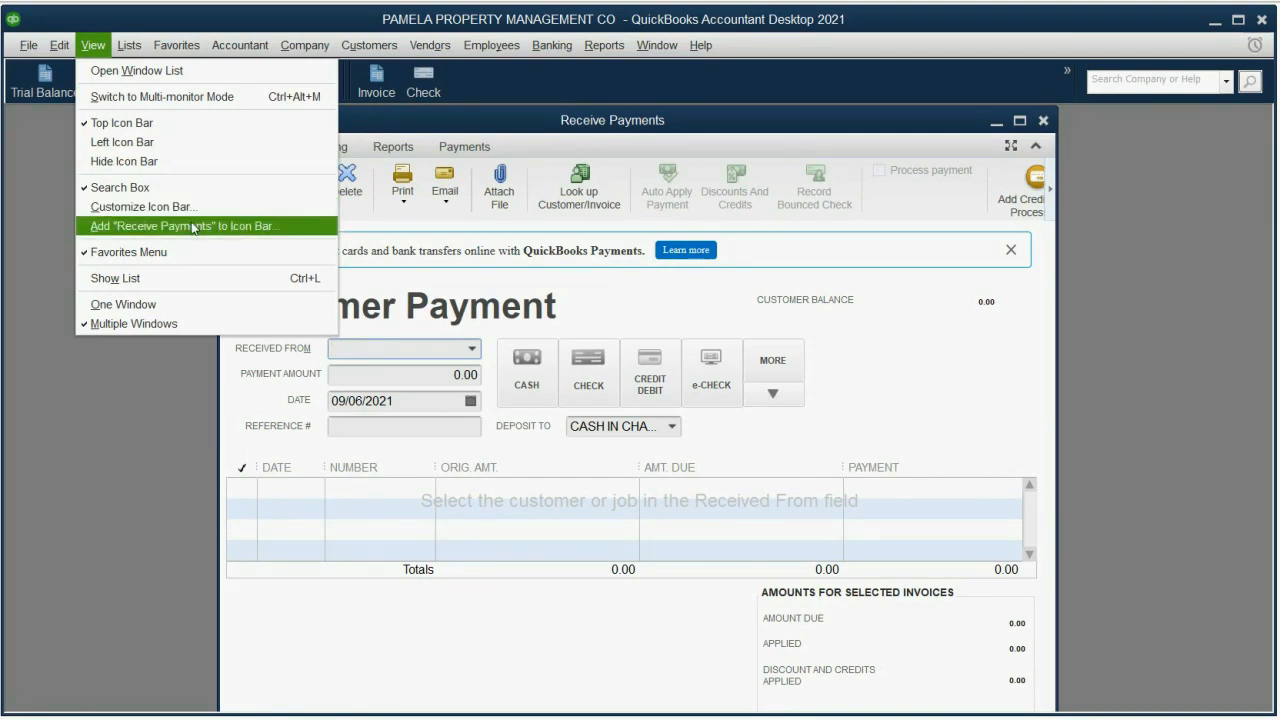
pyautogui.click(182, 224)
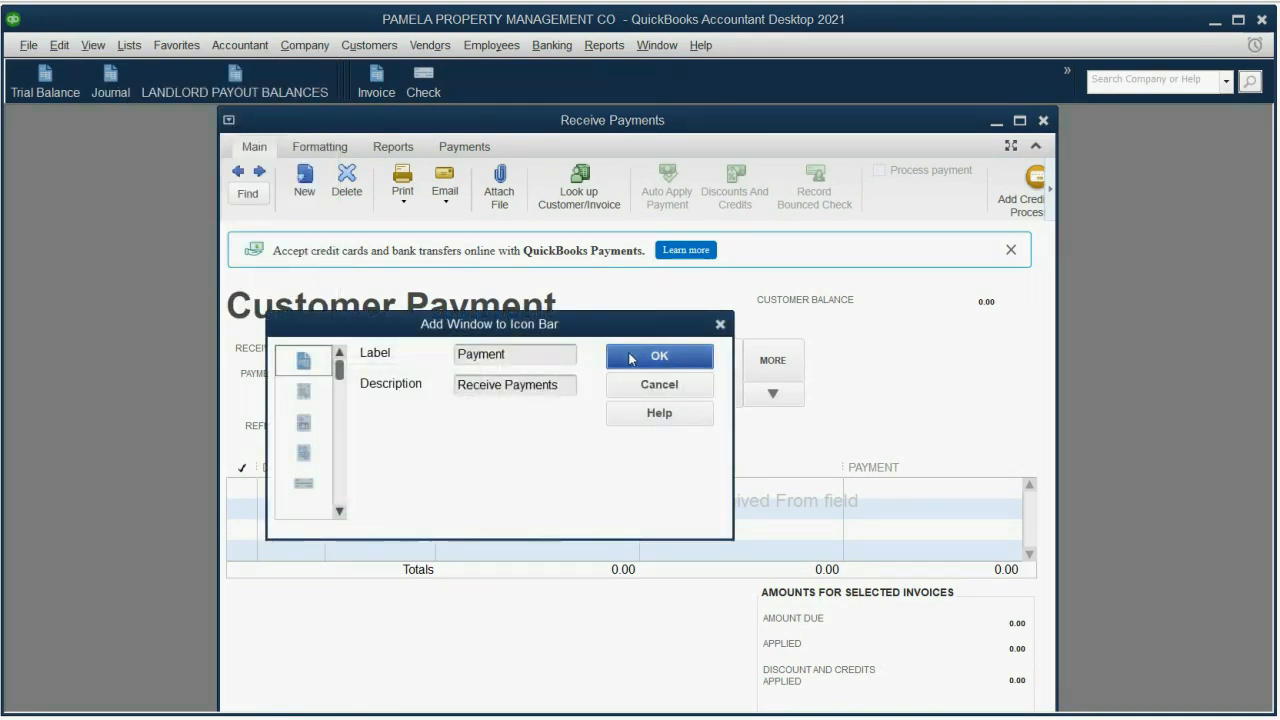
pyautogui.click(660, 356)
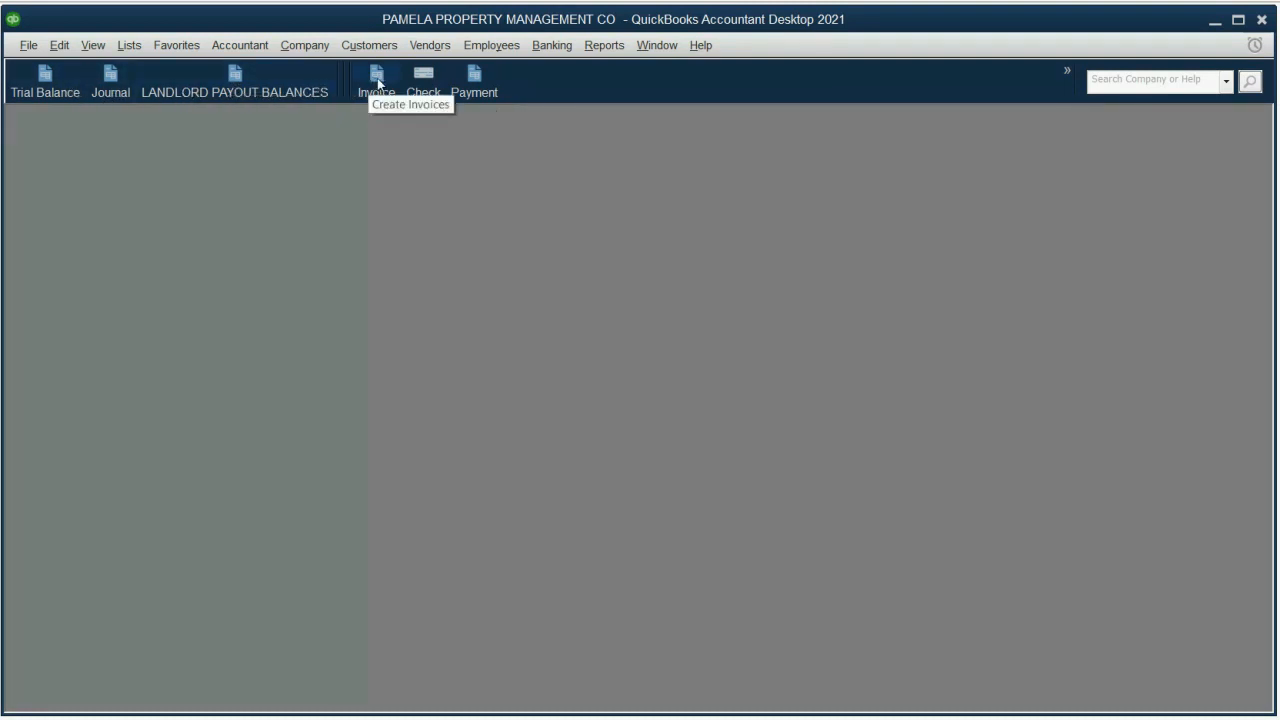
pyautogui.moveTo(472, 84)
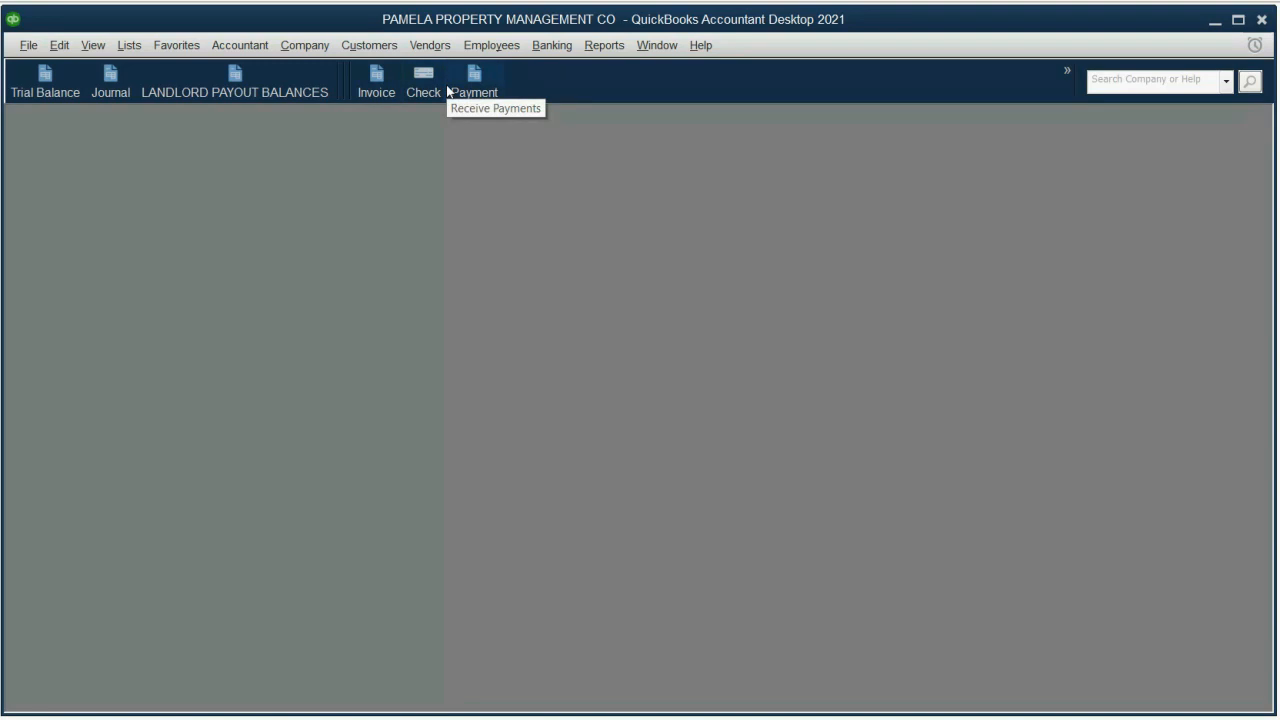
pyautogui.moveTo(456, 168)
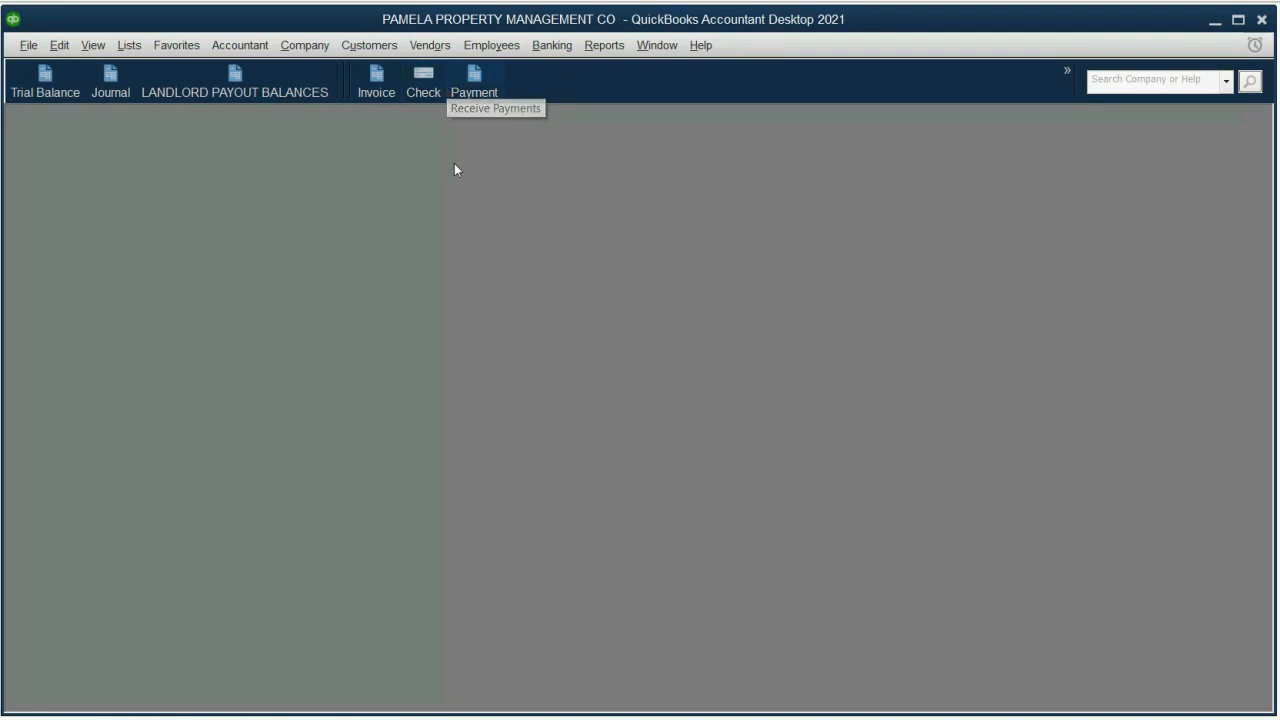
pyautogui.moveTo(456, 168)
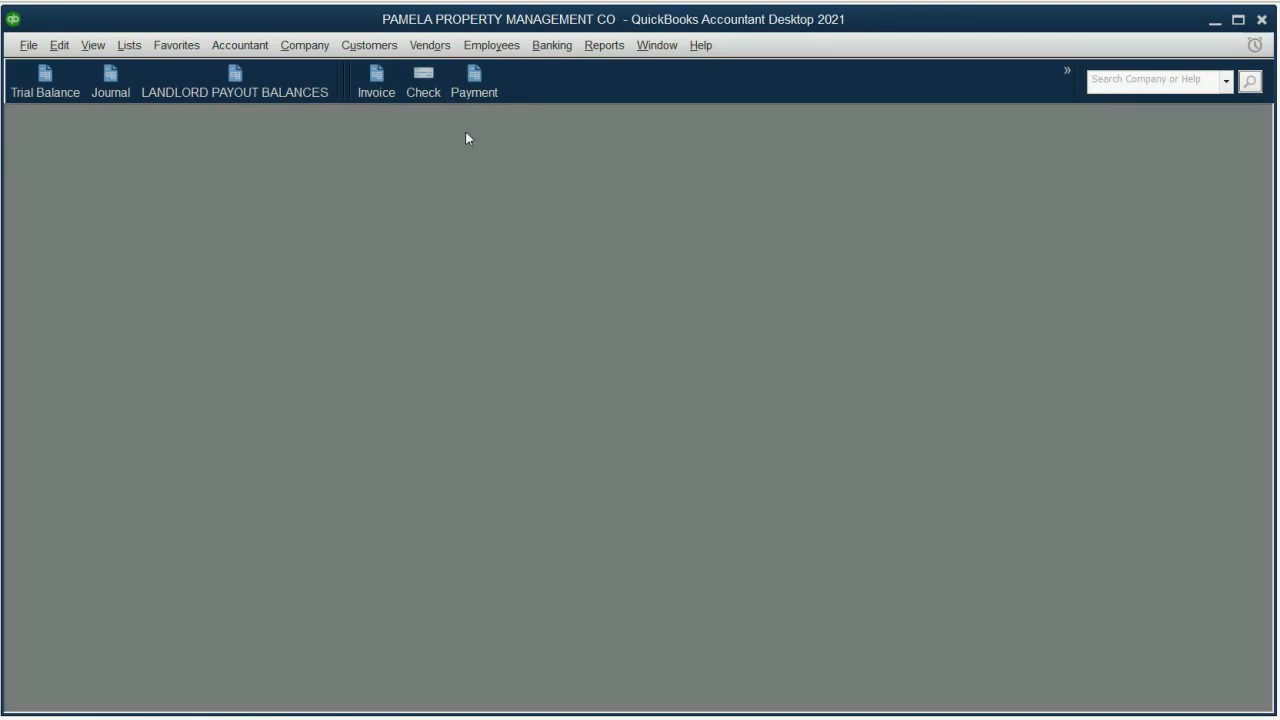
pyautogui.moveTo(498, 94)
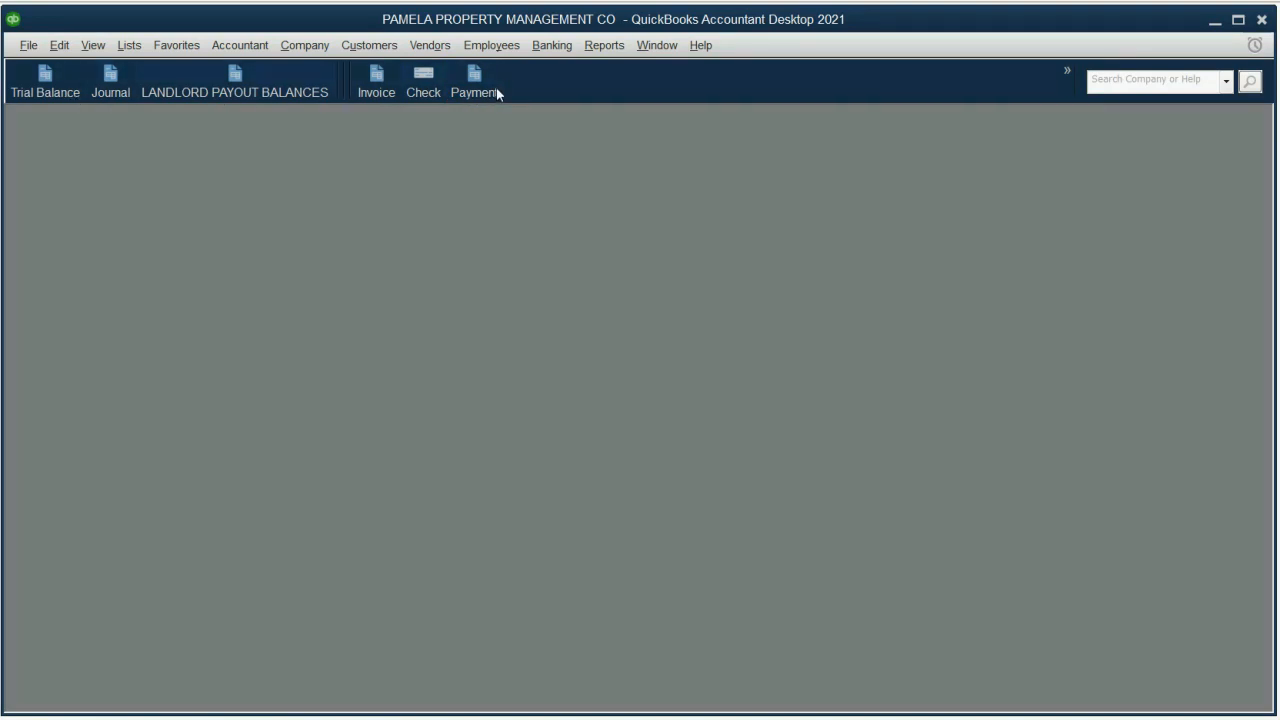
pyautogui.moveTo(532, 218)
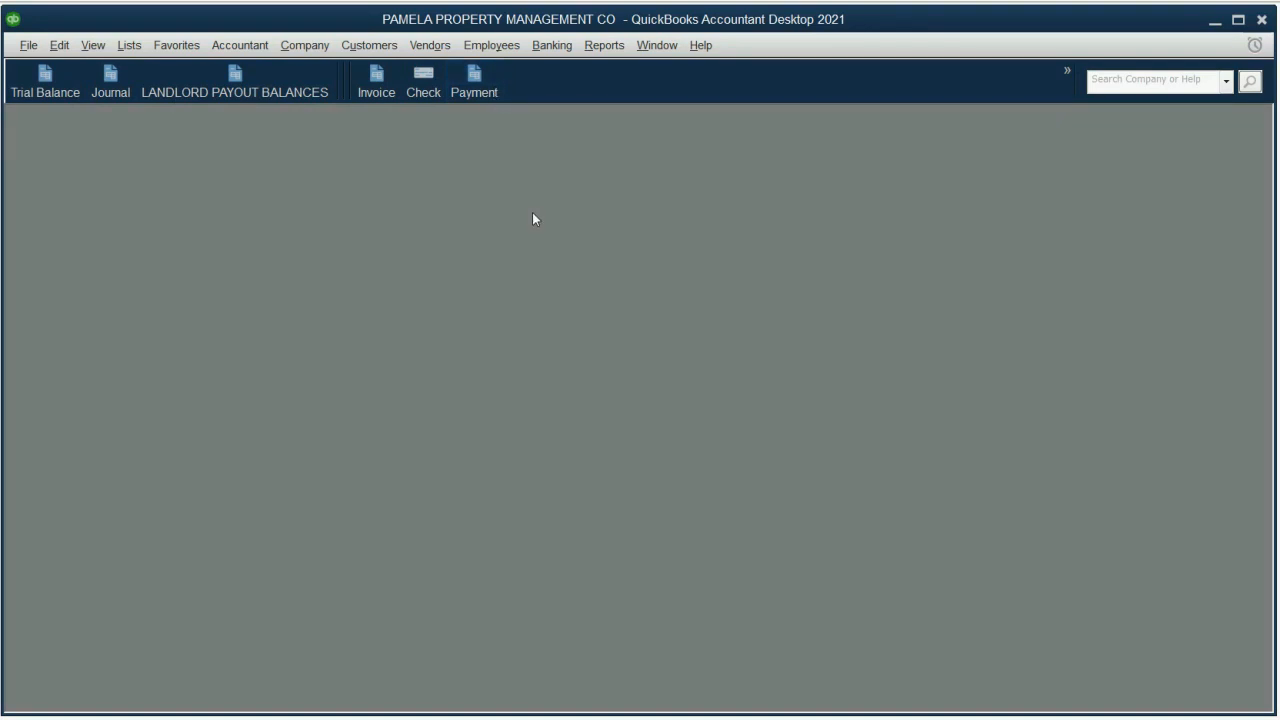